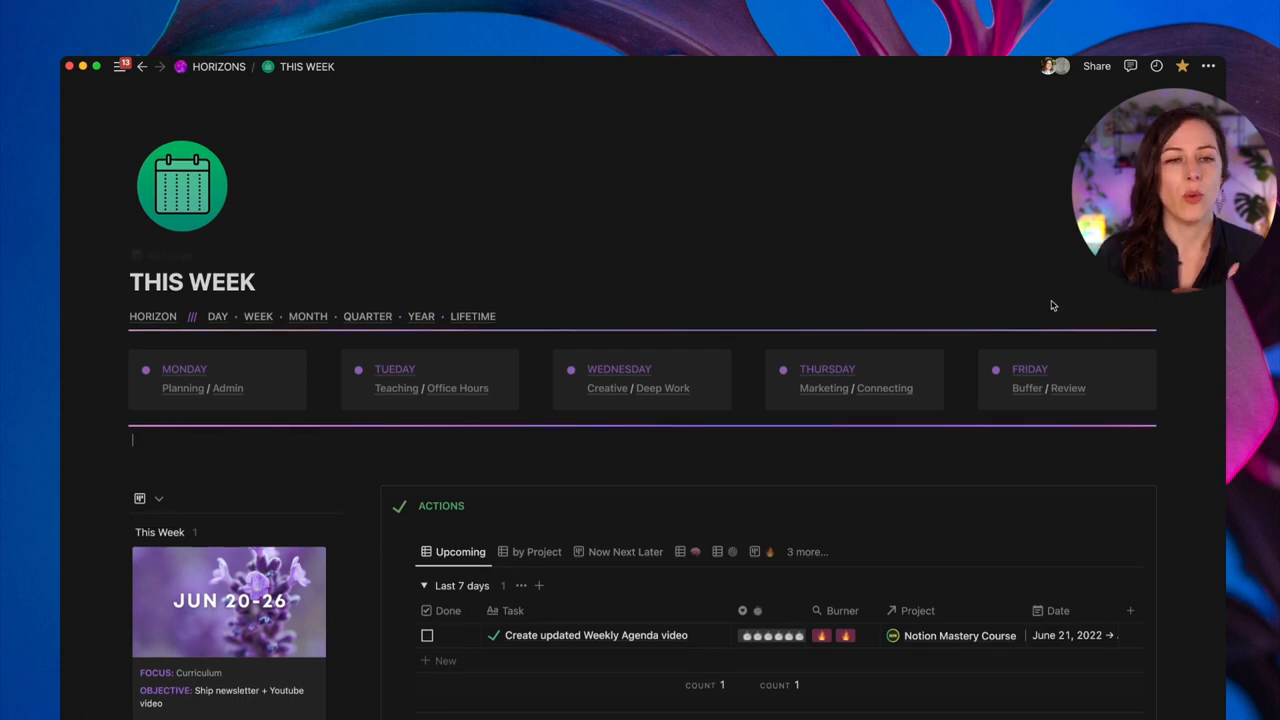
- Scroll through This Week to the Actions list and reveal its Upcoming view's 2 sorts and 6 filter rules
scroll(down, 3)
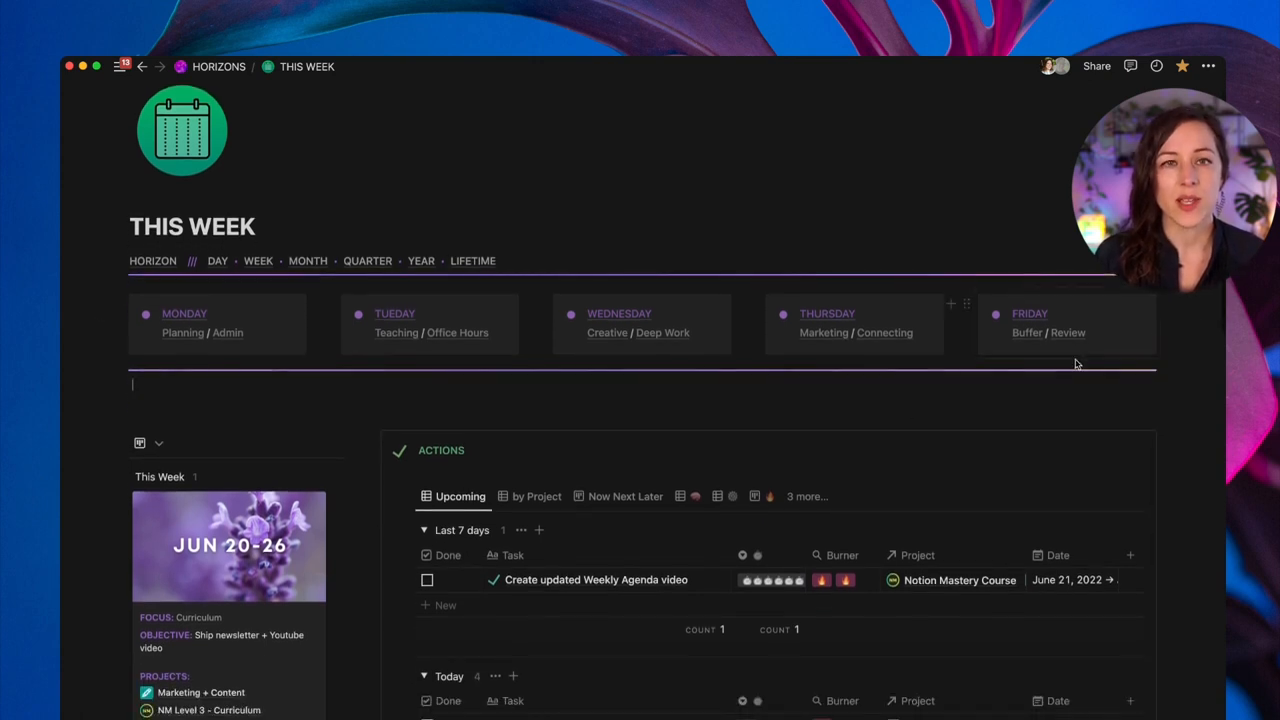
scroll(down, 3)
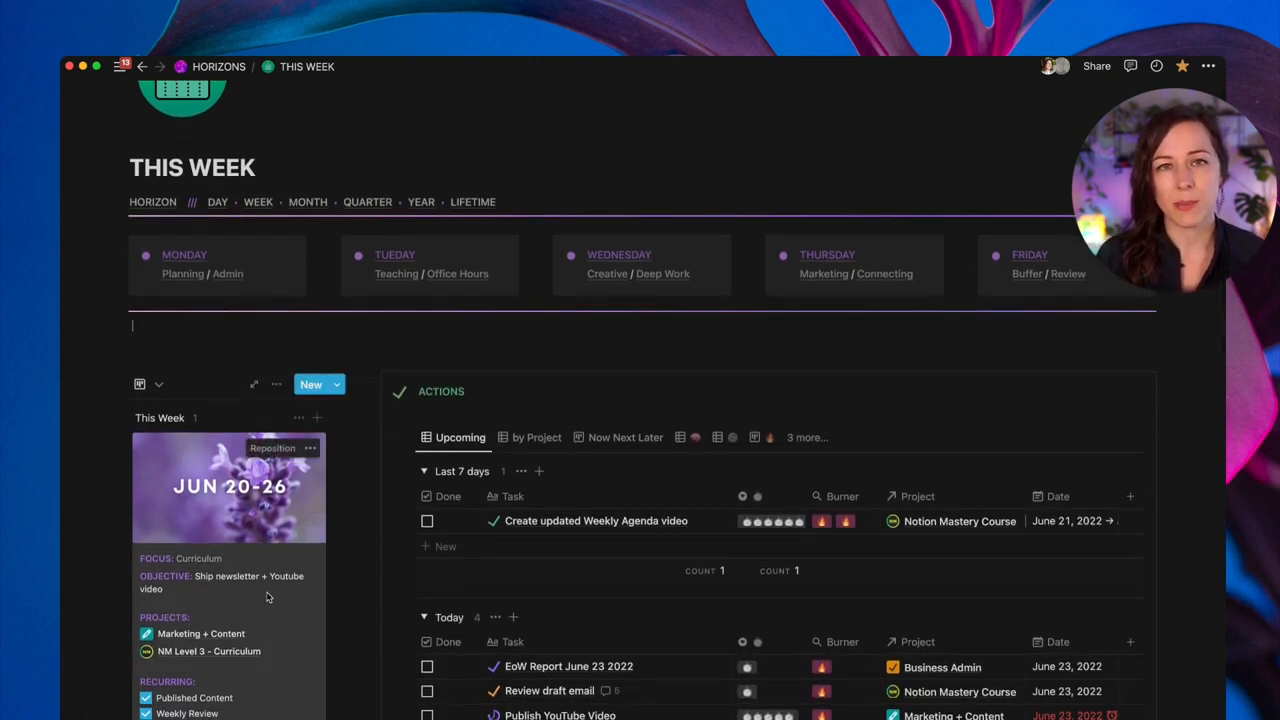
mouse_move(238, 622)
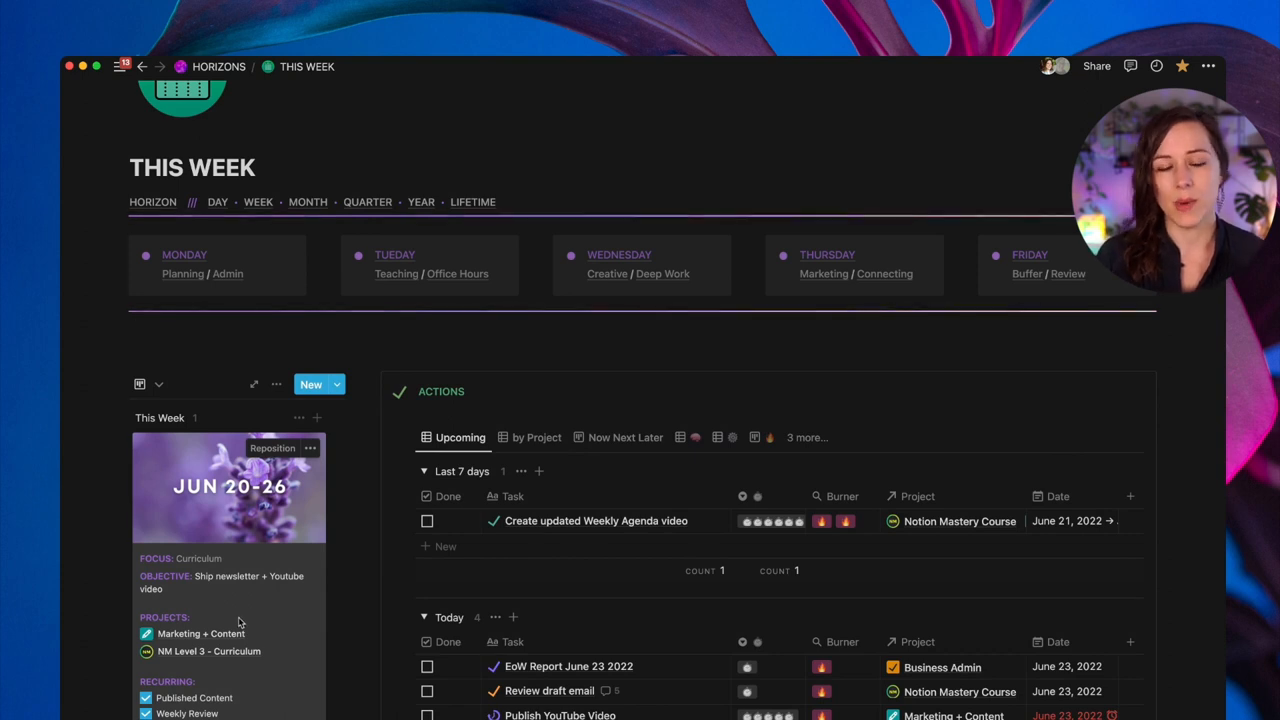
scroll(up, 3)
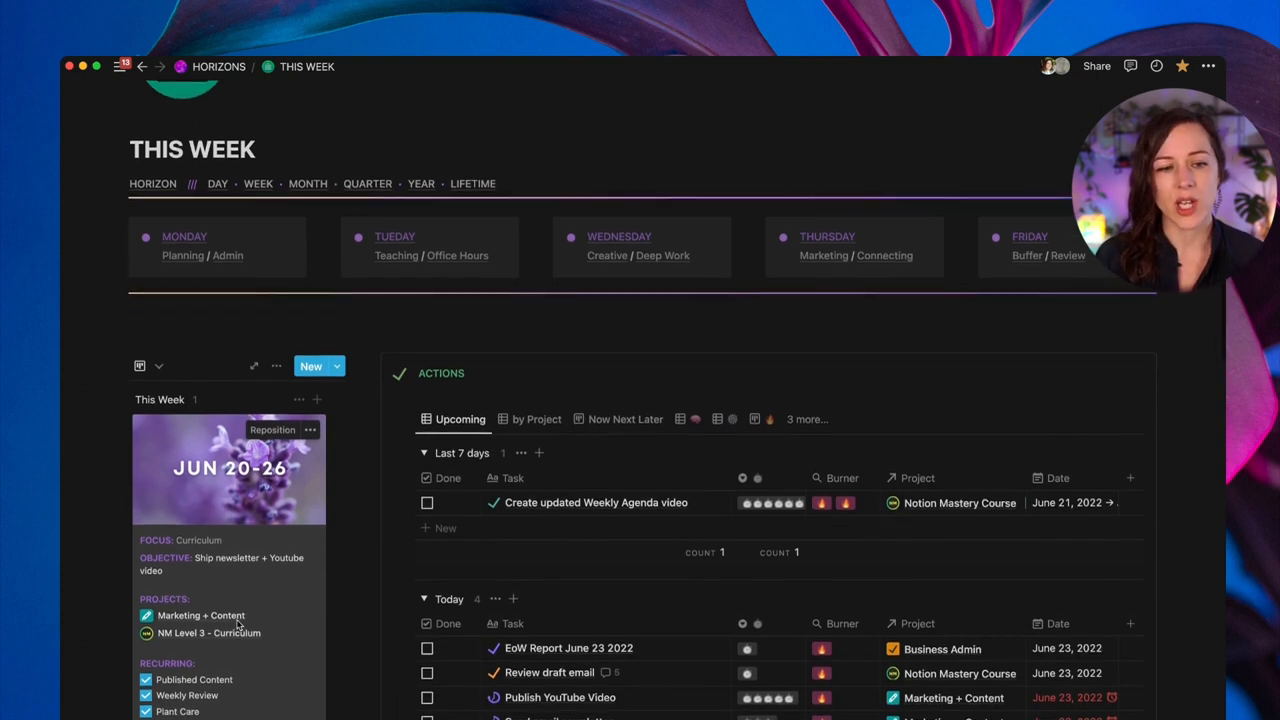
scroll(down, 3)
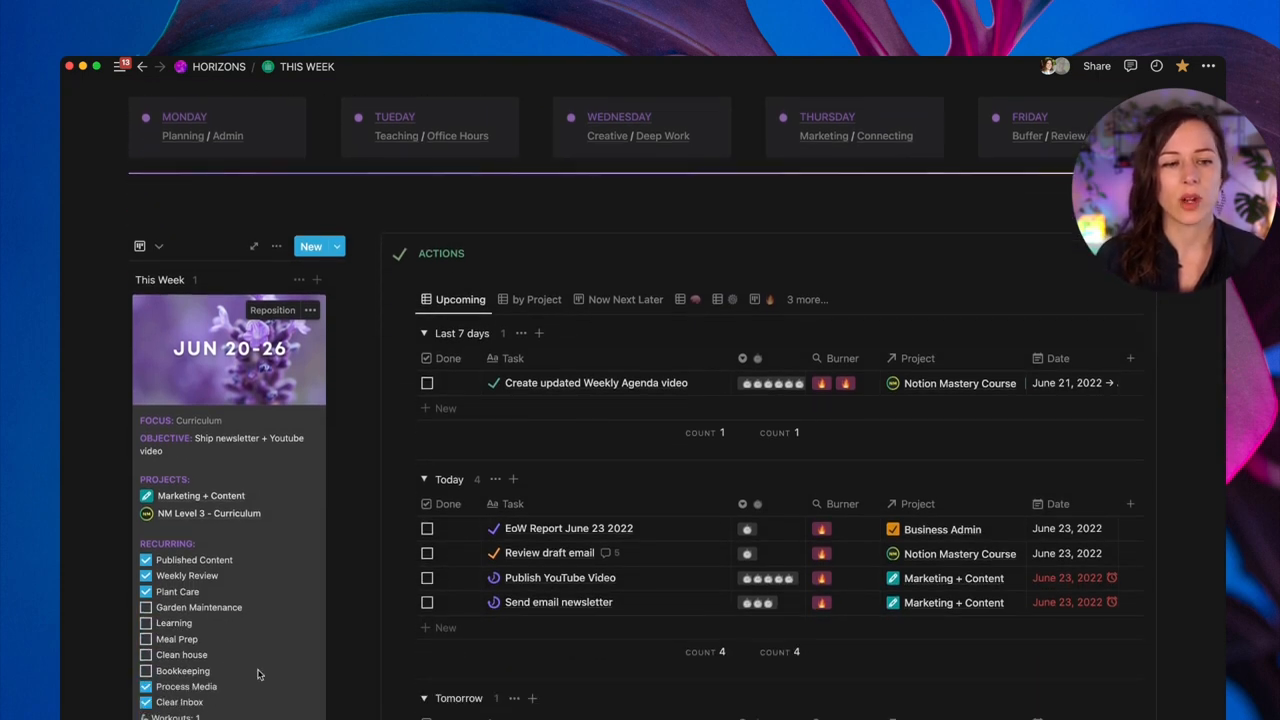
scroll(down, 3)
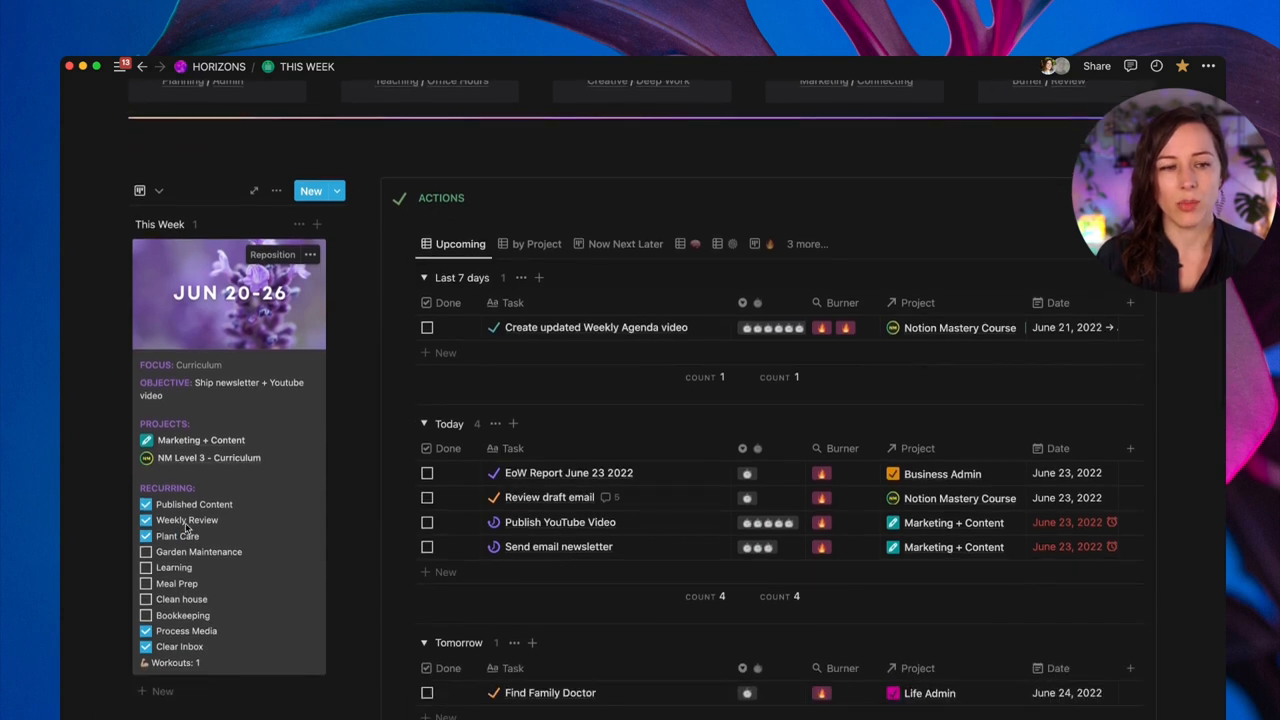
scroll(up, 3)
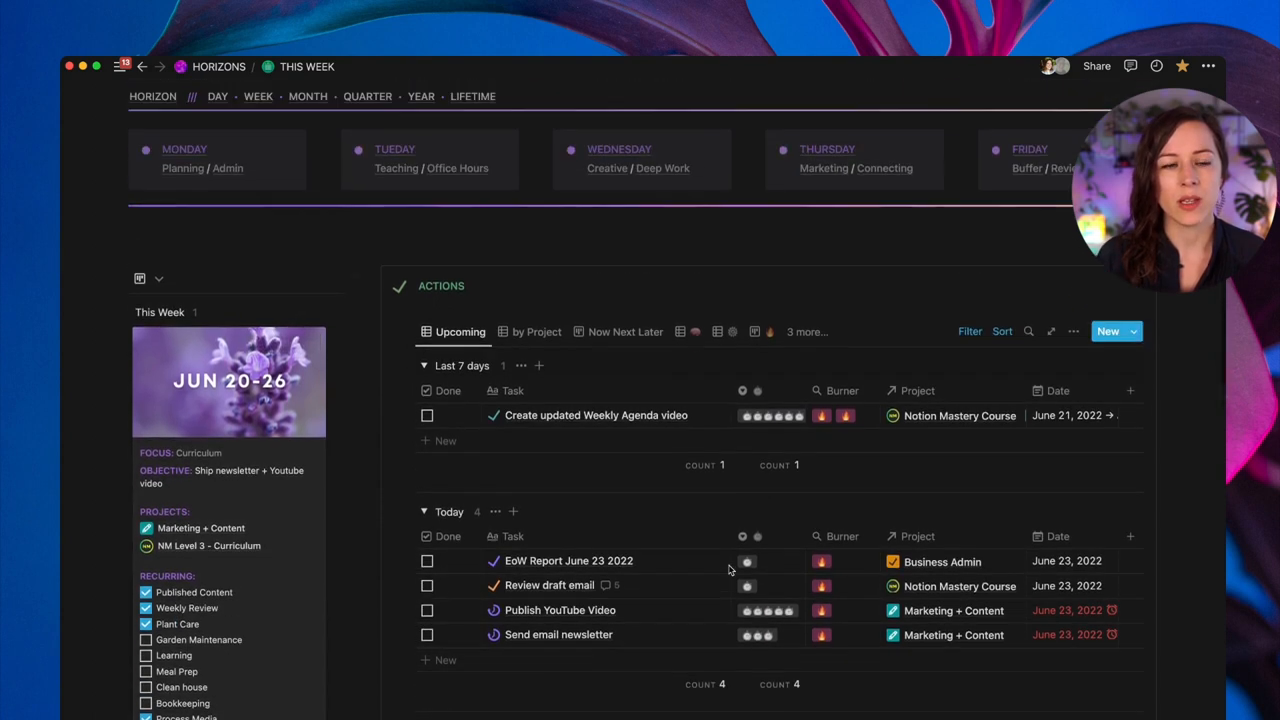
scroll(up, 3)
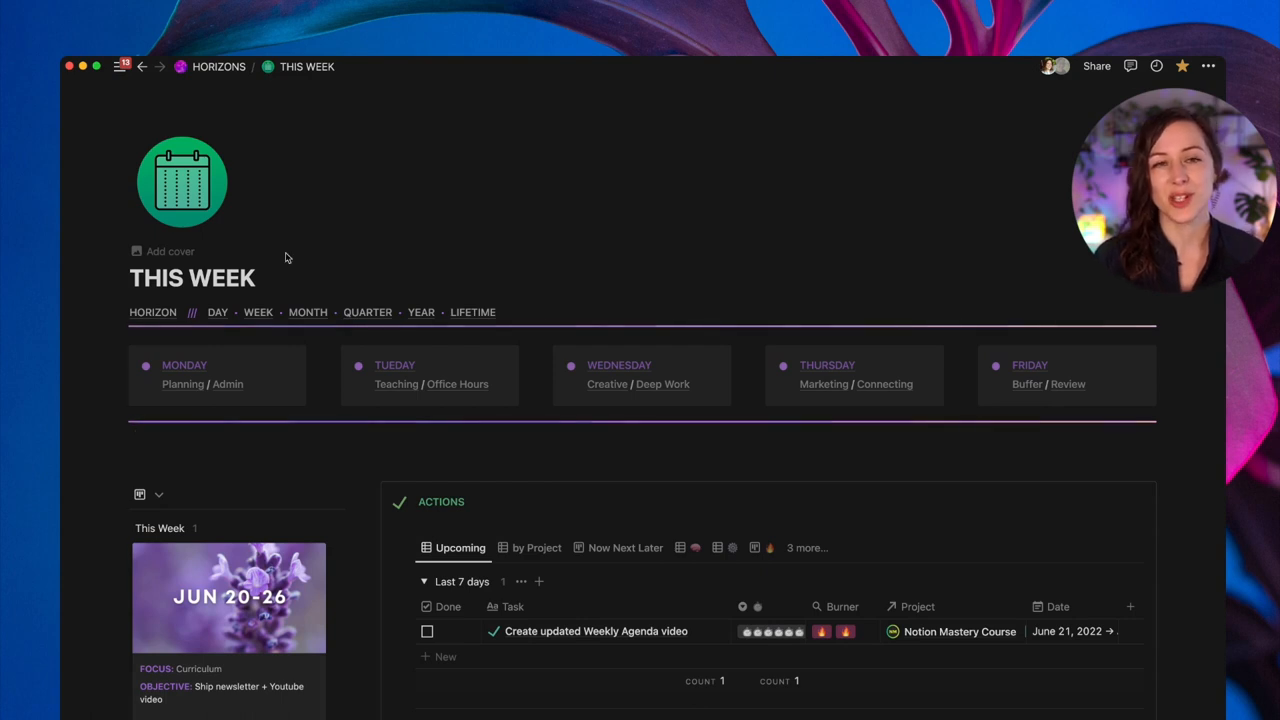
mouse_move(316, 120)
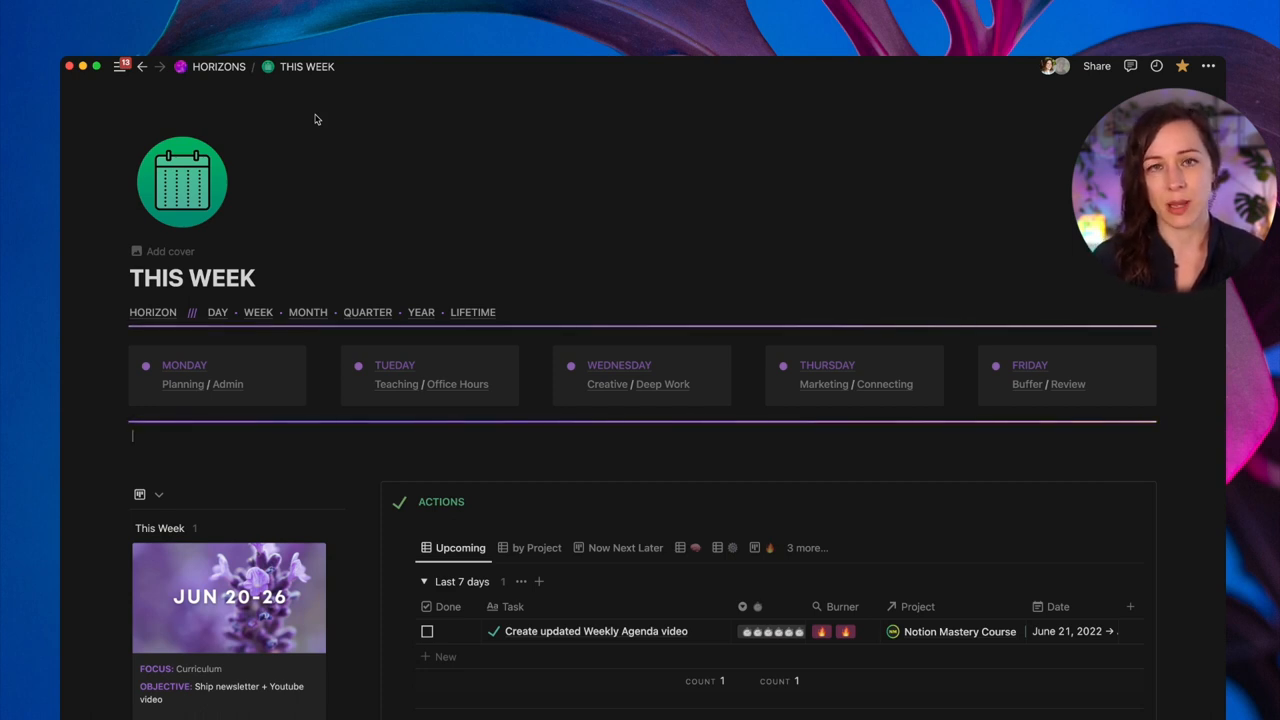
mouse_move(360, 328)
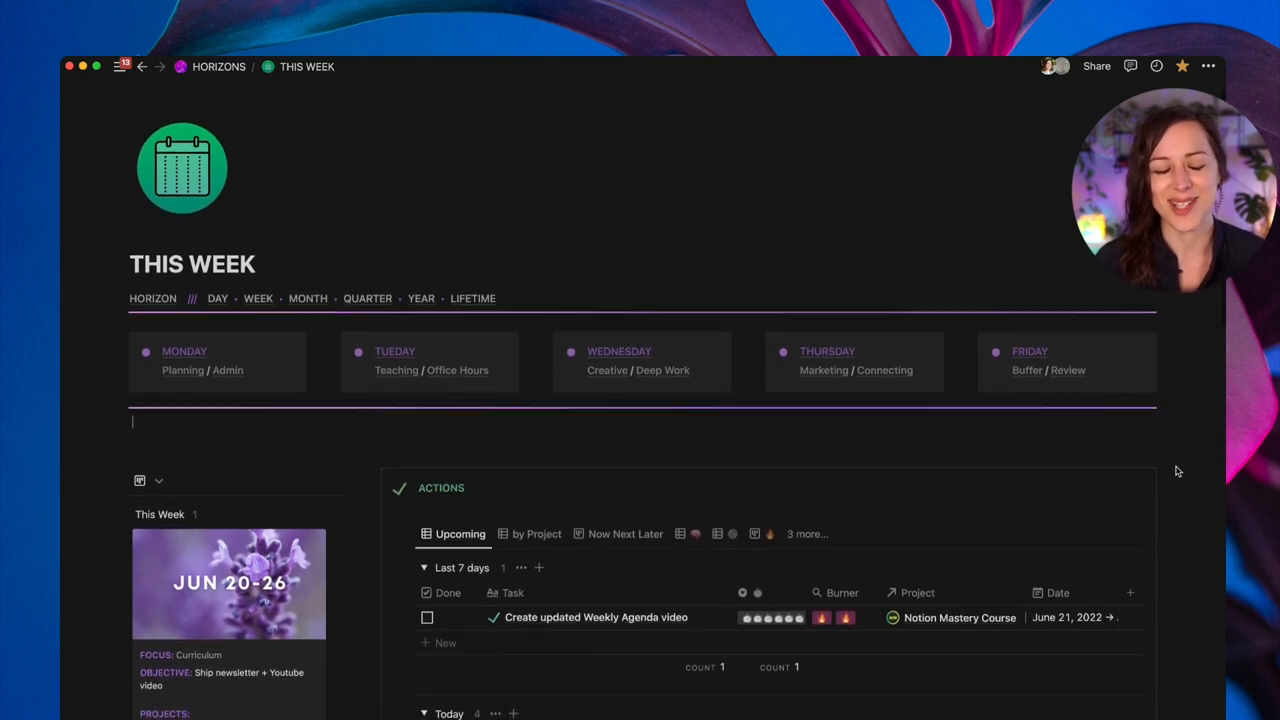
scroll(down, 3)
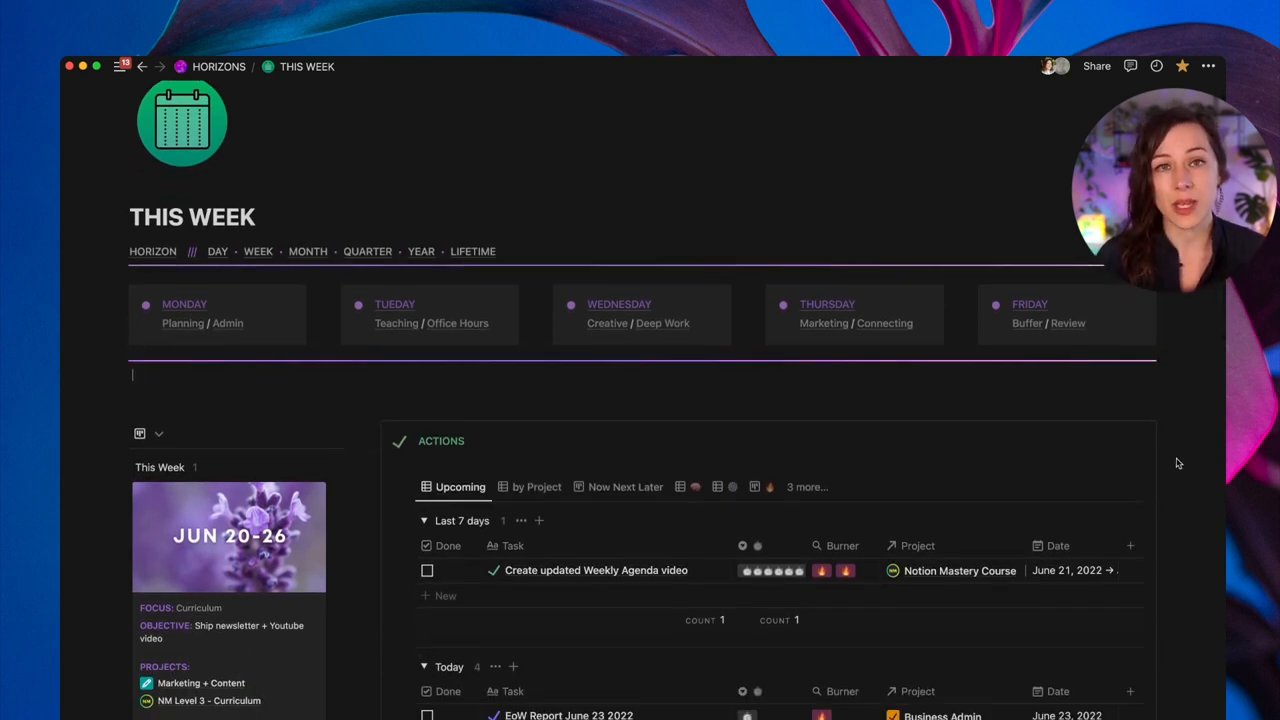
scroll(up, 3)
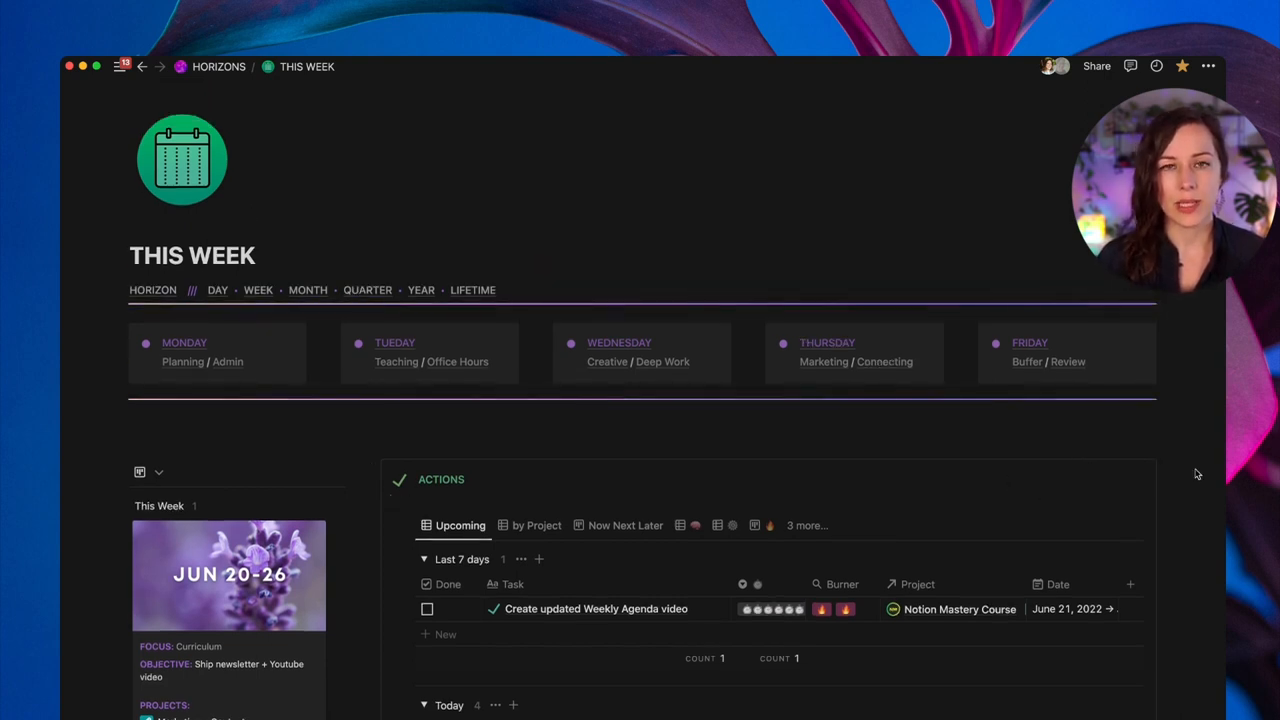
mouse_move(1200, 452)
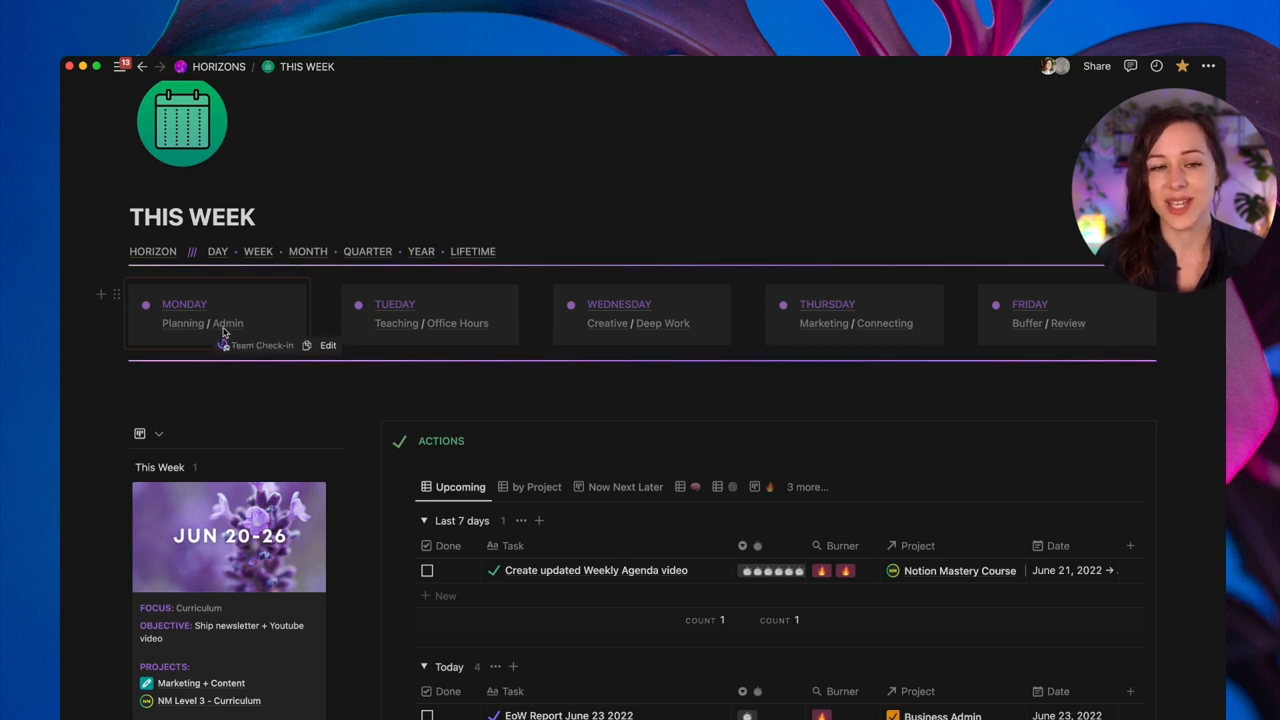
mouse_move(384, 320)
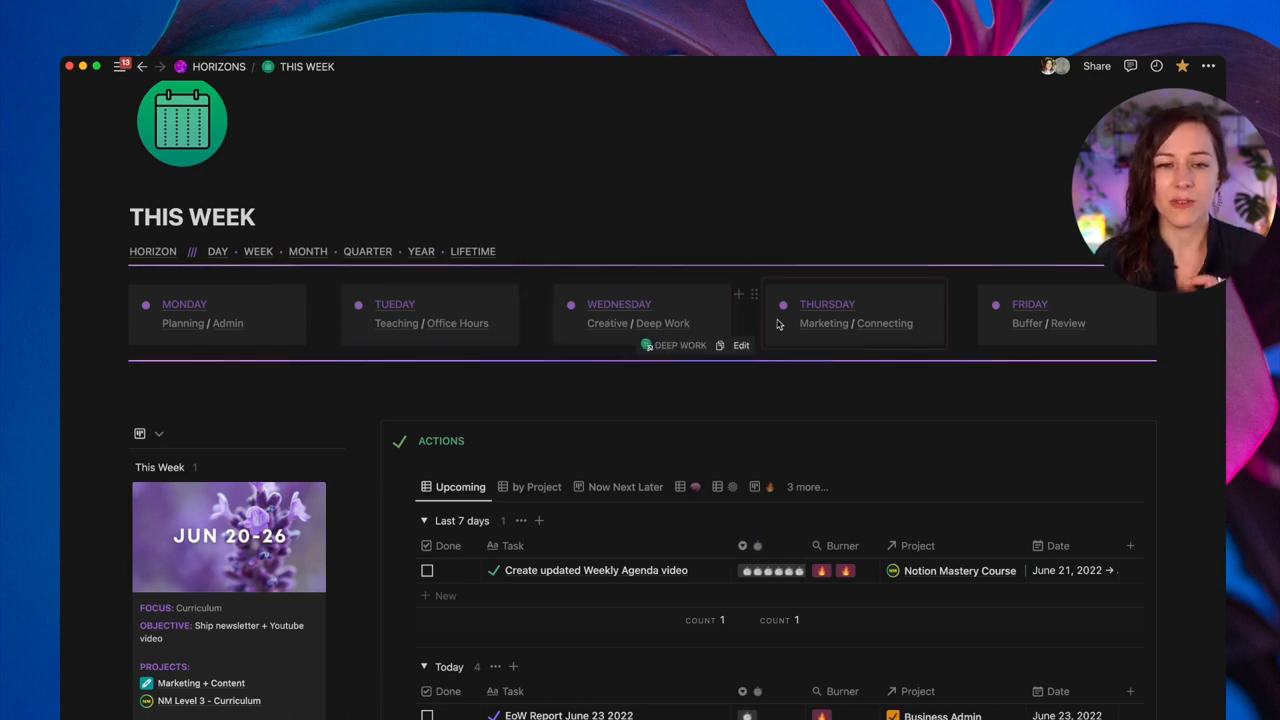
mouse_move(864, 344)
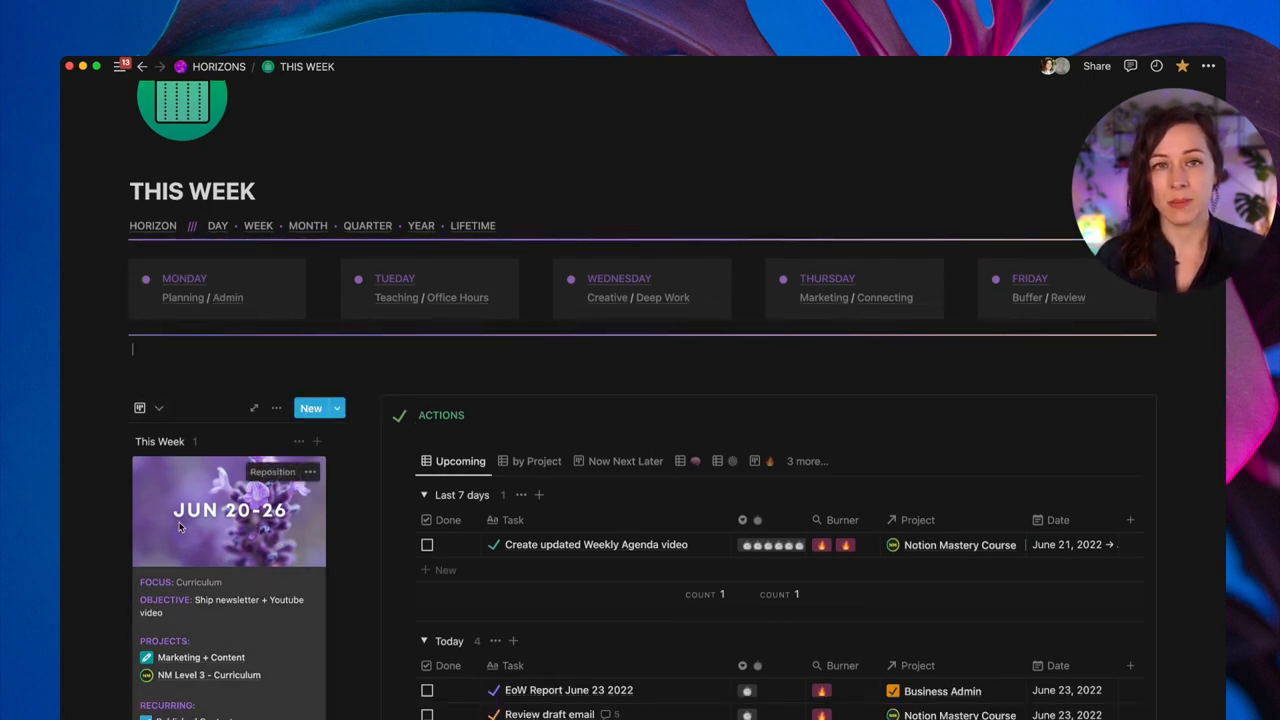
mouse_move(200, 552)
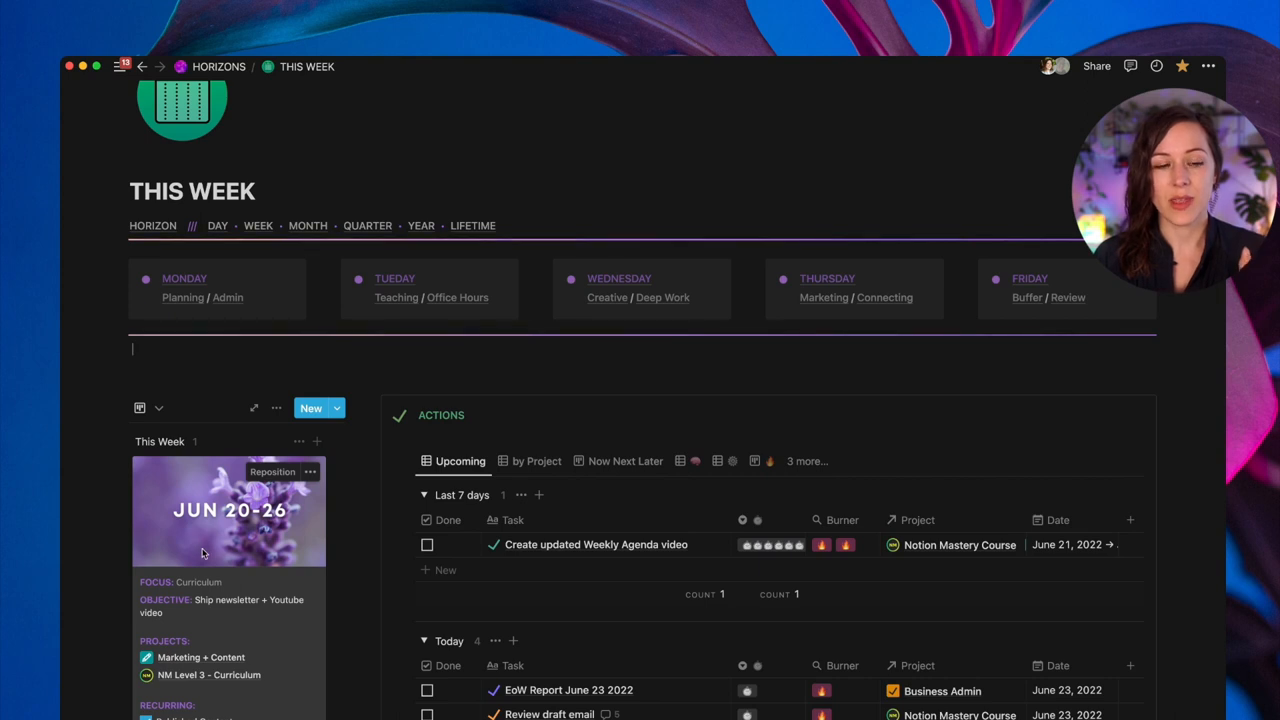
mouse_move(202, 590)
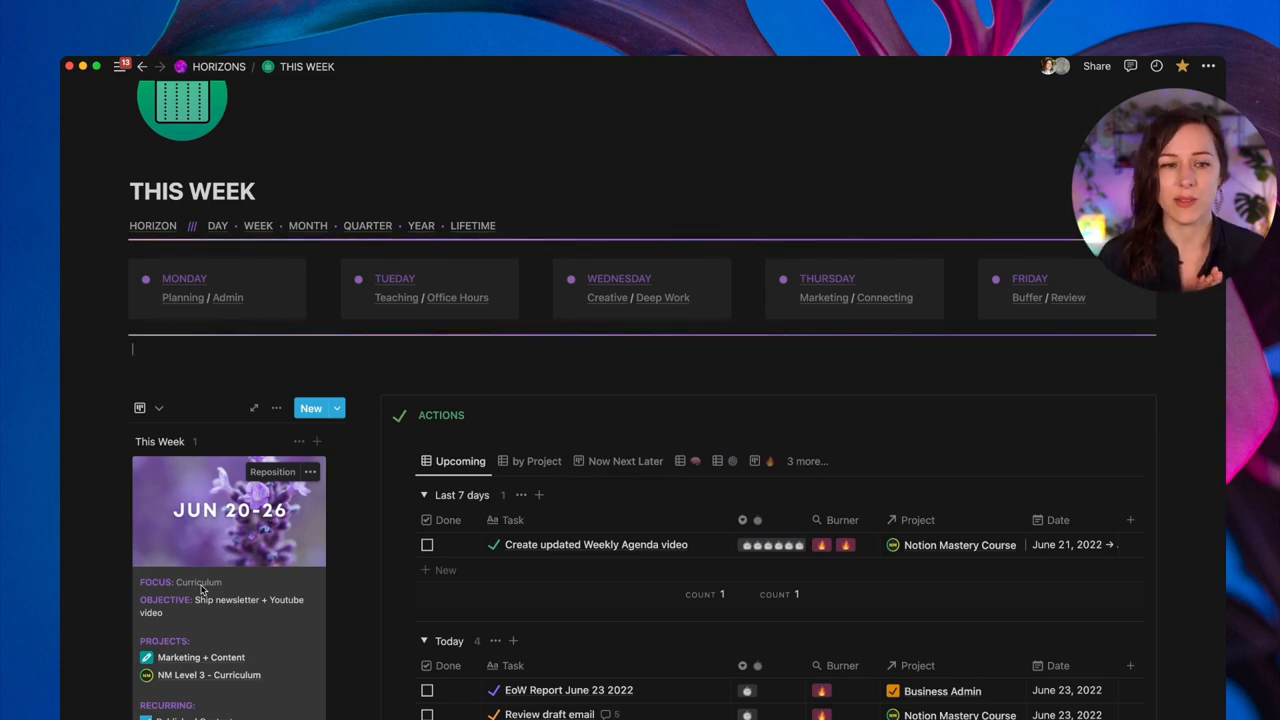
mouse_move(276, 556)
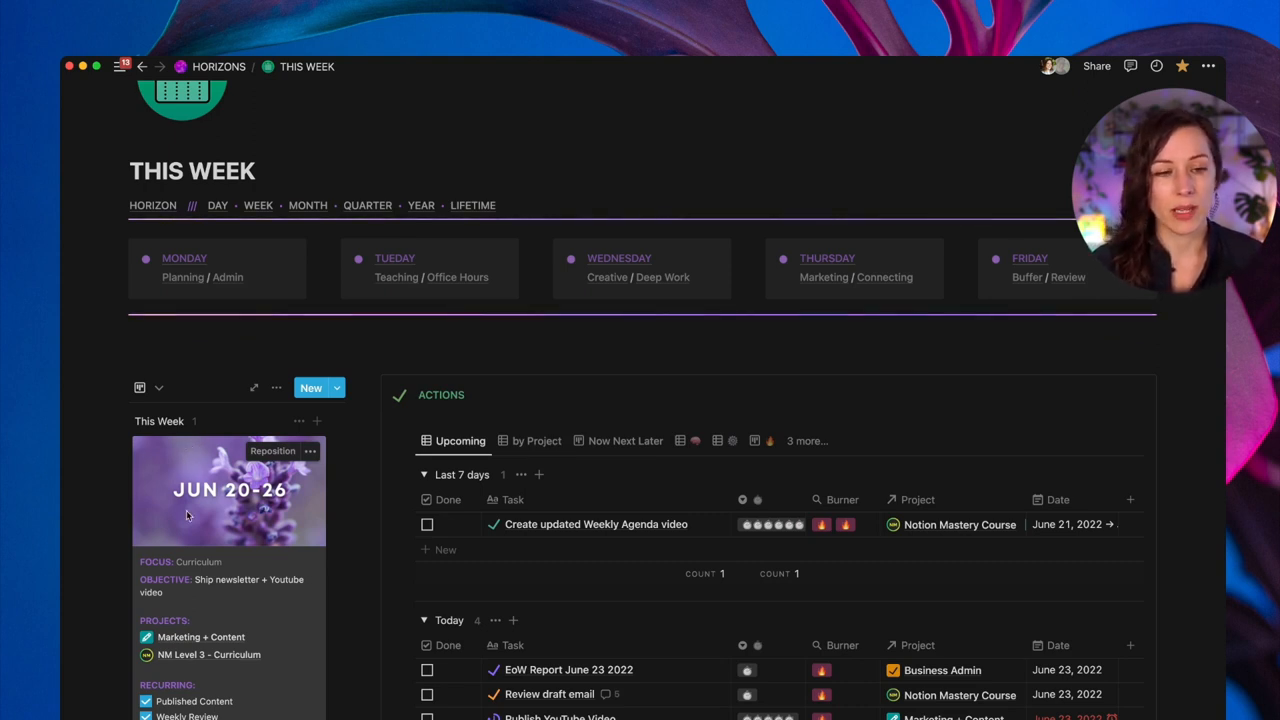
scroll(down, 3)
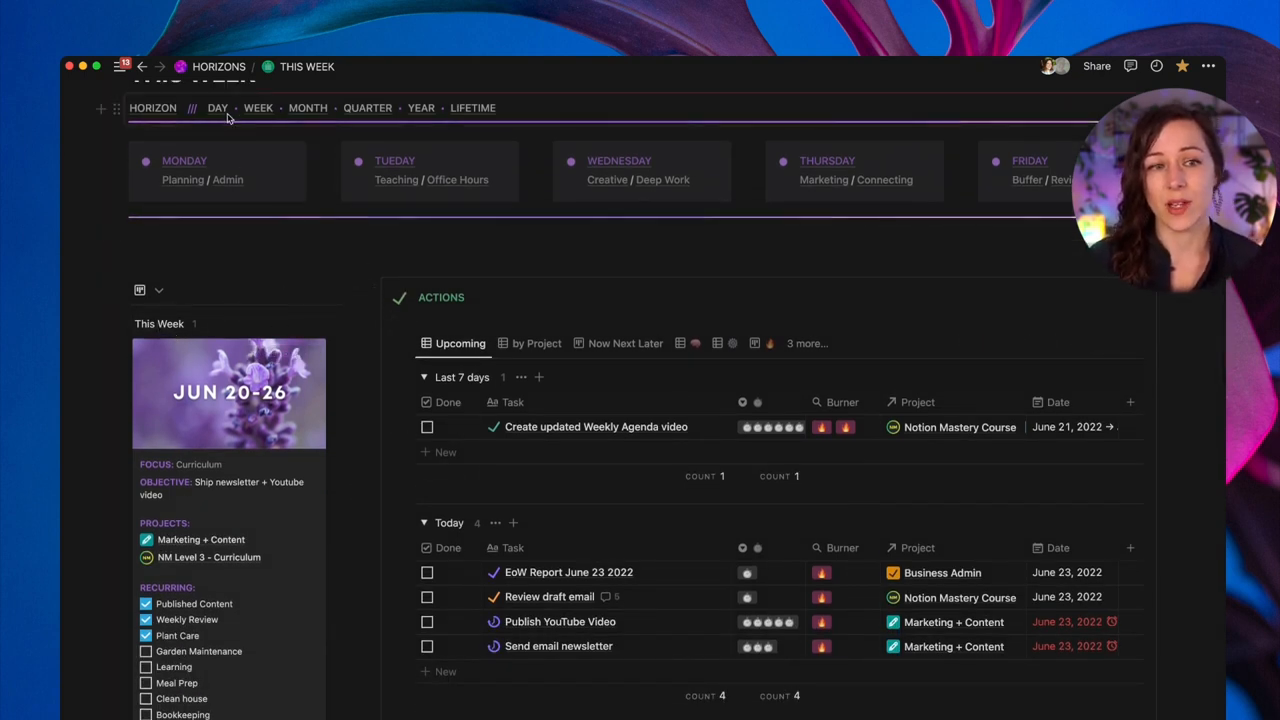
mouse_move(268, 268)
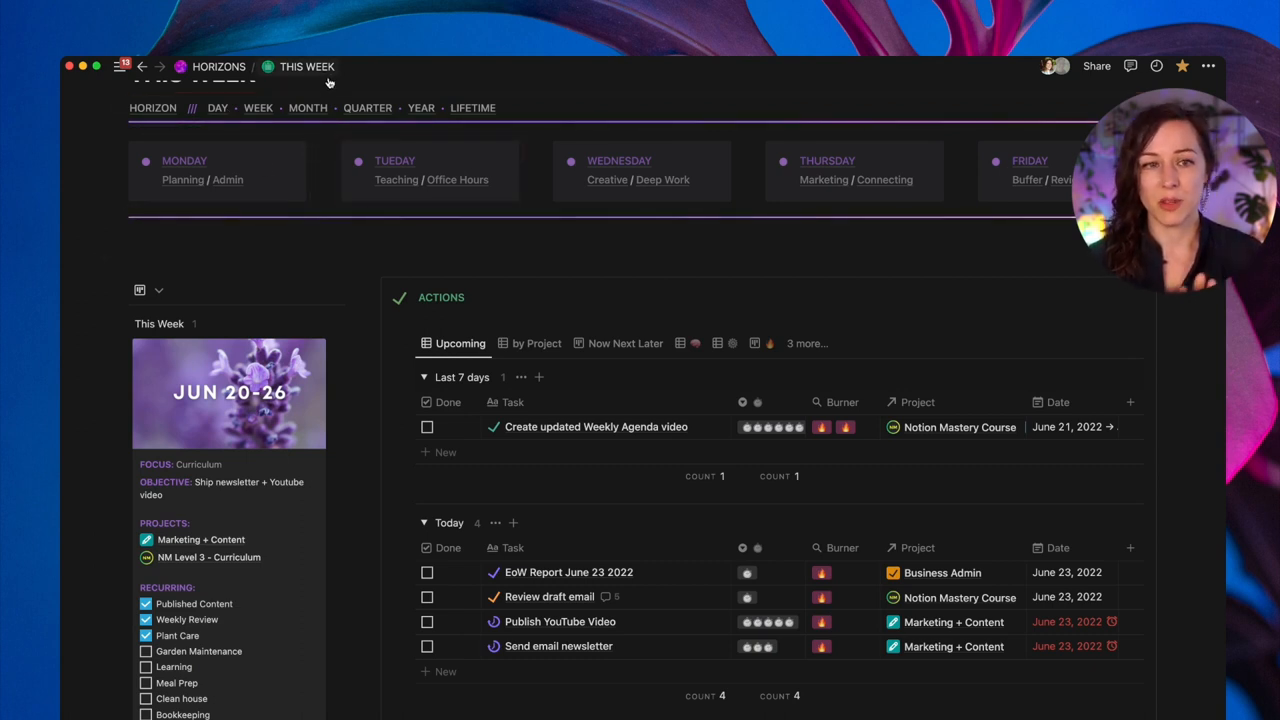
mouse_move(232, 282)
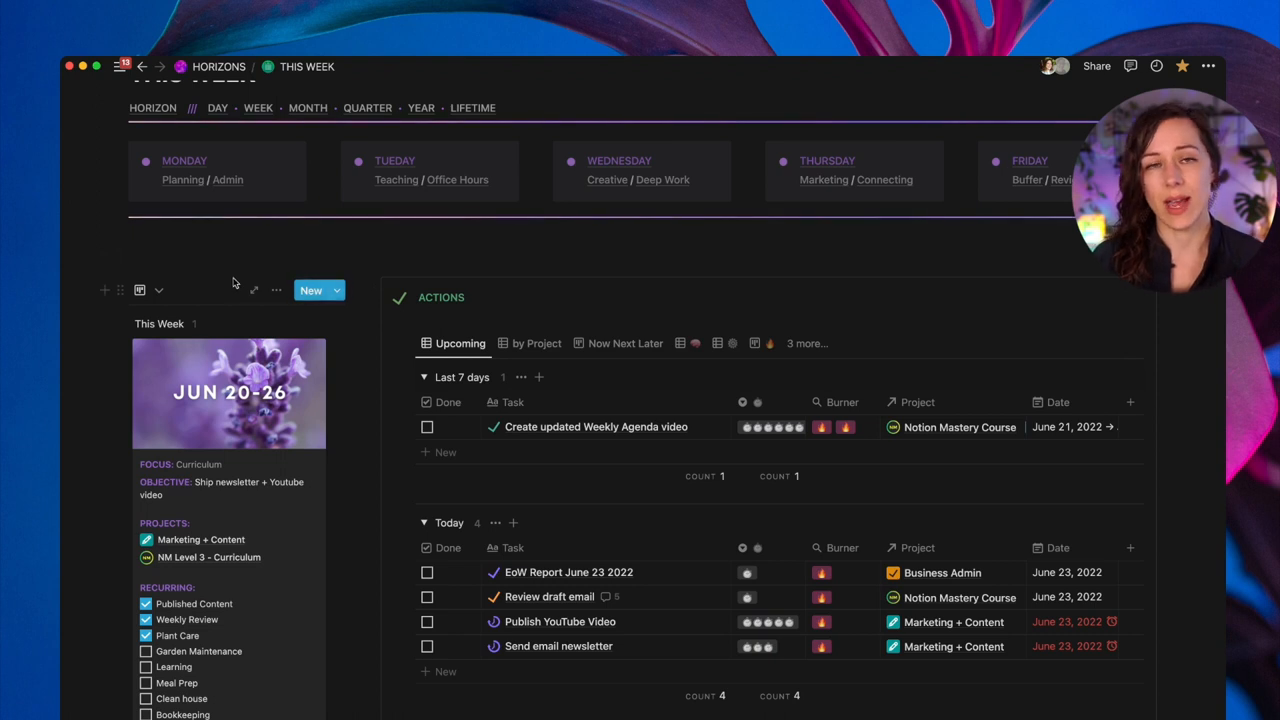
mouse_move(276, 436)
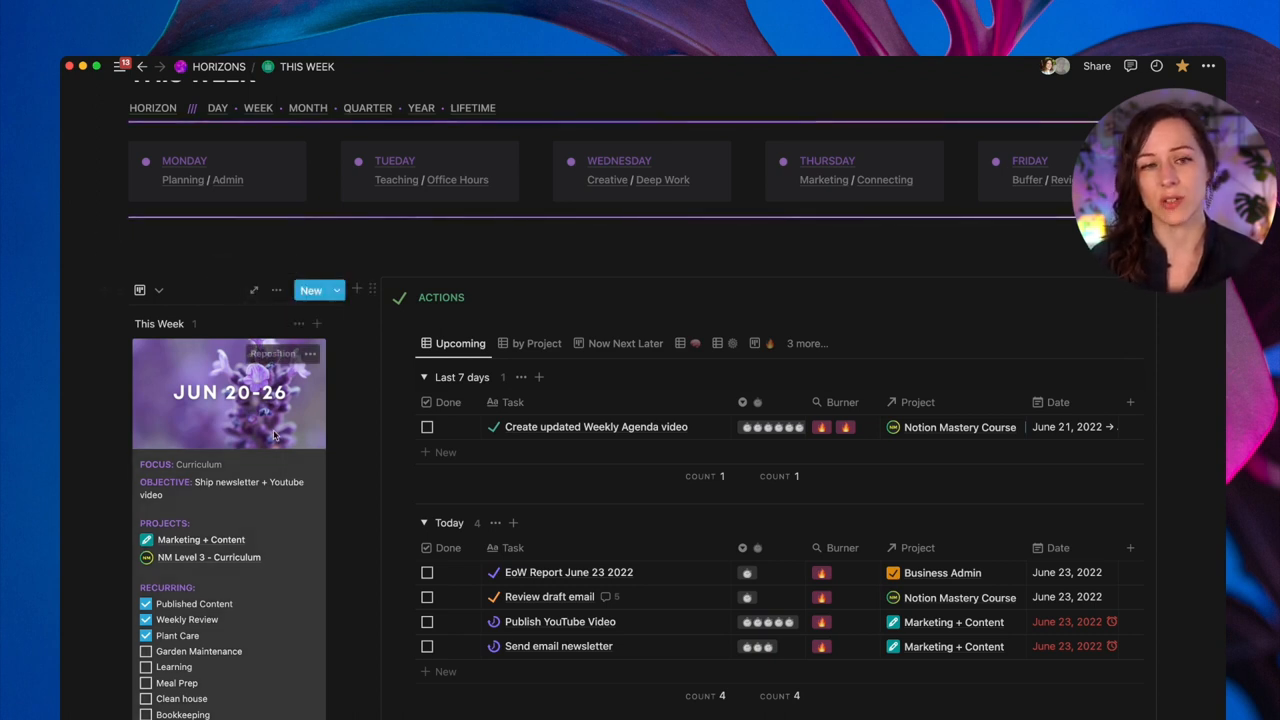
mouse_move(352, 544)
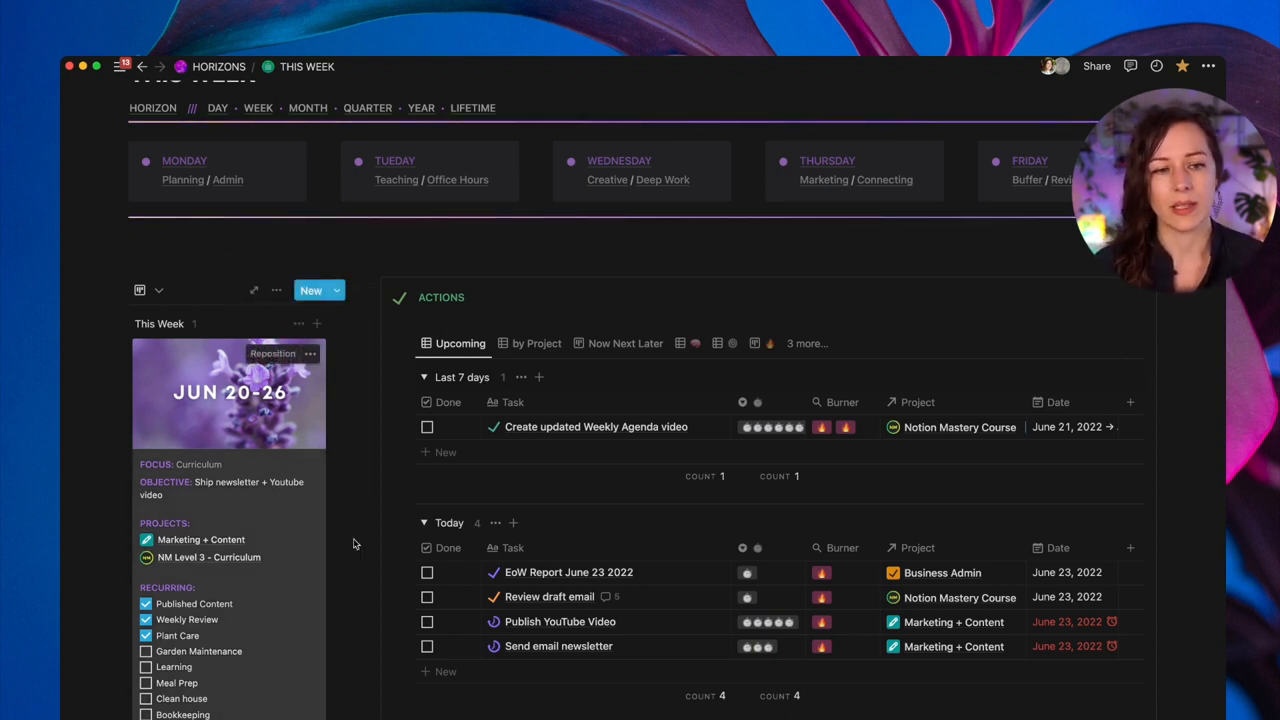
scroll(up, 3)
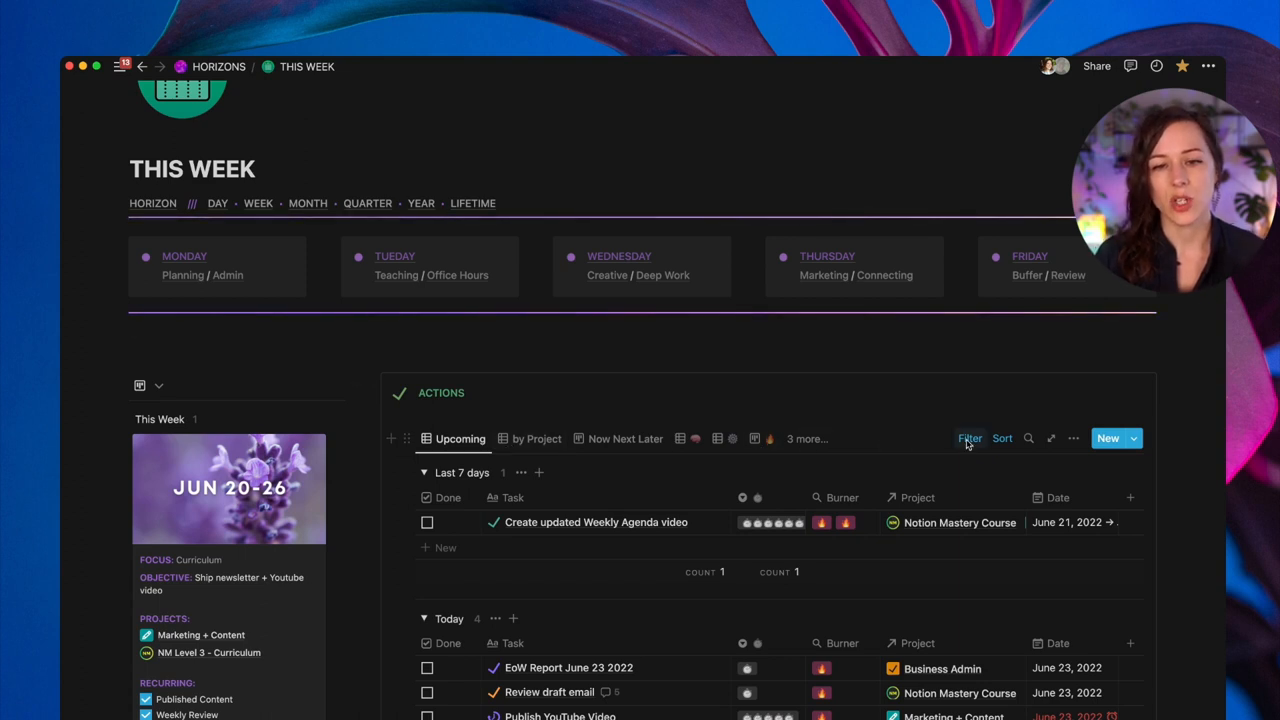
click(968, 438)
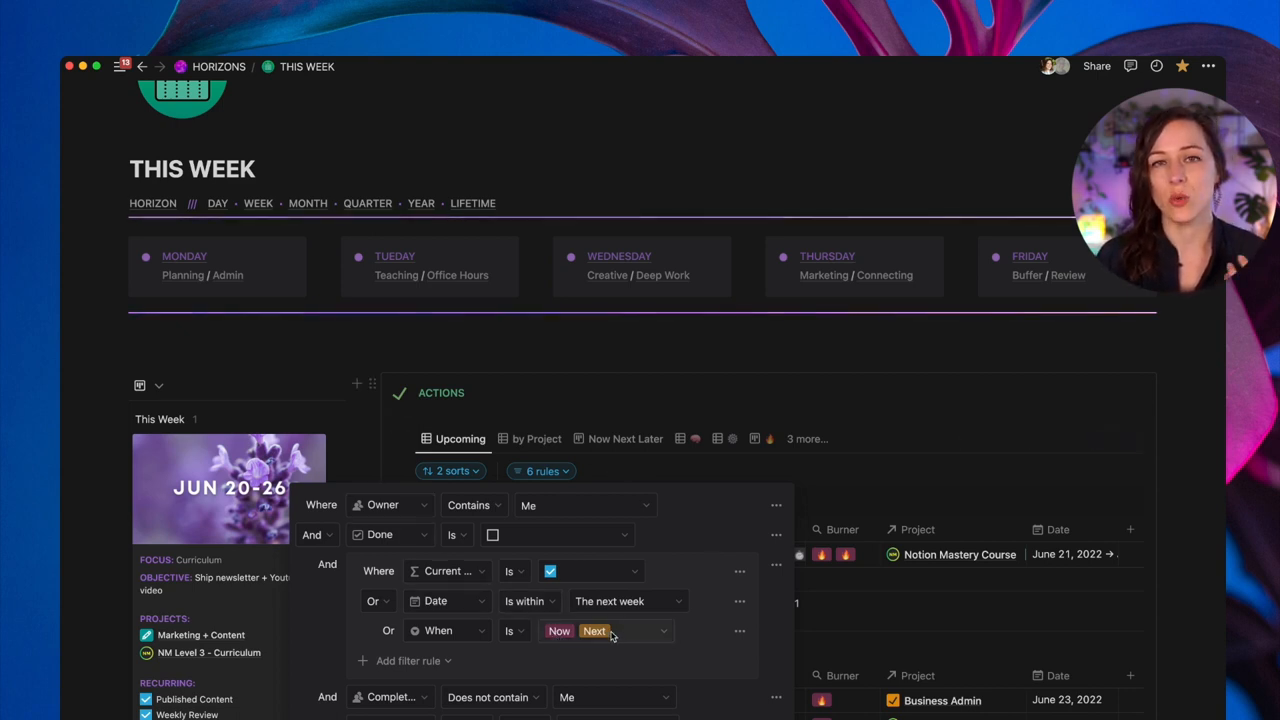
mouse_move(660, 580)
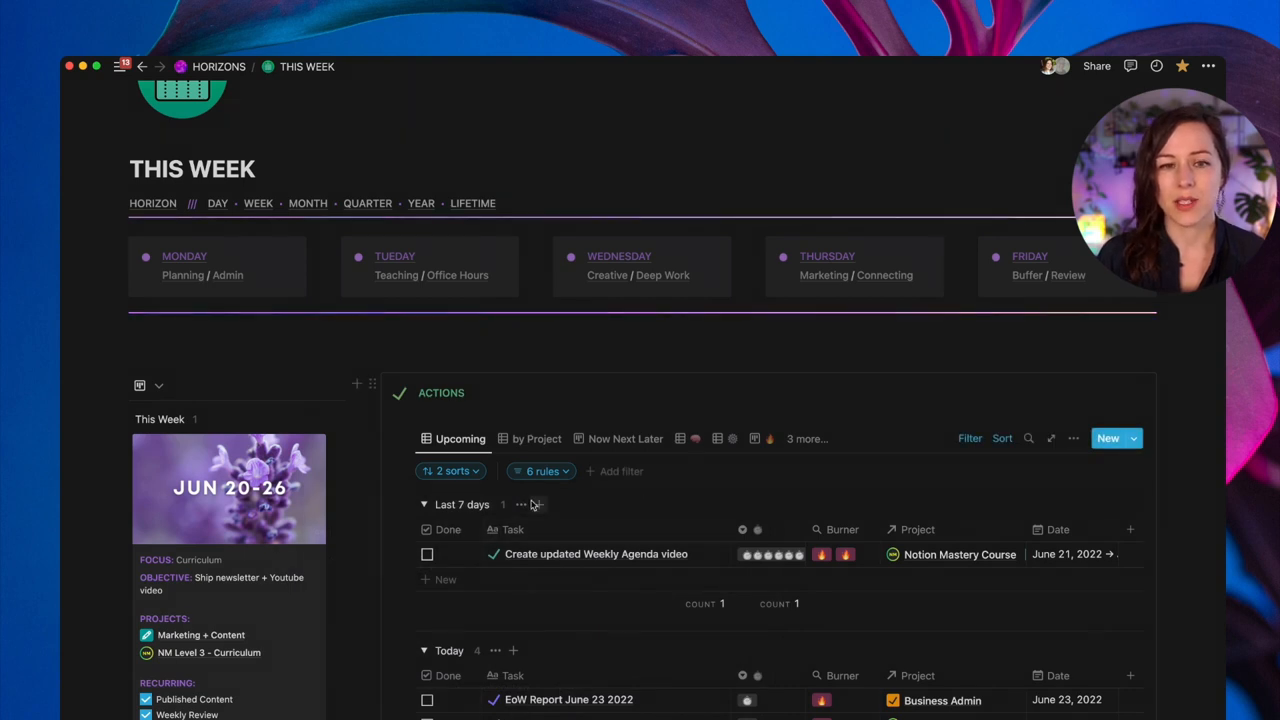
- Close the filter rules panel and scroll the Actions database, leaving its Upcoming view unchanged
click(1072, 438)
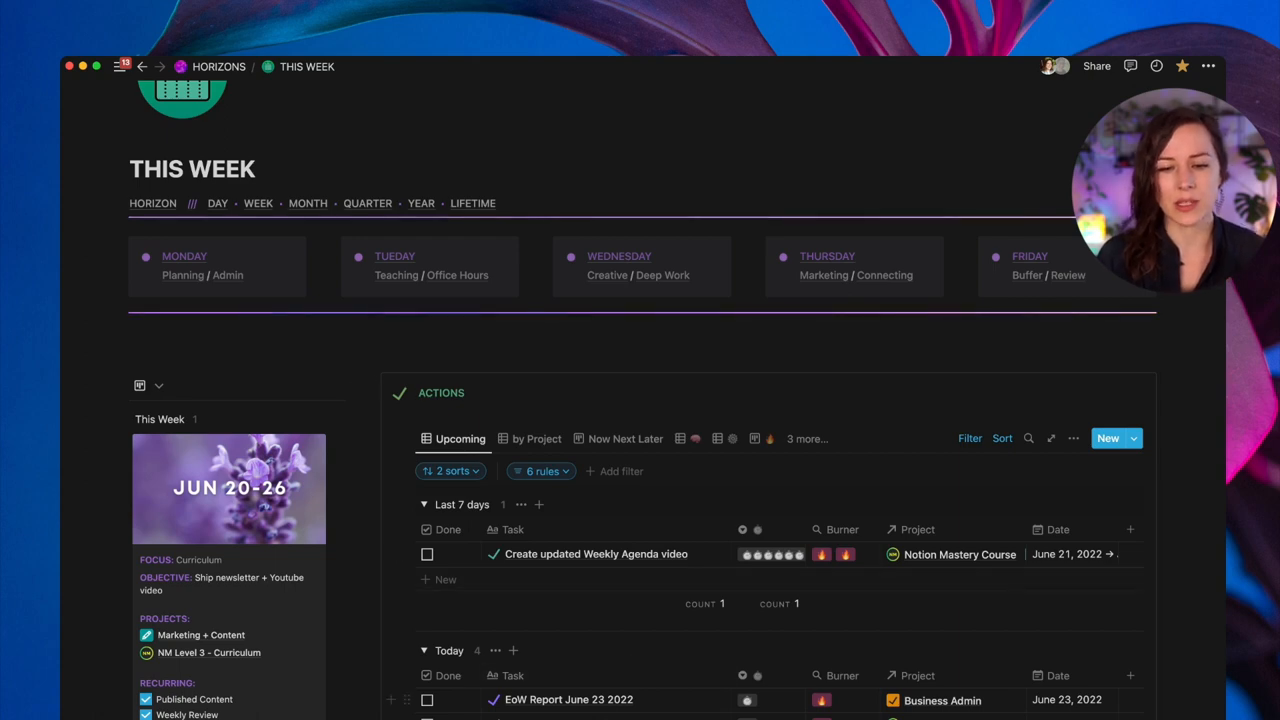
scroll(down, 3)
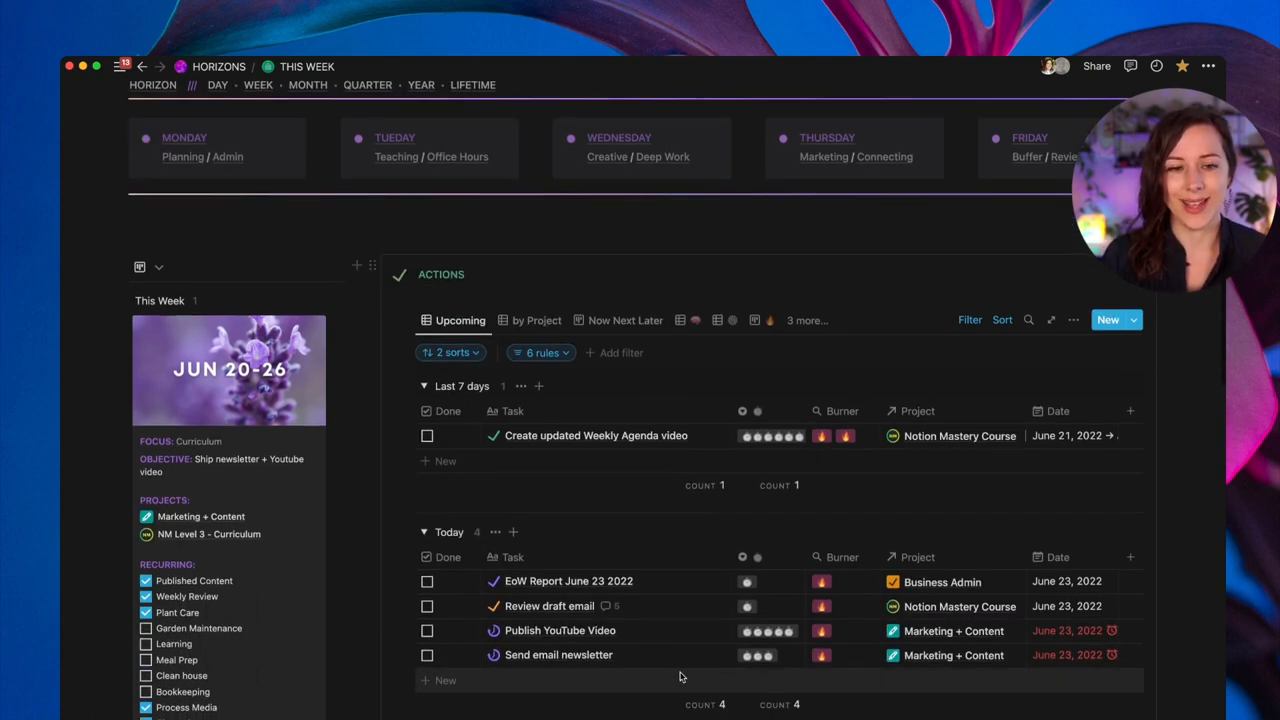
scroll(up, 3)
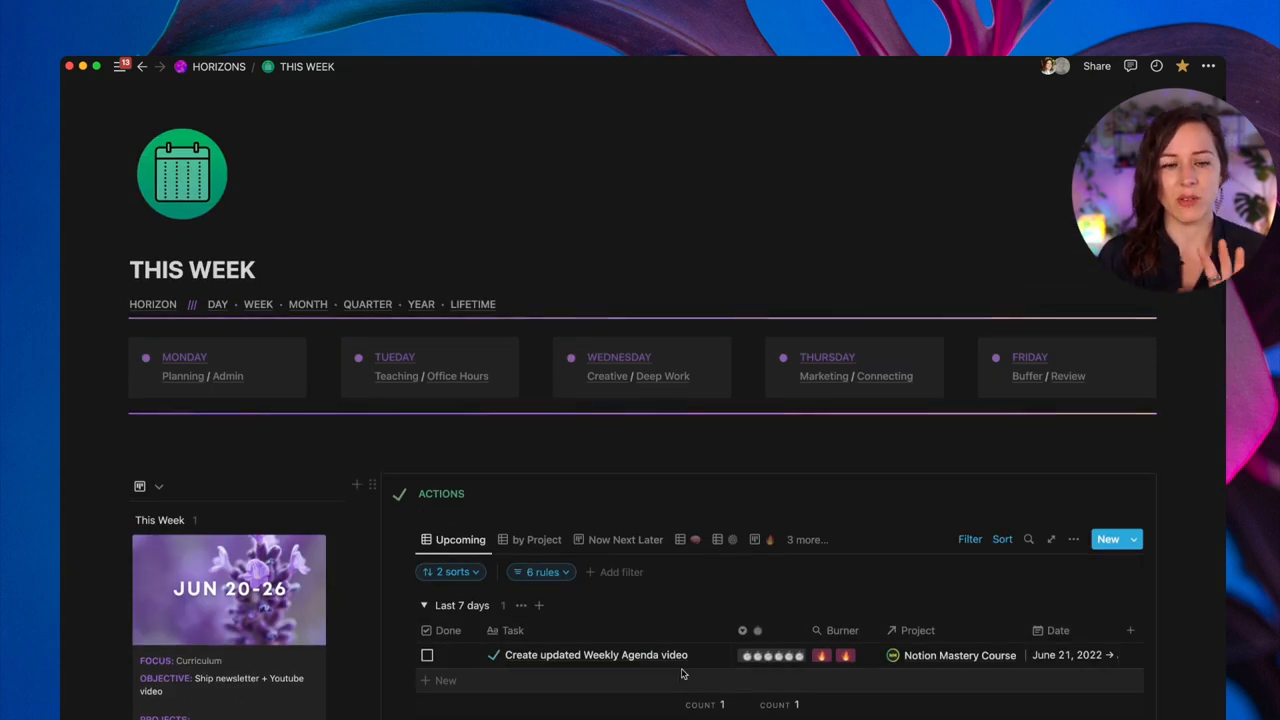
scroll(down, 3)
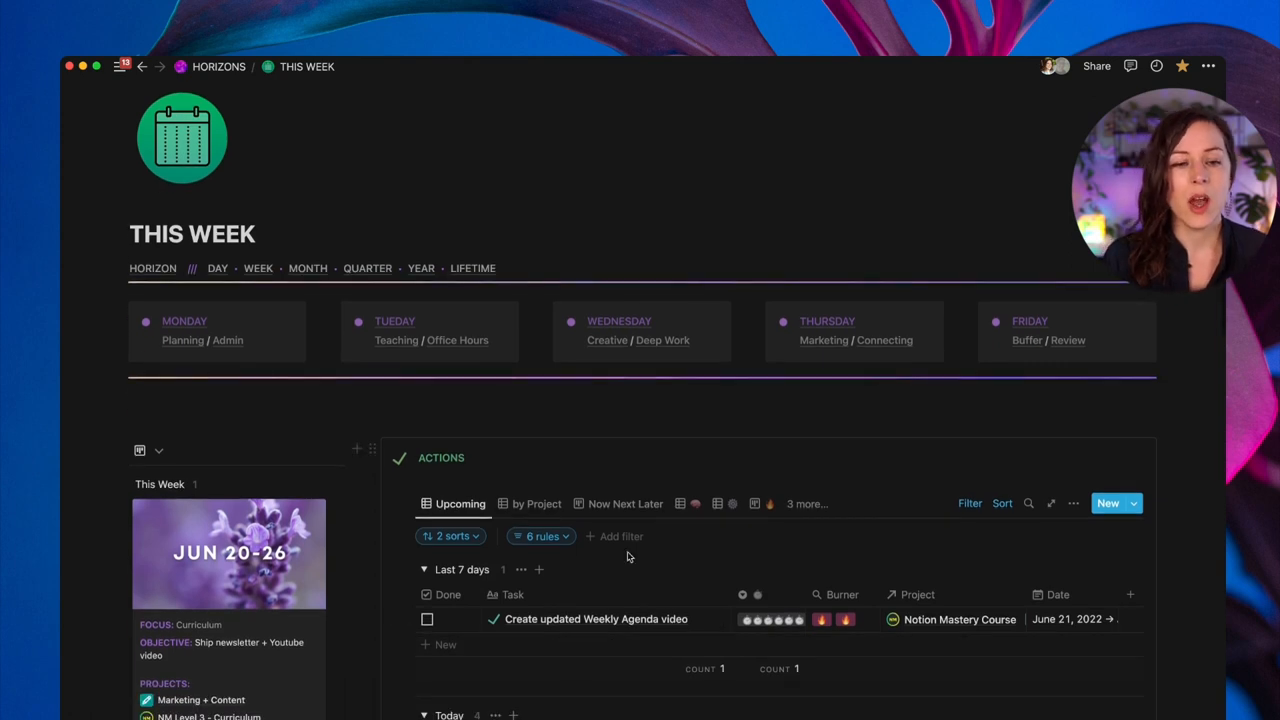
click(536, 328)
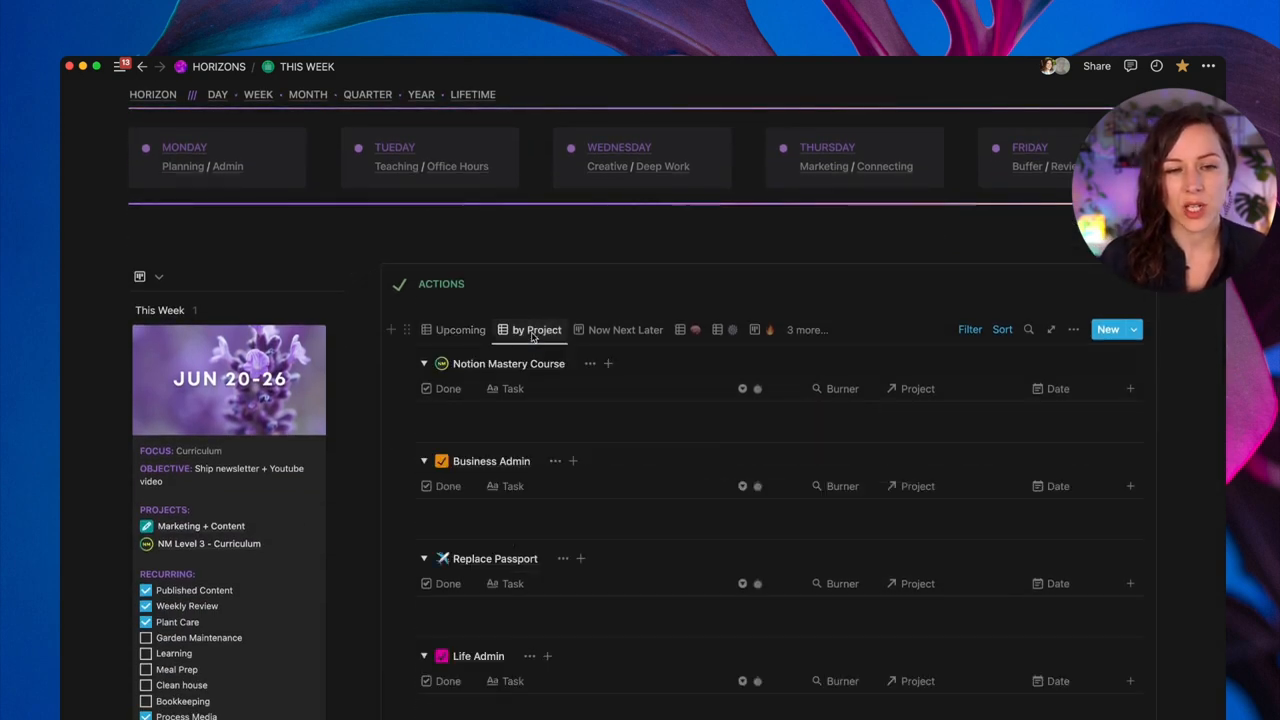
click(536, 328)
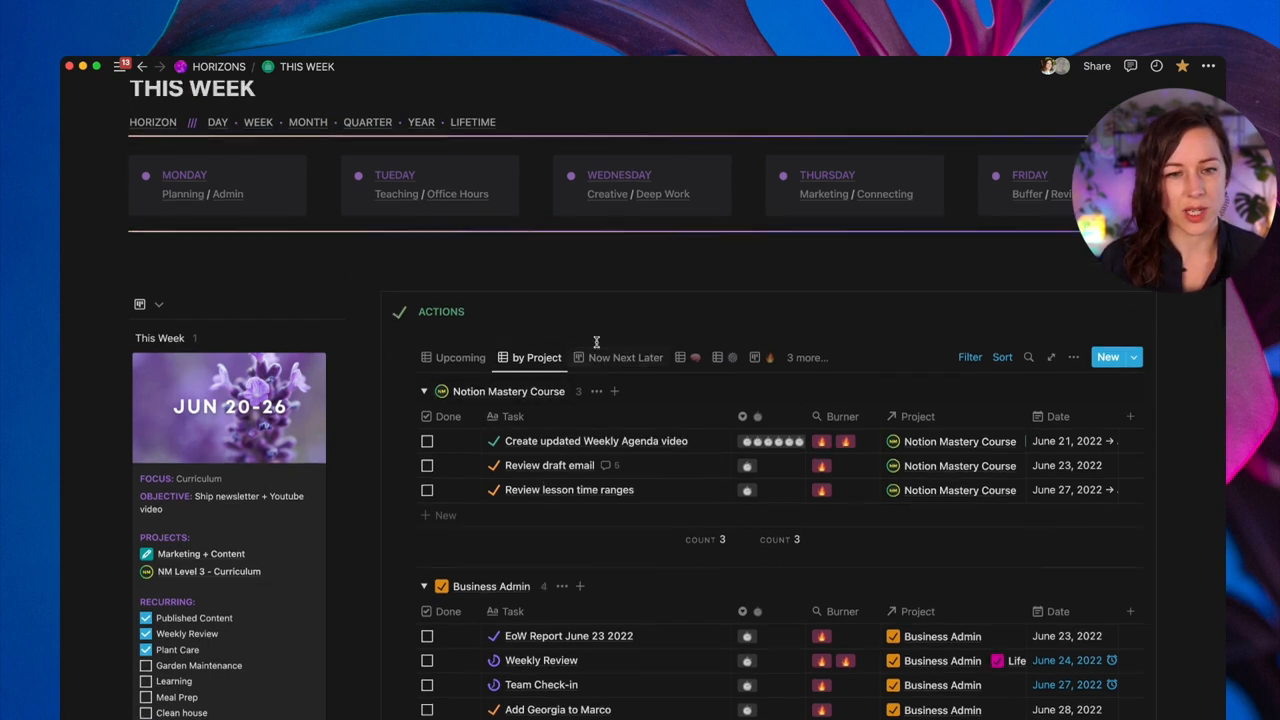
click(624, 356)
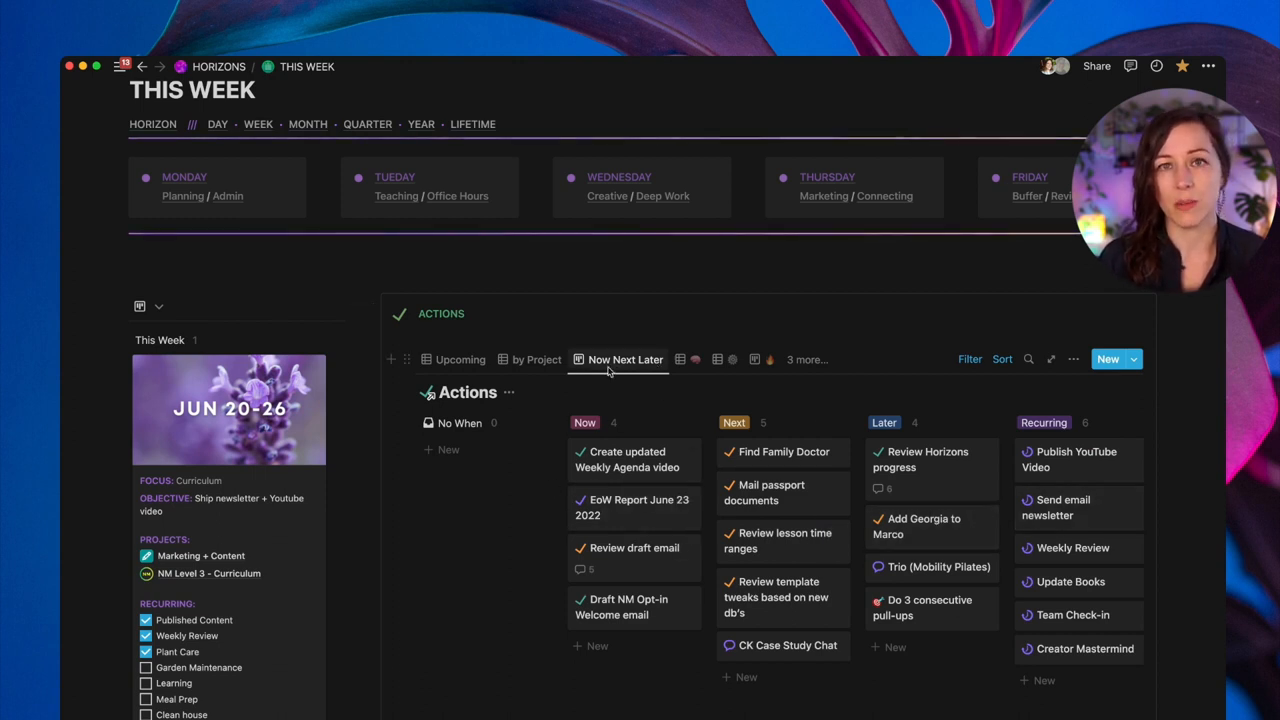
click(460, 360)
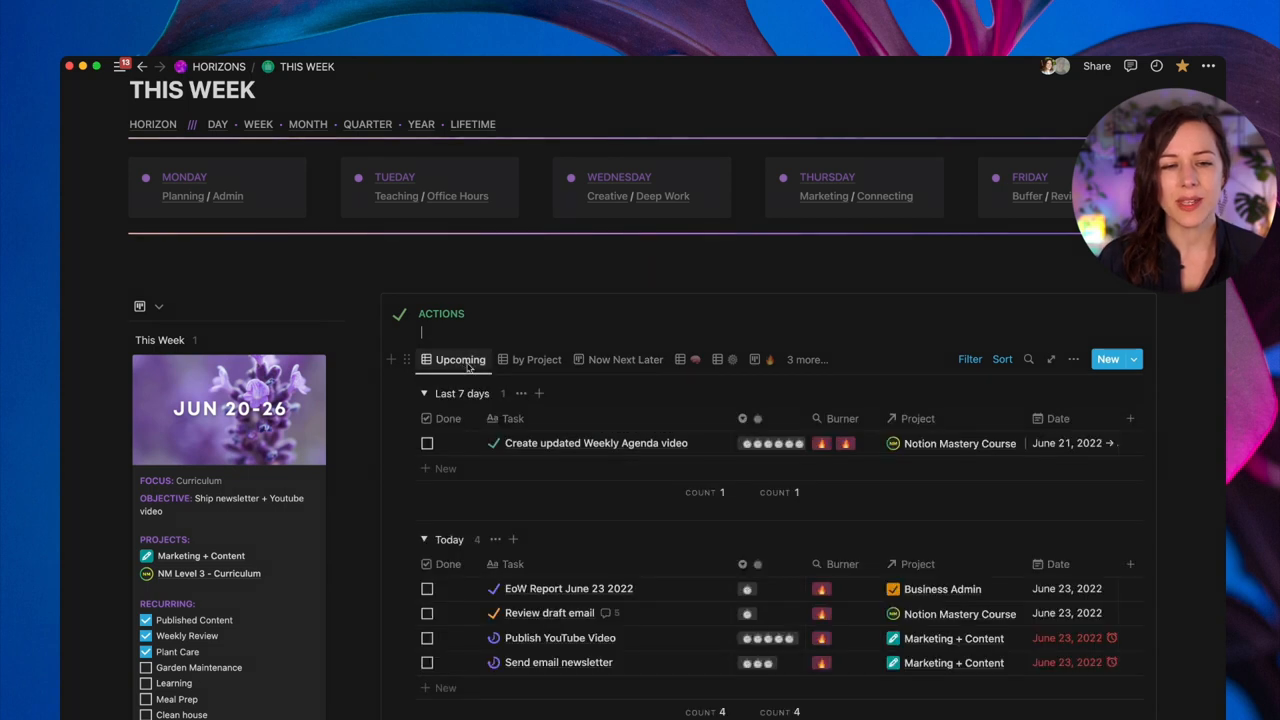
scroll(up, 3)
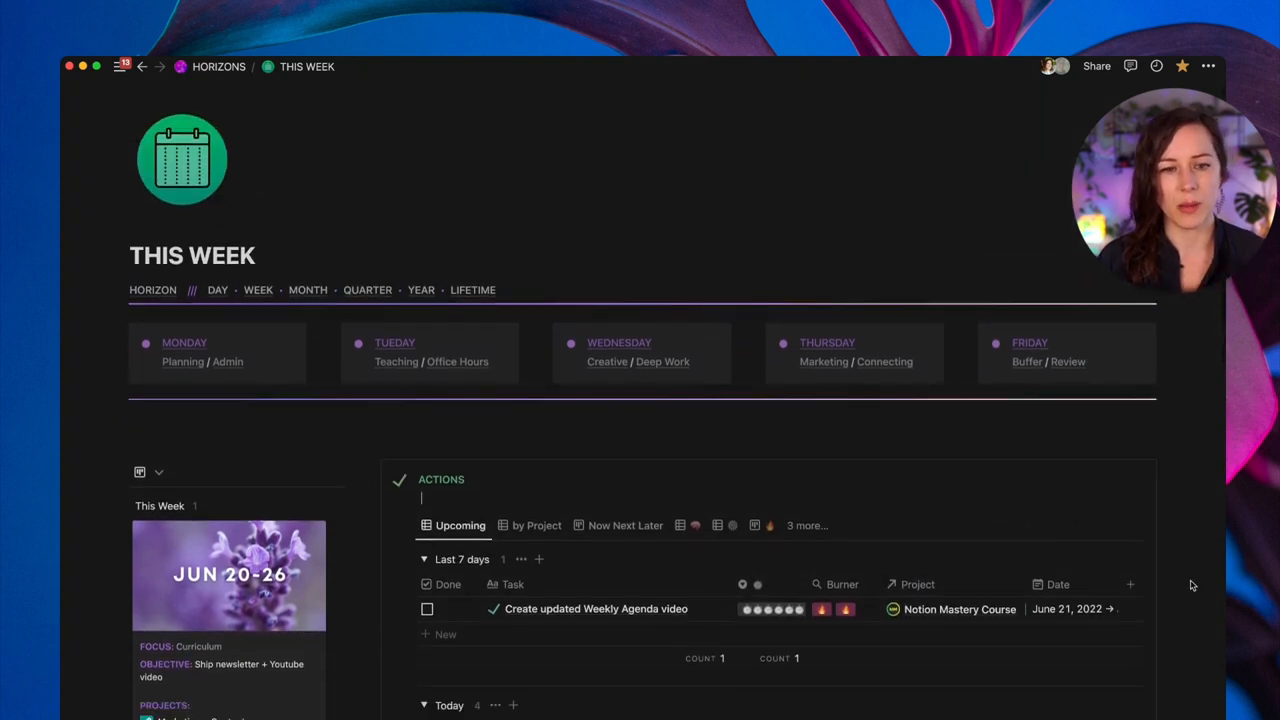
mouse_move(1052, 348)
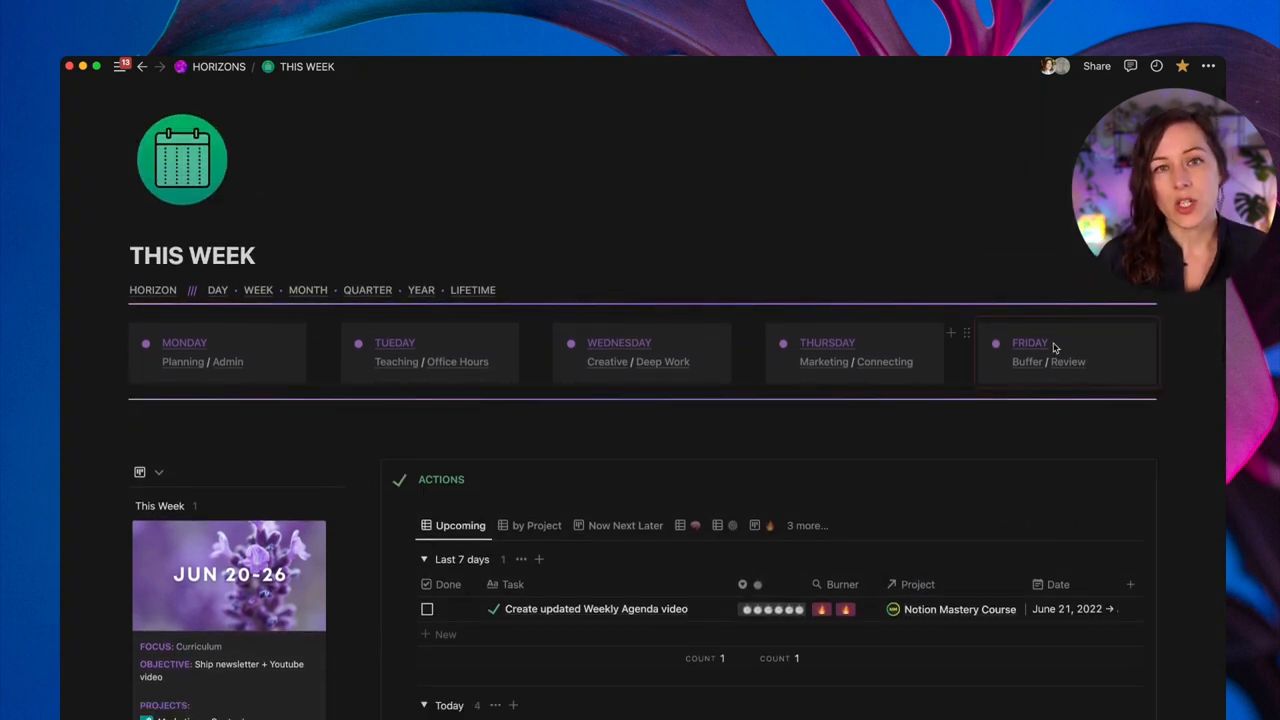
mouse_move(1068, 362)
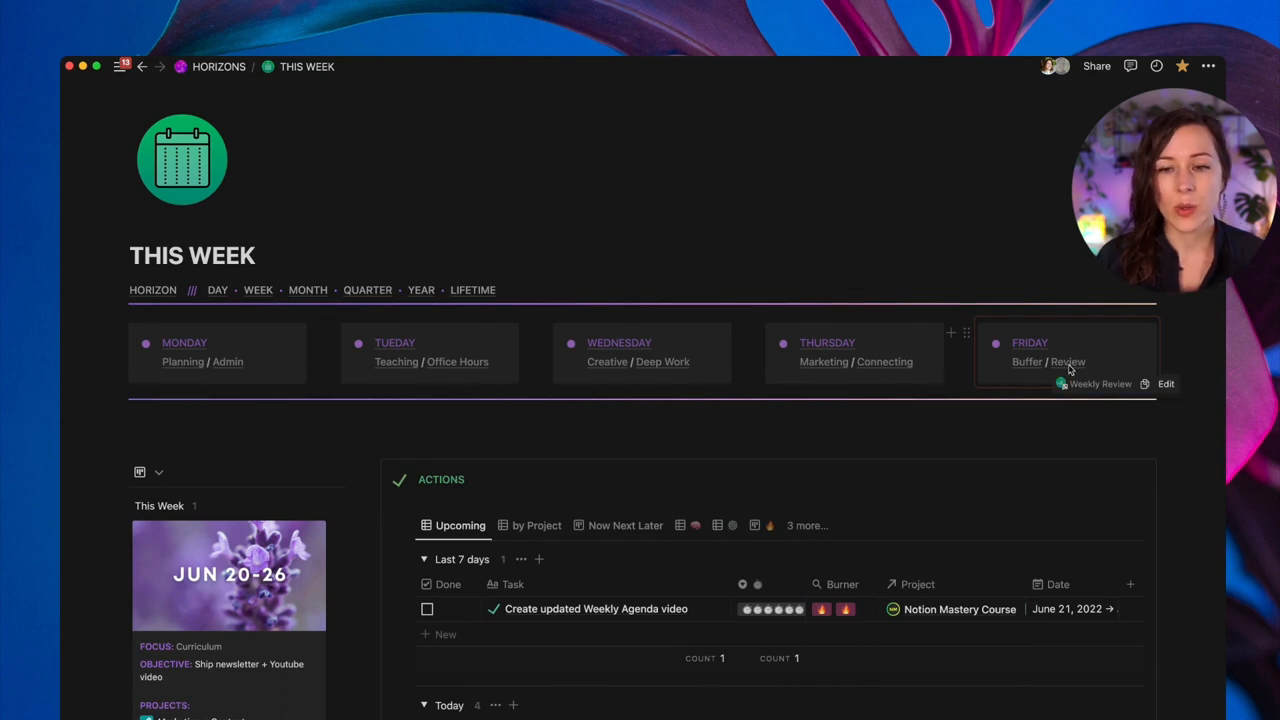
- Open the Weekly Review page from Friday's Review link, showing its three collapsed sections
click(1100, 384)
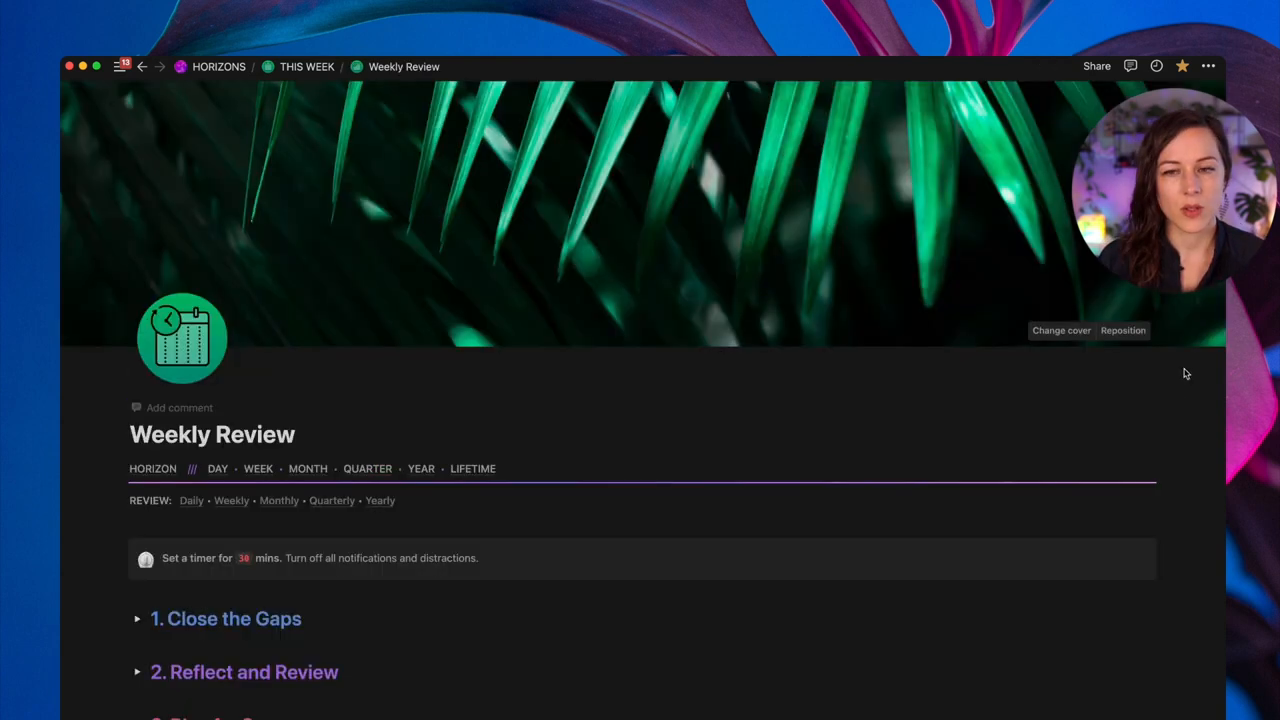
mouse_move(218, 66)
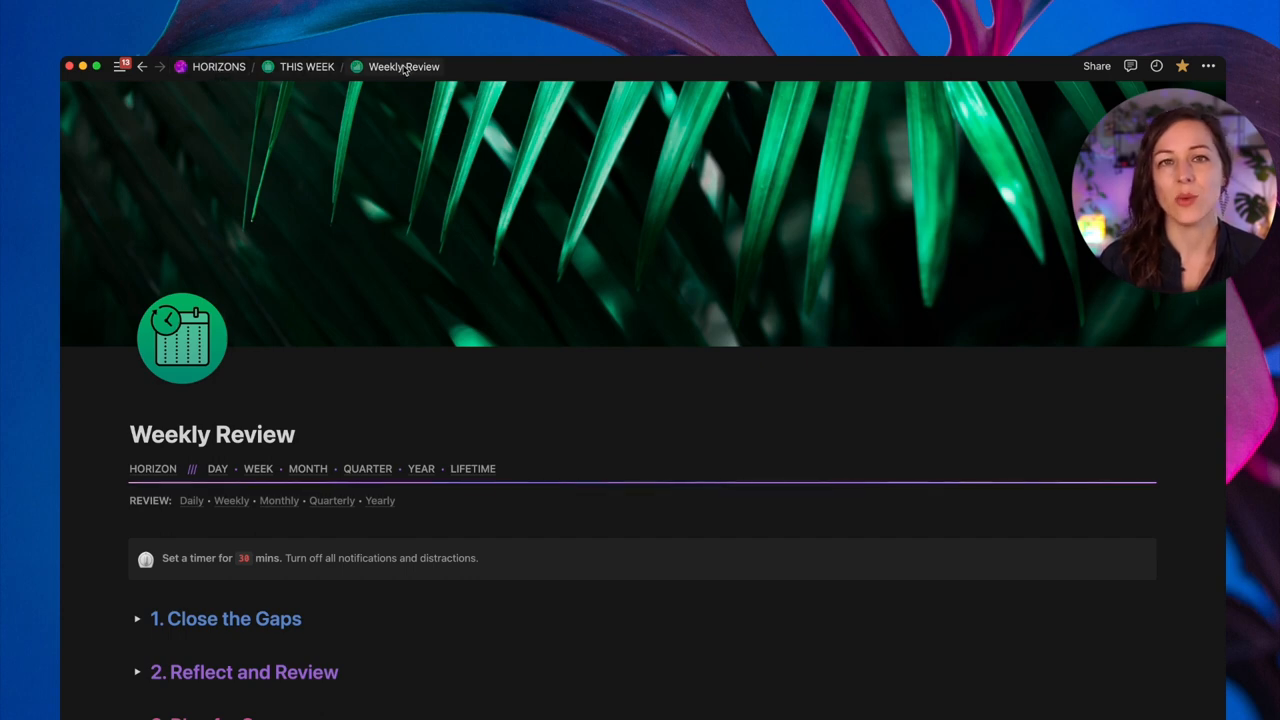
scroll(down, 3)
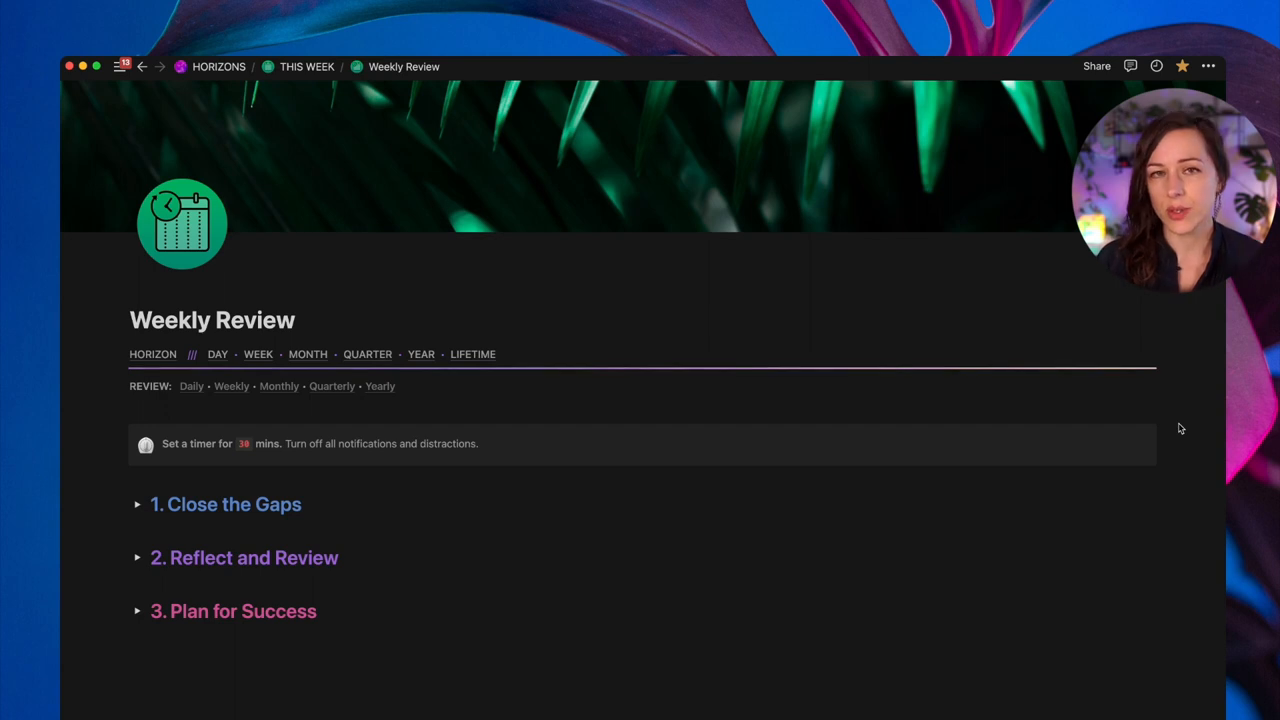
mouse_move(424, 508)
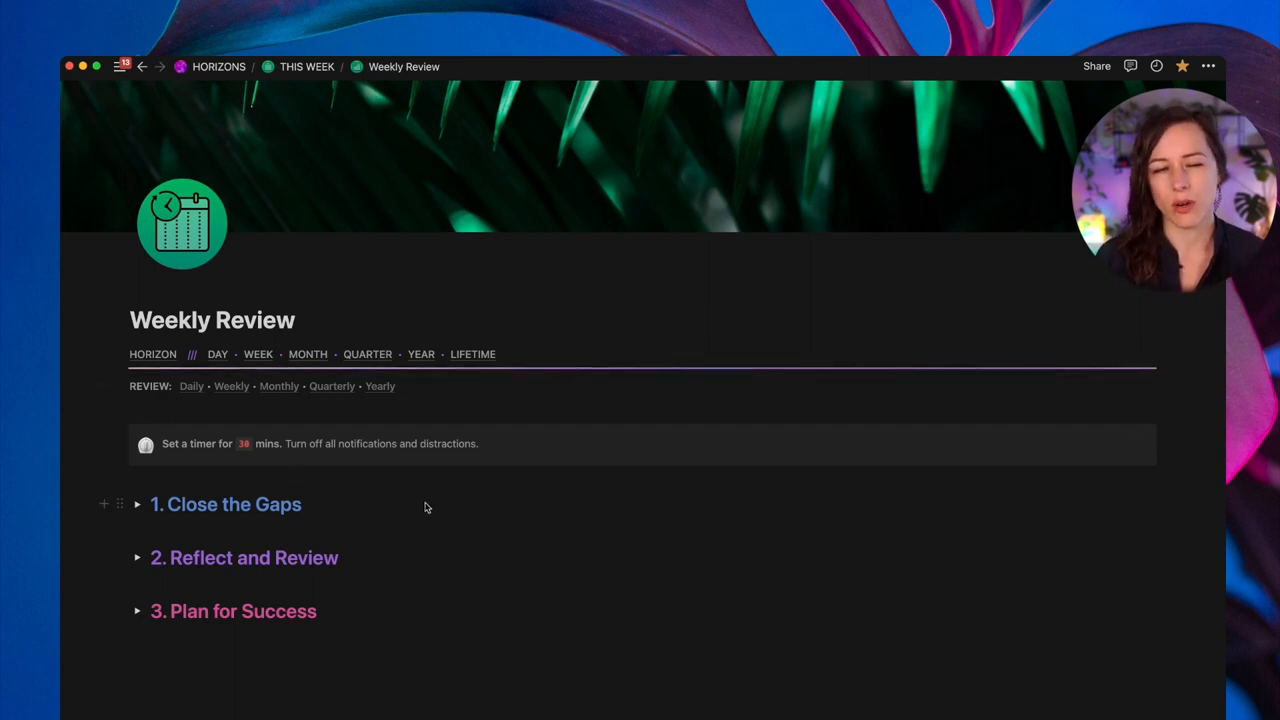
mouse_move(458, 508)
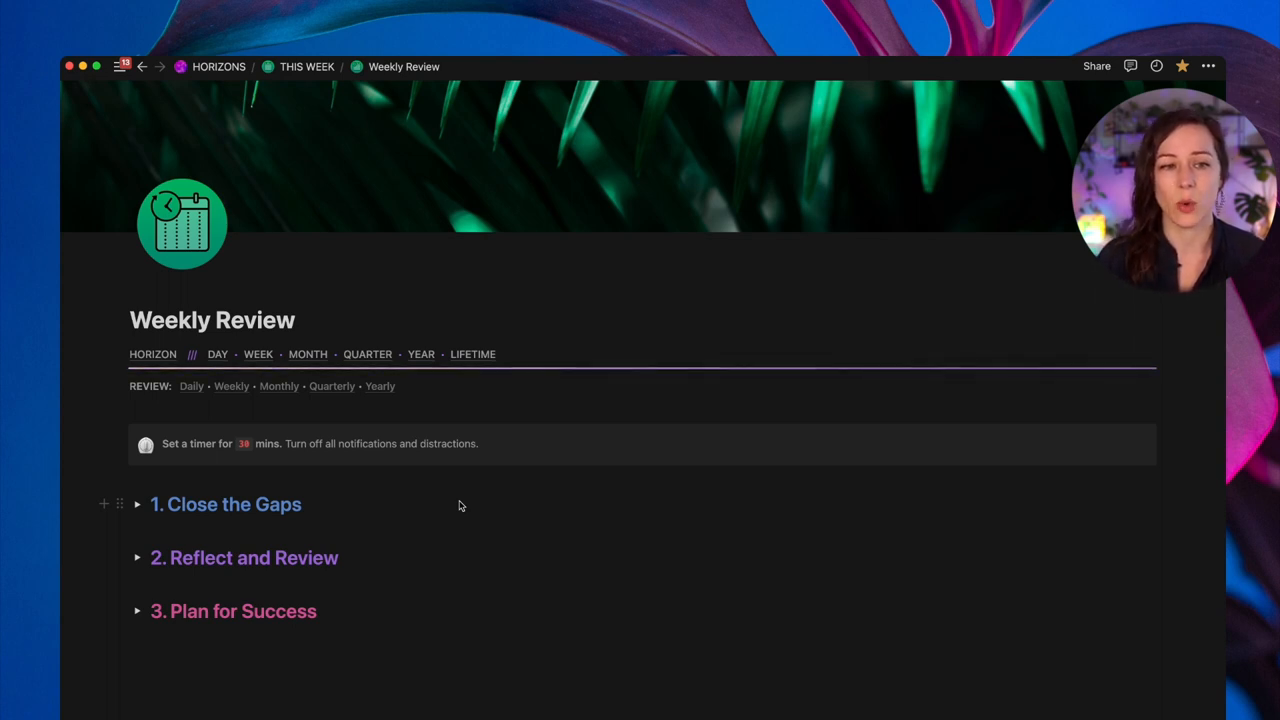
mouse_move(344, 488)
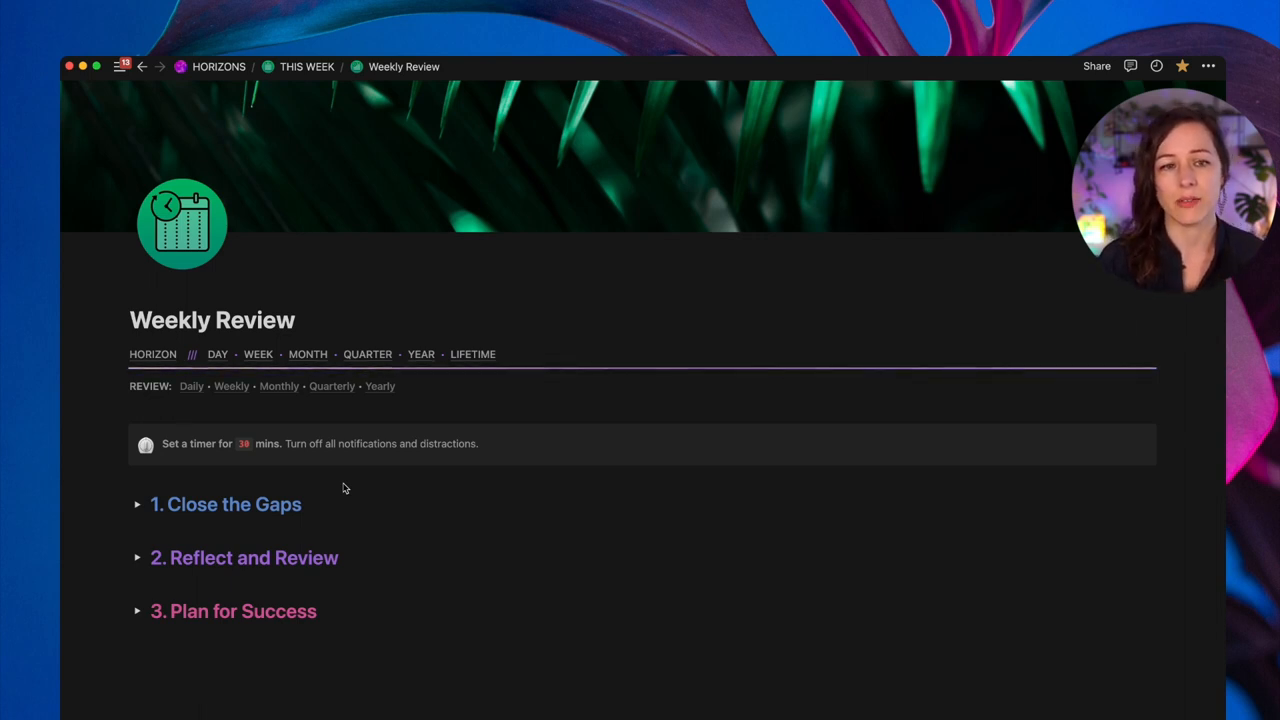
mouse_move(160, 510)
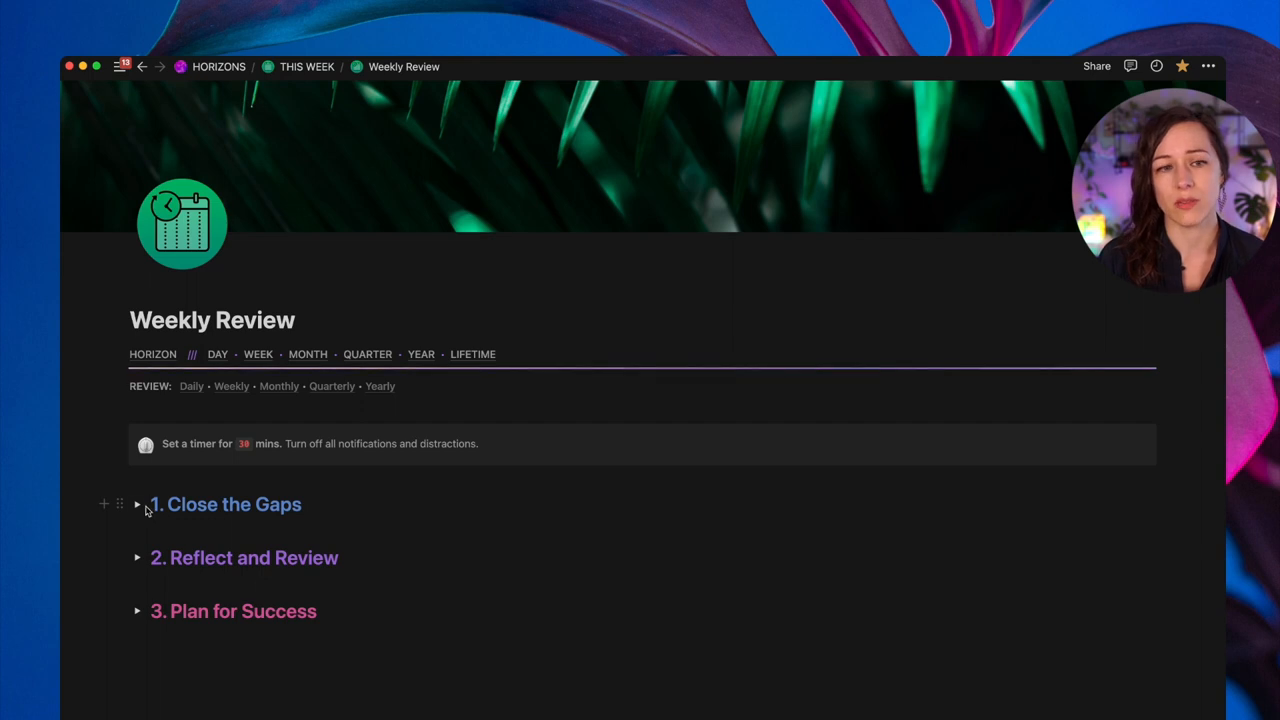
- Expand '1. Close the Gaps' to show the Collect checklist and Next Actions tasks
click(136, 504)
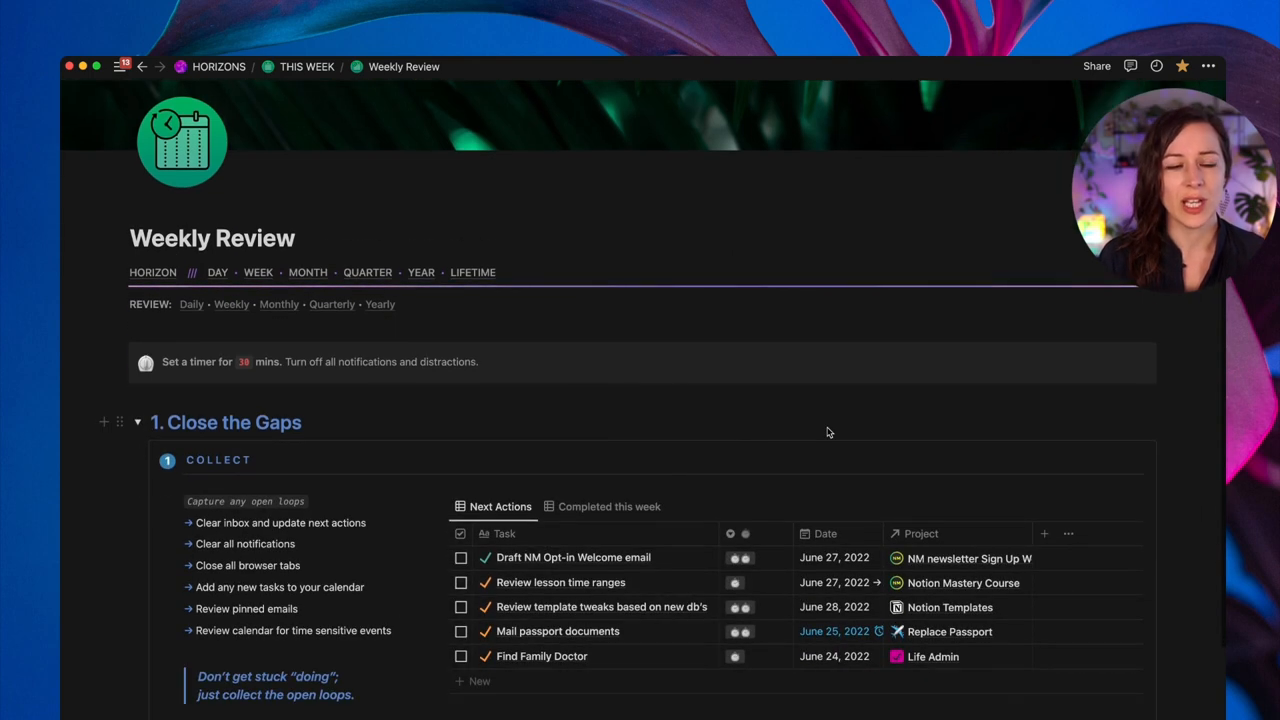
scroll(down, 3)
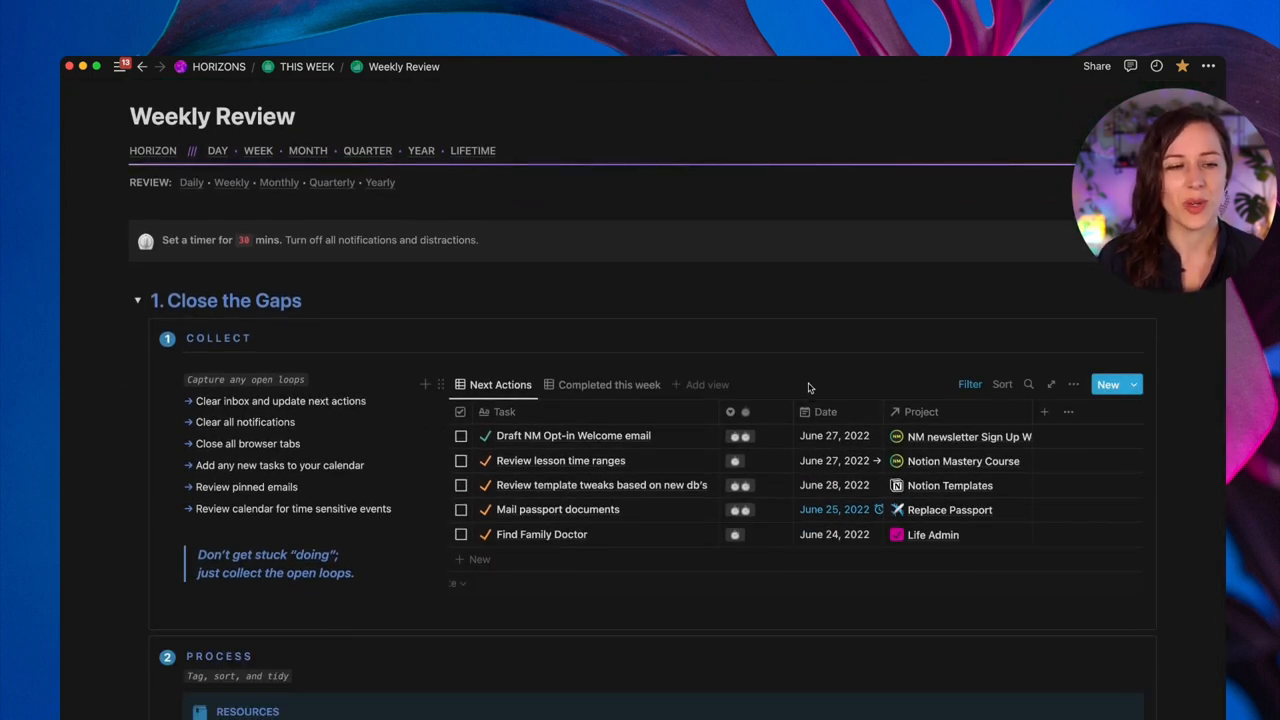
mouse_move(1176, 308)
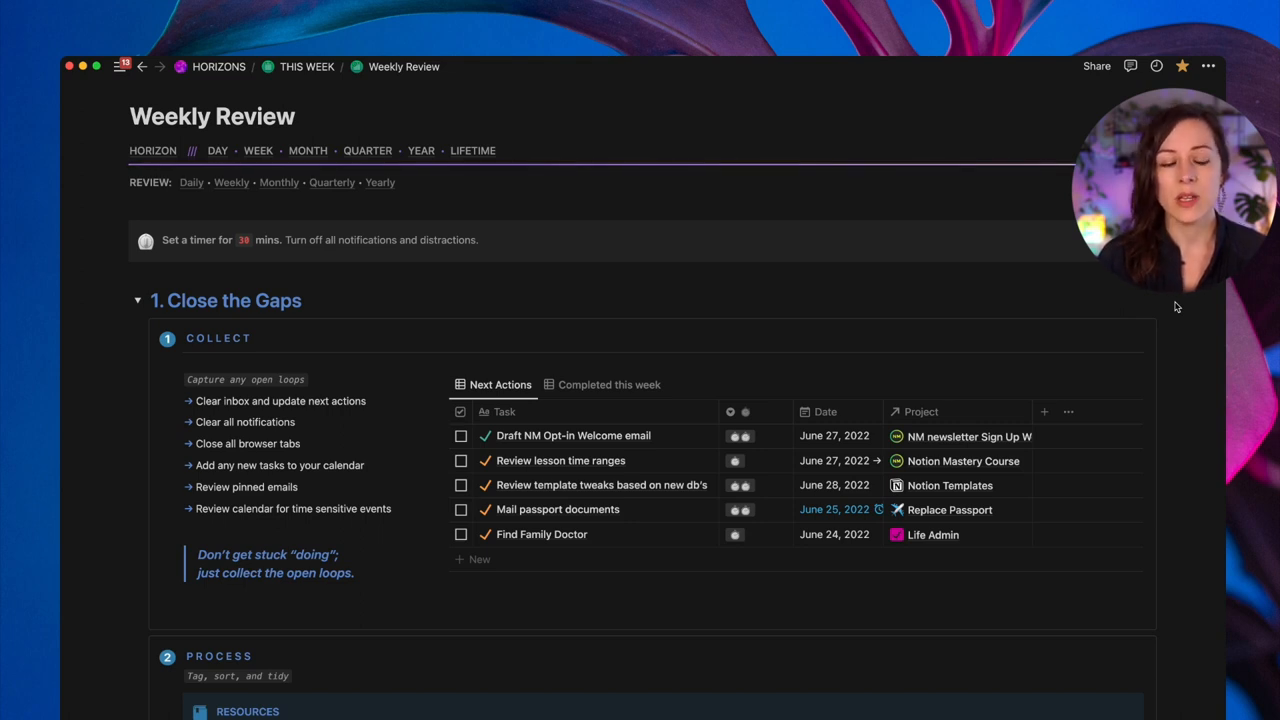
mouse_move(642, 414)
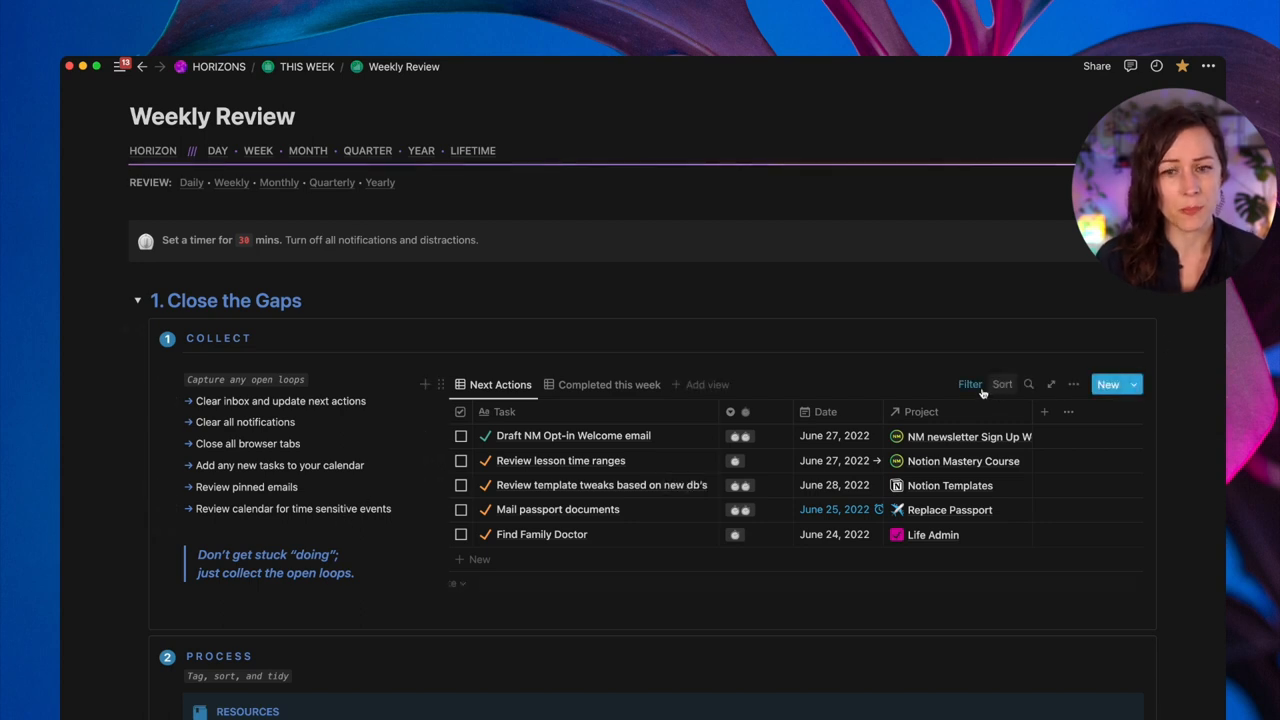
mouse_move(1164, 344)
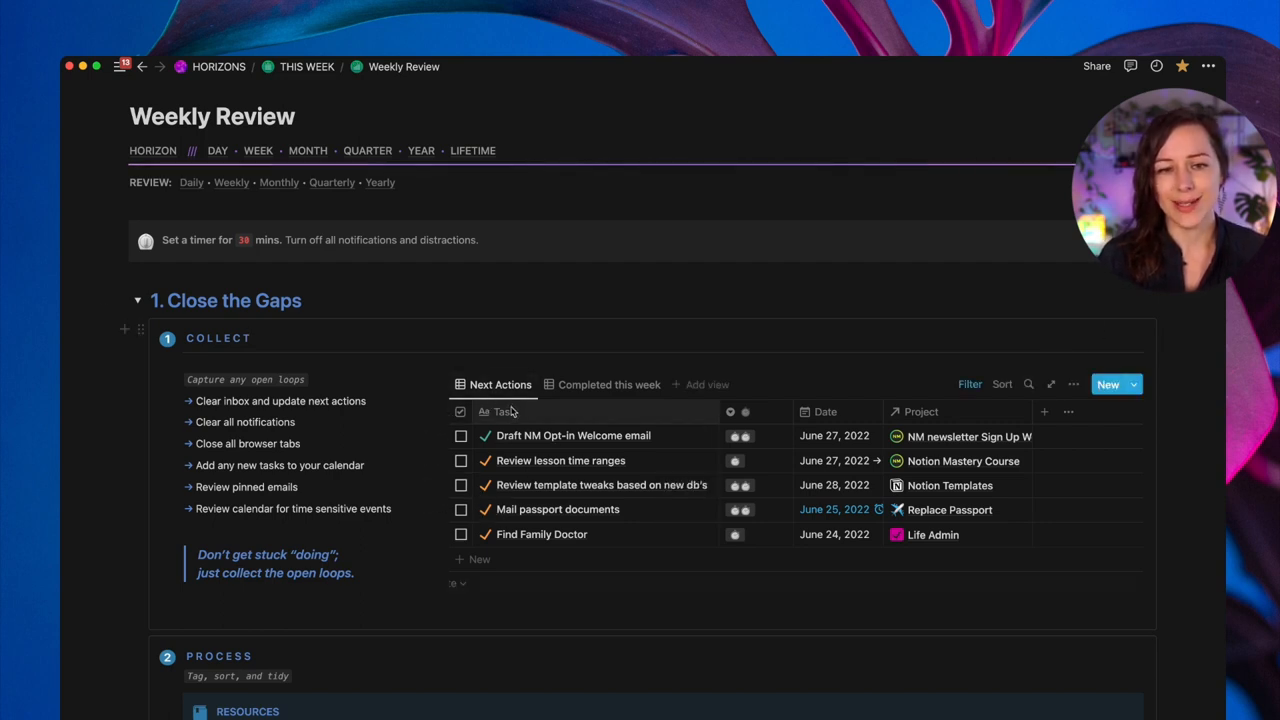
- Show the Next Actions view's five filter rules and inspect the When chip keeping Next and Now
click(968, 384)
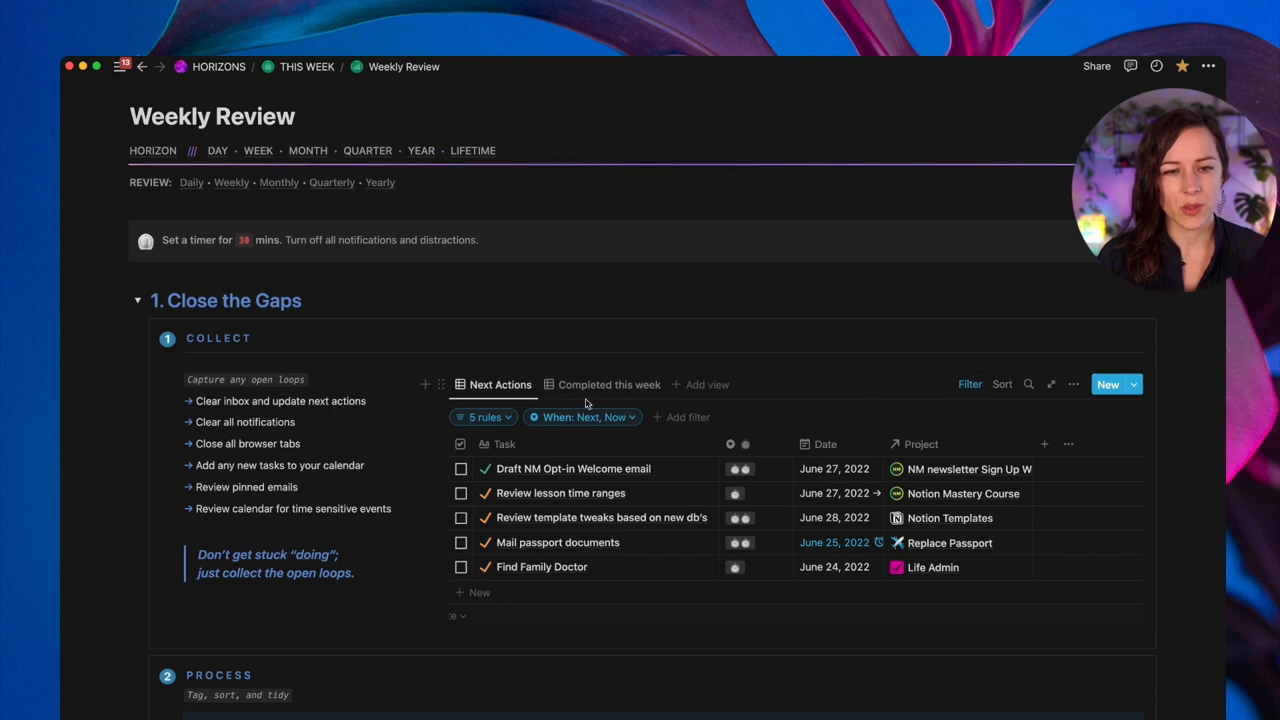
click(582, 418)
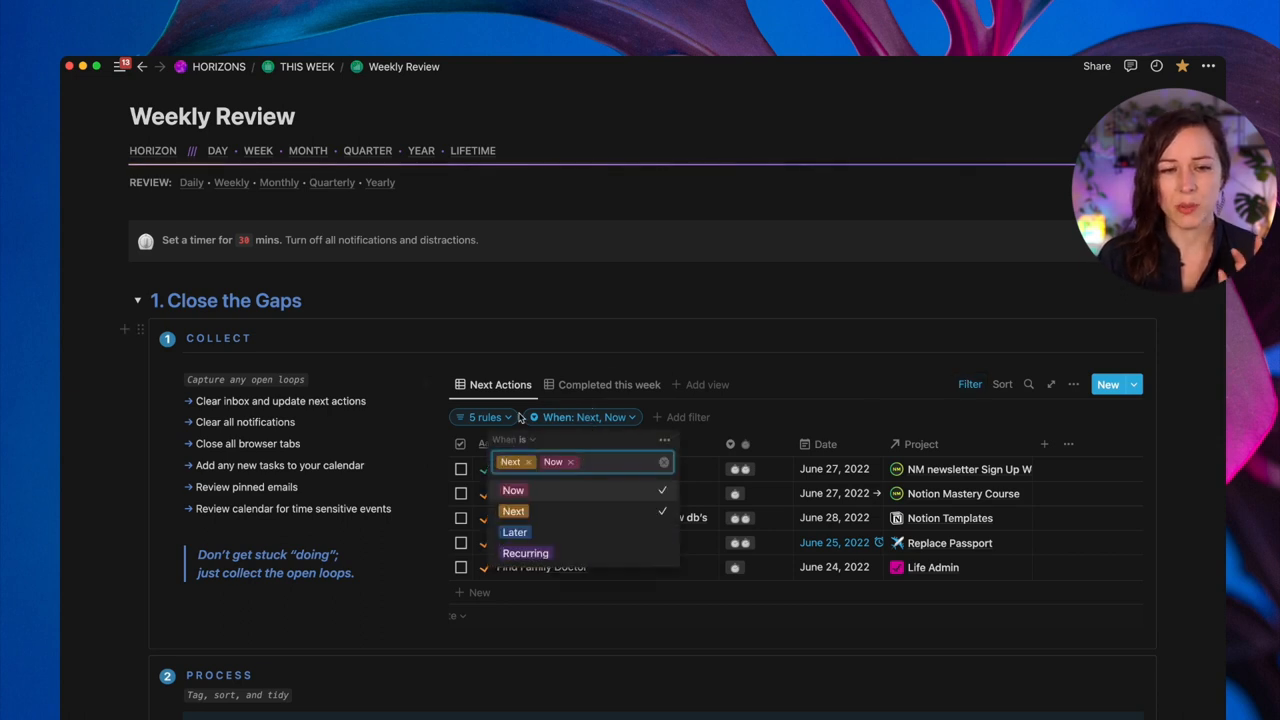
click(484, 418)
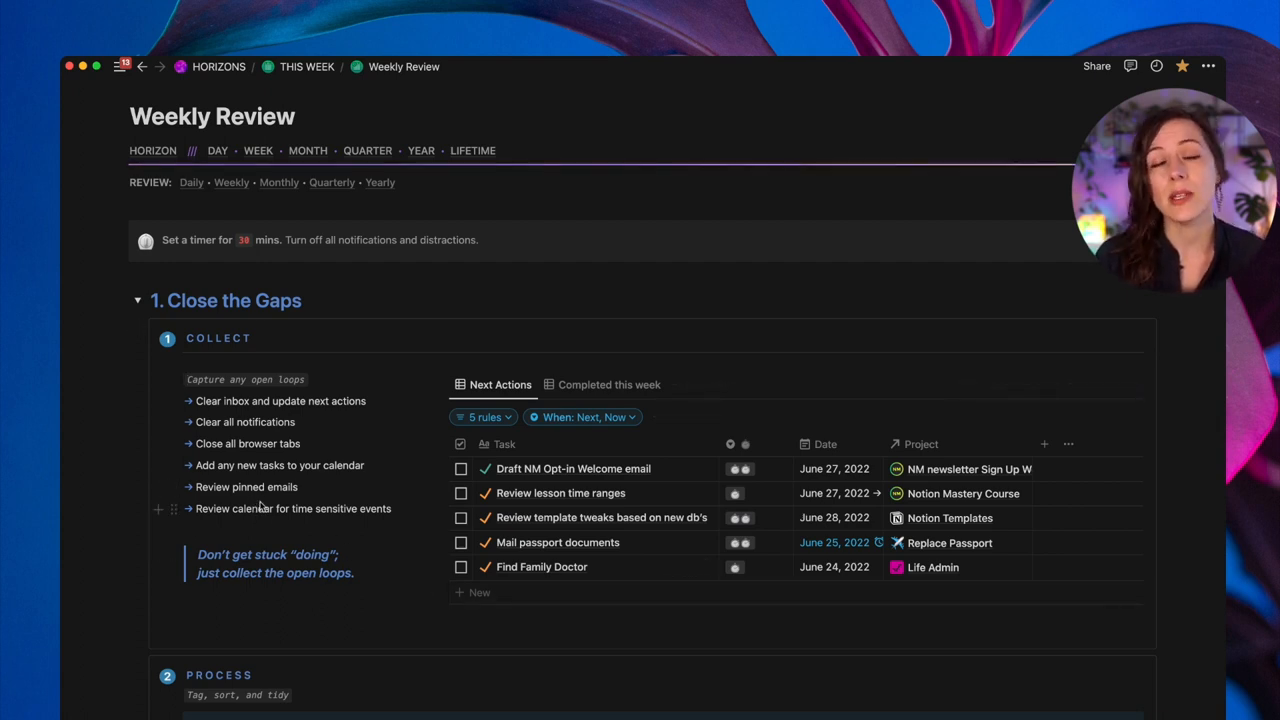
mouse_move(510, 608)
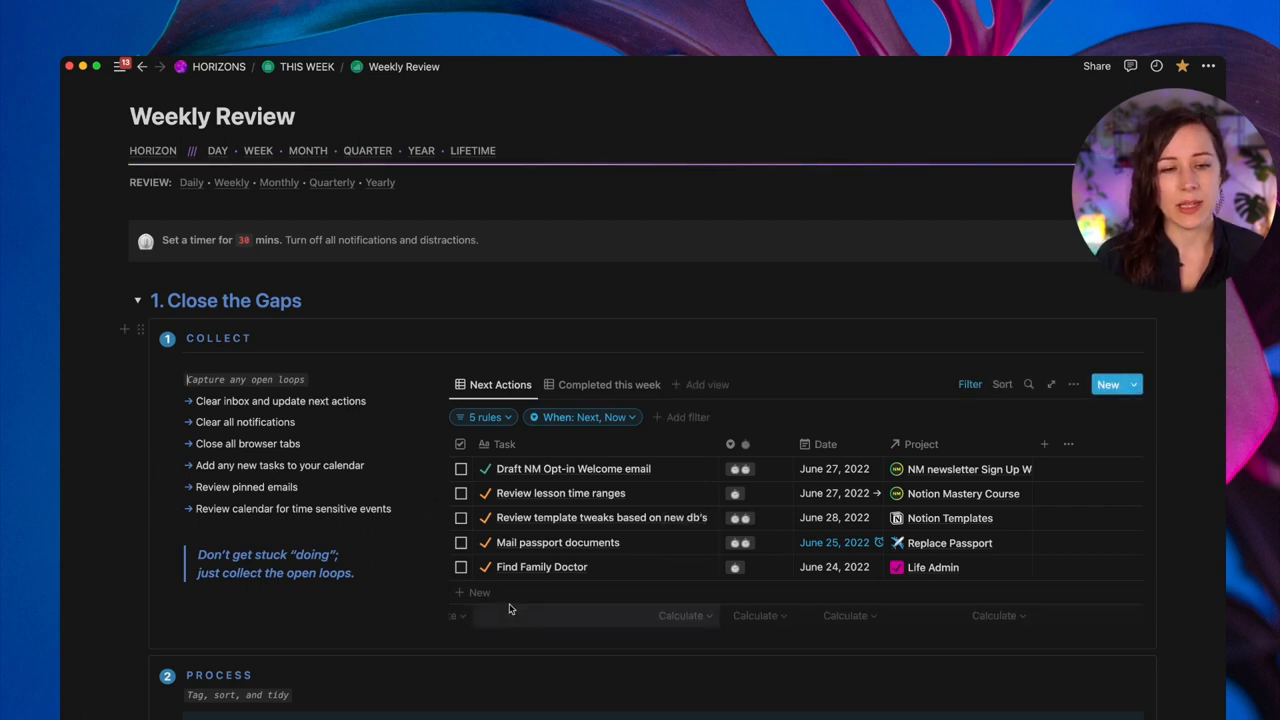
- Scroll down to the Process step with its empty Resources library above collapsed Reflect and Plan
click(608, 380)
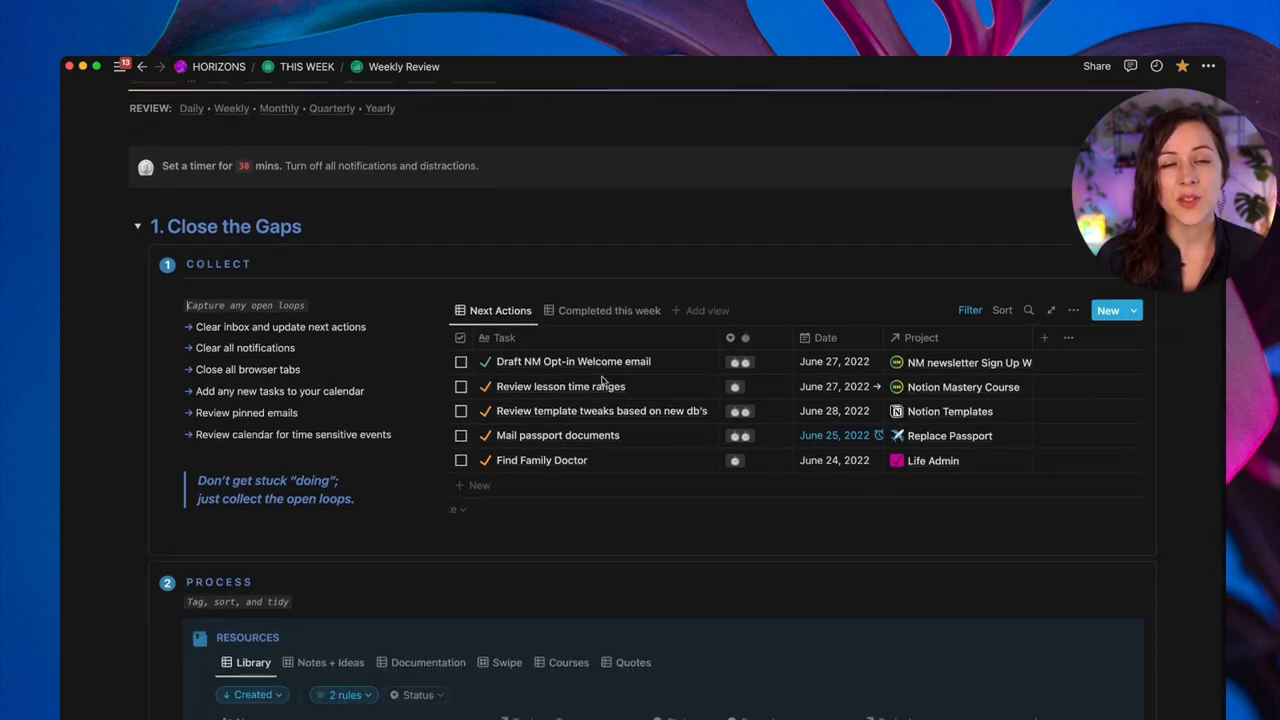
scroll(down, 3)
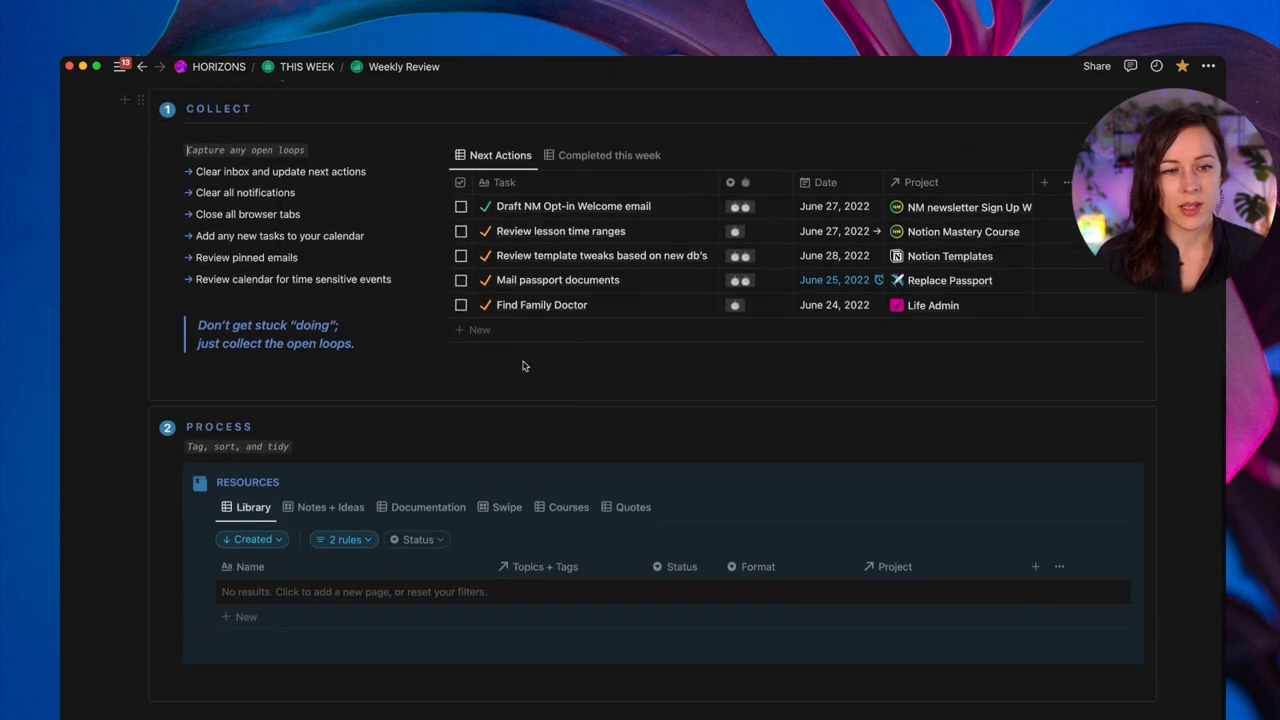
mouse_move(364, 520)
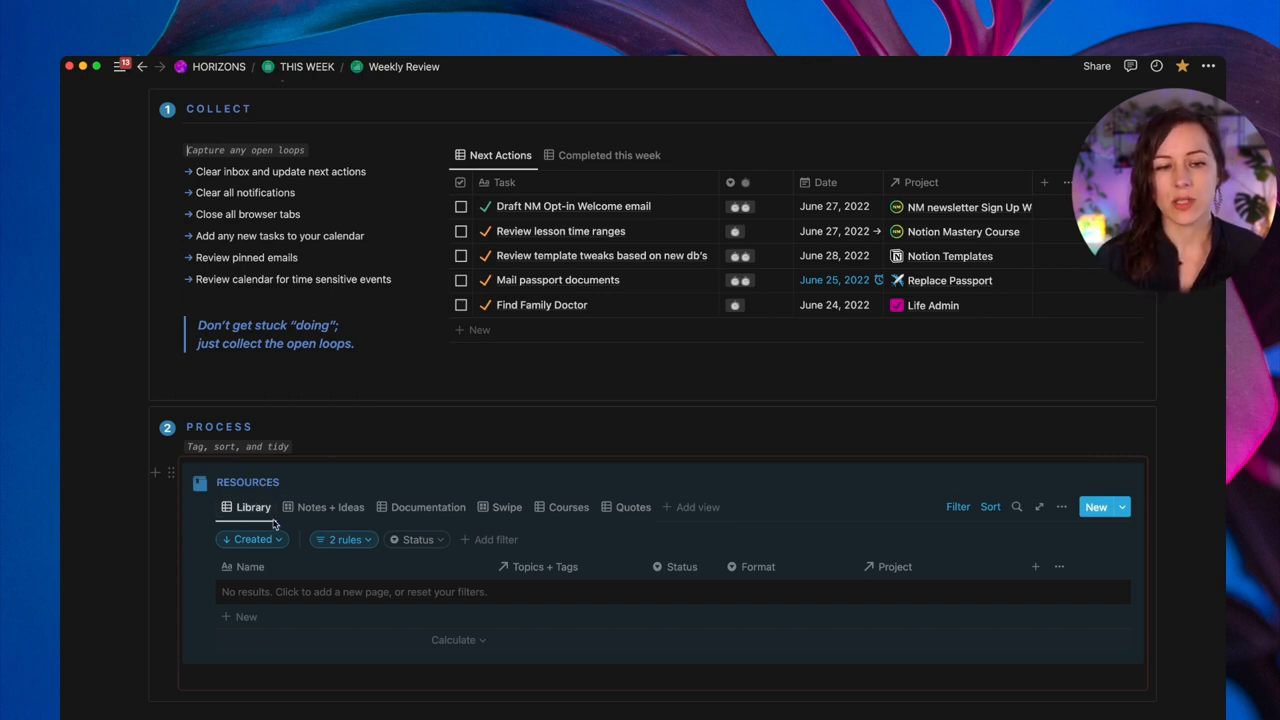
scroll(down, 3)
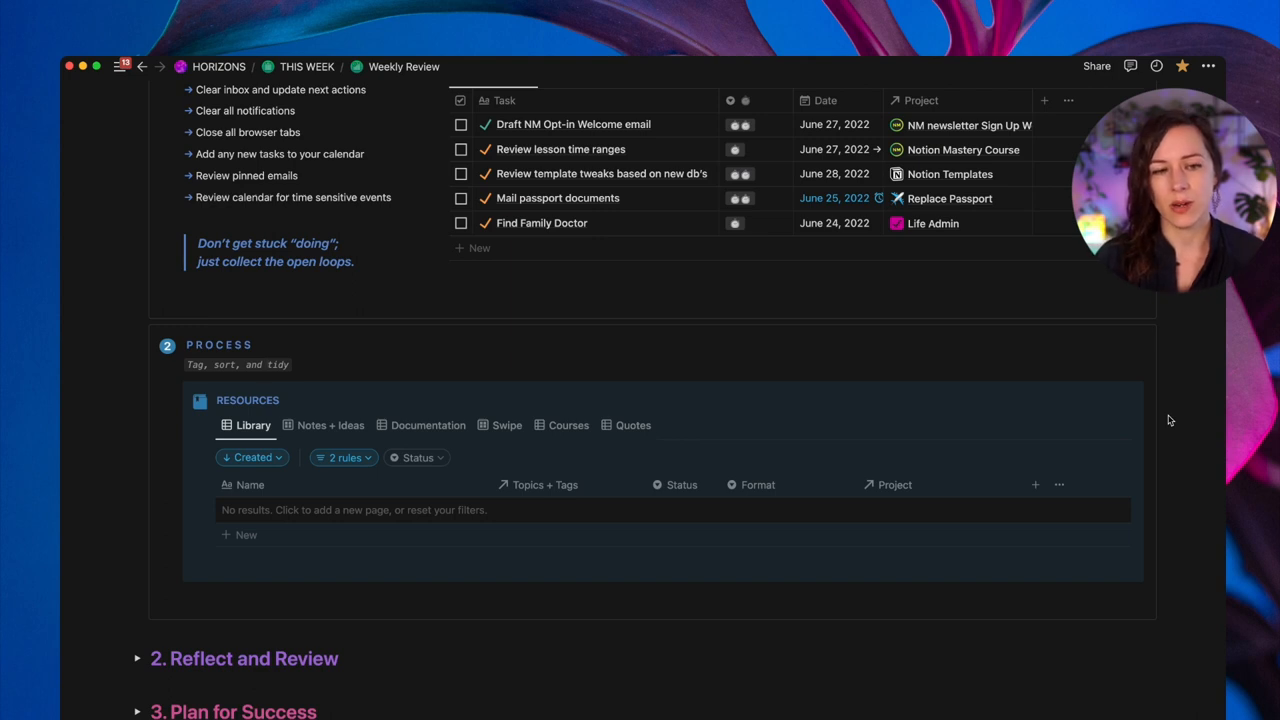
mouse_move(368, 456)
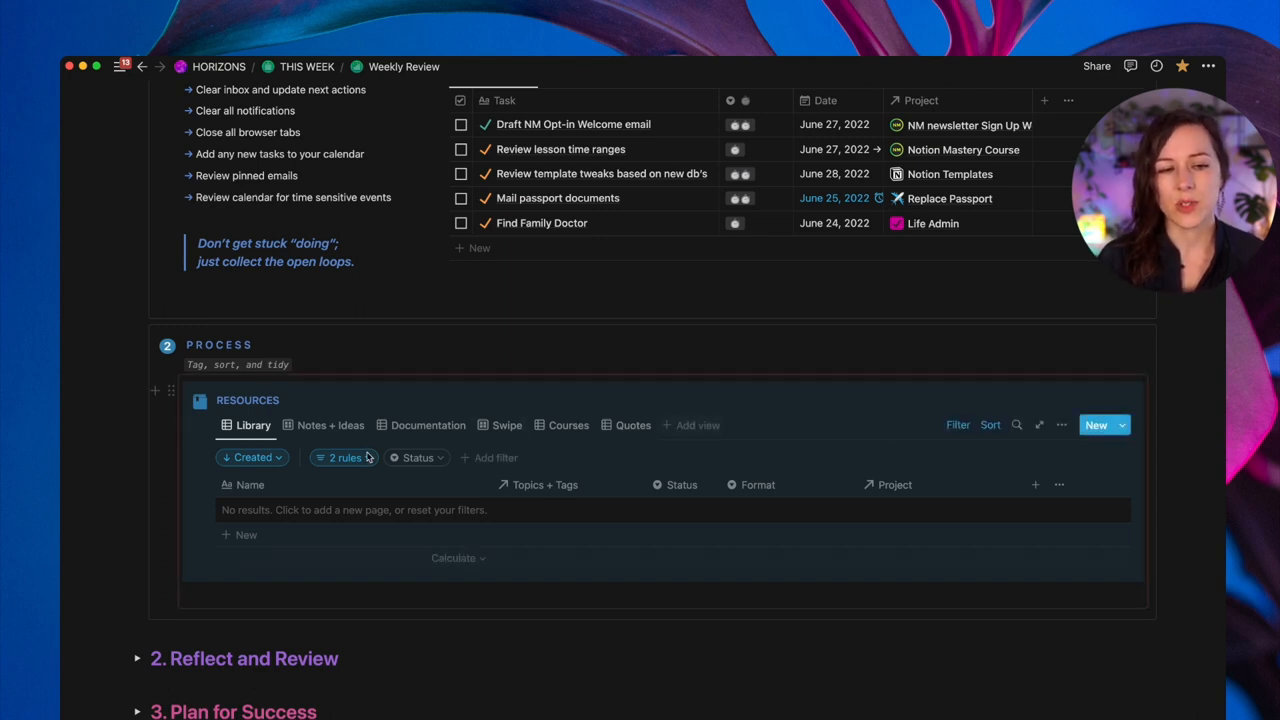
click(344, 456)
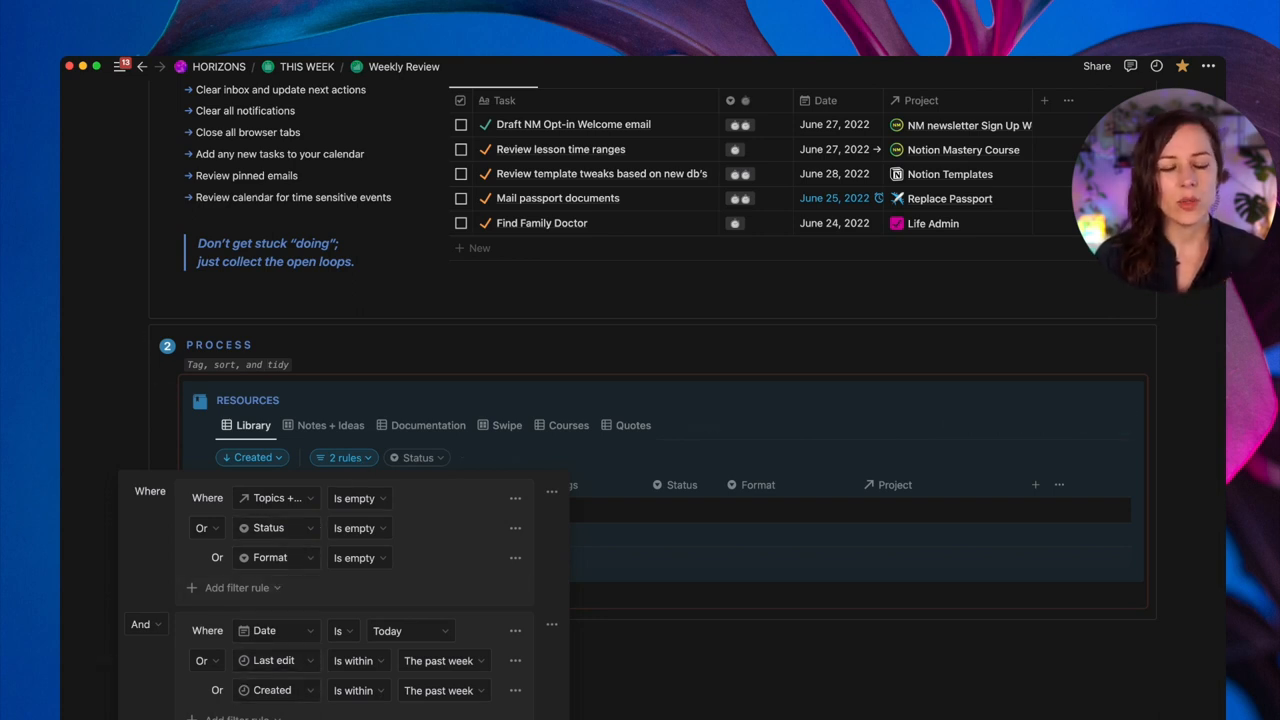
mouse_move(318, 412)
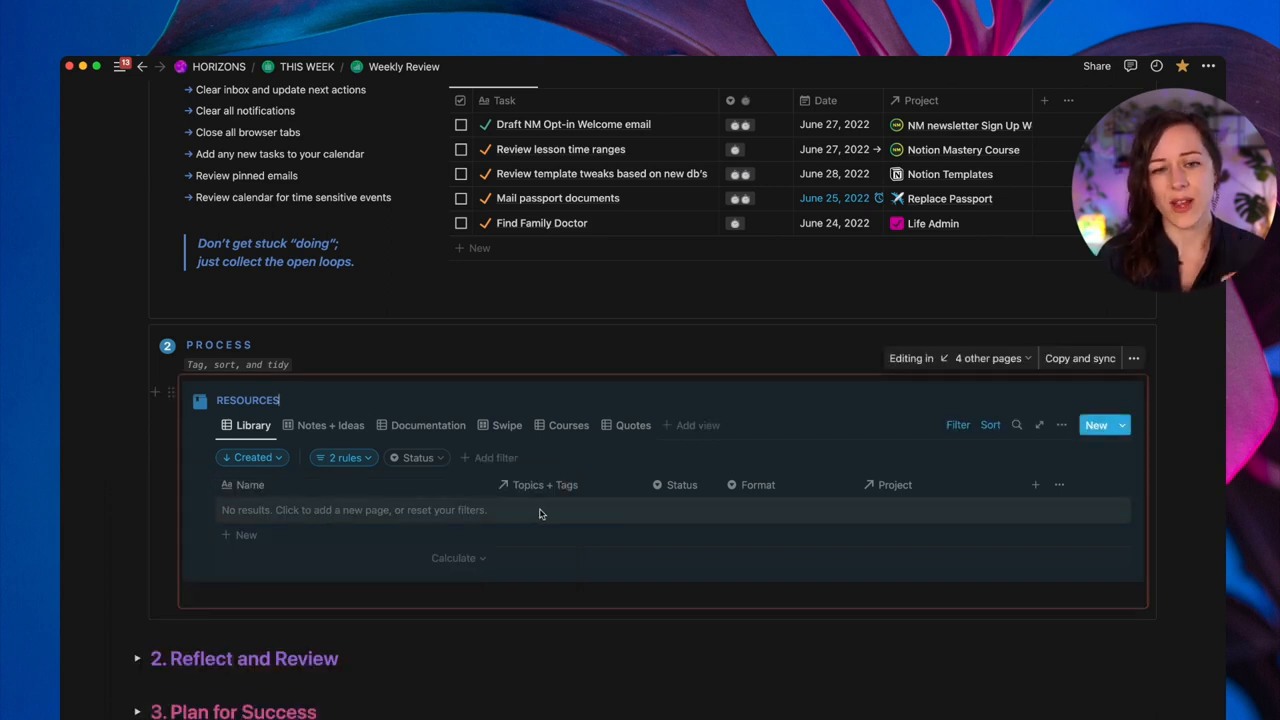
mouse_move(550, 518)
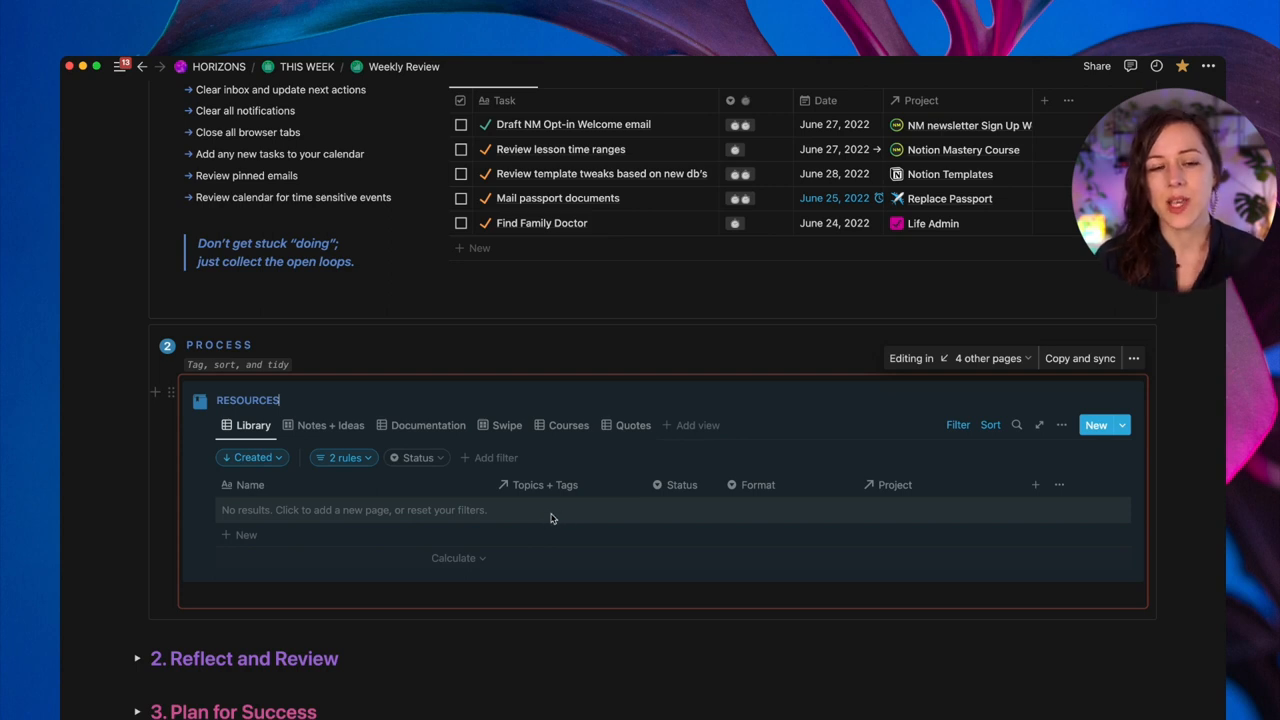
mouse_move(728, 510)
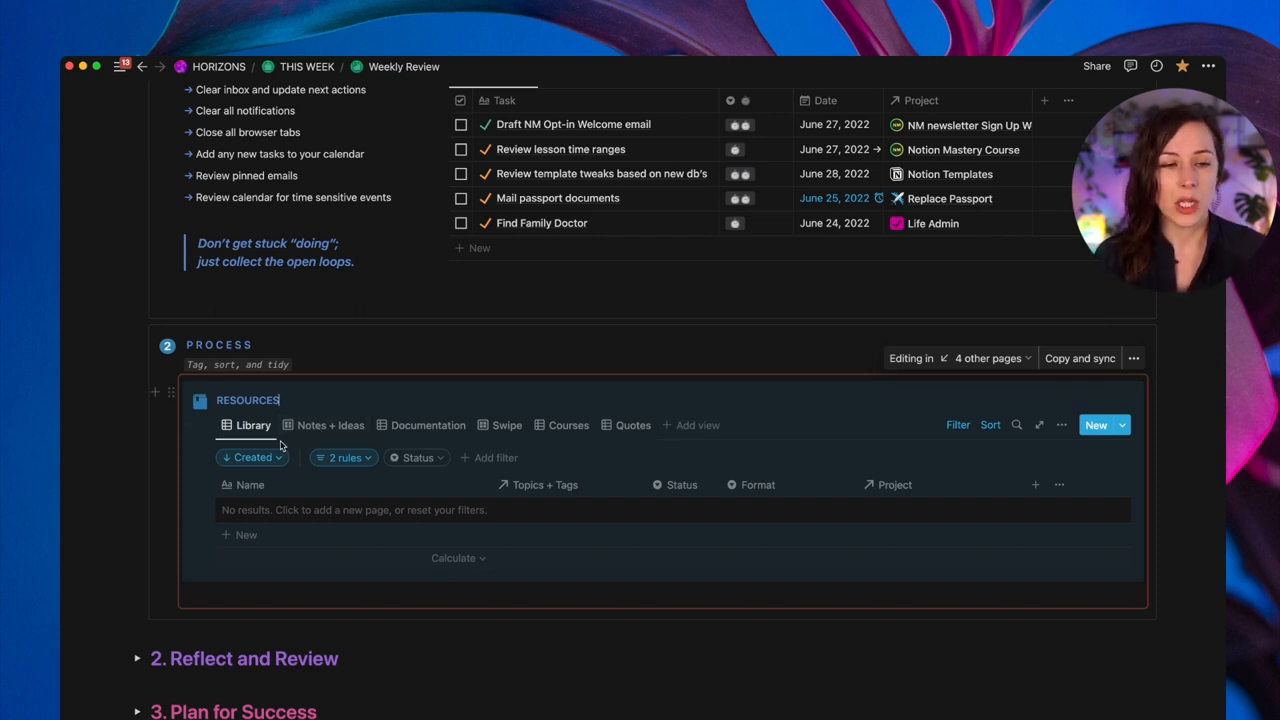
mouse_move(372, 486)
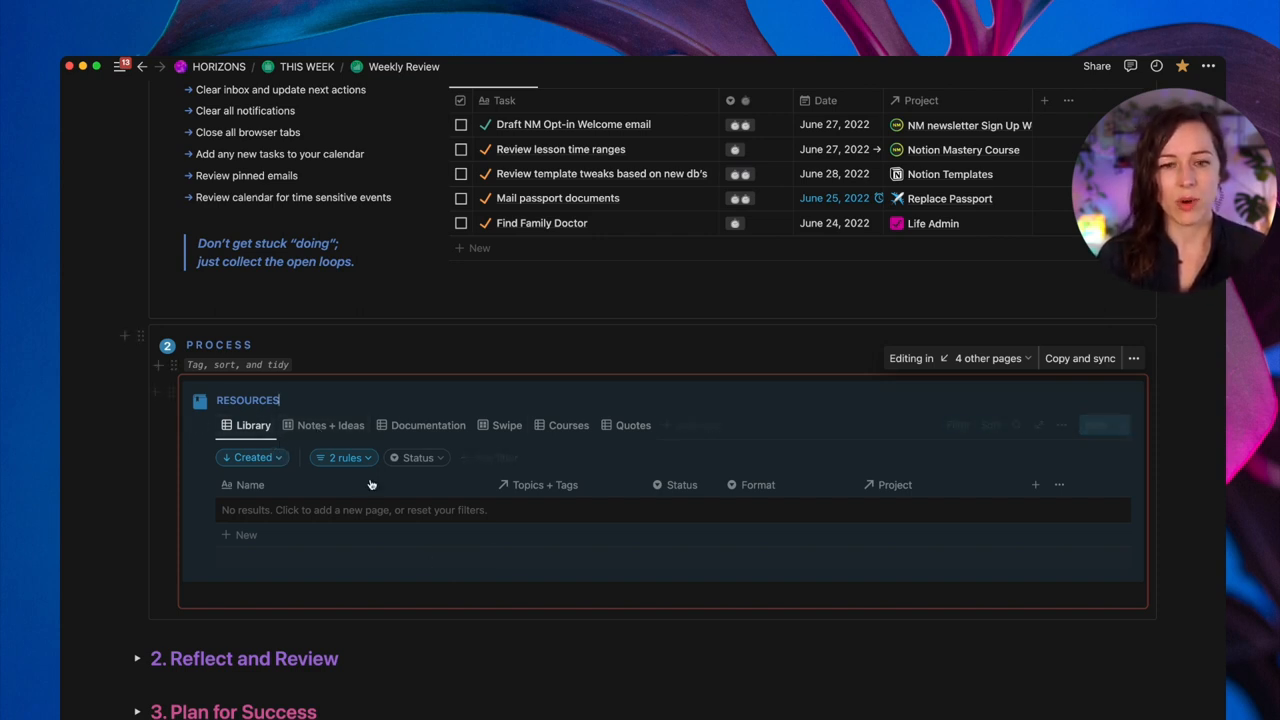
mouse_move(540, 408)
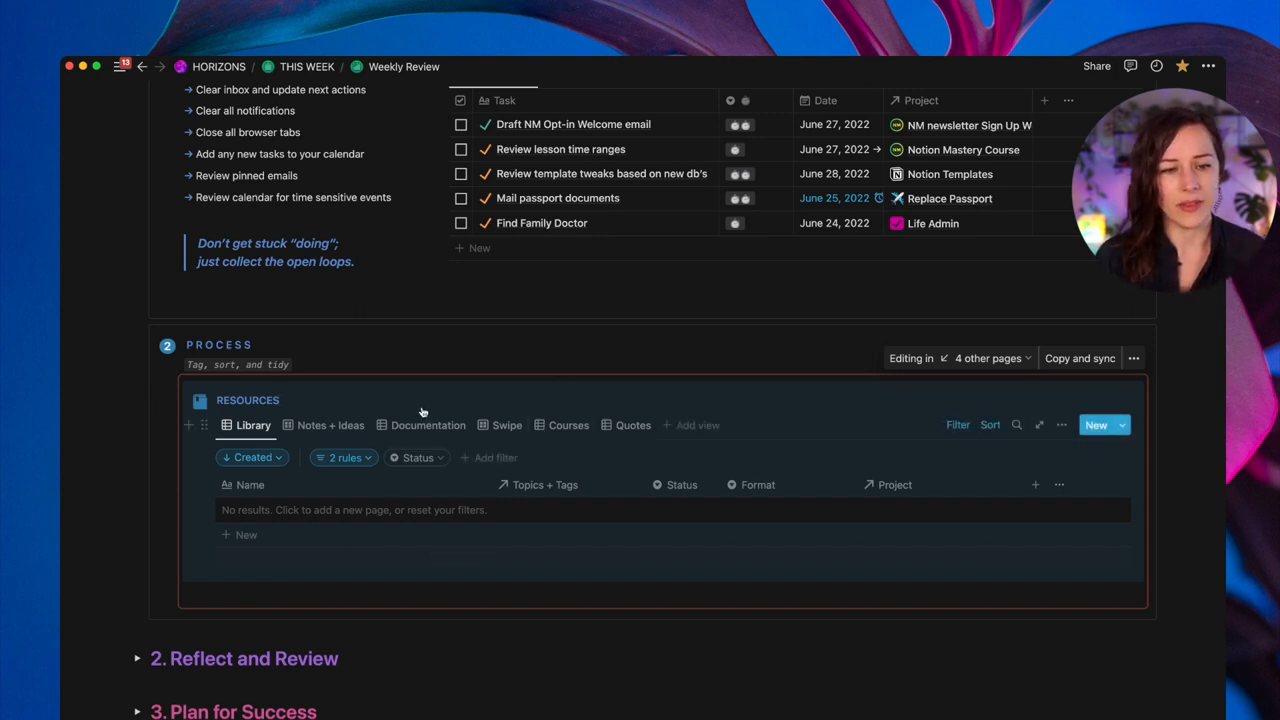
click(428, 424)
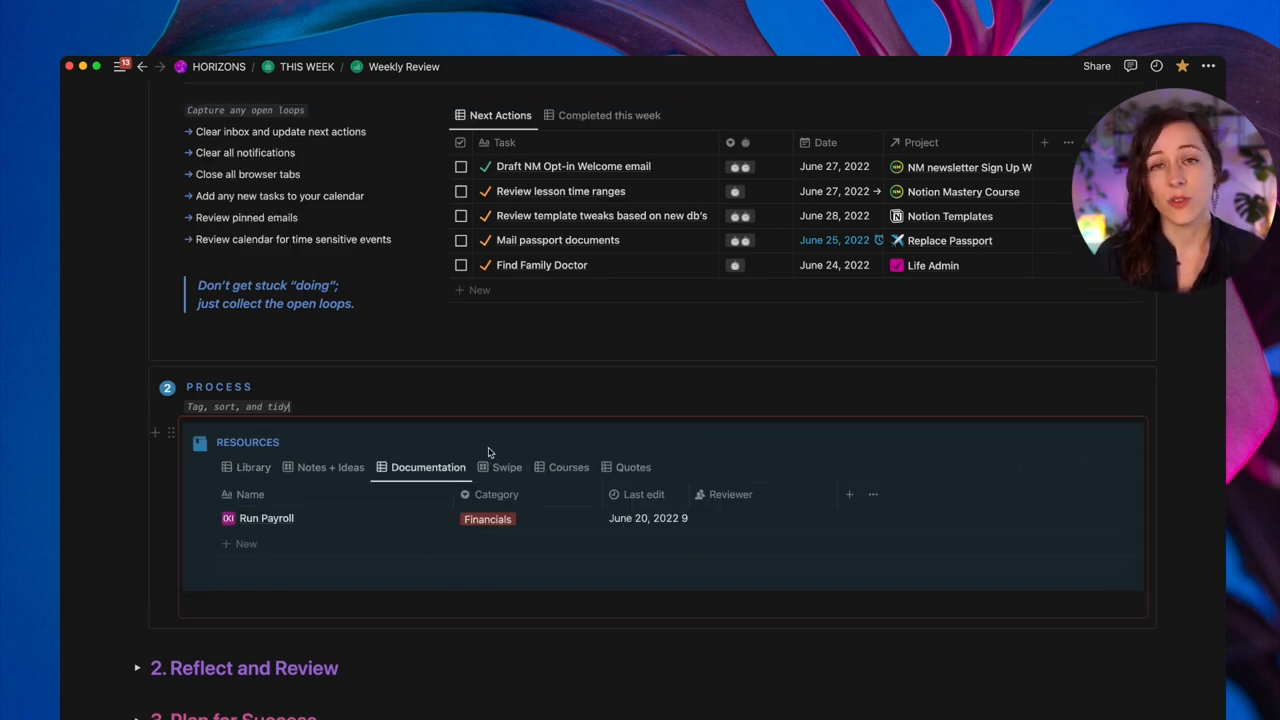
mouse_move(388, 444)
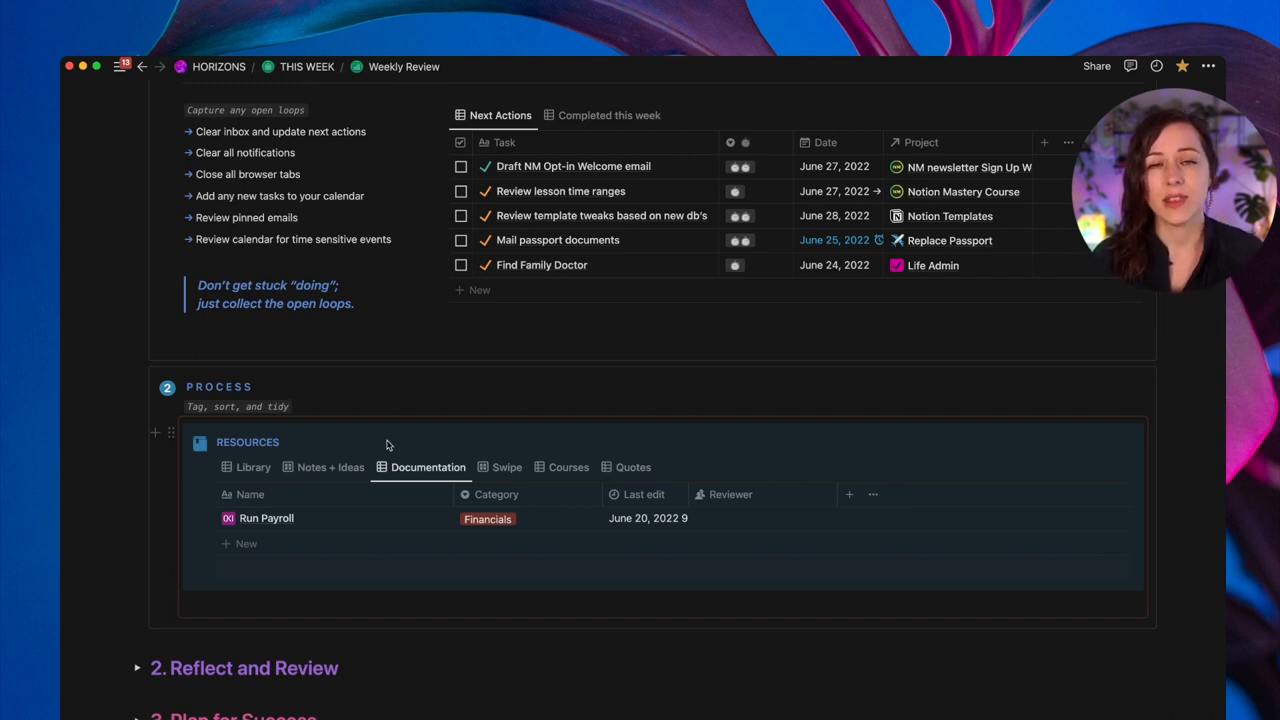
mouse_move(320, 444)
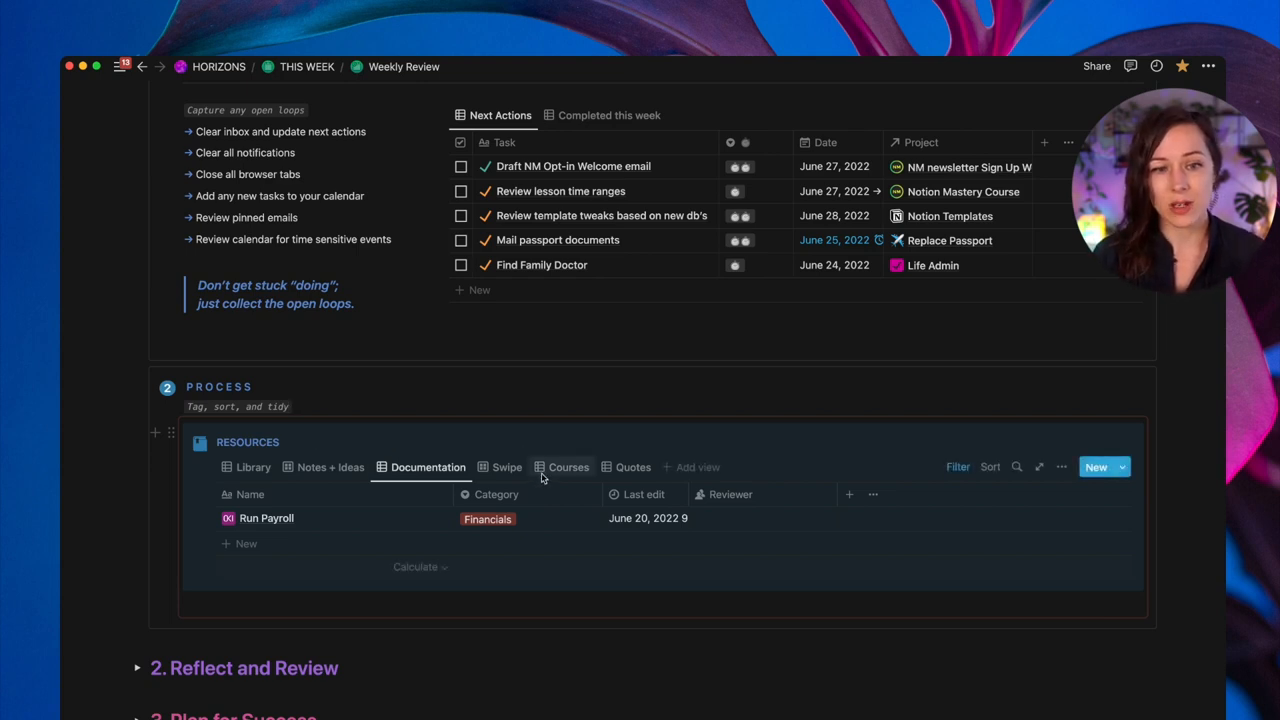
click(252, 468)
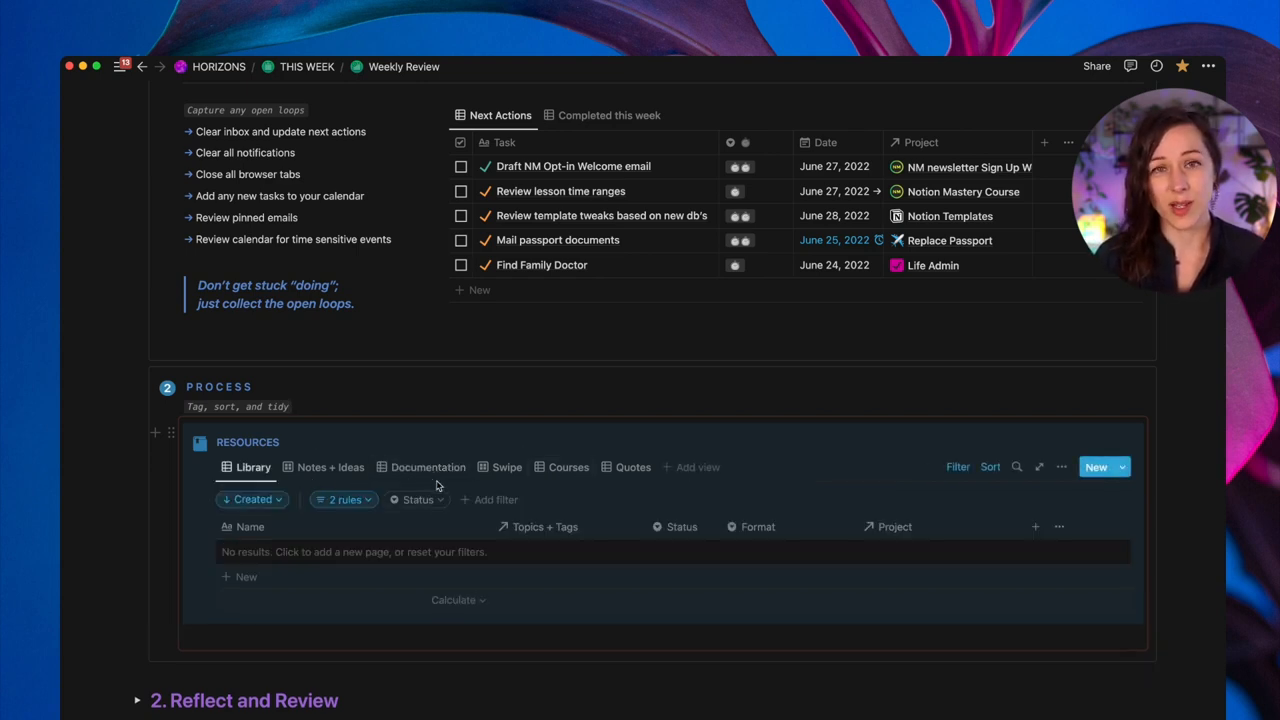
mouse_move(218, 394)
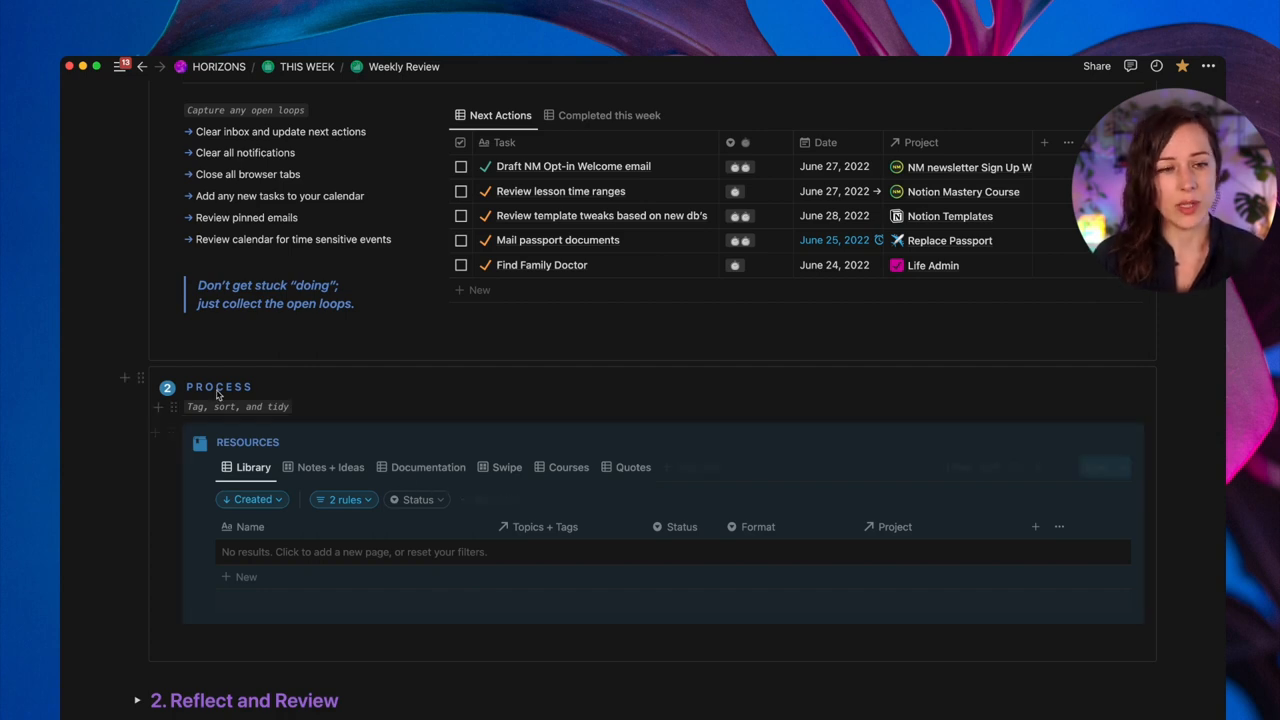
- Expand '2. Reflect and Review' and 'What got done', then show the Actions board's filter rules
scroll(up, 3)
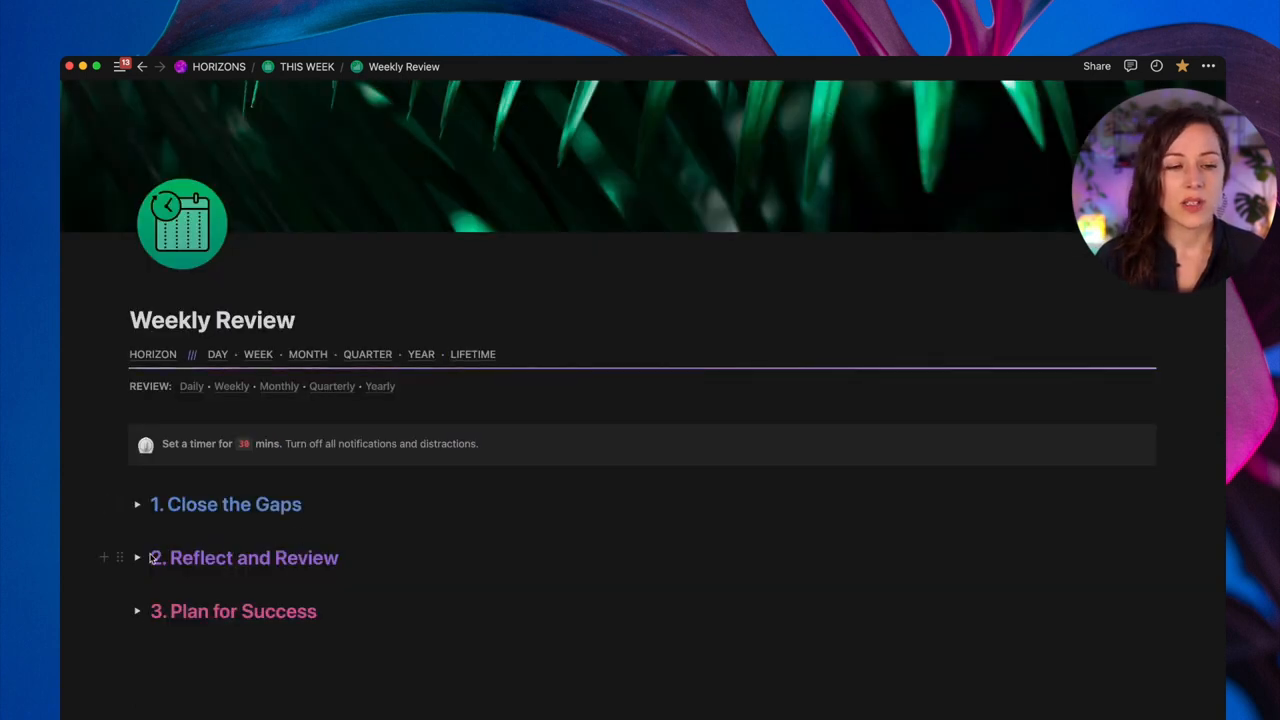
click(136, 558)
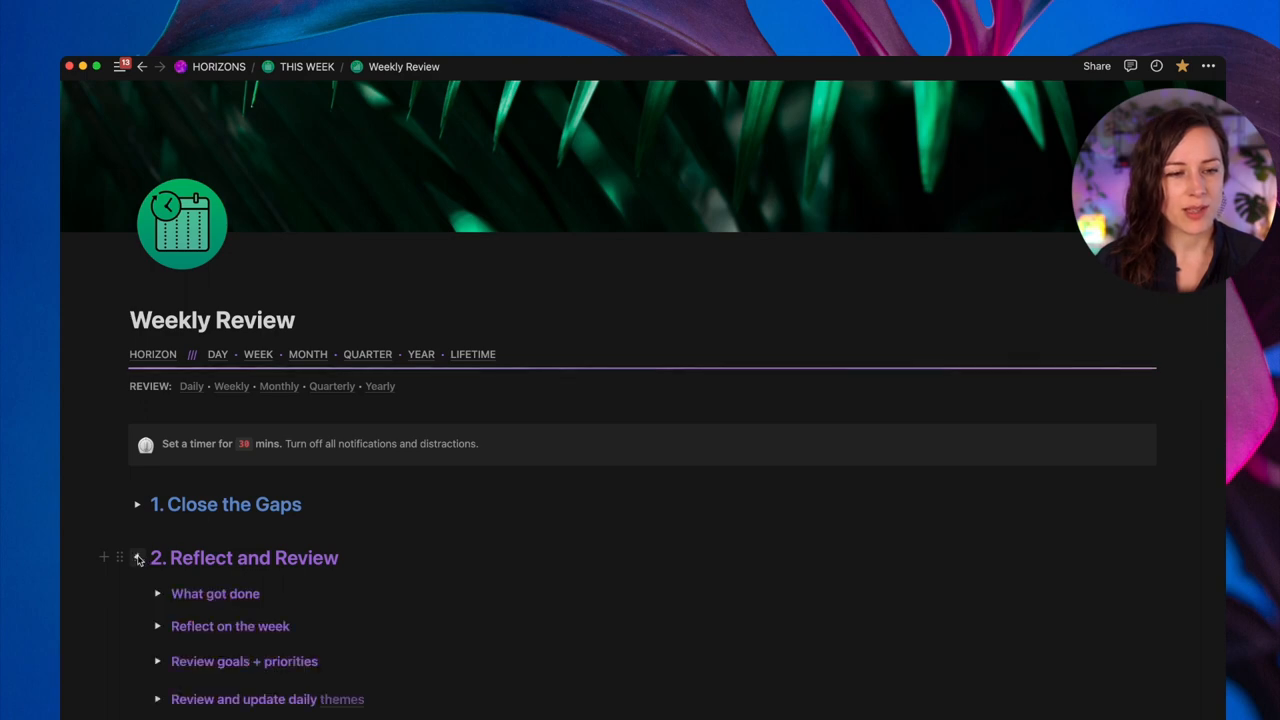
scroll(down, 3)
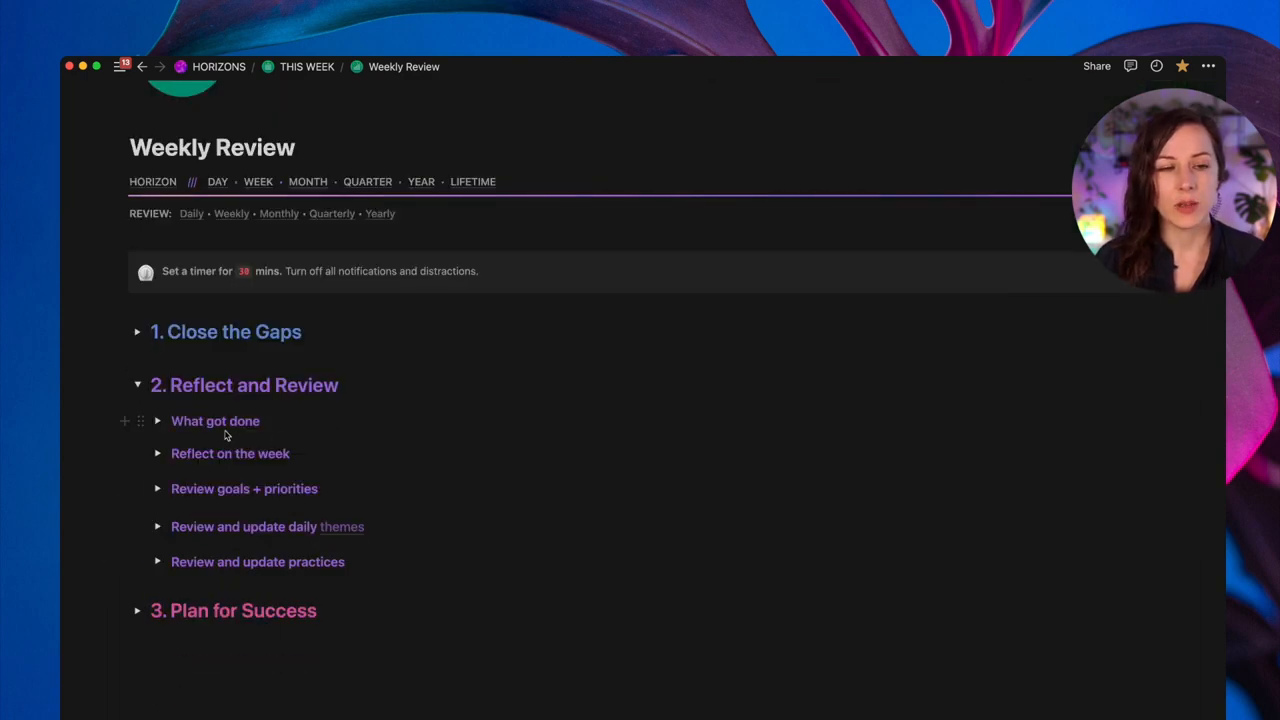
click(156, 420)
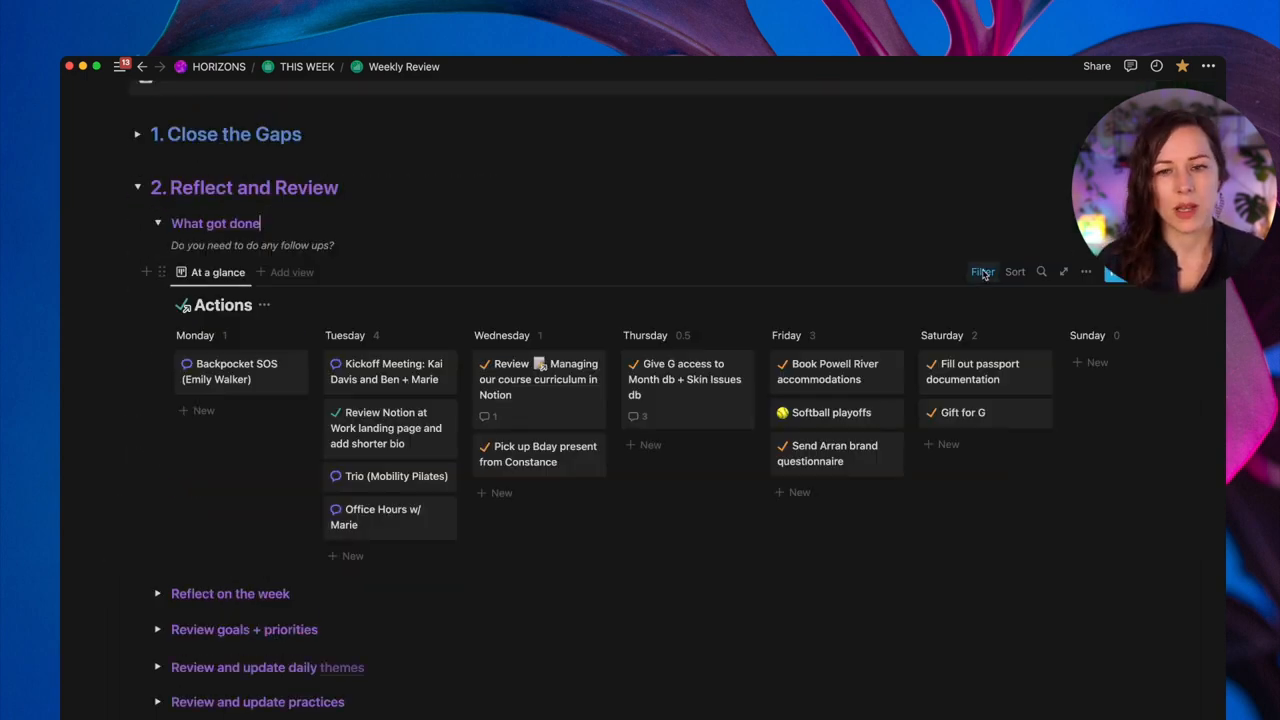
click(982, 272)
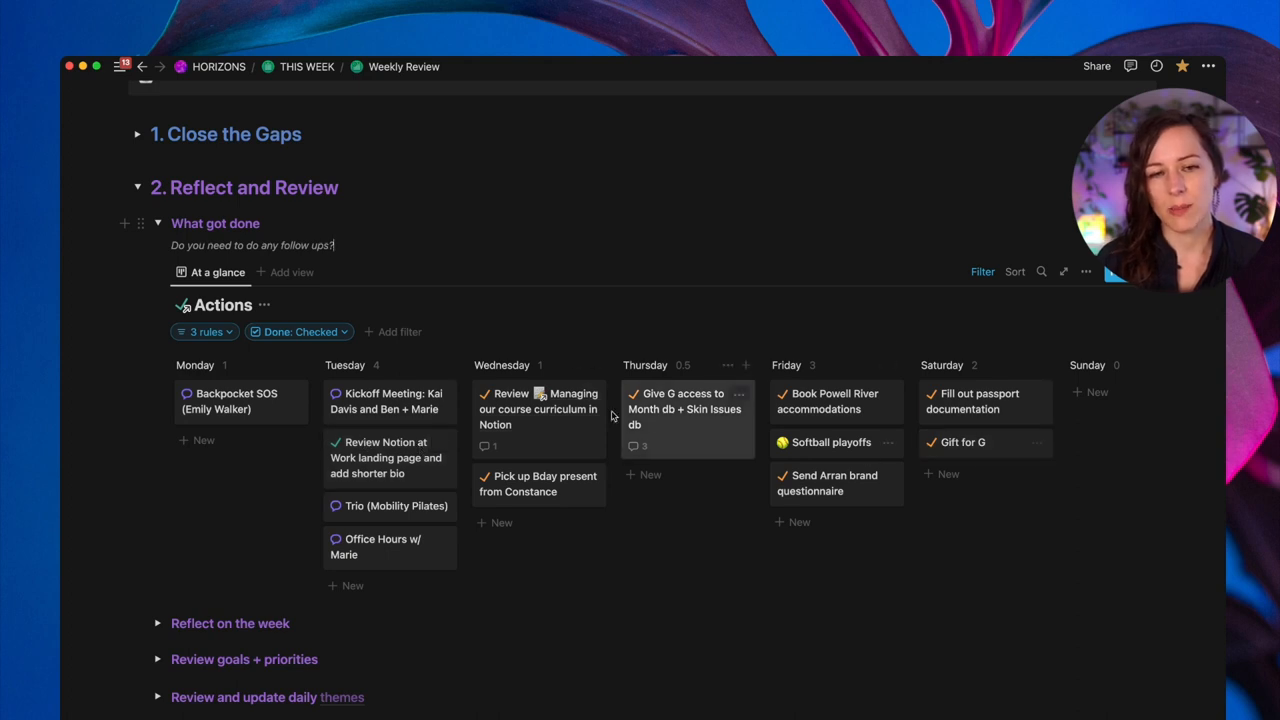
mouse_move(378, 364)
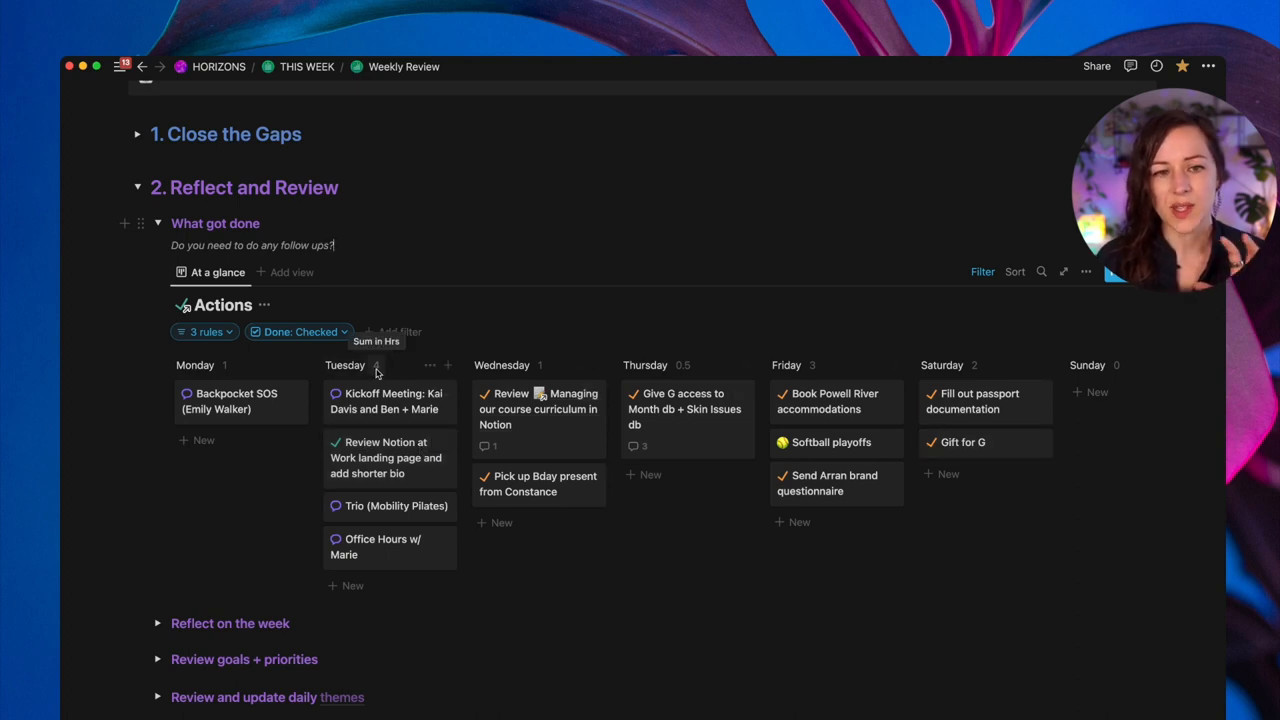
mouse_move(910, 460)
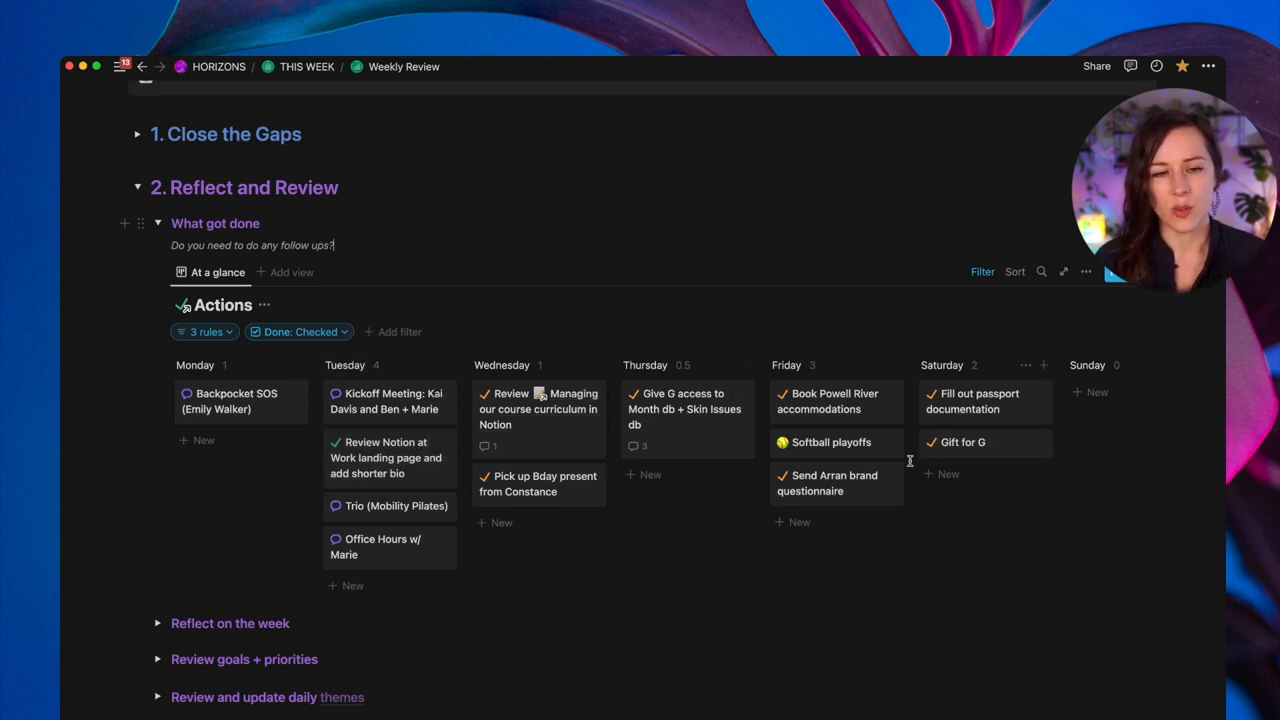
mouse_move(784, 430)
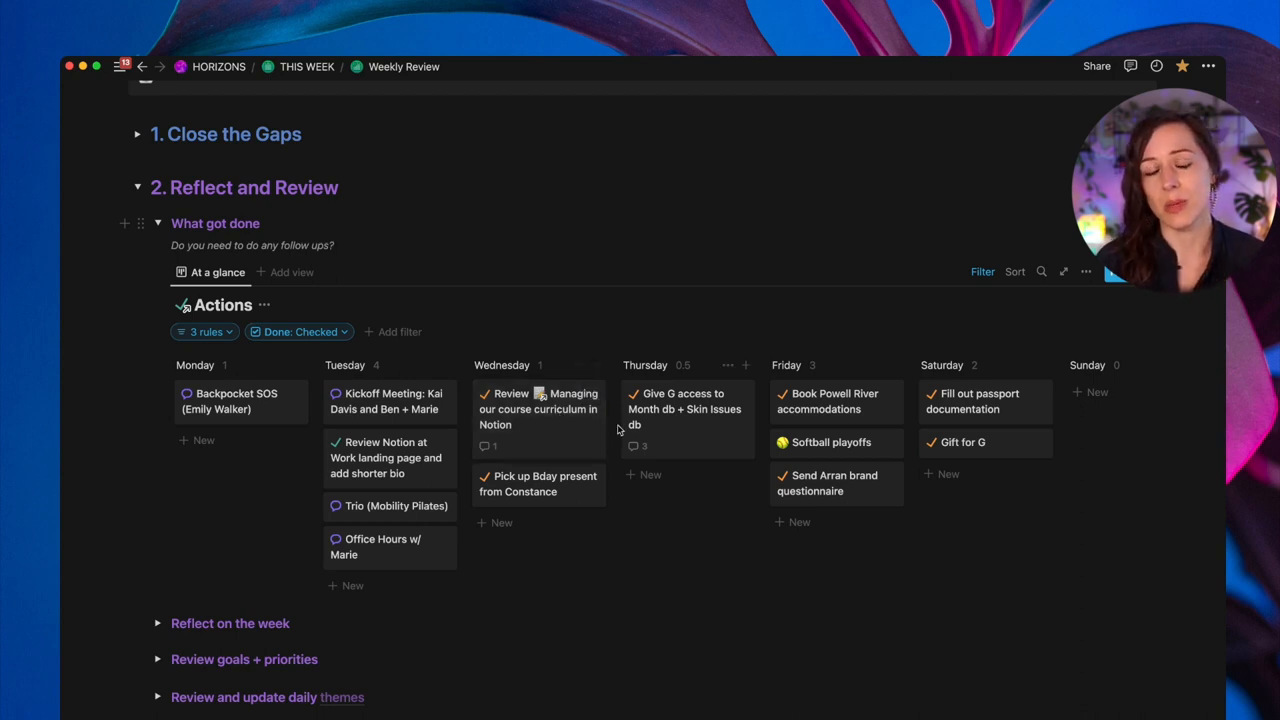
mouse_move(488, 268)
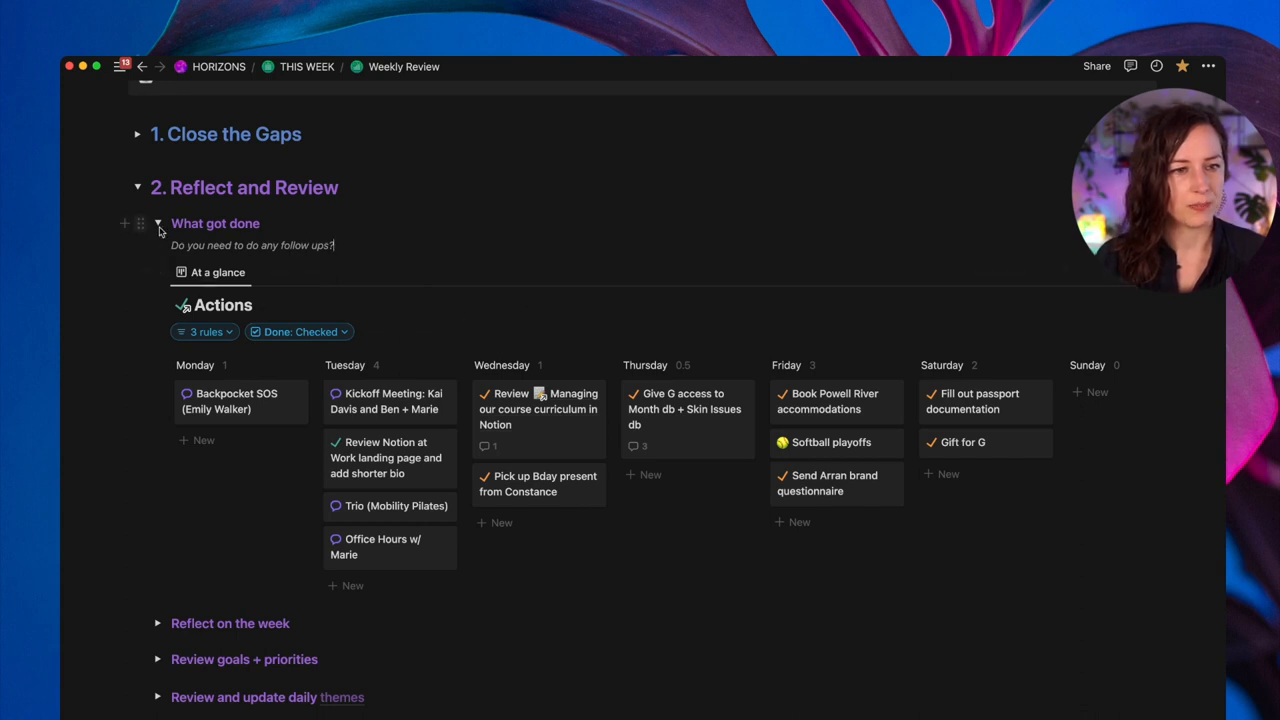
- Collapse What got done and expand Reflect on the week, scrolling through the Jun 20–26 Weekly Snapshot card
click(158, 224)
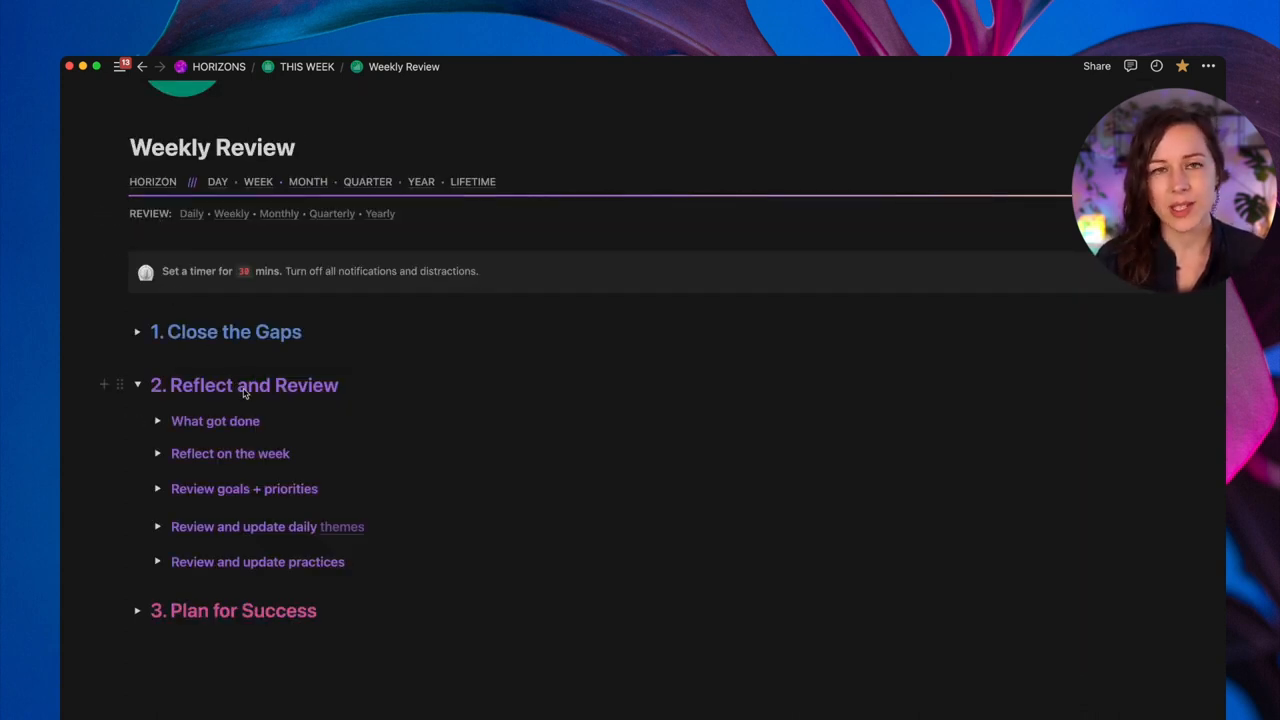
mouse_move(244, 400)
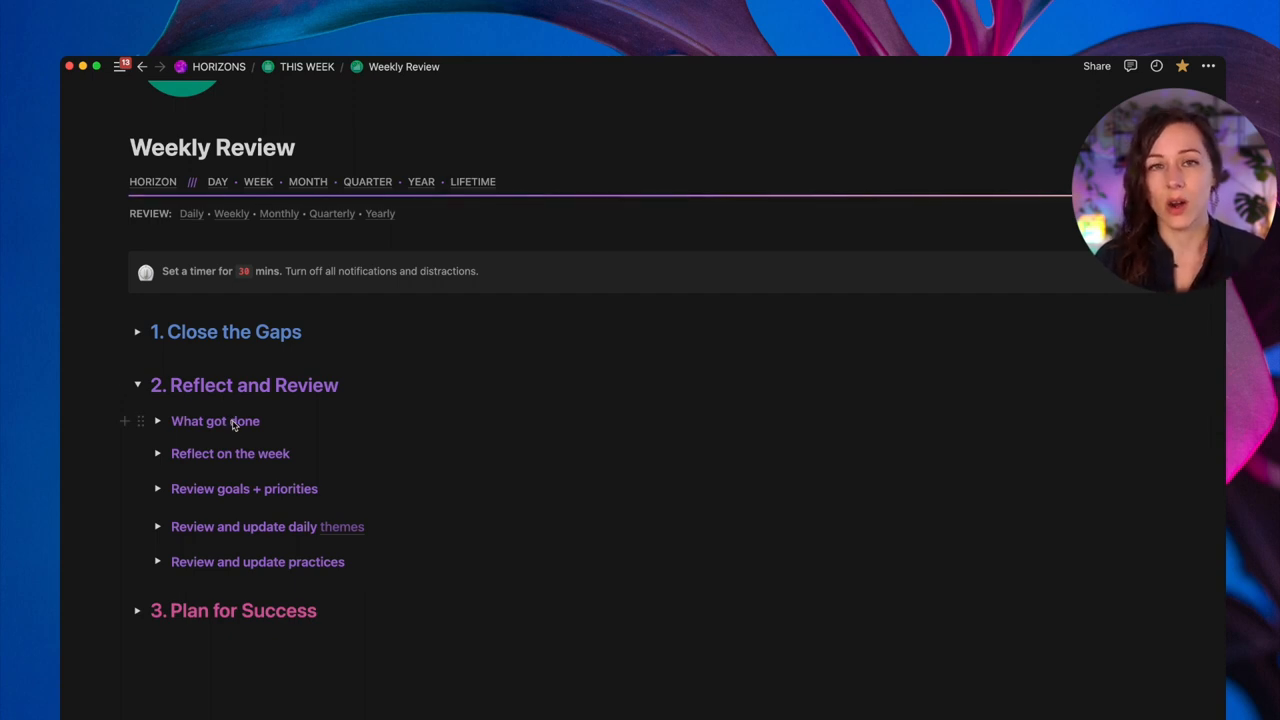
mouse_move(162, 452)
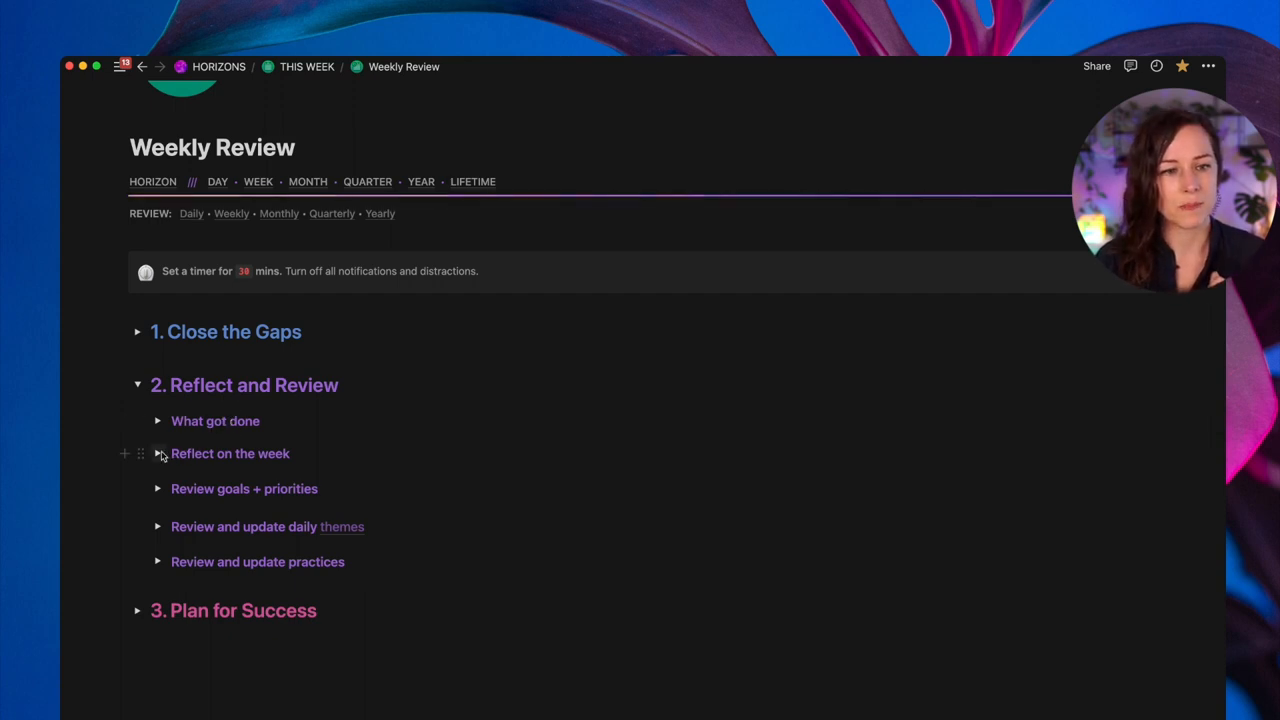
click(158, 452)
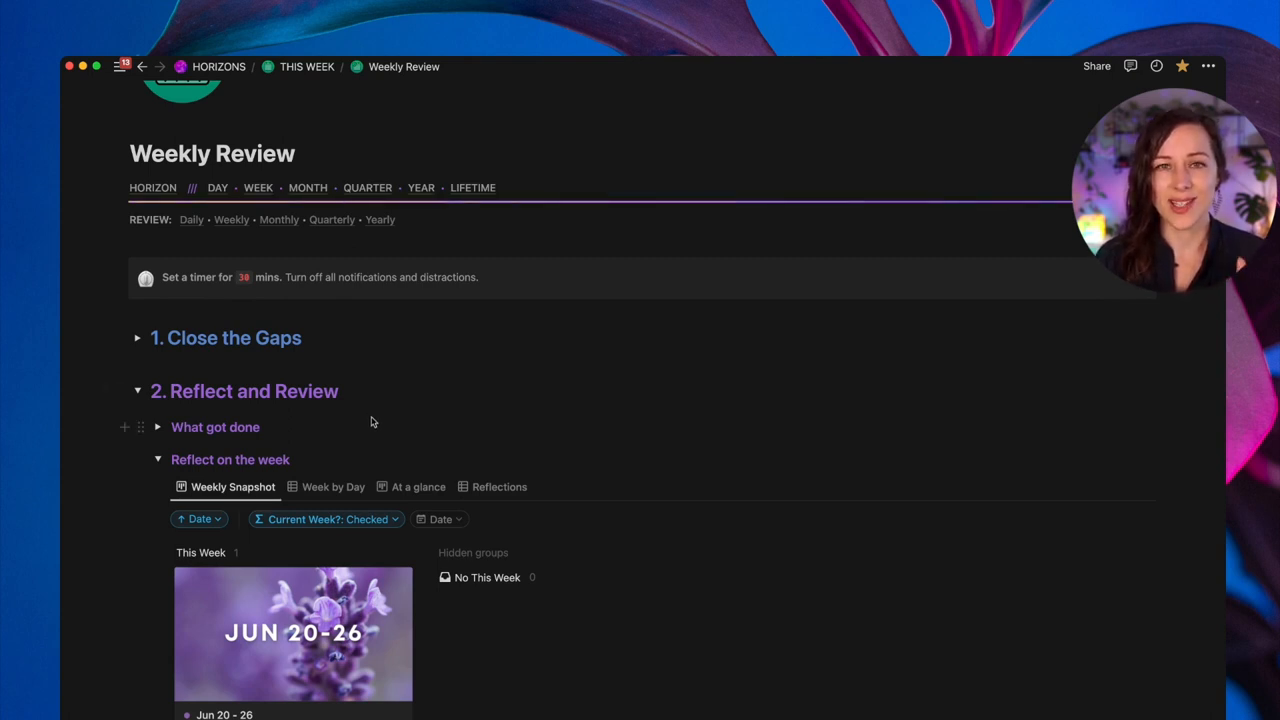
scroll(down, 3)
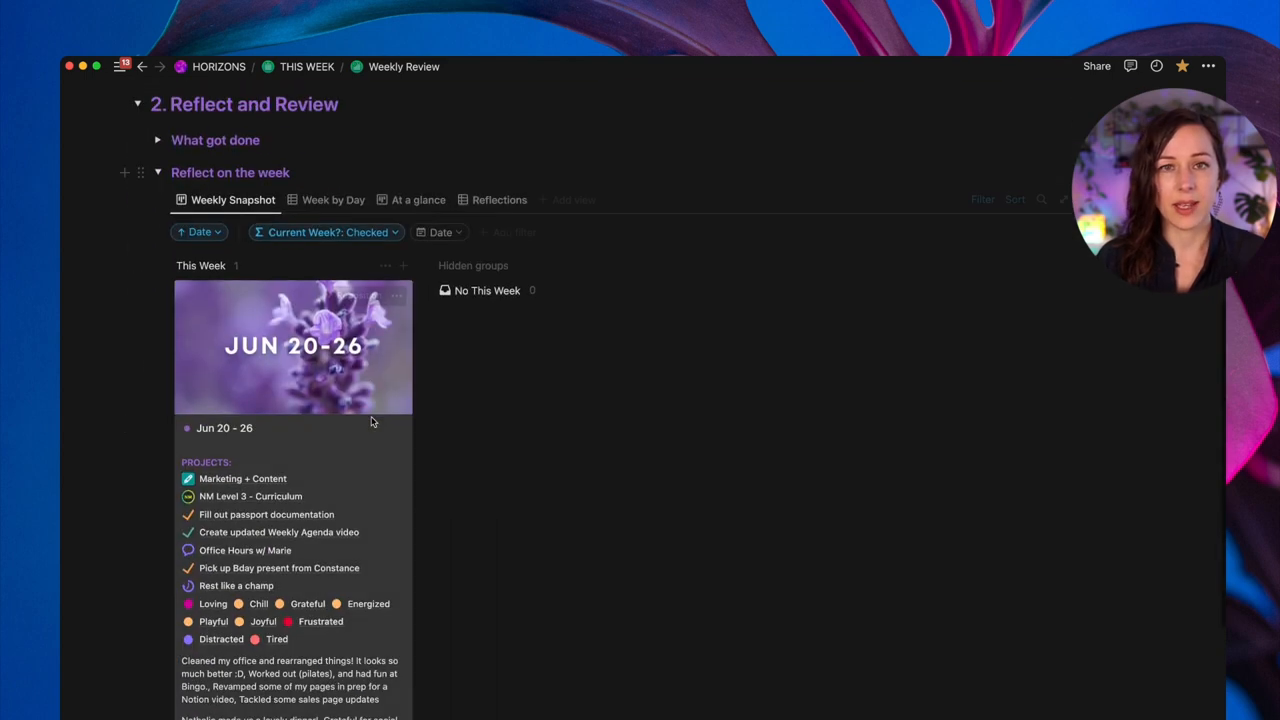
scroll(up, 3)
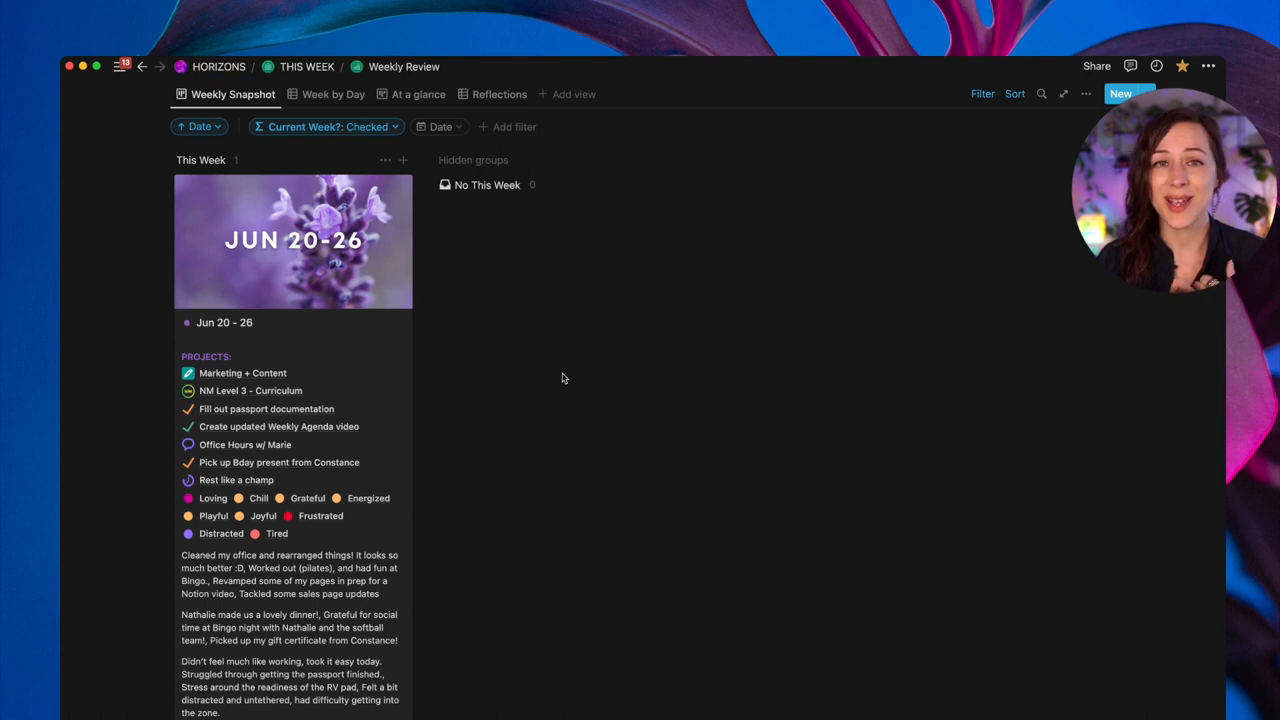
mouse_move(350, 448)
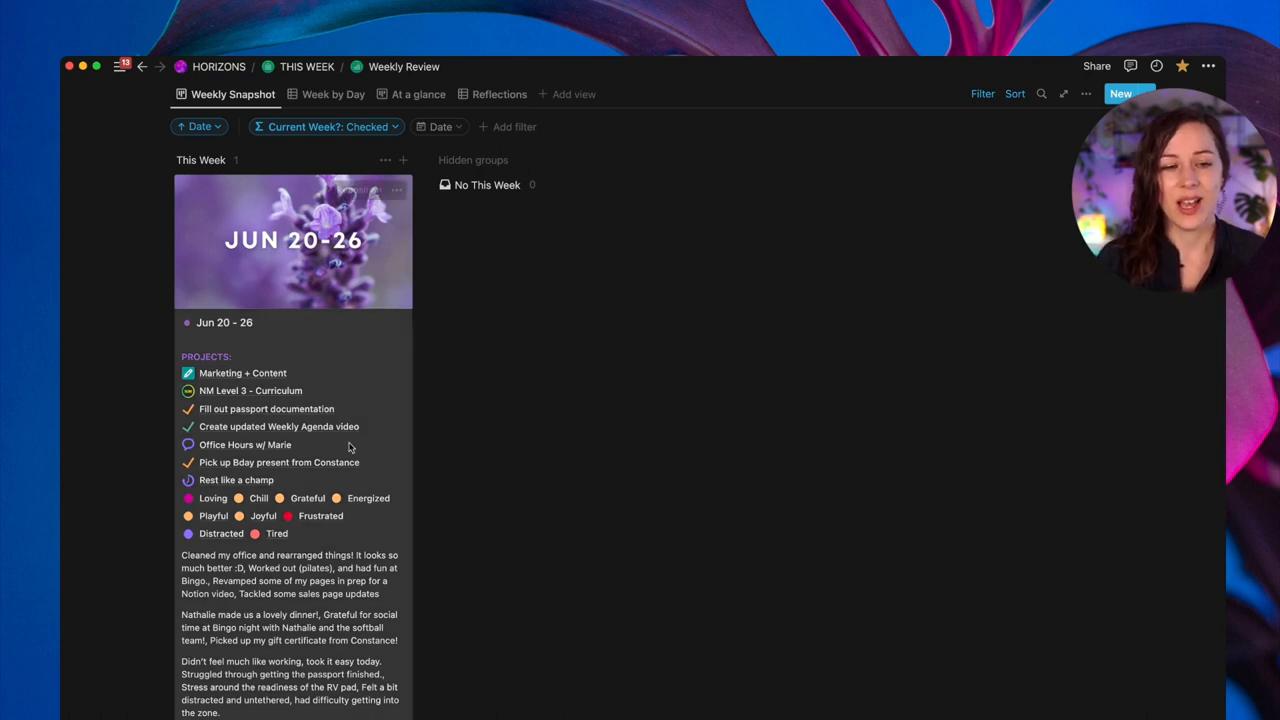
scroll(down, 3)
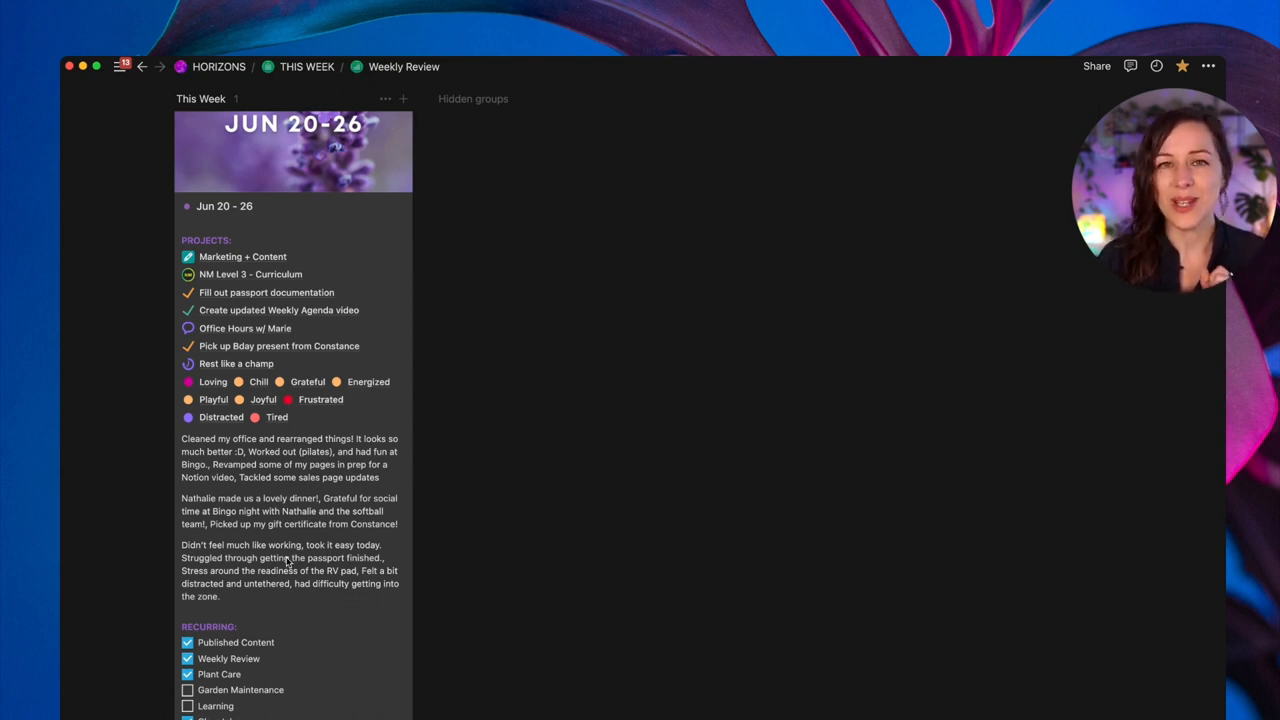
scroll(down, 3)
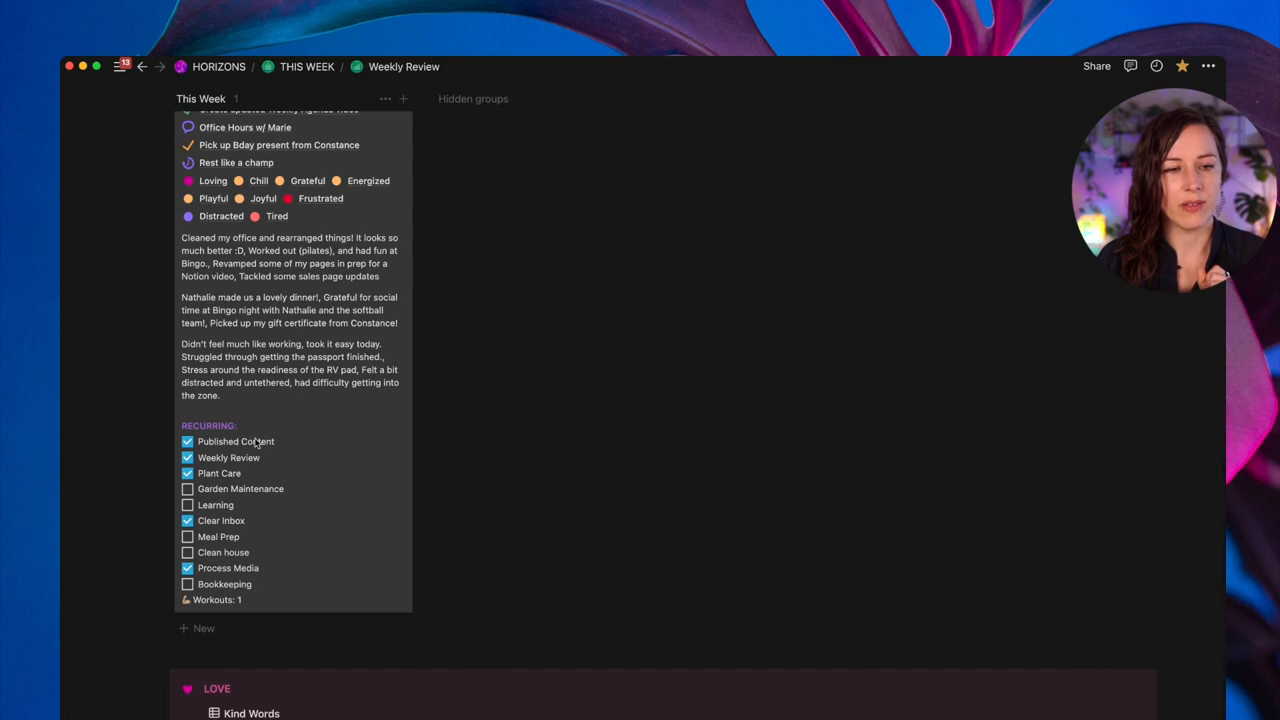
scroll(up, 3)
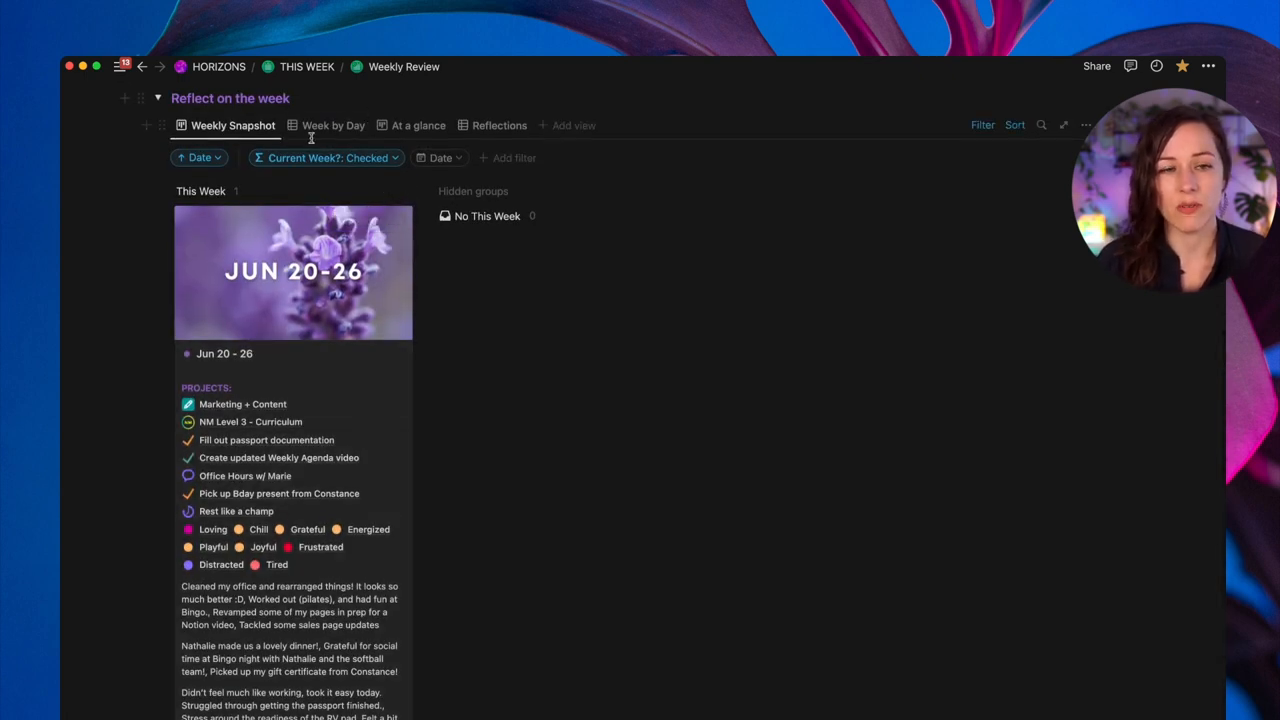
click(332, 124)
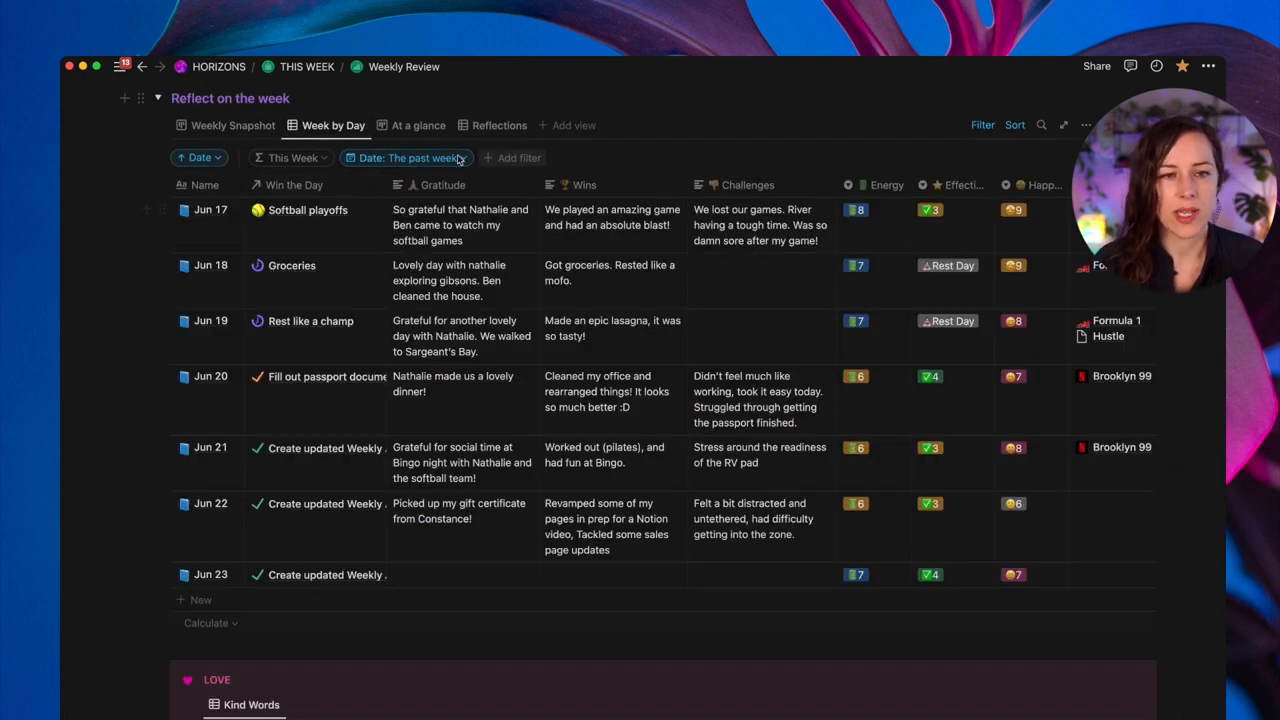
mouse_move(336, 512)
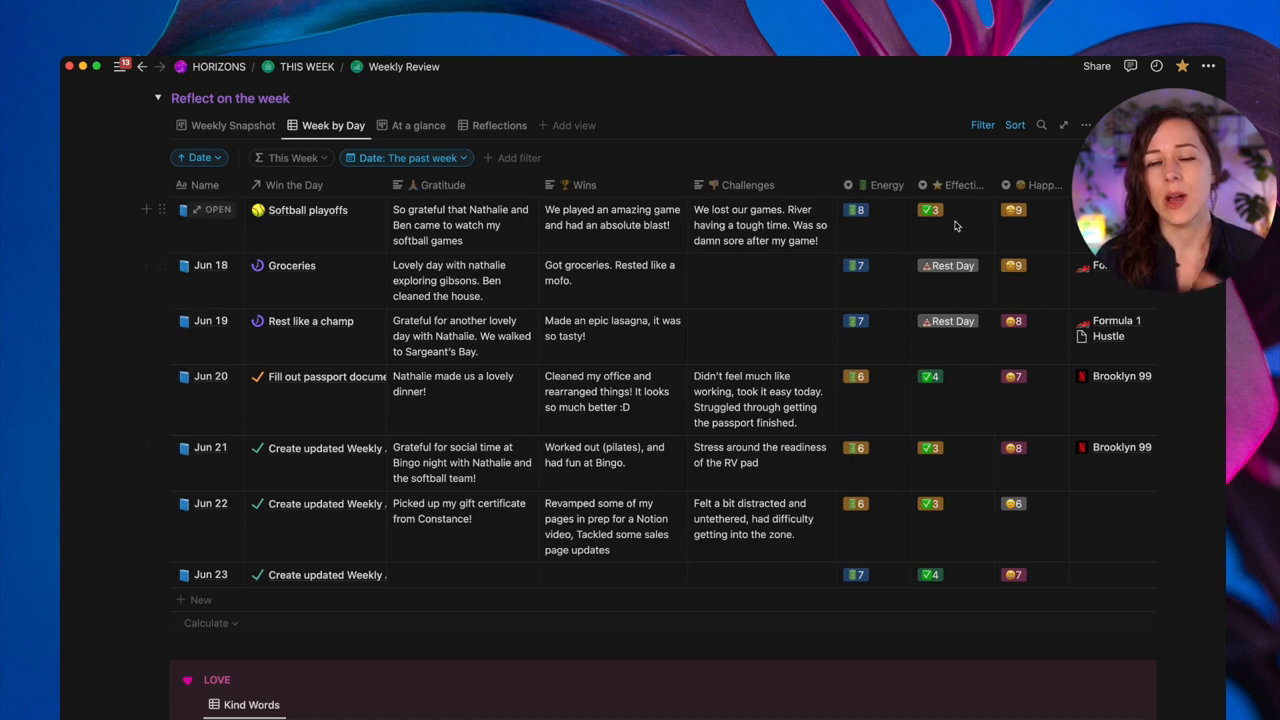
mouse_move(1038, 252)
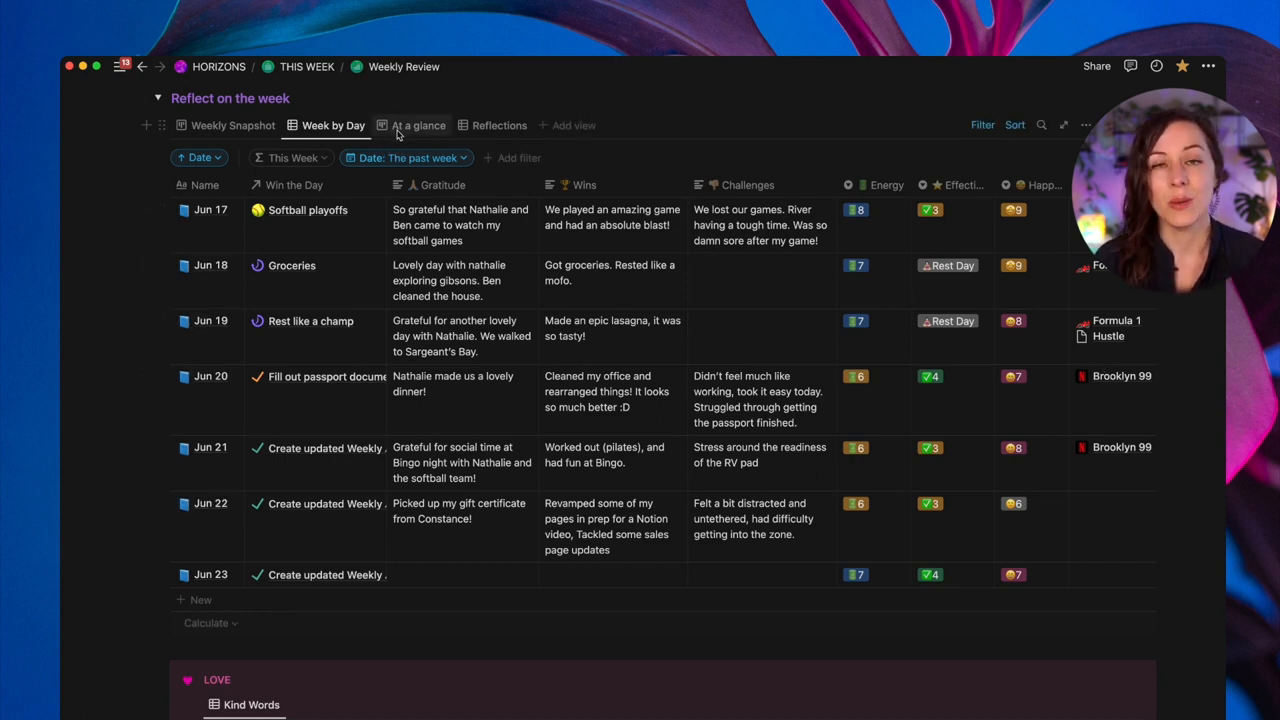
mouse_move(404, 130)
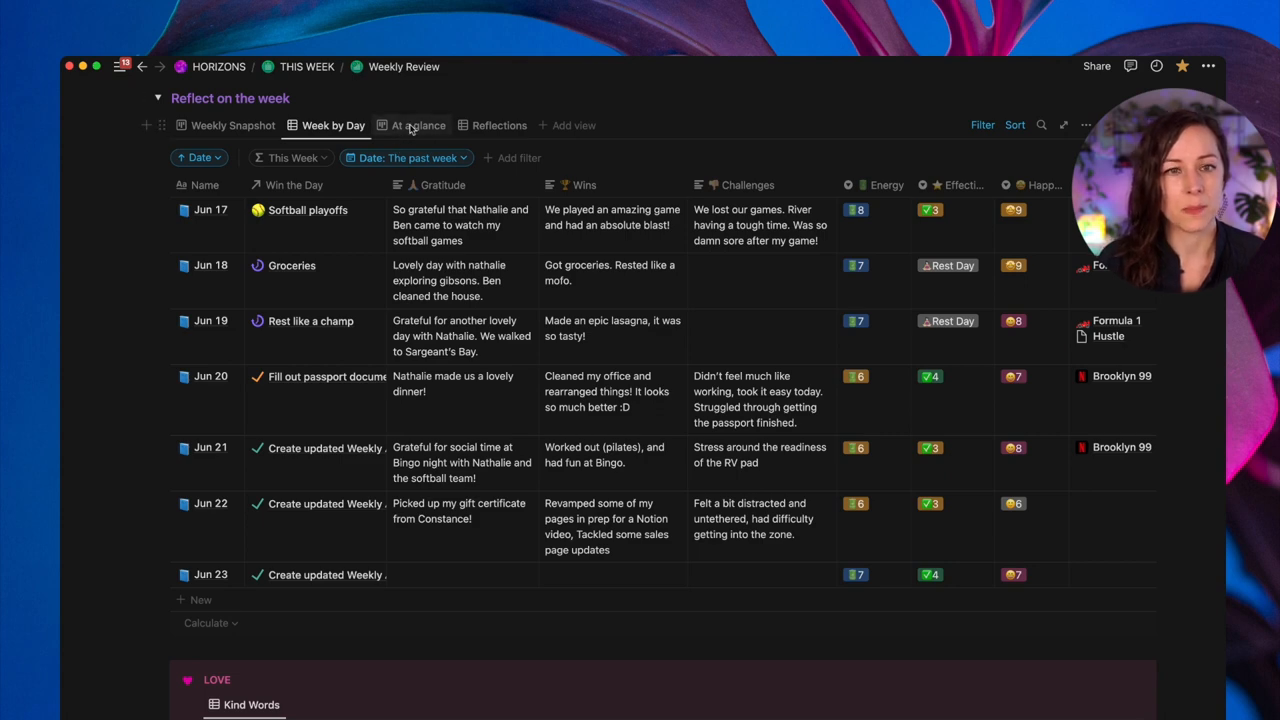
- Switch Reflect on the week to the At a glance board of Monday-to-Sunday cards with habit checklists
click(418, 124)
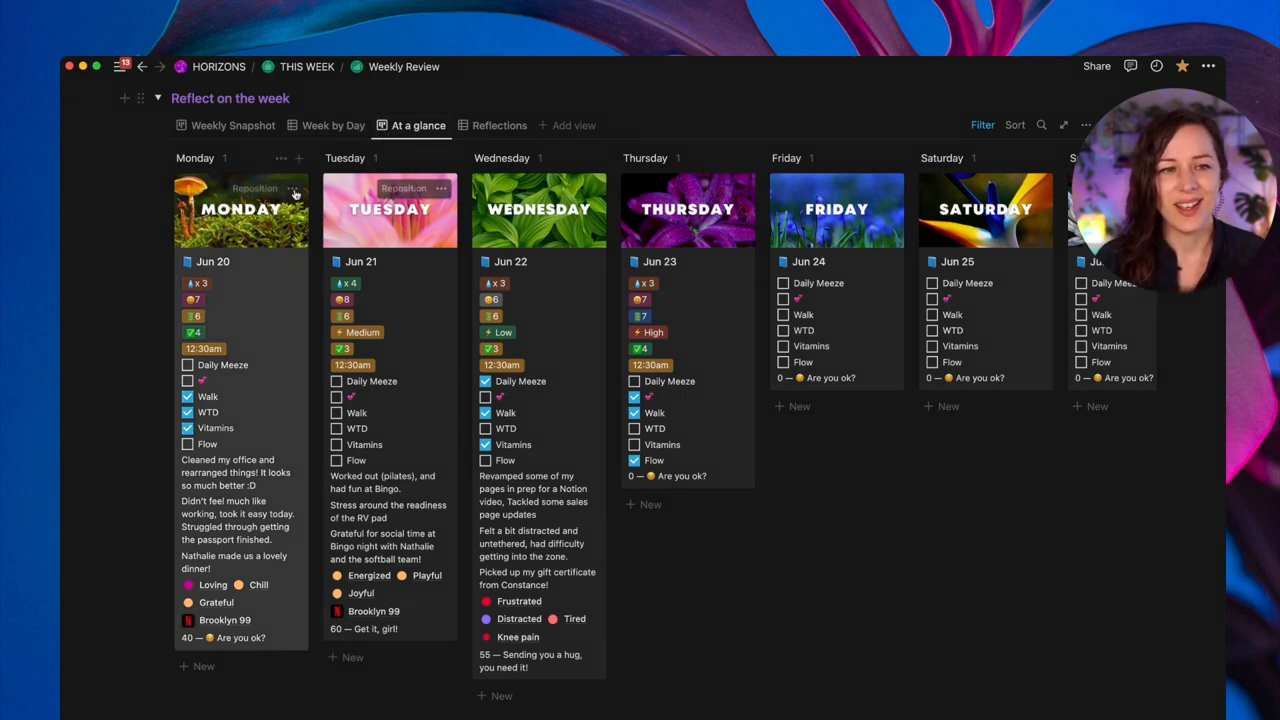
click(982, 124)
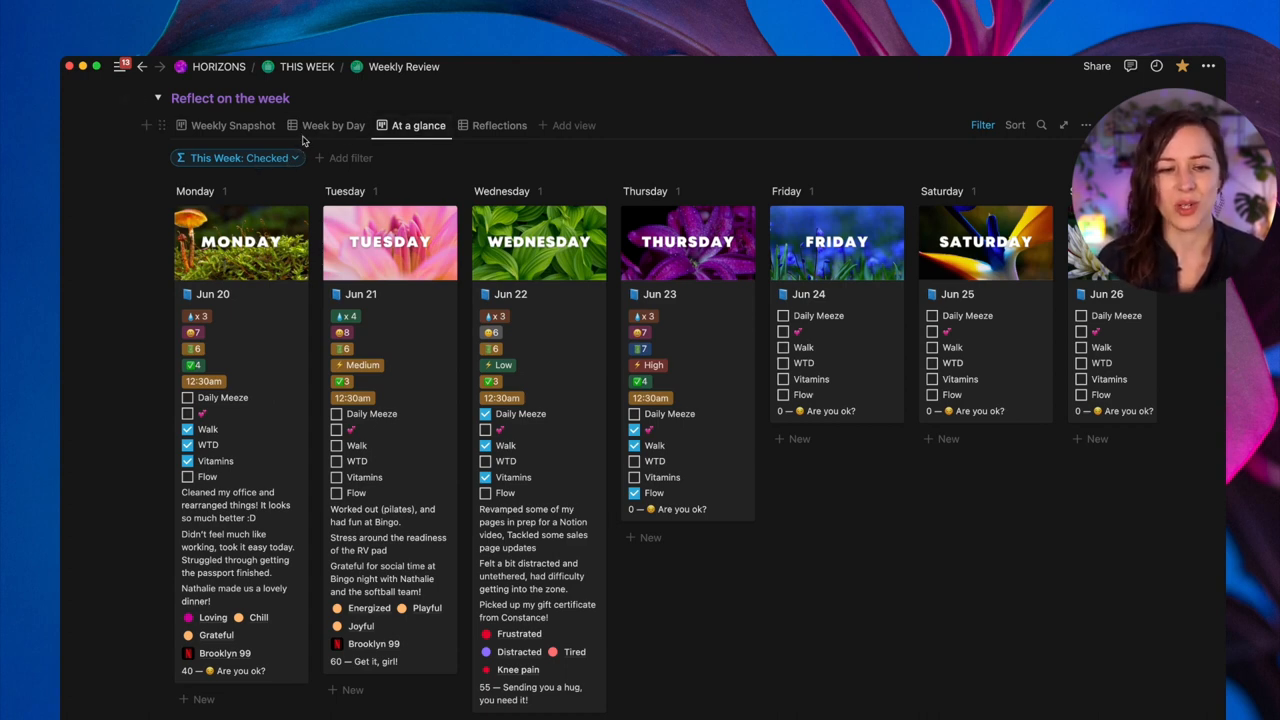
- Switch to the Reflections table for Jun 20–26 and select the week's empty Falls/Challenges cell
click(500, 128)
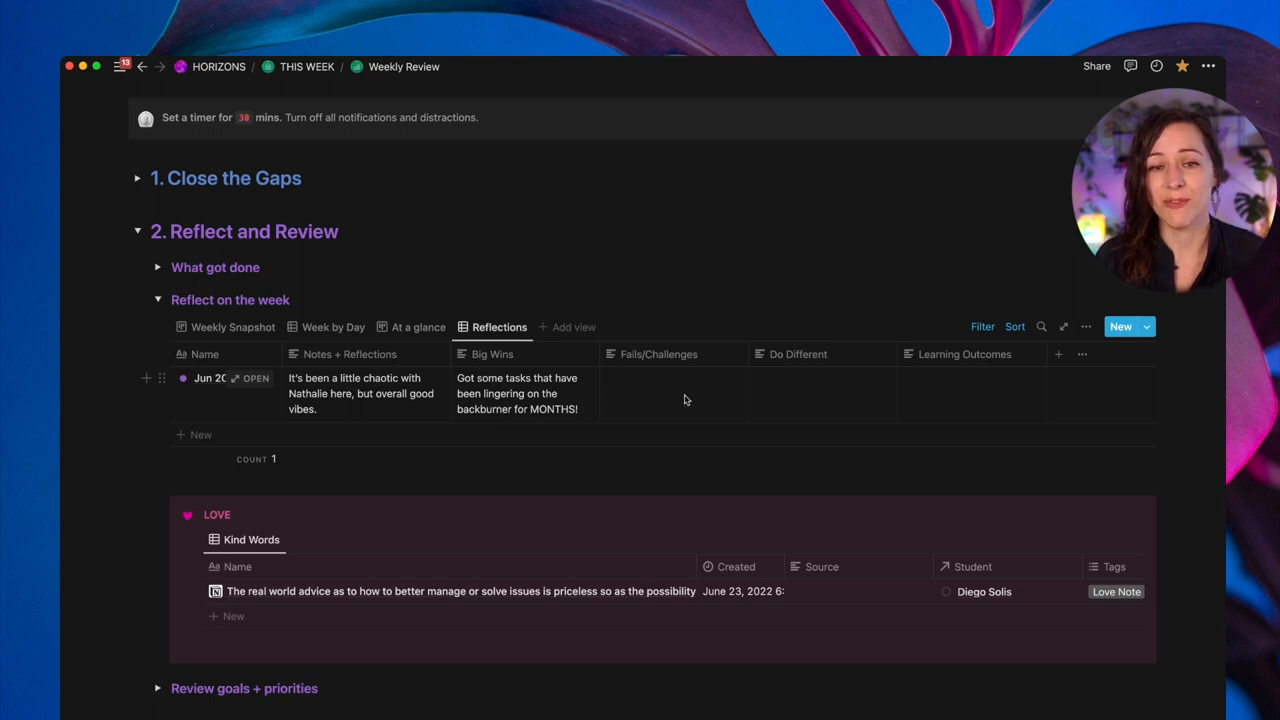
mouse_move(832, 408)
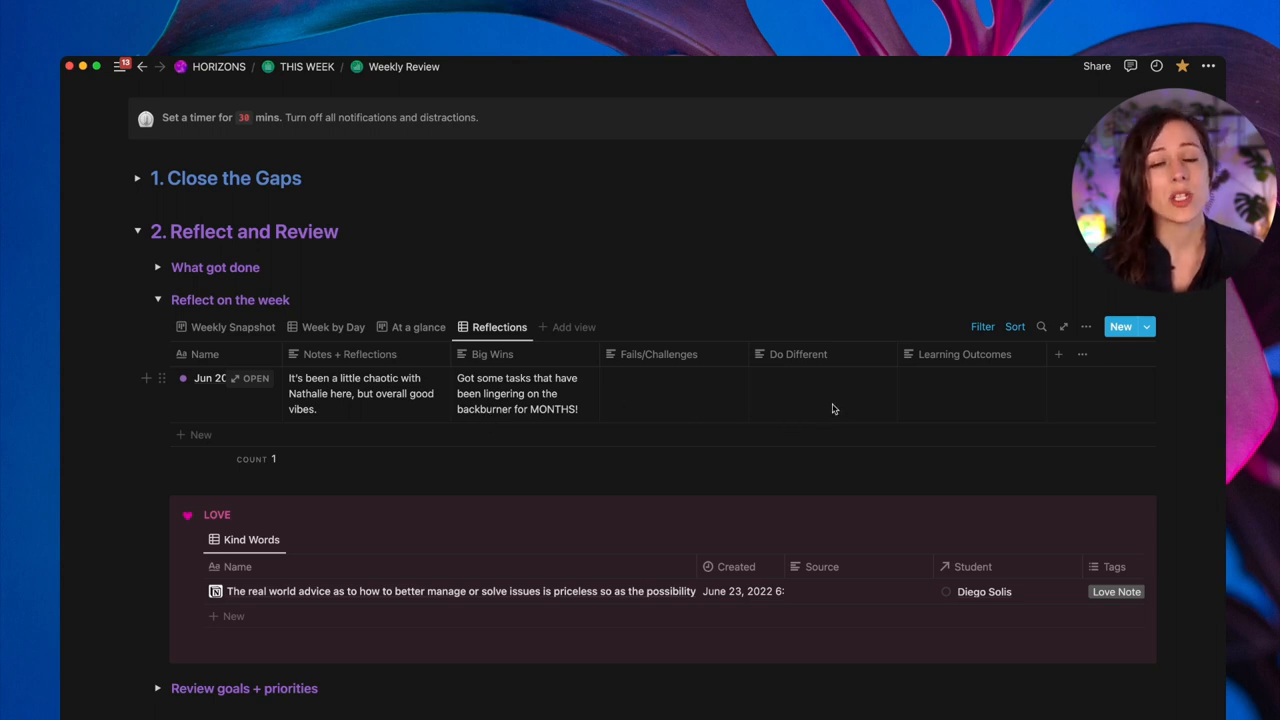
mouse_move(984, 420)
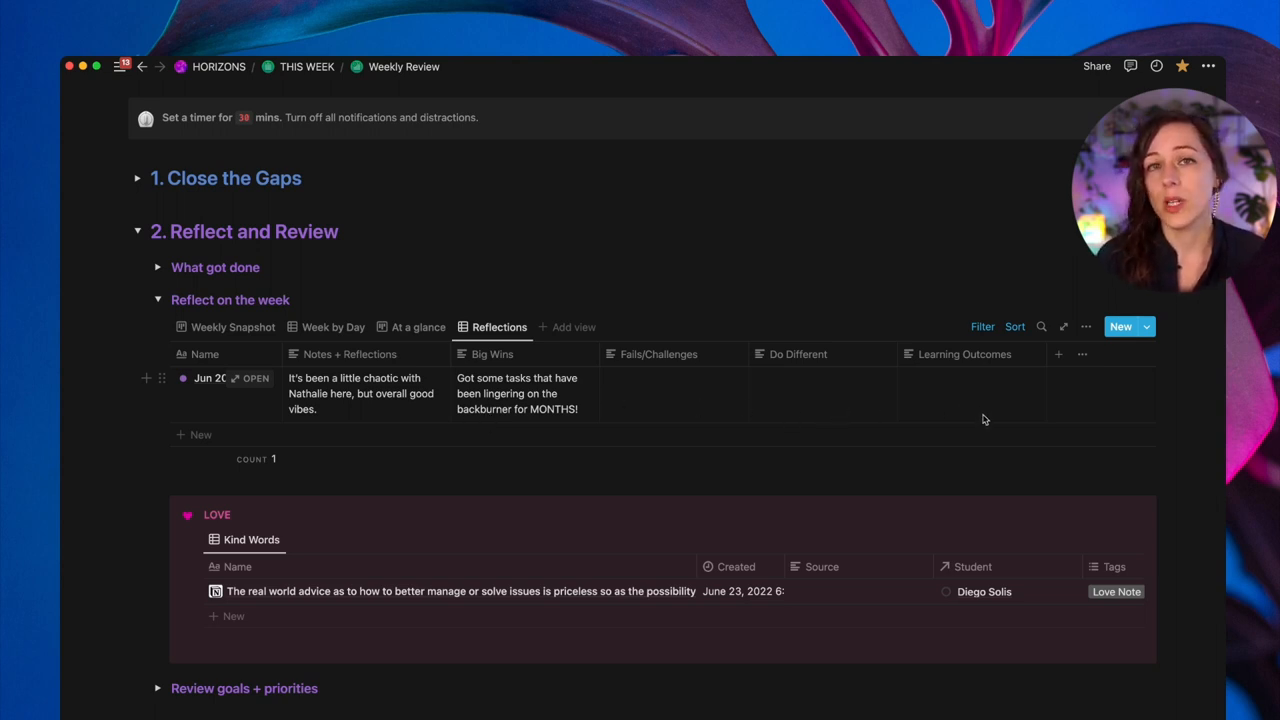
mouse_move(670, 378)
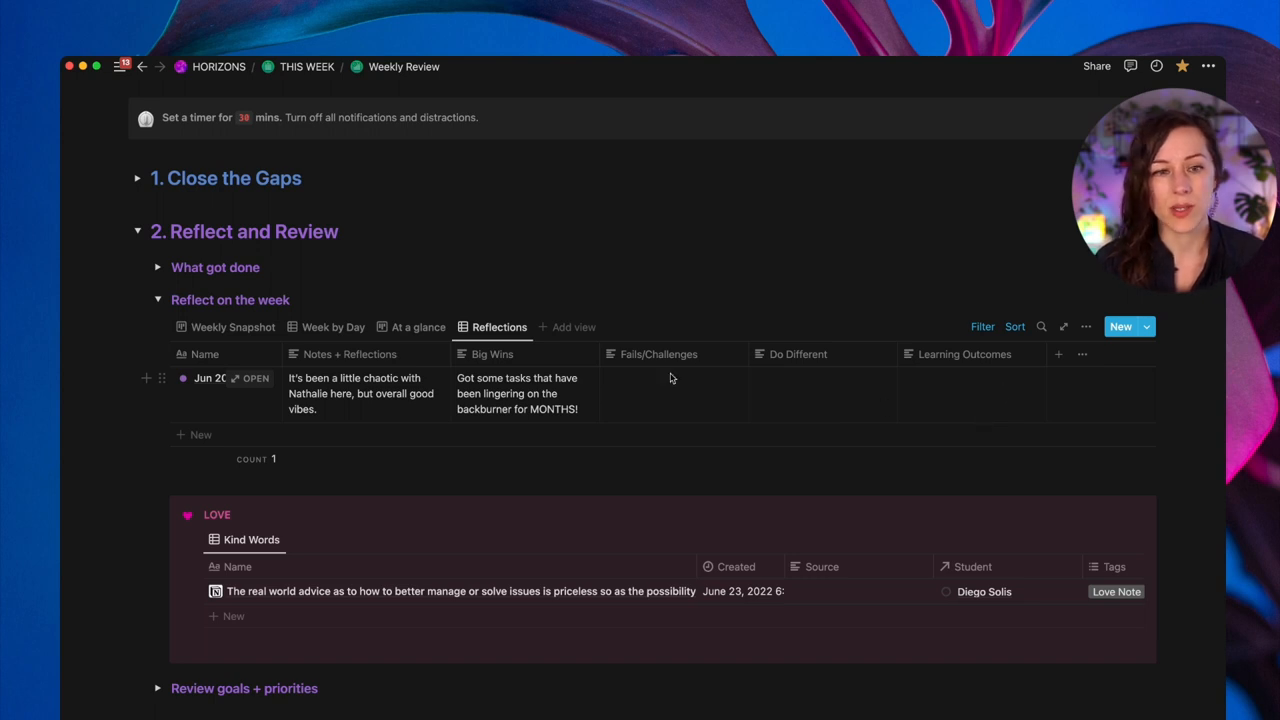
click(672, 392)
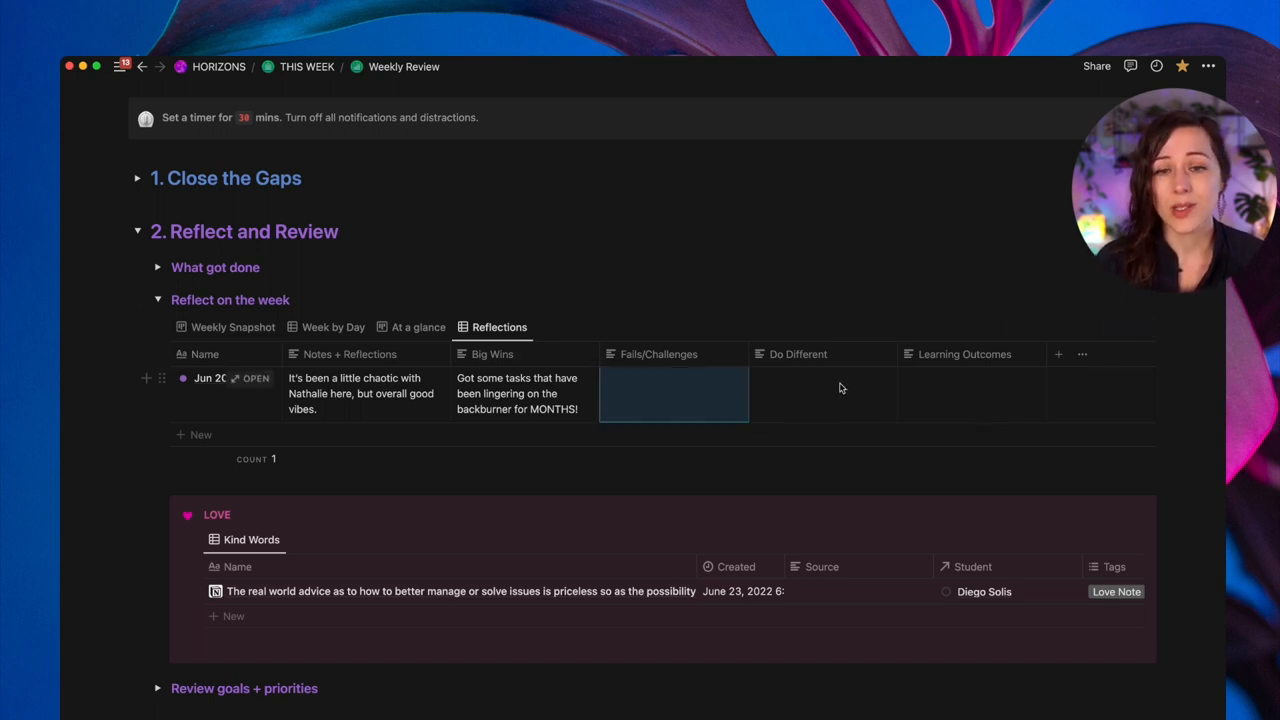
mouse_move(950, 380)
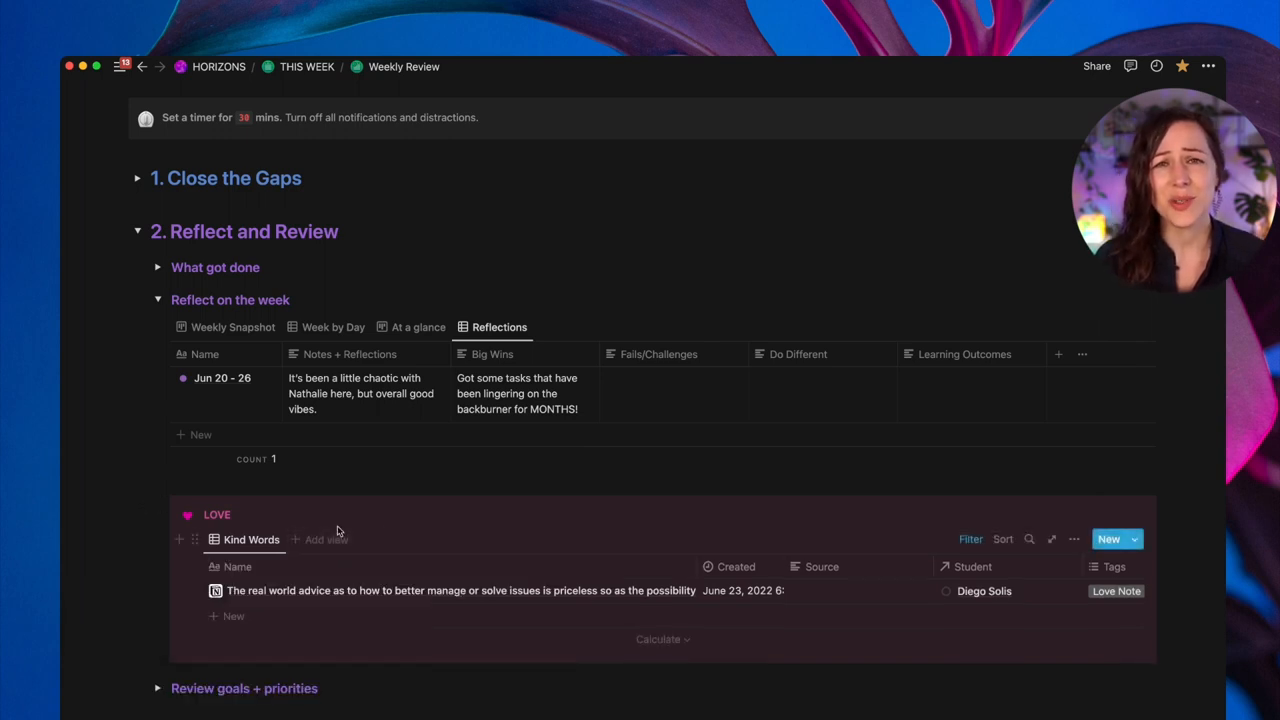
- Scroll through the Reflections table and the Love section's Kind Words entry
scroll(down, 3)
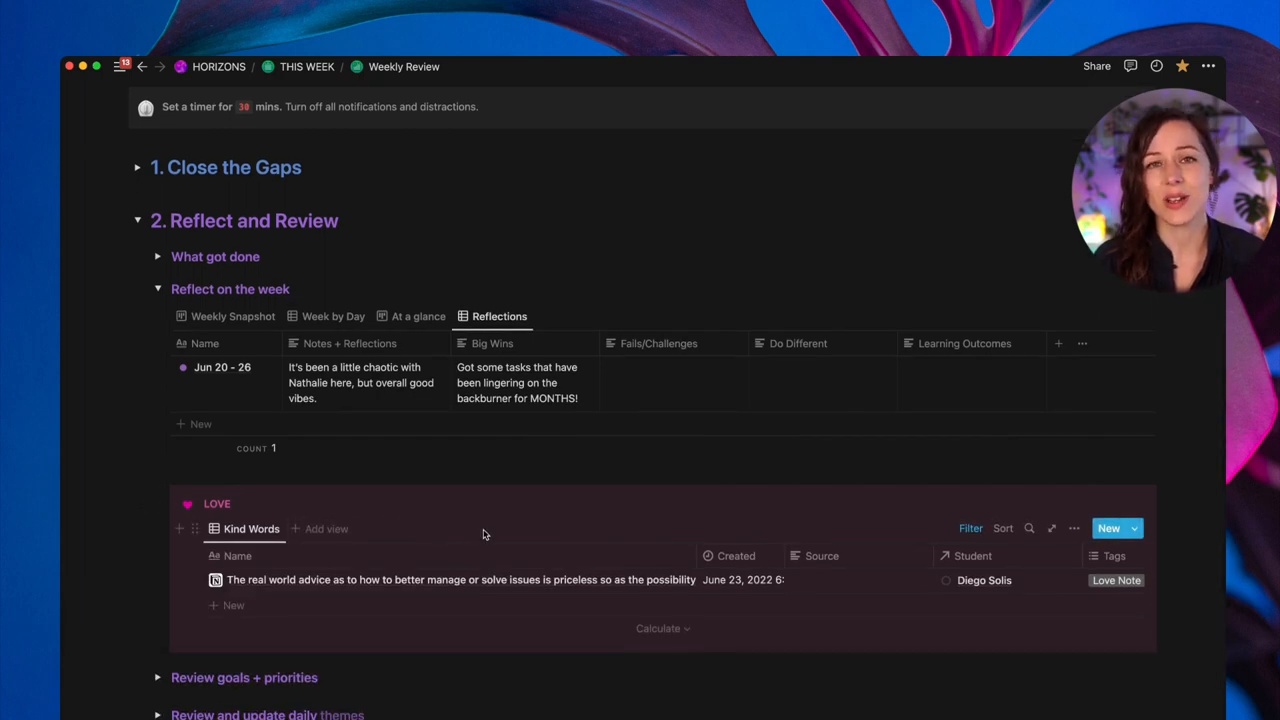
scroll(up, 3)
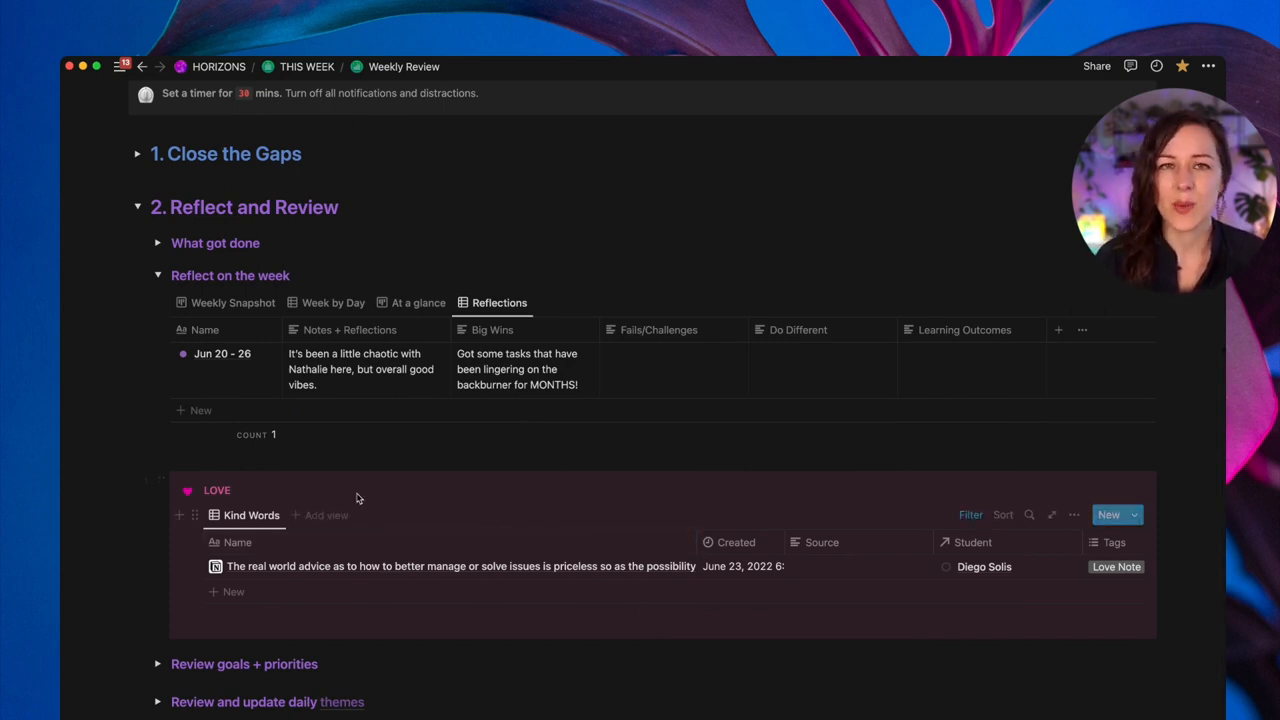
mouse_move(160, 280)
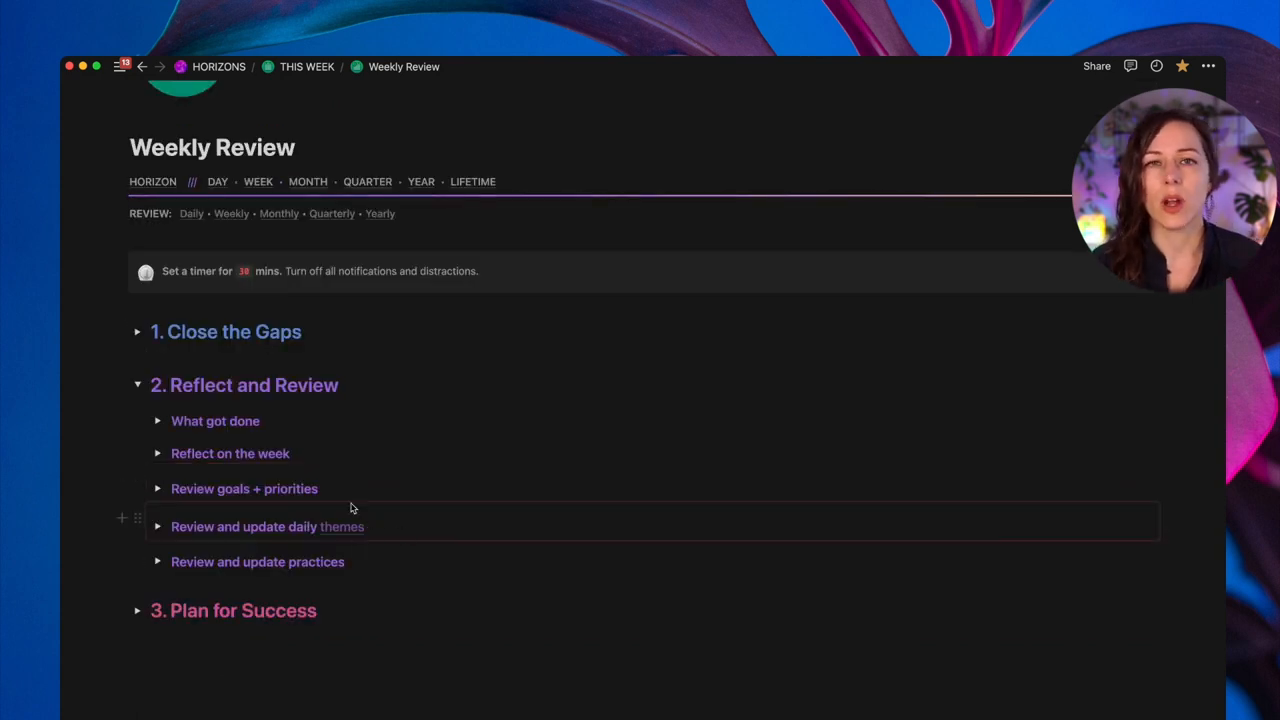
- Reveal the Projects board grouped by priority with its Active projects
click(156, 488)
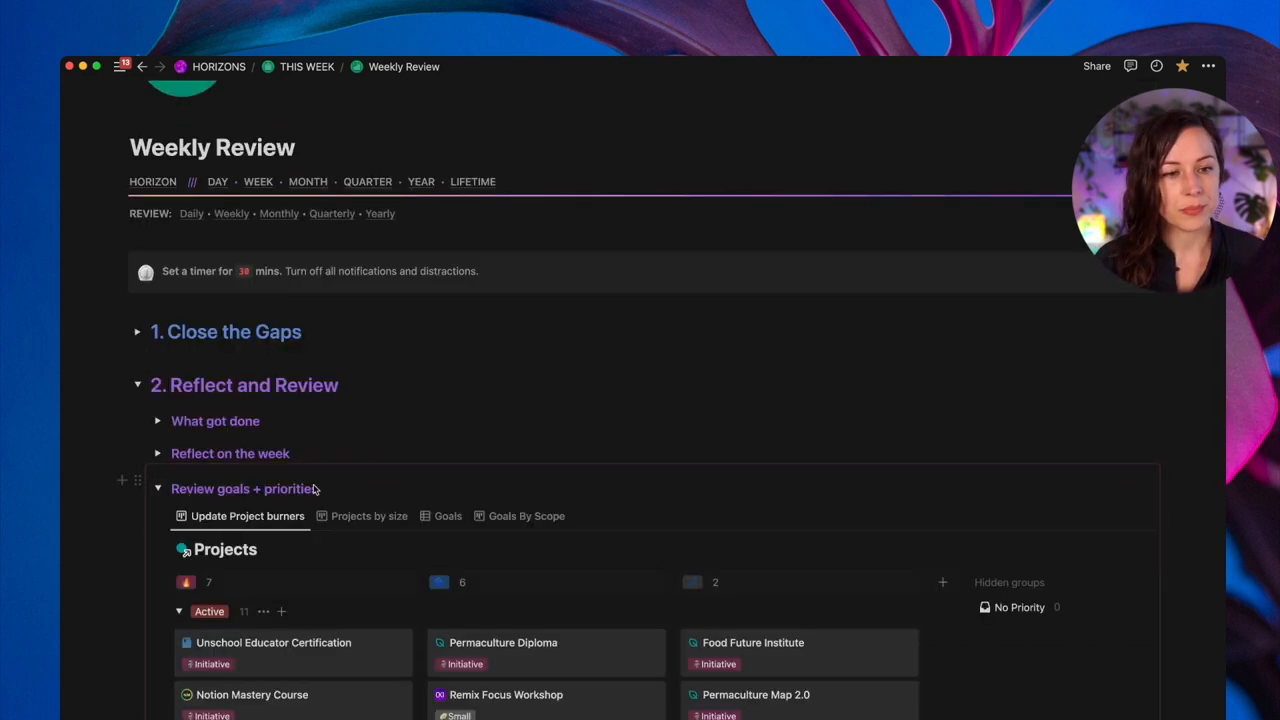
scroll(down, 3)
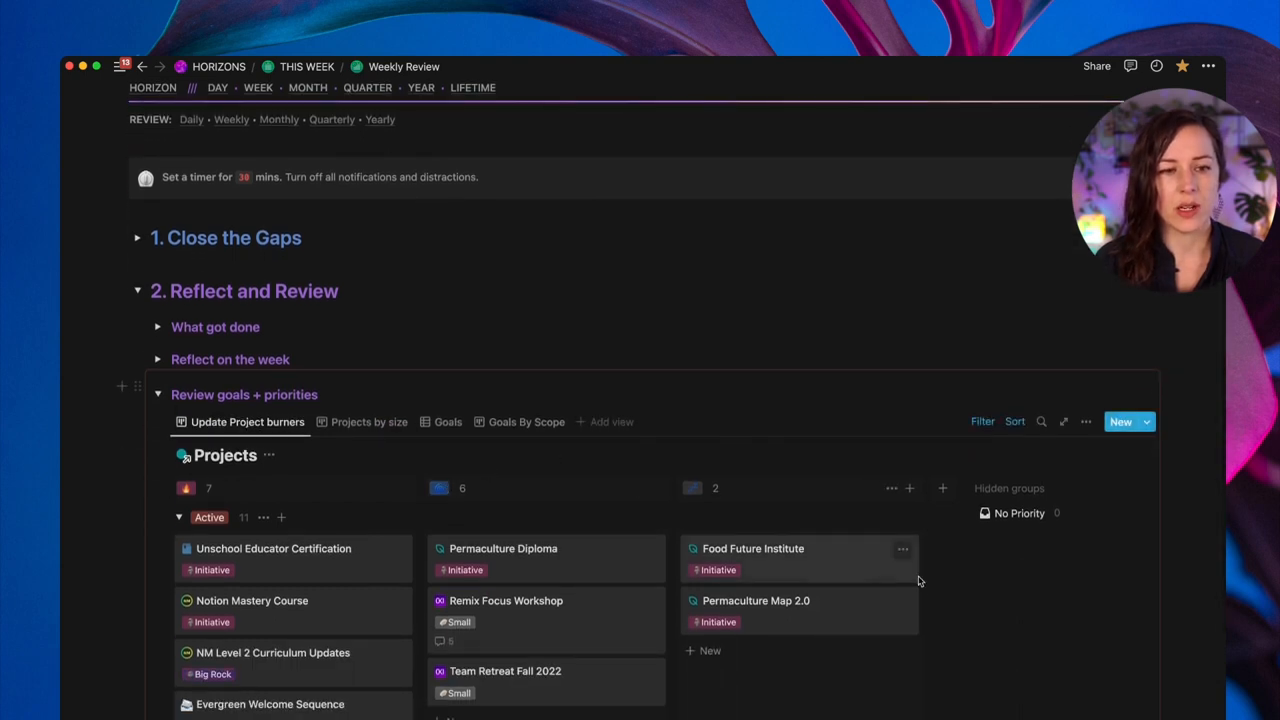
mouse_move(1068, 668)
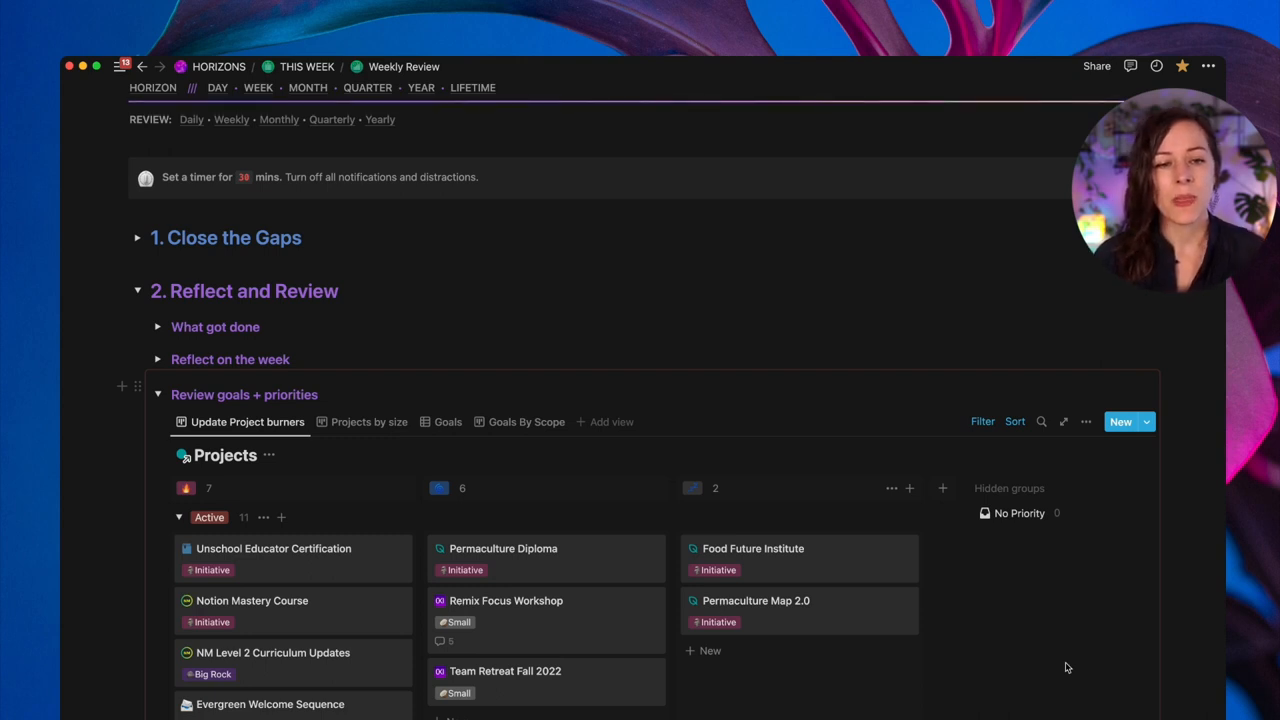
mouse_move(524, 570)
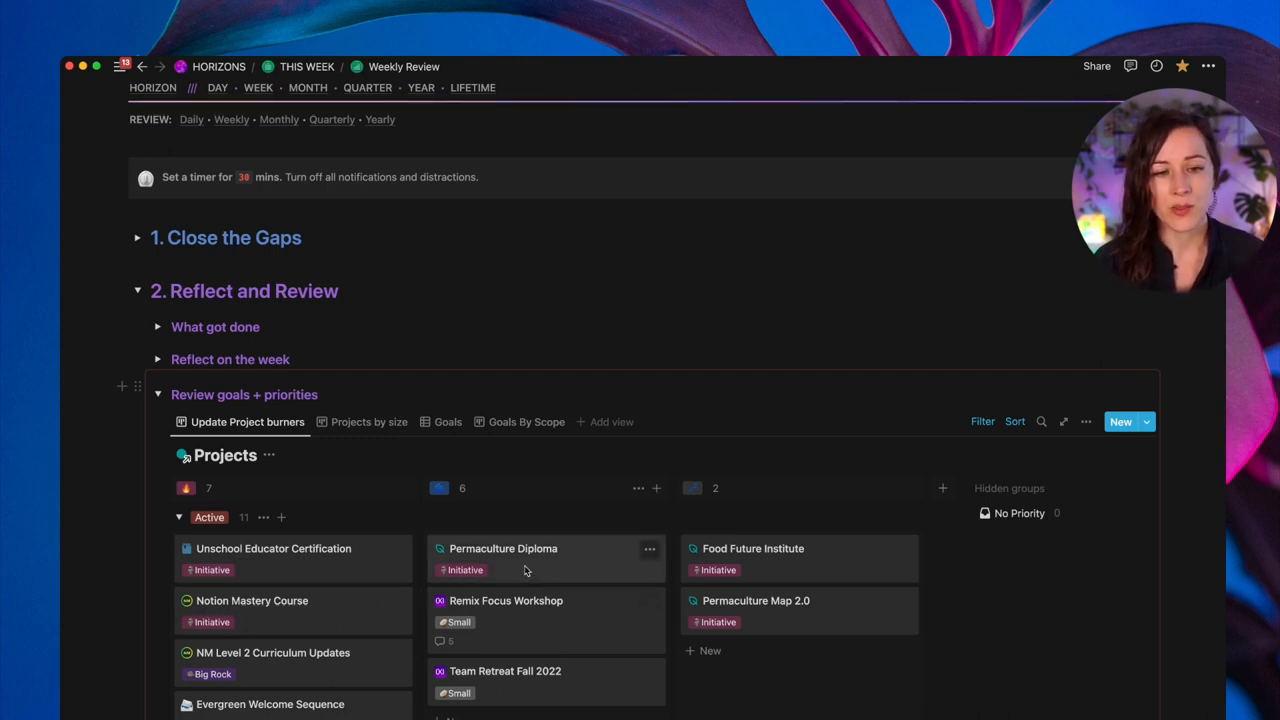
mouse_move(396, 604)
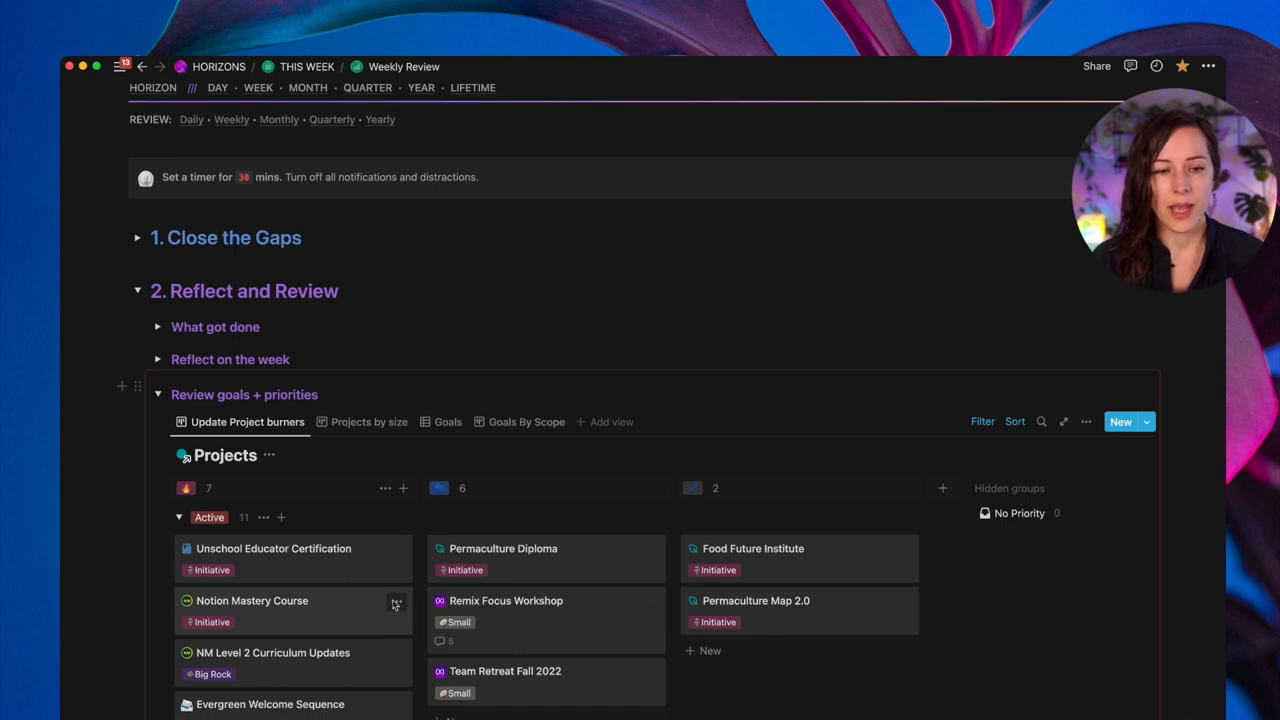
mouse_move(340, 580)
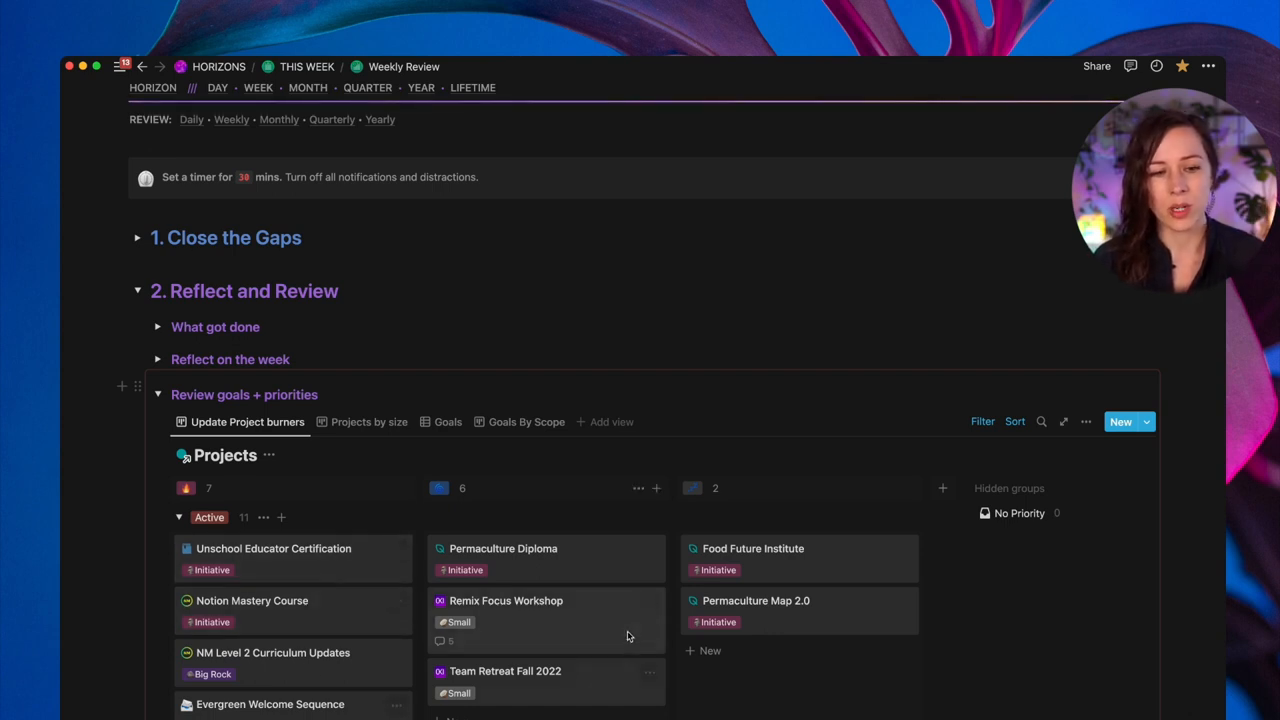
mouse_move(620, 636)
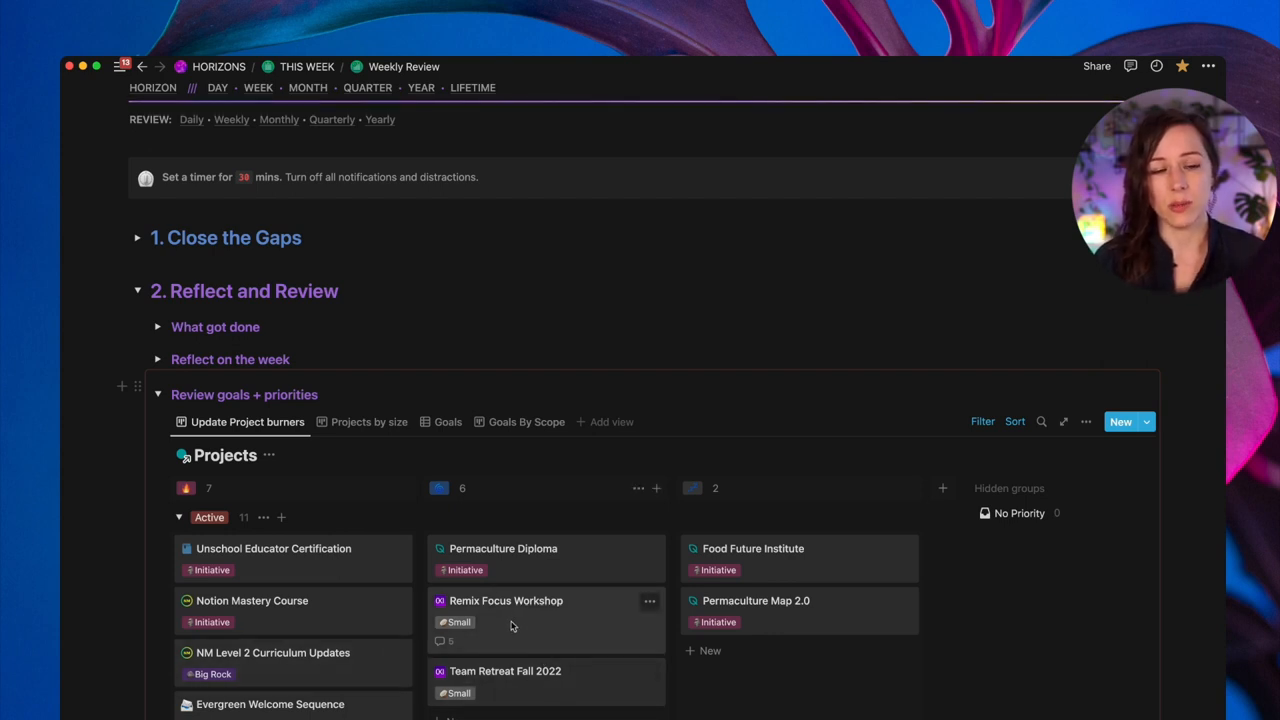
mouse_move(408, 584)
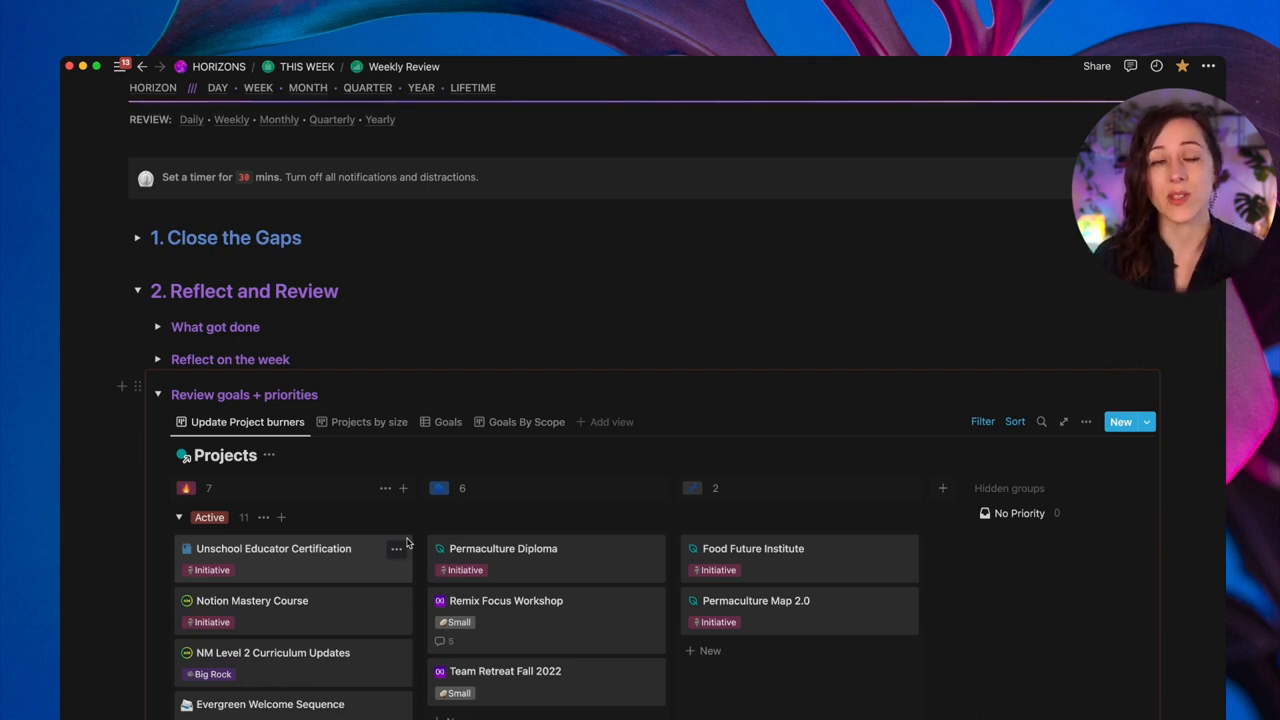
mouse_move(276, 376)
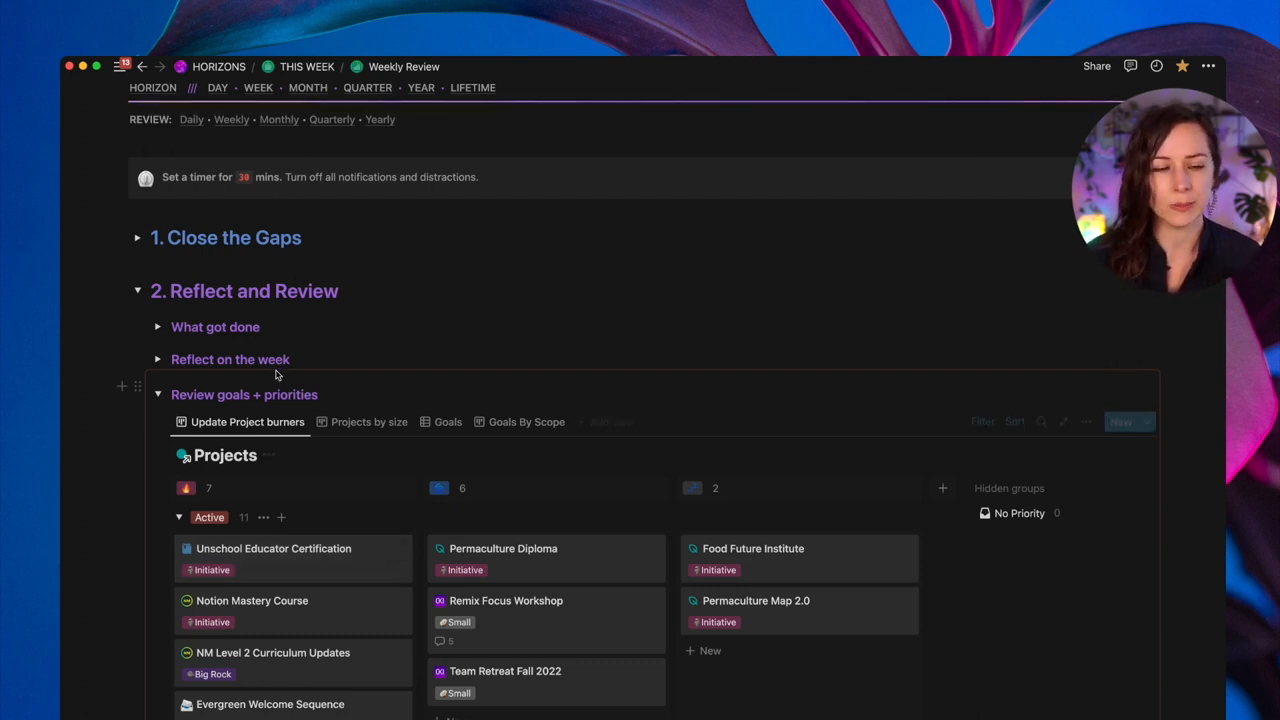
- Switch the Projects board to the Projects by size view
click(368, 420)
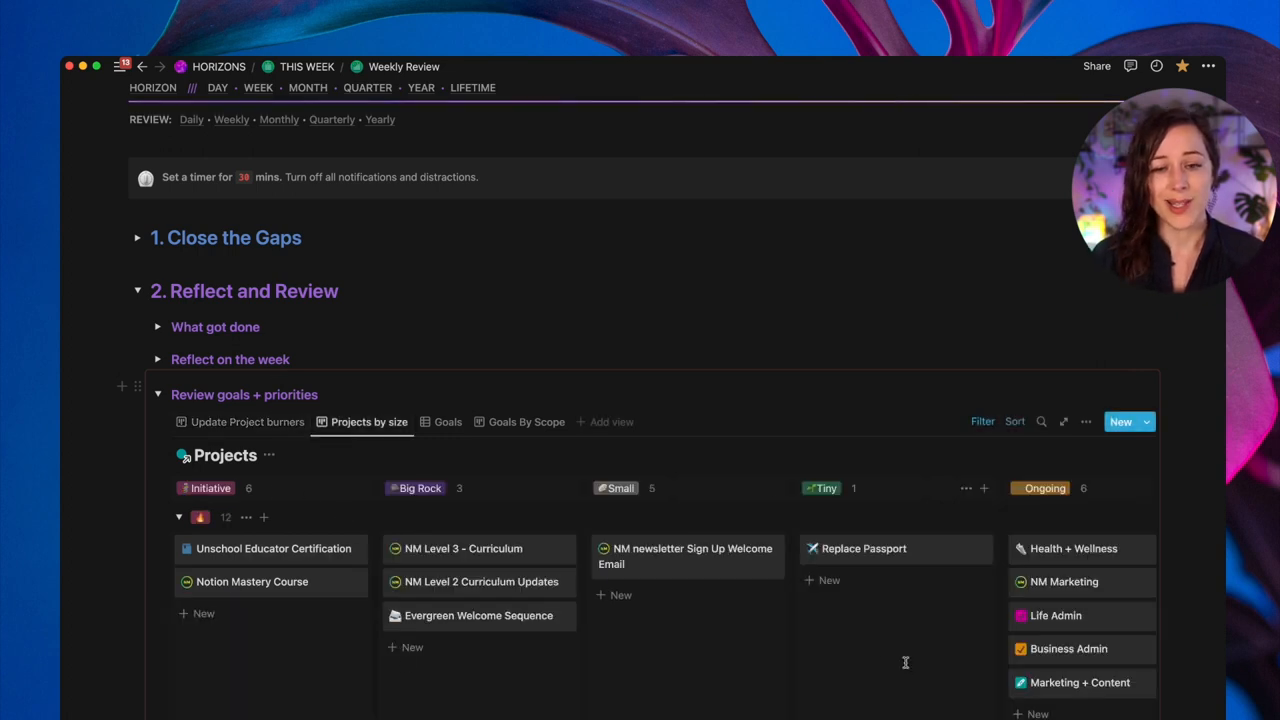
mouse_move(344, 536)
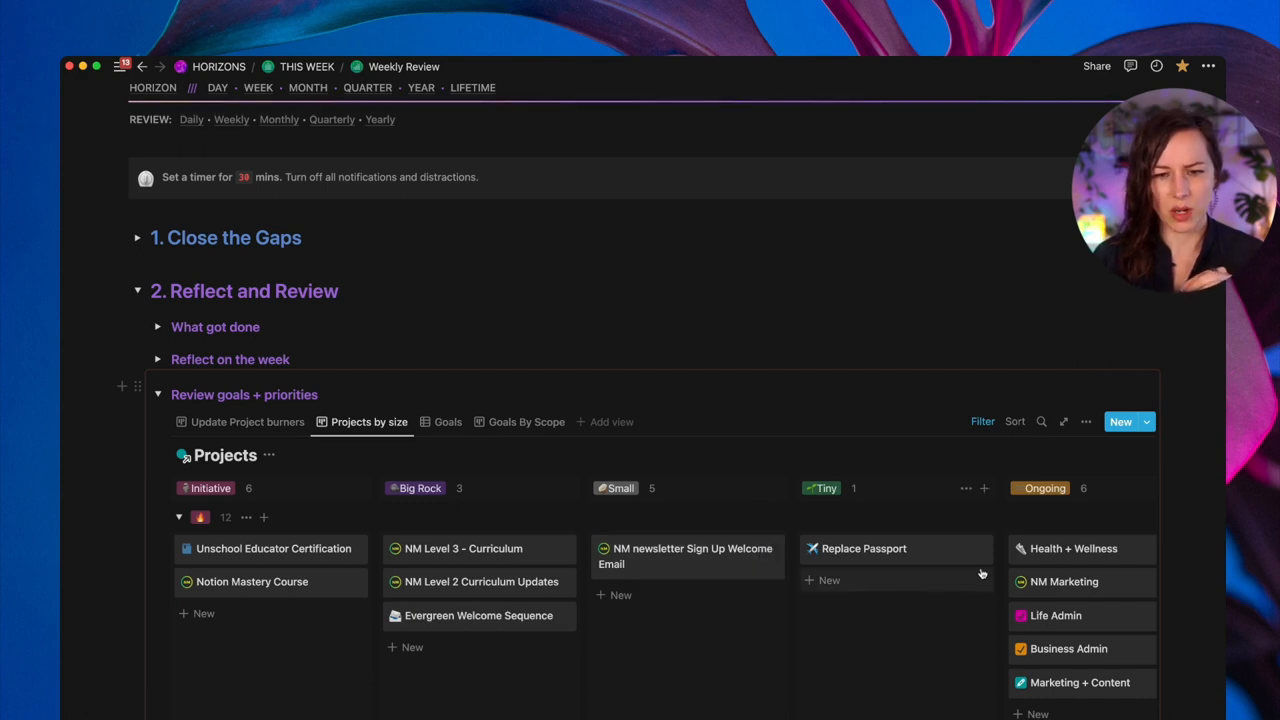
mouse_move(650, 504)
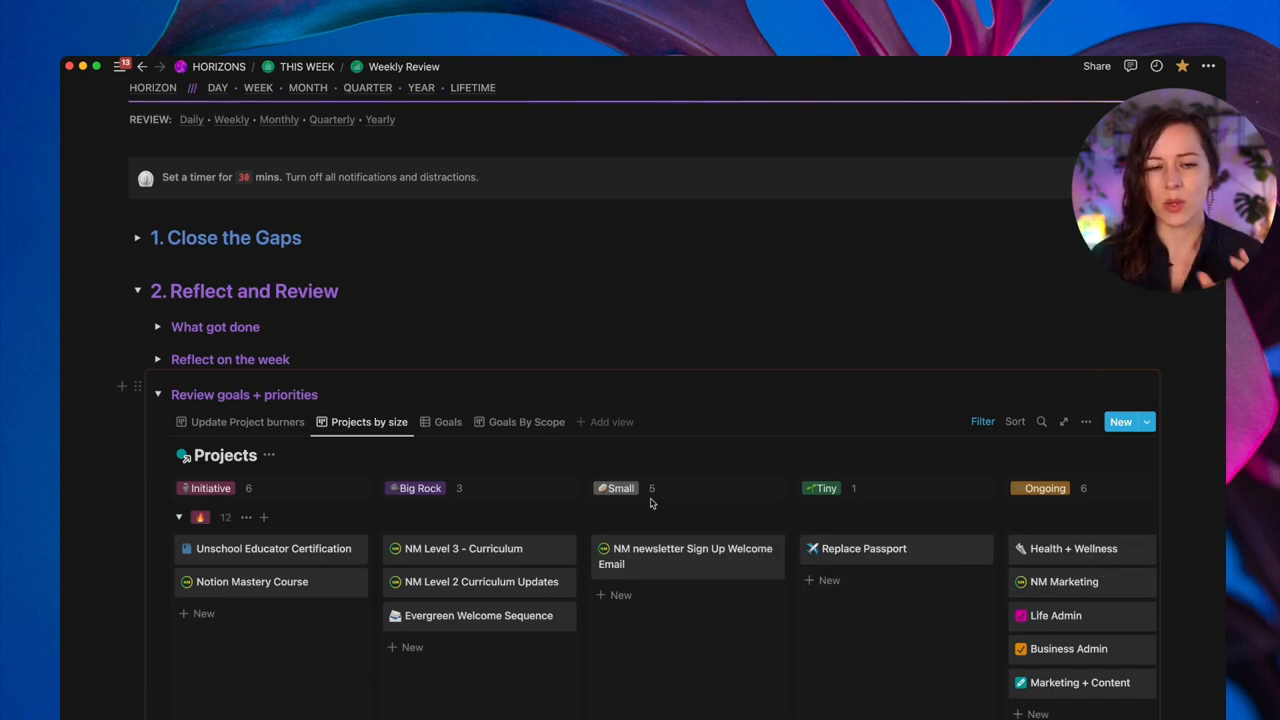
mouse_move(476, 444)
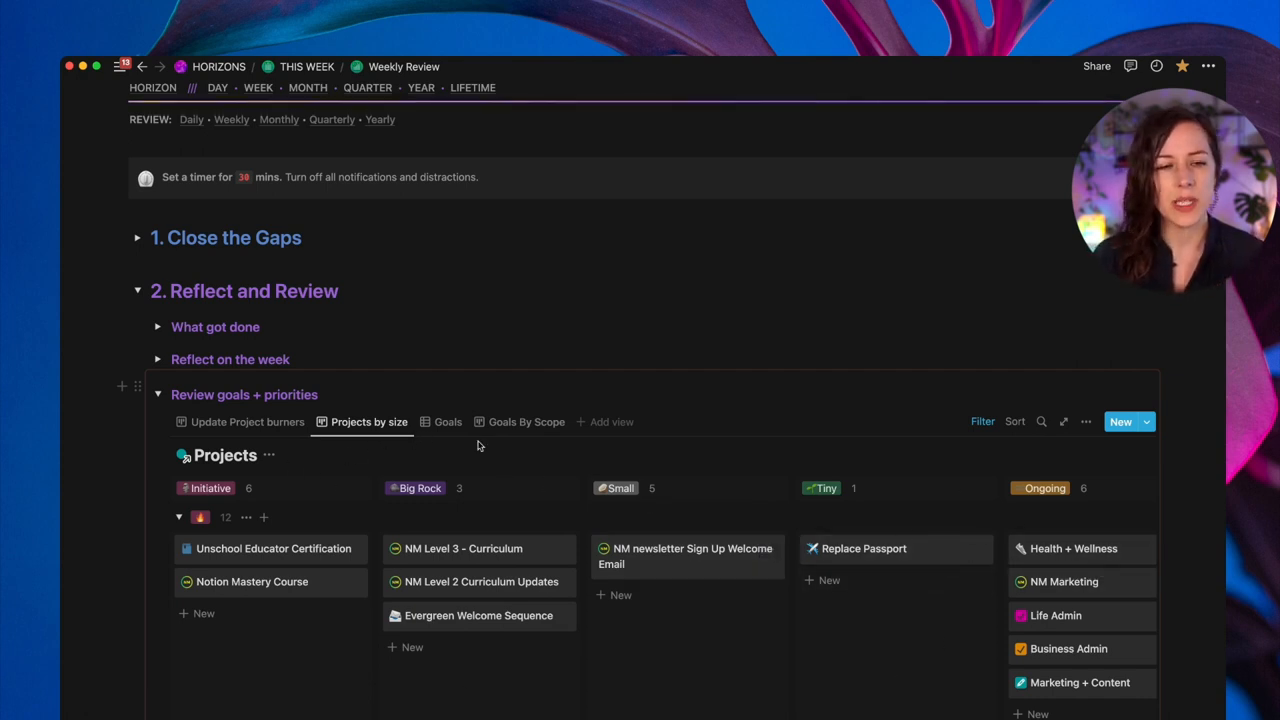
mouse_move(430, 460)
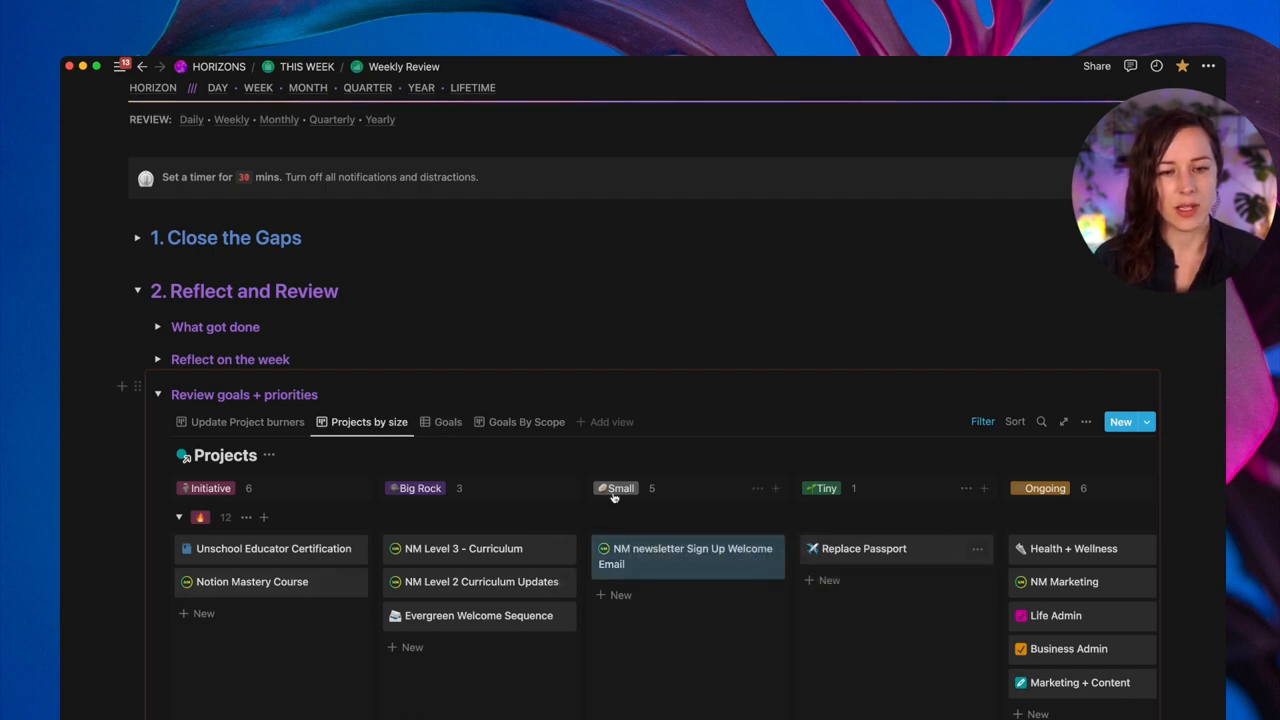
- Show the Goals table with progress, then the Goals By Scope board
click(448, 420)
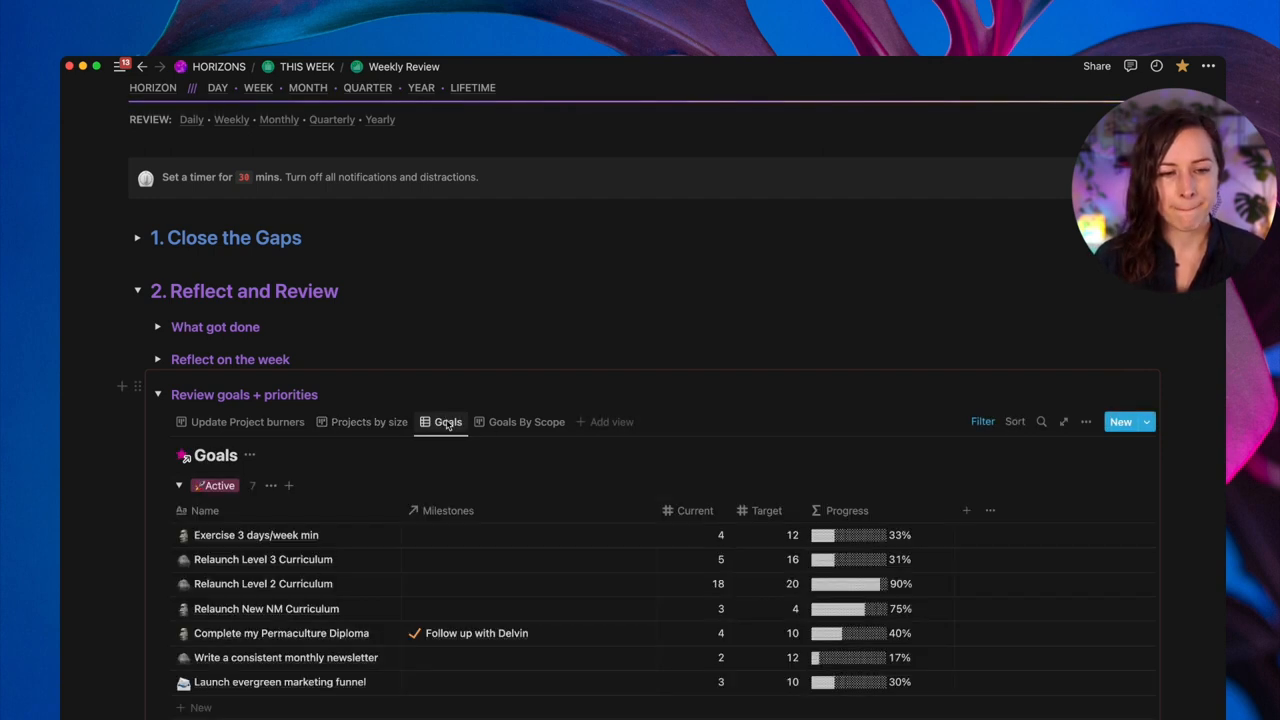
mouse_move(744, 436)
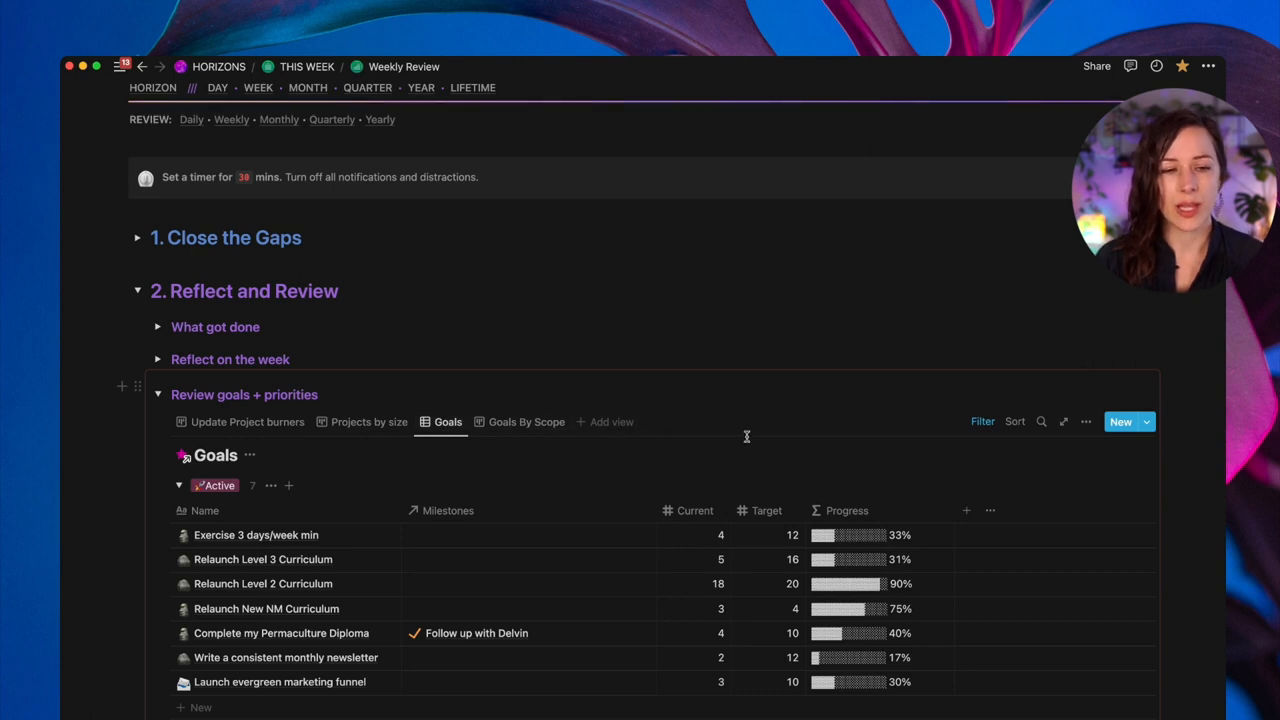
mouse_move(736, 438)
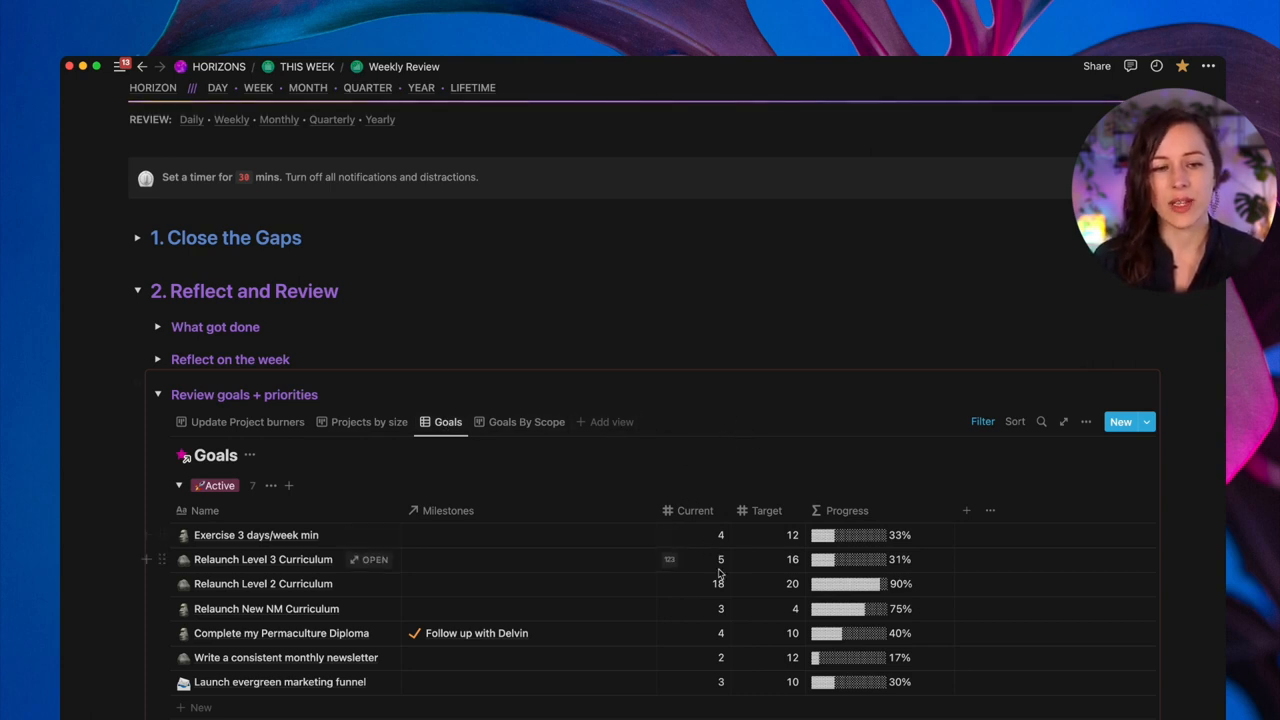
mouse_move(734, 536)
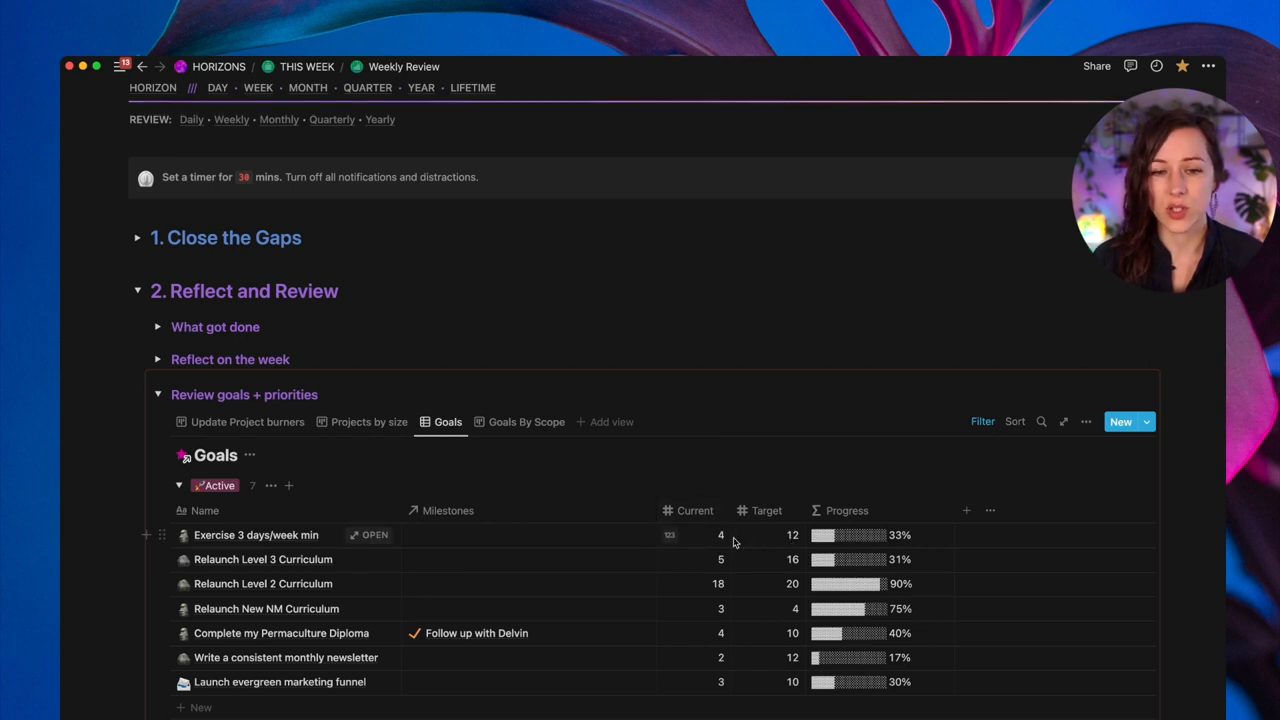
mouse_move(868, 540)
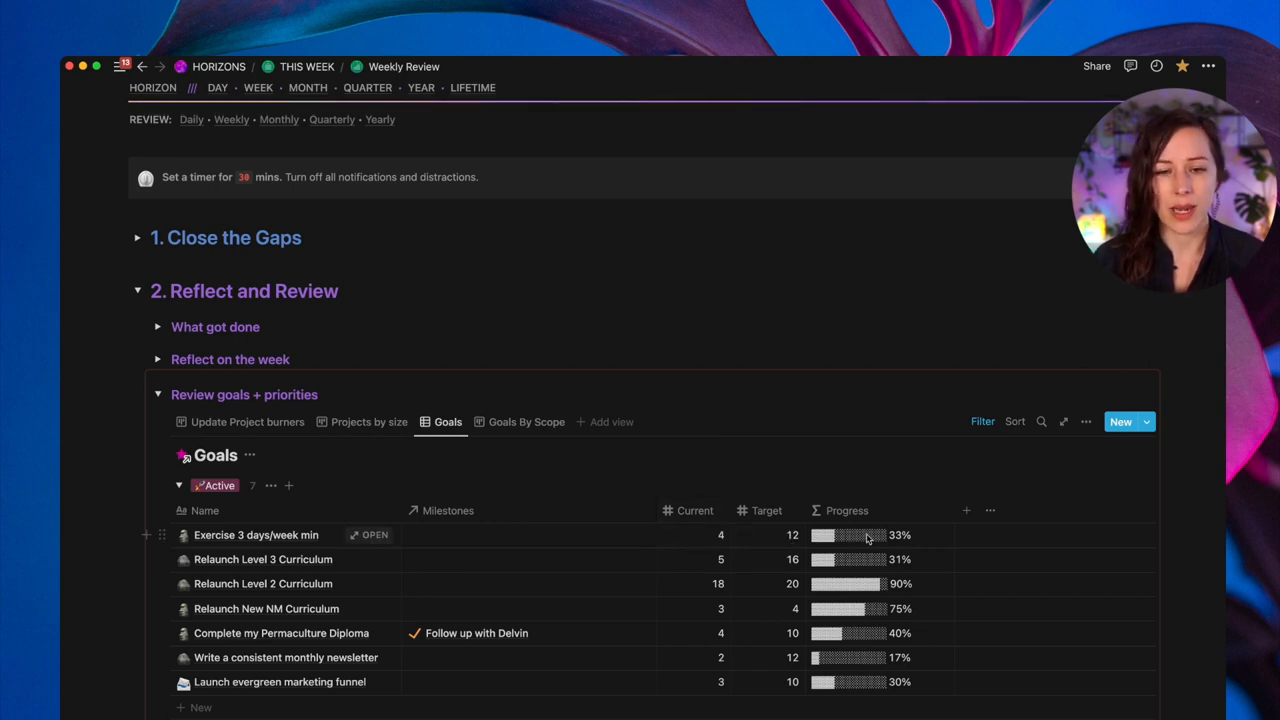
mouse_move(800, 544)
text(5)
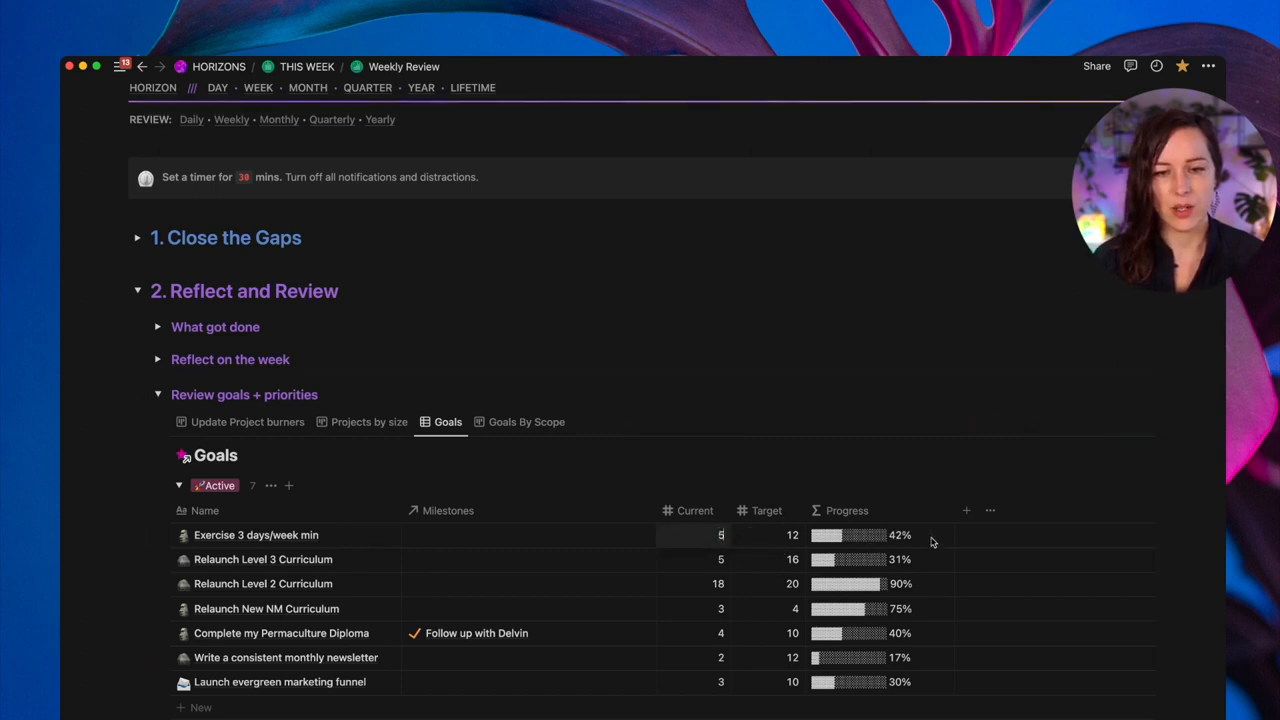
mouse_move(758, 554)
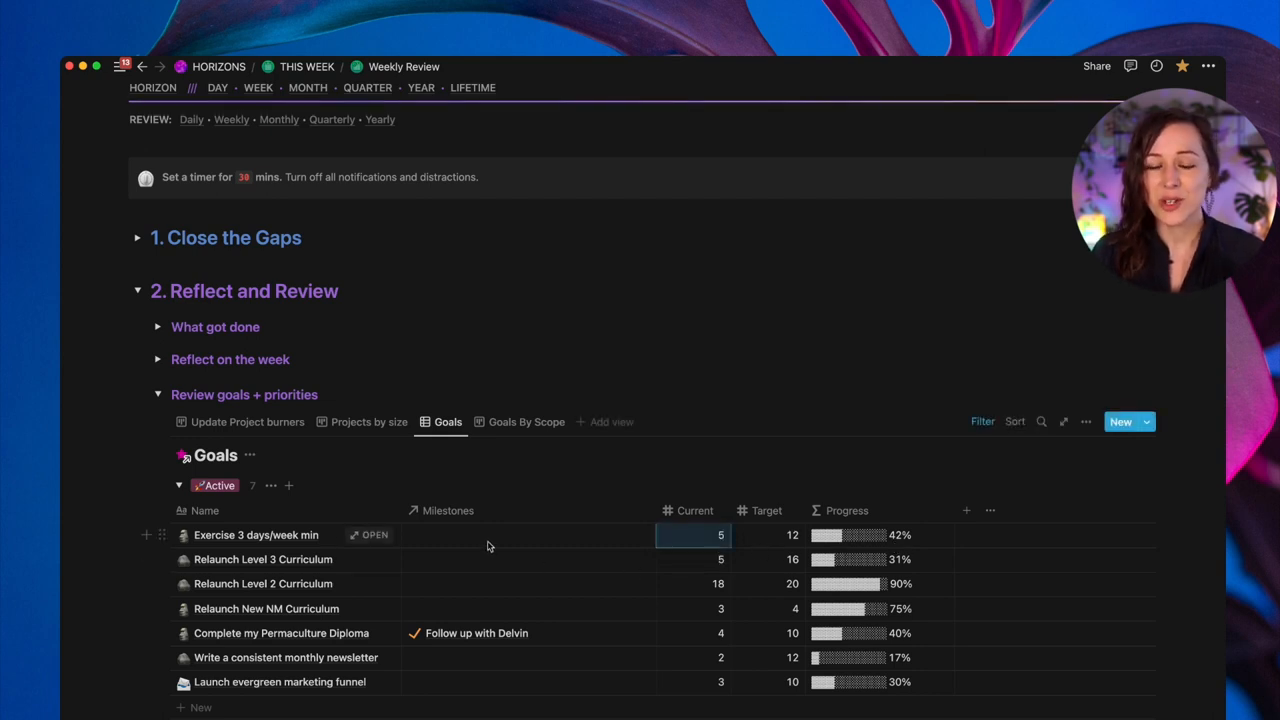
mouse_move(490, 536)
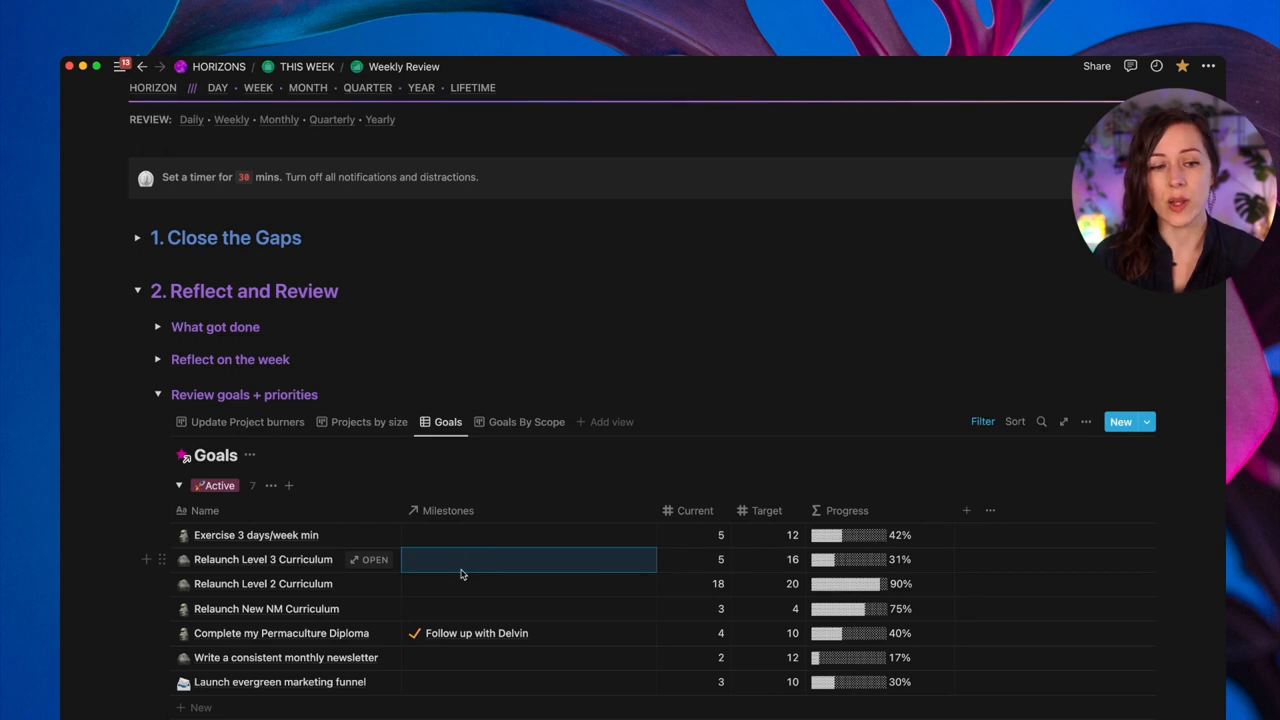
click(526, 420)
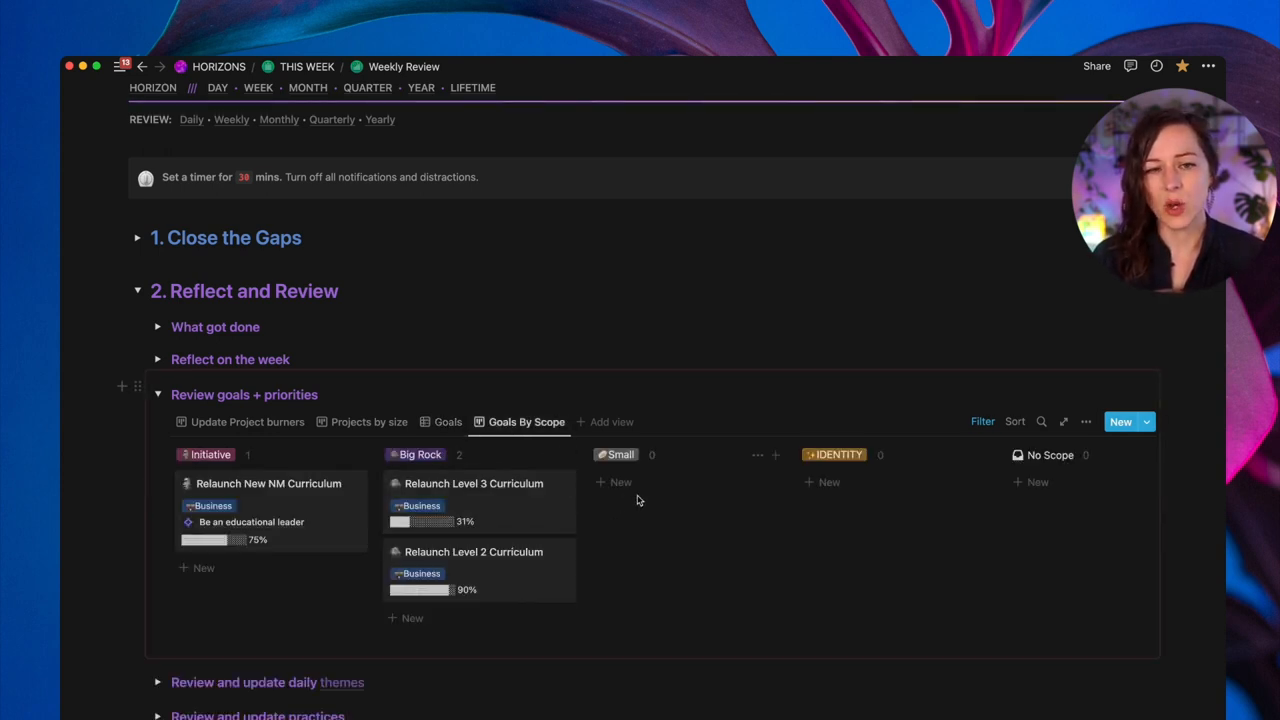
mouse_move(604, 472)
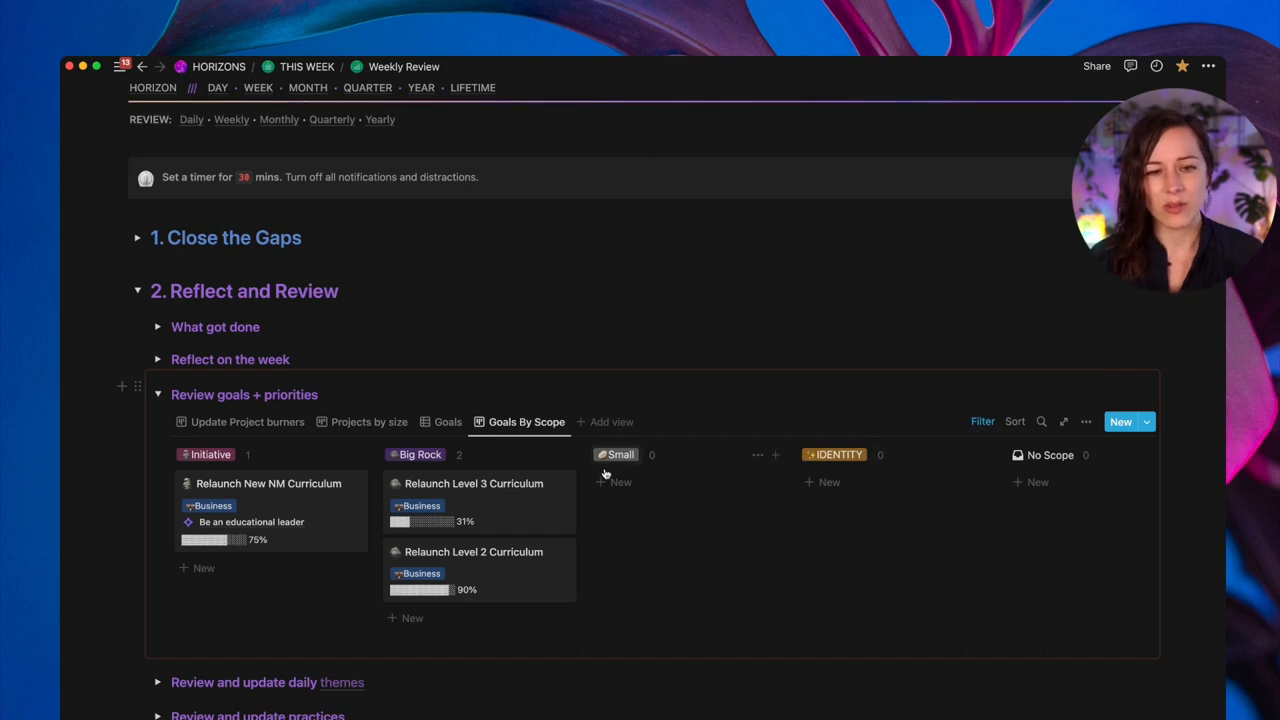
mouse_move(490, 450)
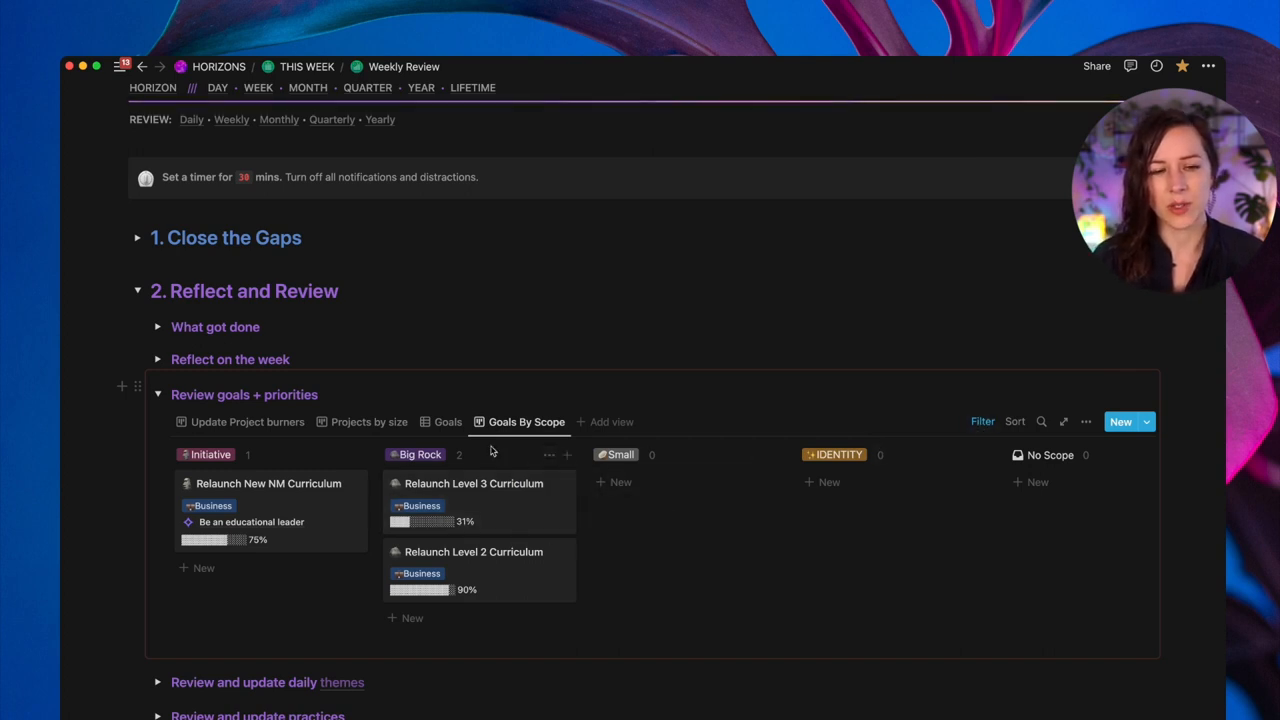
mouse_move(492, 508)
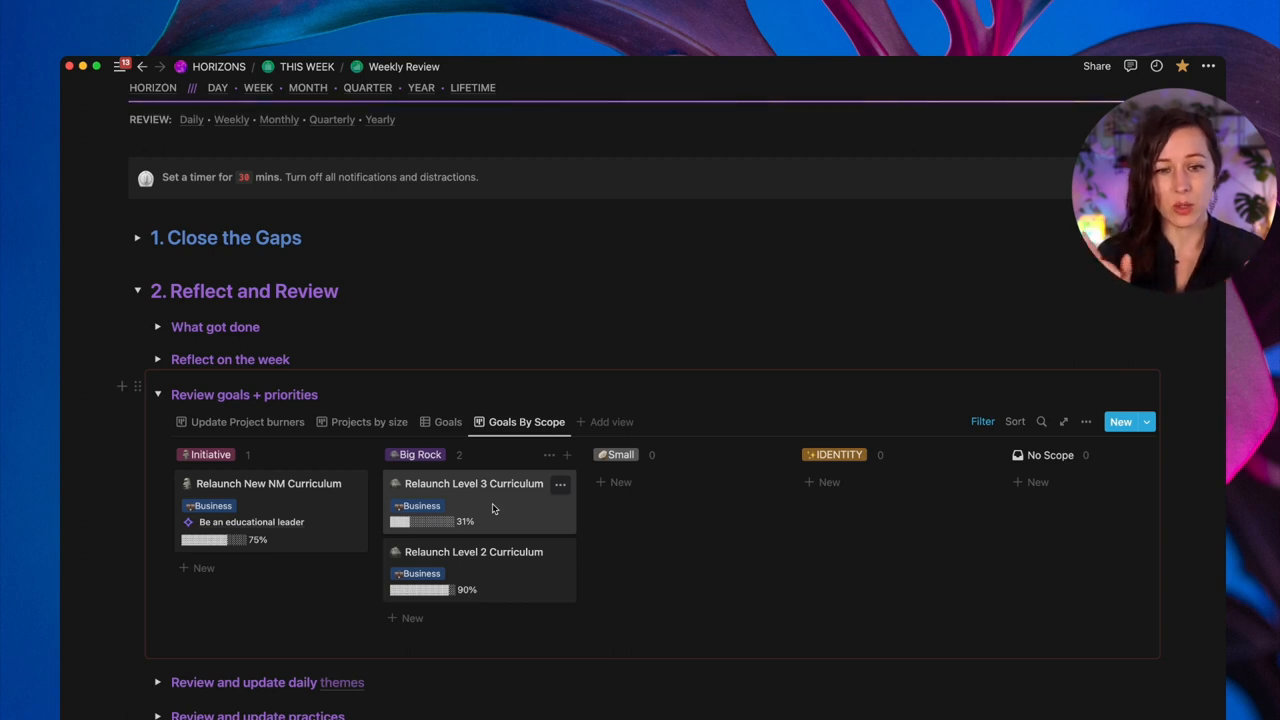
mouse_move(496, 476)
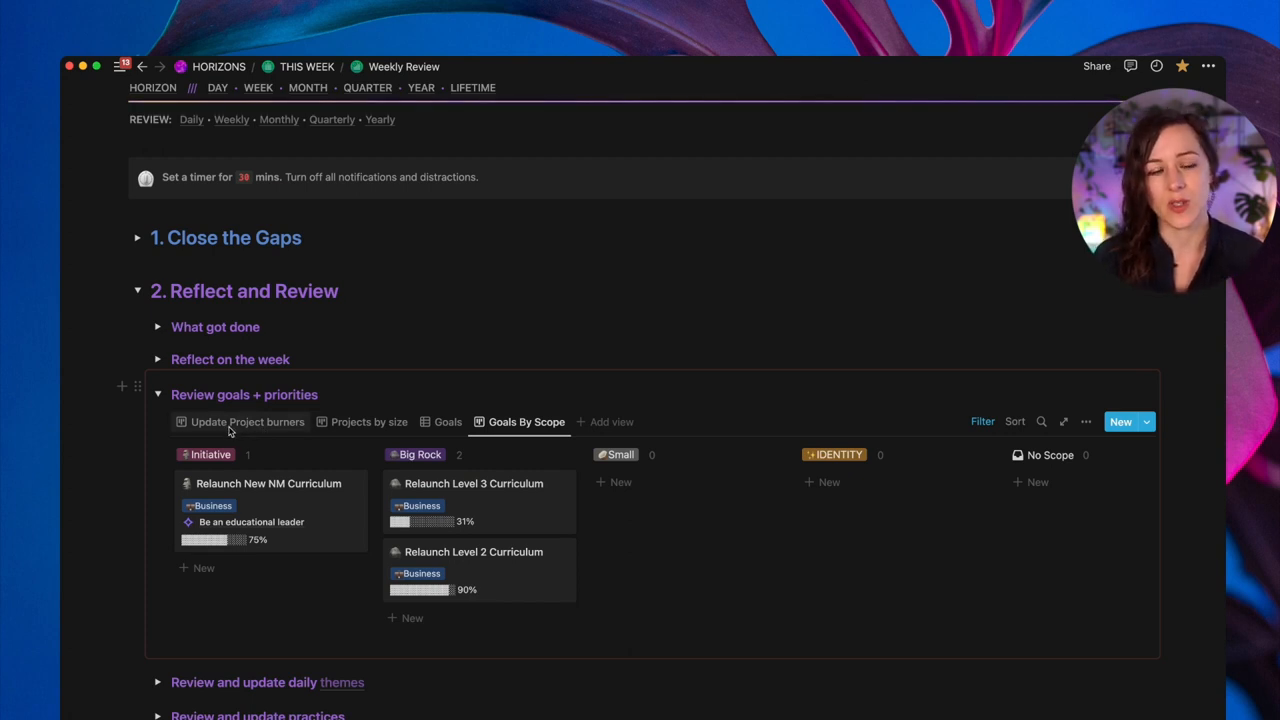
- Collapse the goals review, look over the Monday–Friday theme cards, then collapse daily themes
click(156, 394)
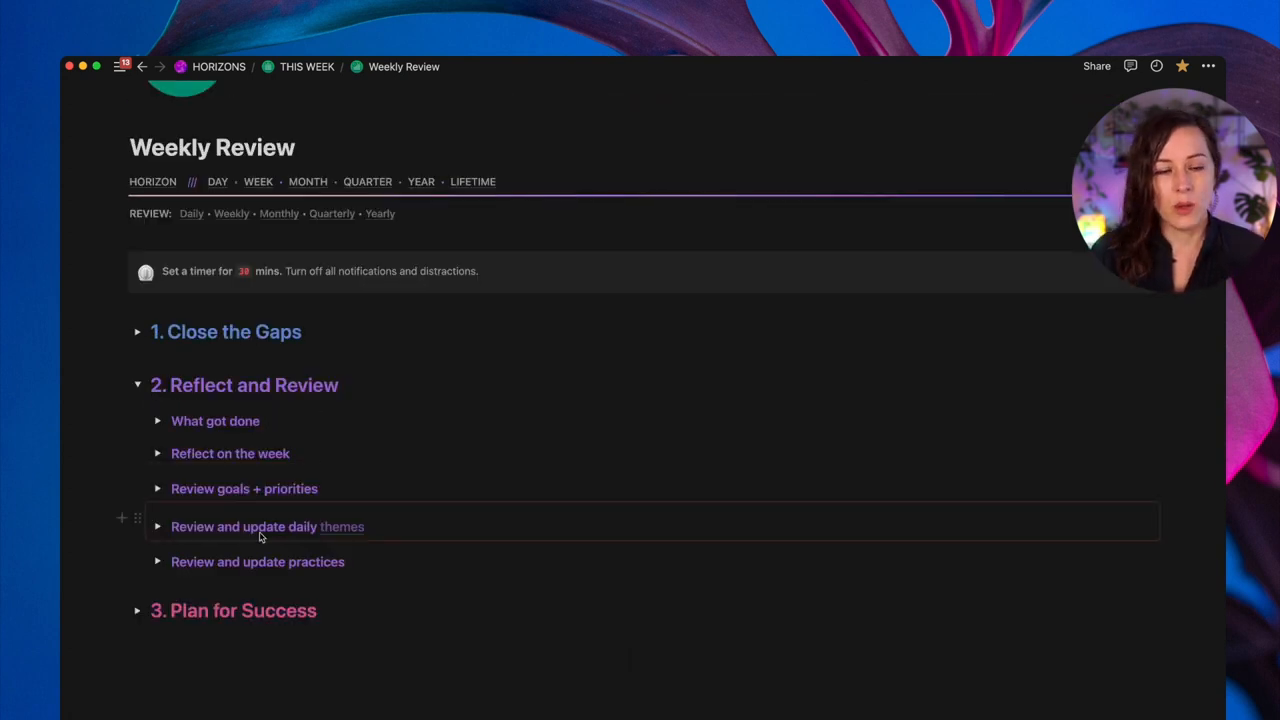
mouse_move(236, 528)
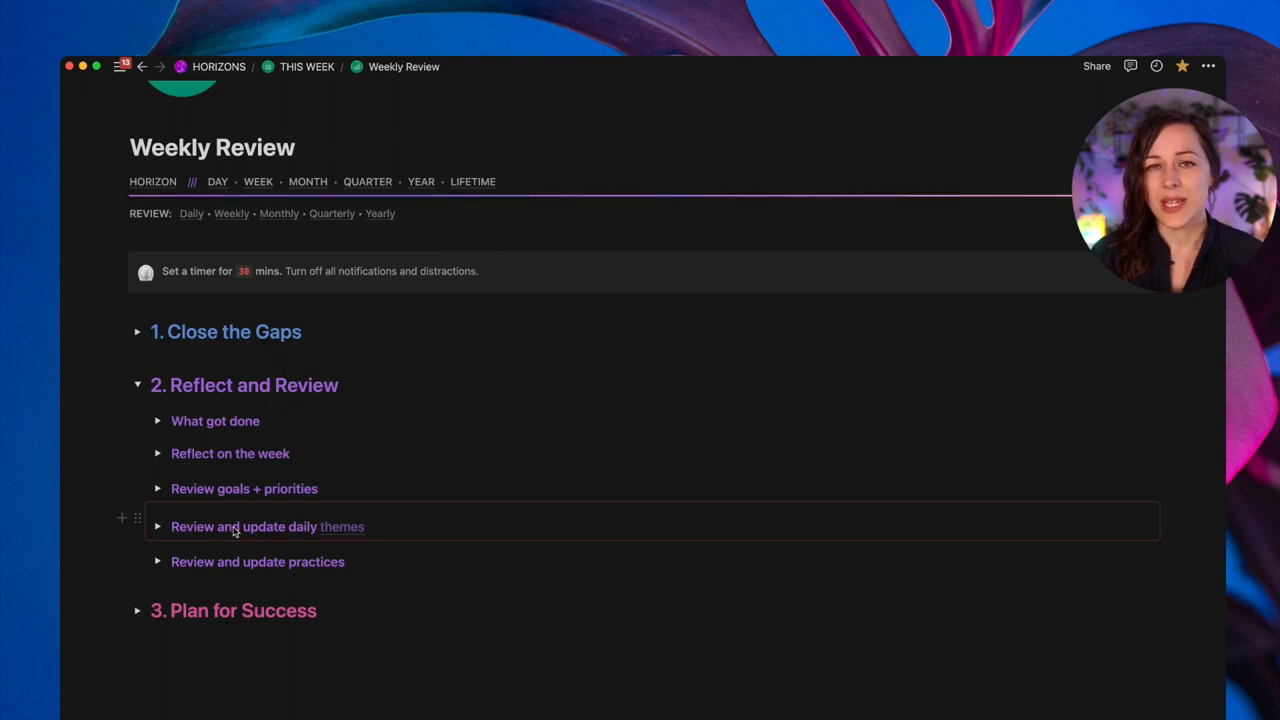
click(158, 526)
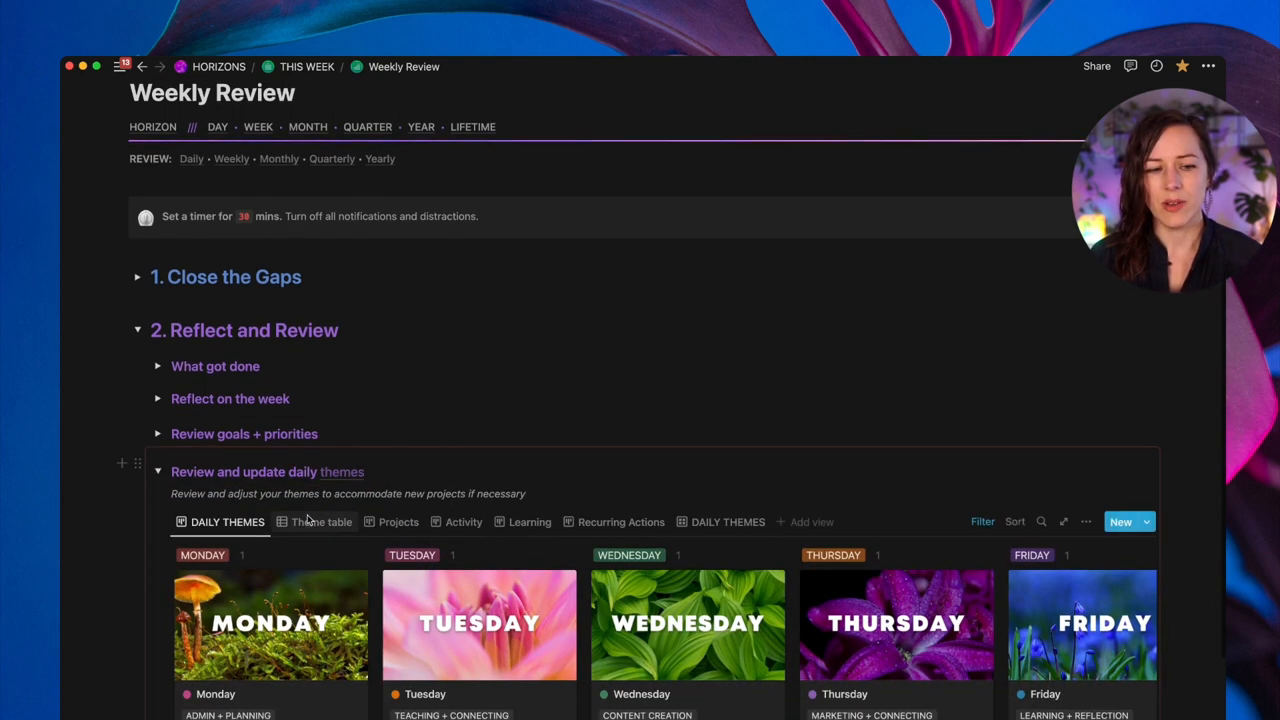
scroll(down, 3)
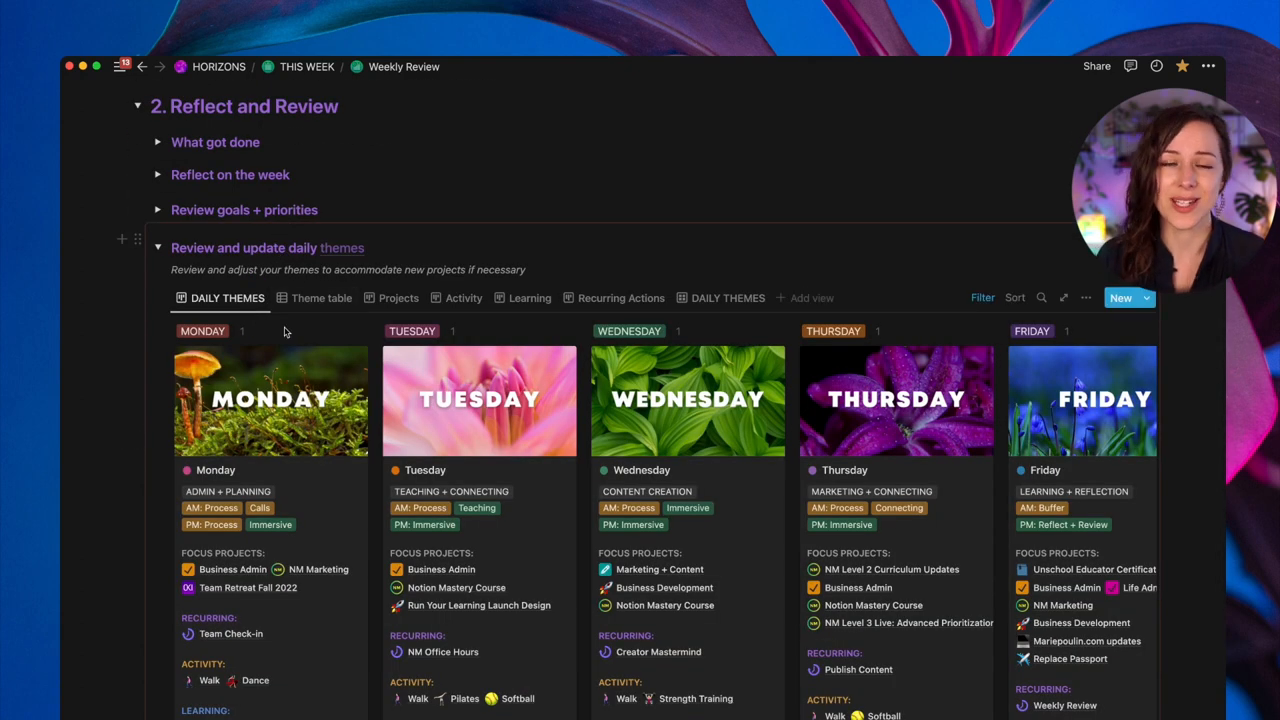
mouse_move(224, 318)
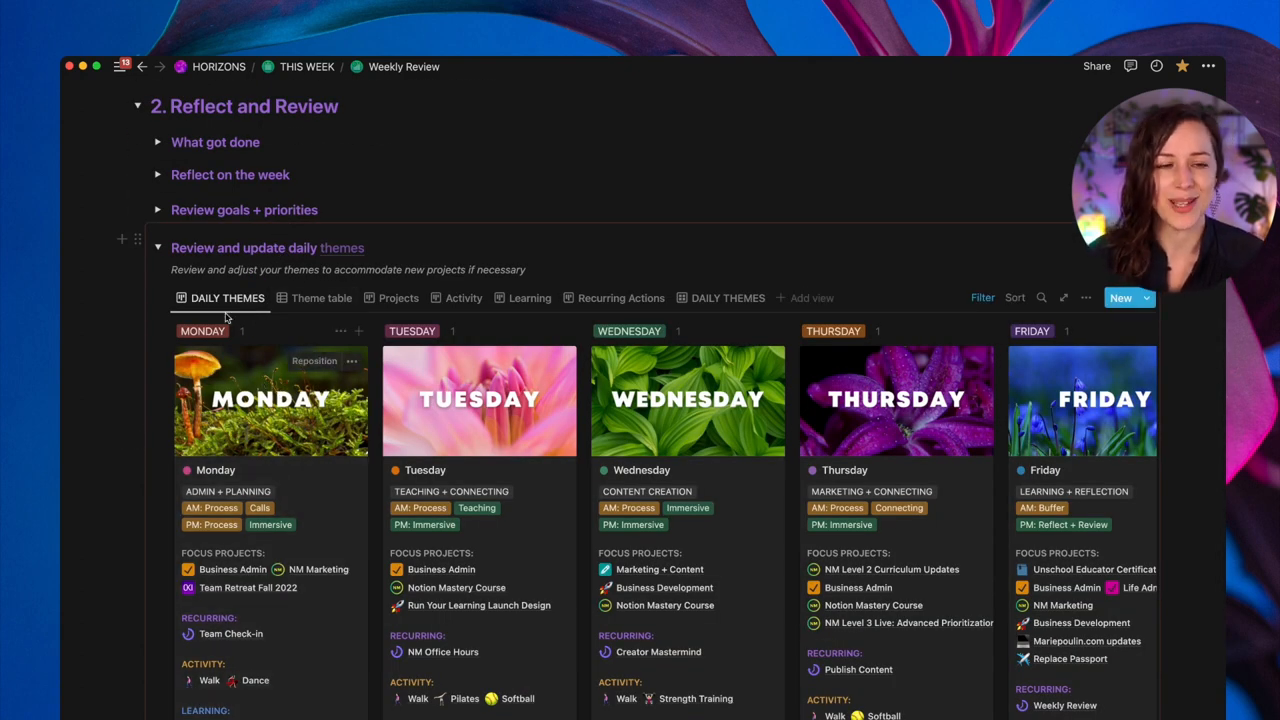
mouse_move(160, 250)
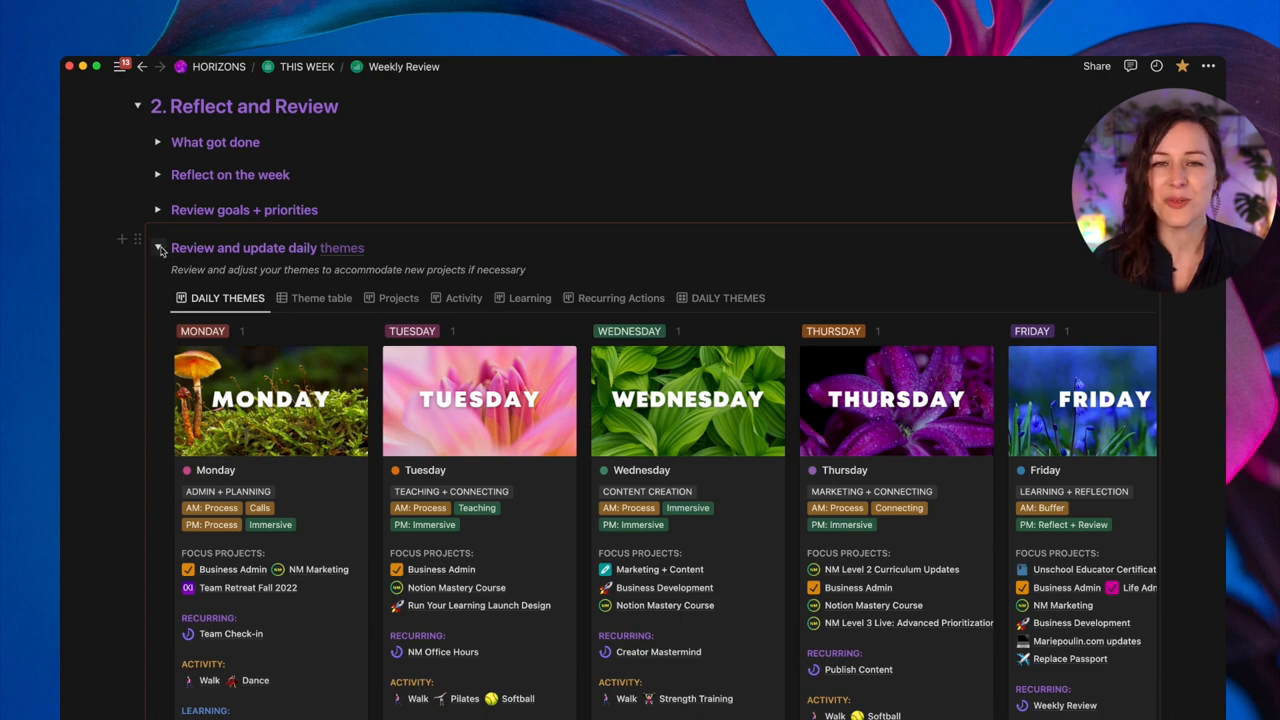
click(158, 248)
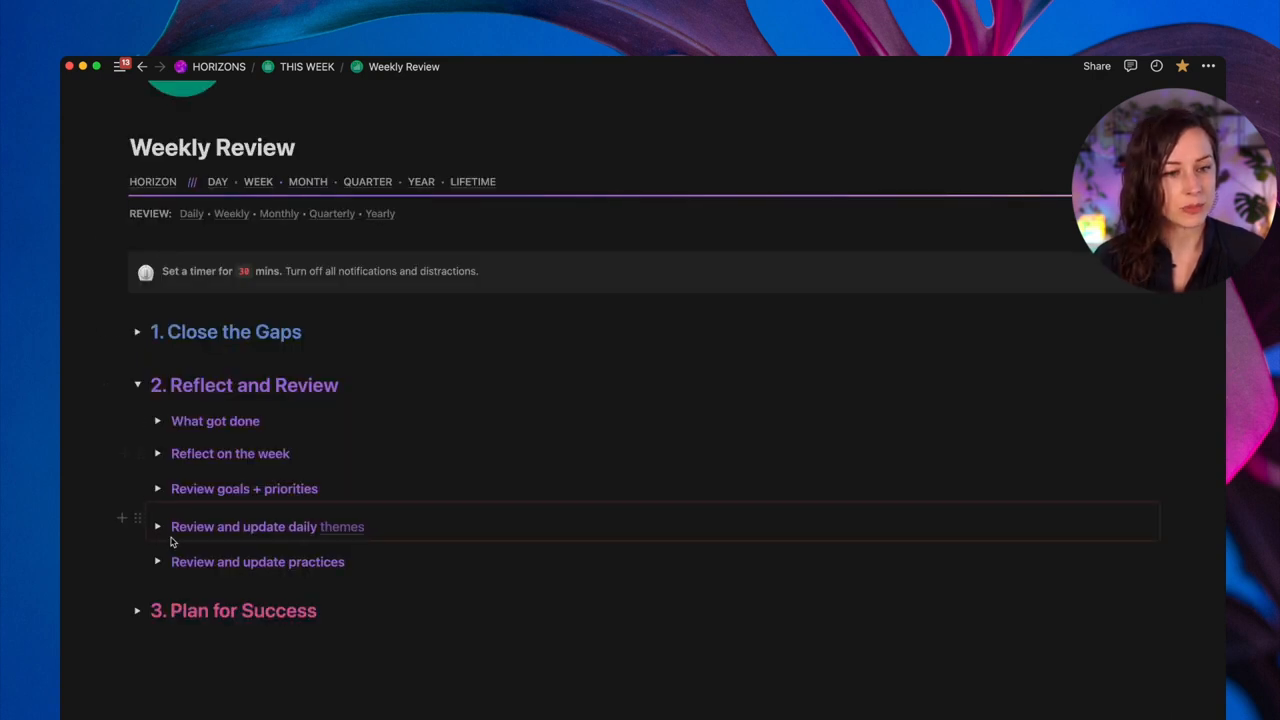
- Expand the practices review and show the Practices By Frequency view
click(158, 560)
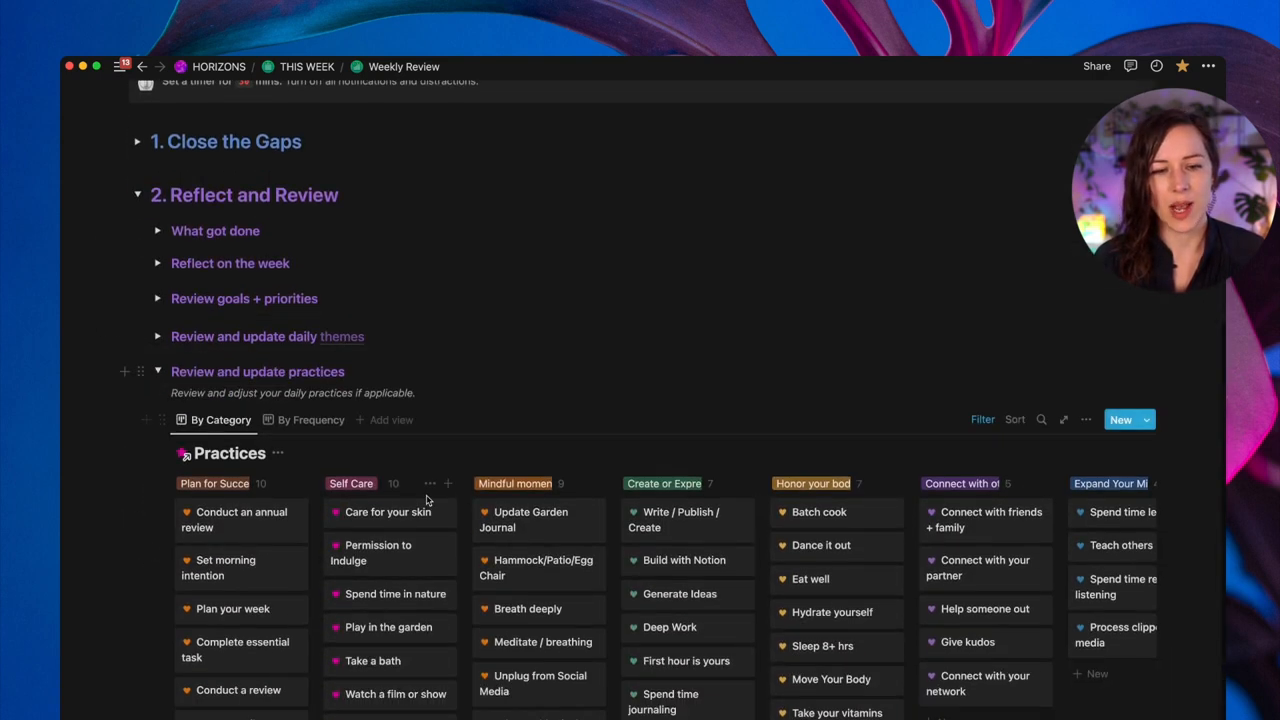
scroll(down, 3)
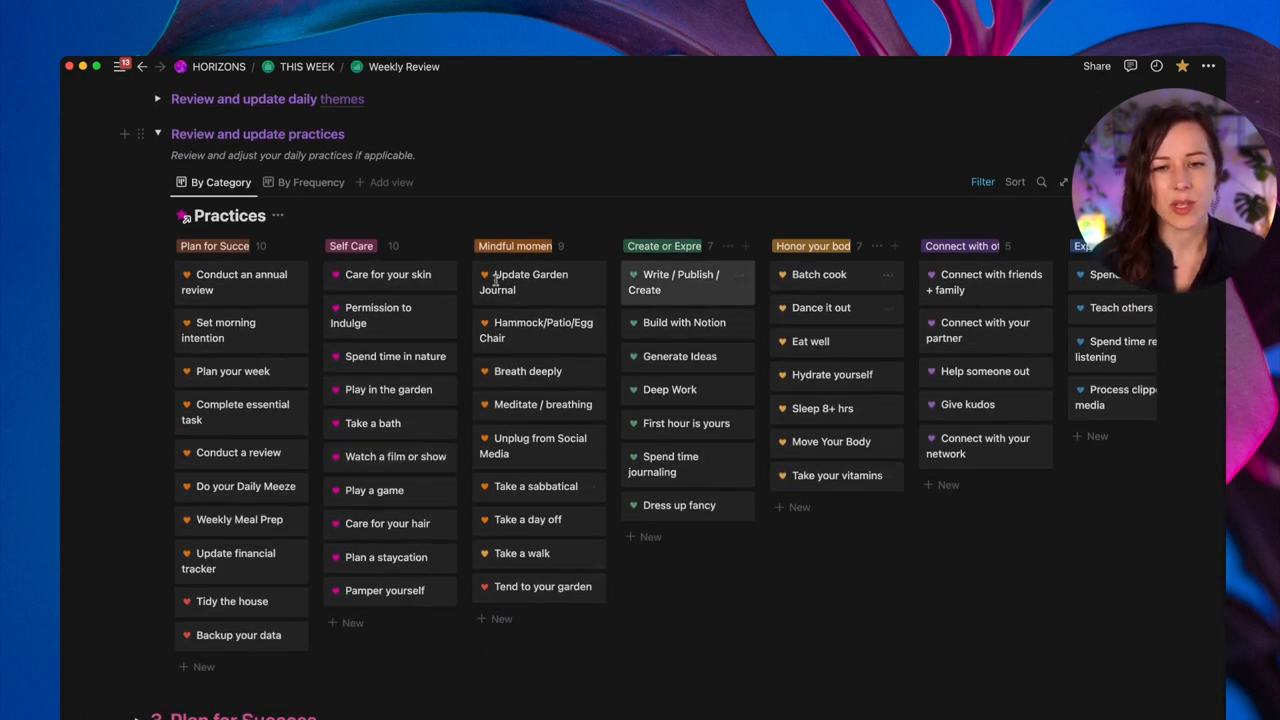
mouse_move(784, 284)
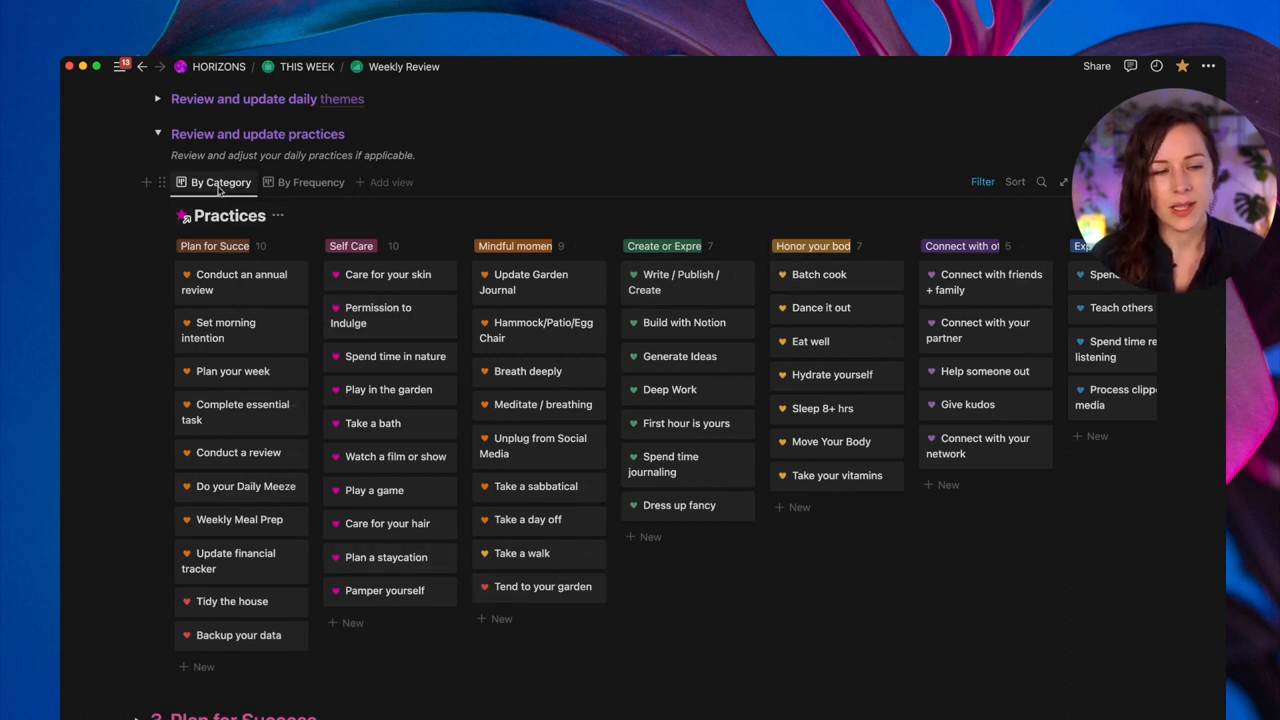
click(312, 182)
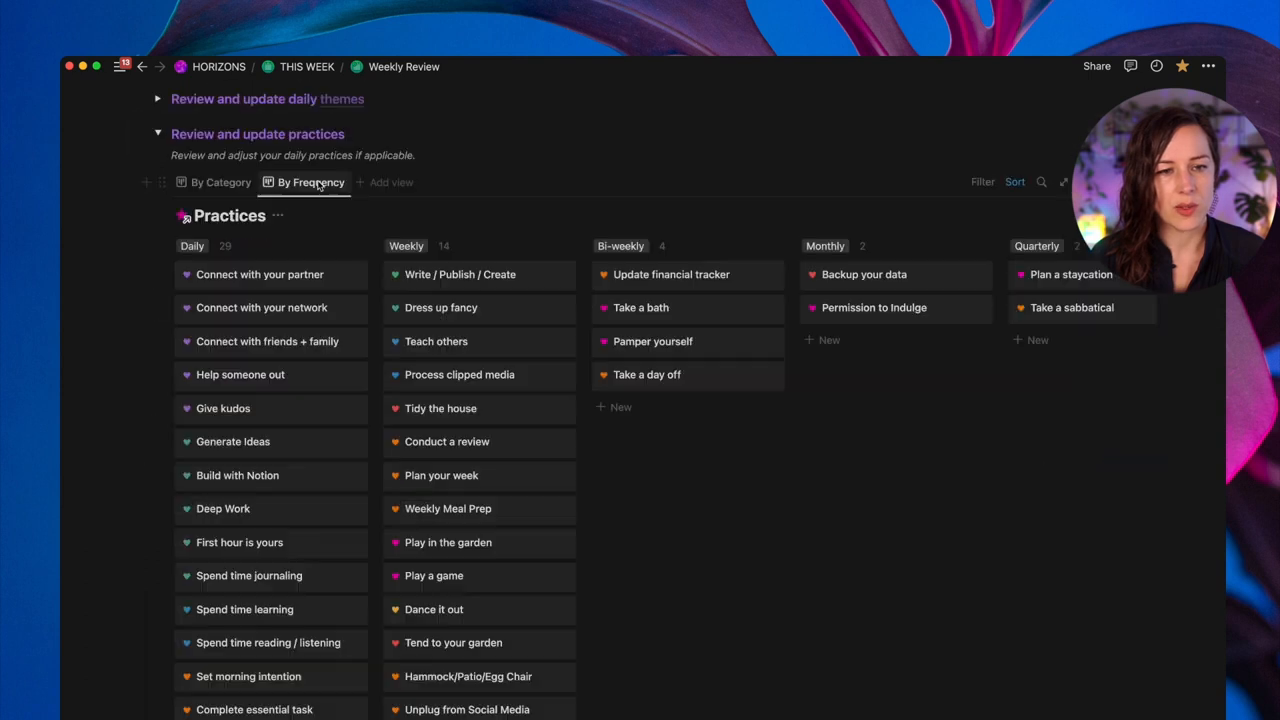
mouse_move(284, 352)
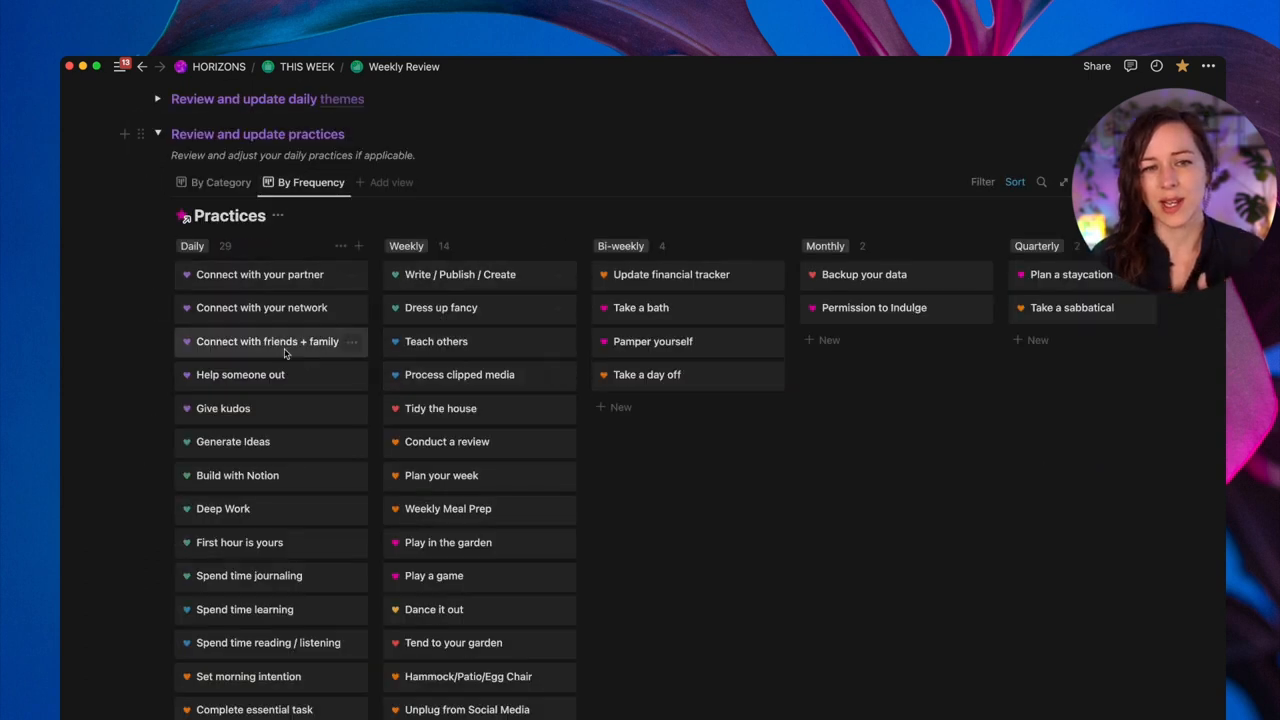
mouse_move(292, 308)
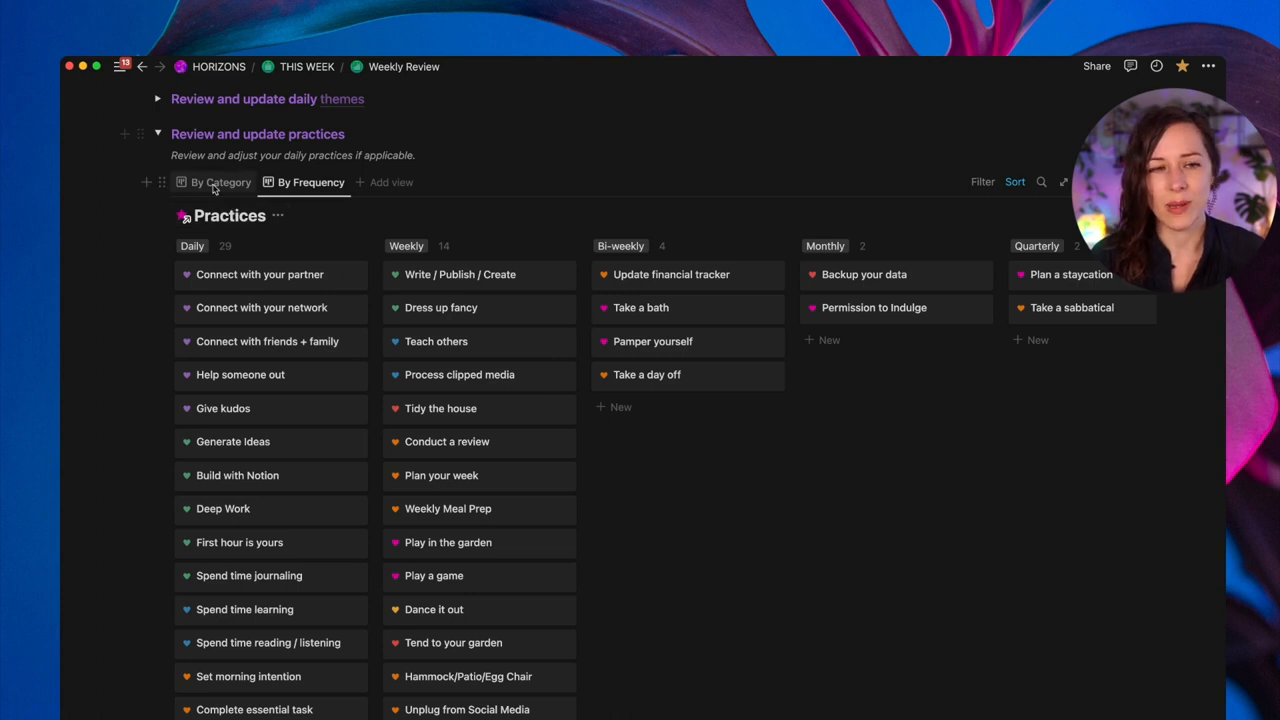
scroll(up, 3)
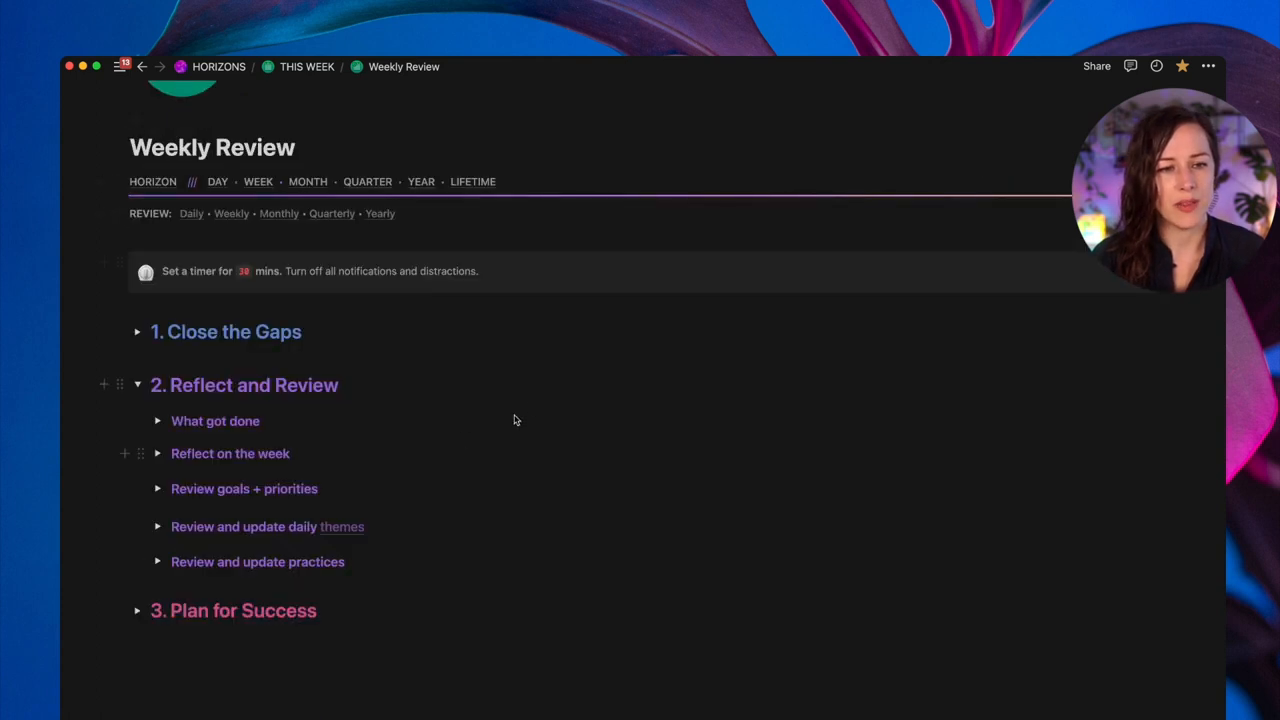
mouse_move(140, 384)
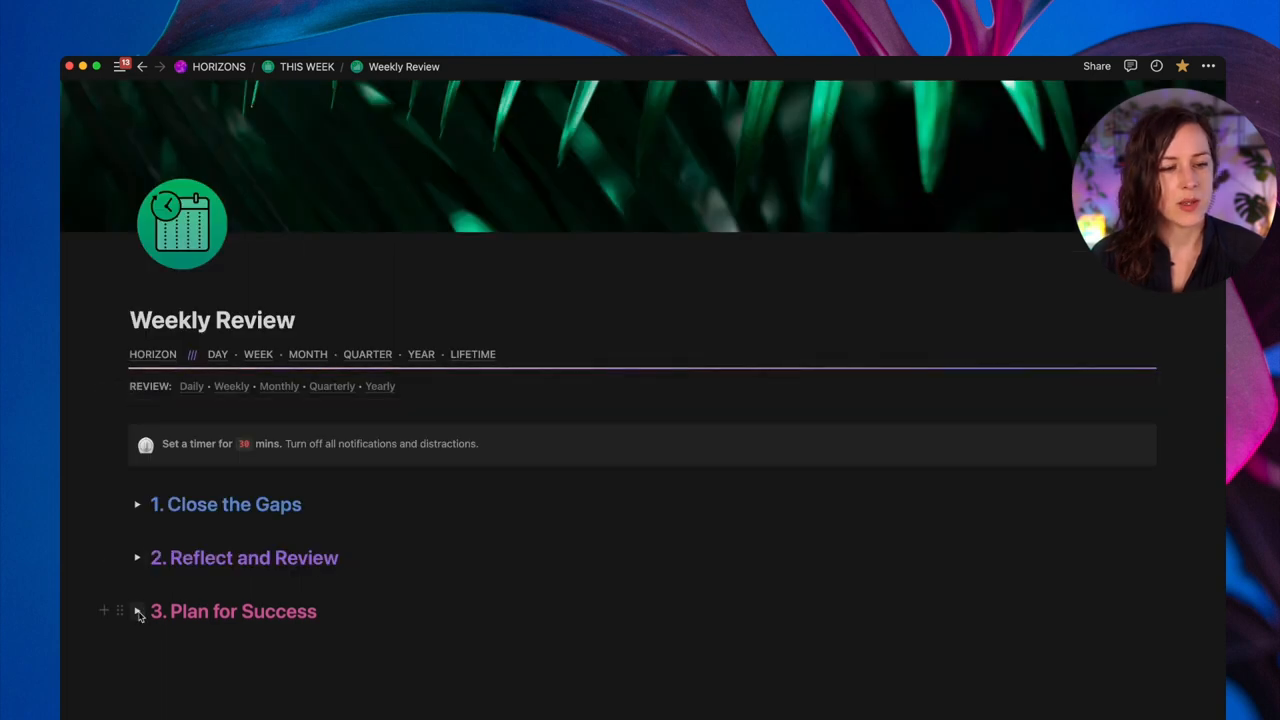
- Expand the 3. Plan for Success heading to list its three collapsed subsections
click(136, 612)
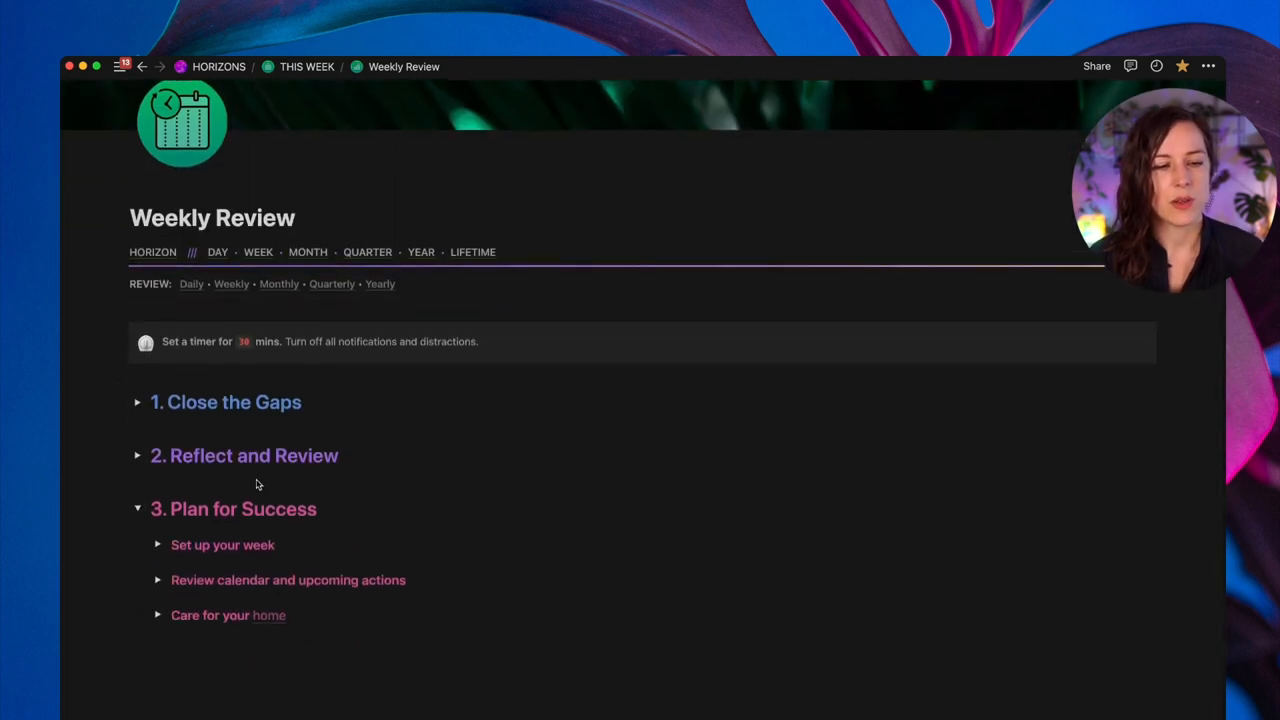
mouse_move(200, 544)
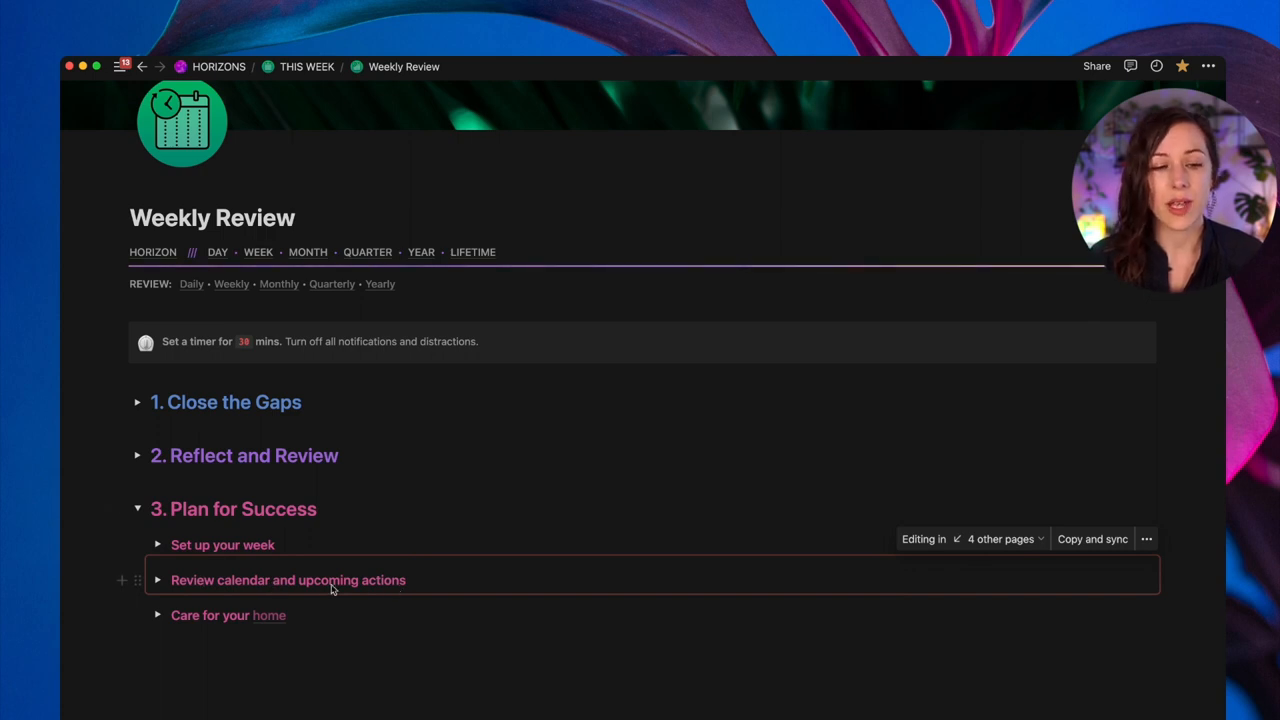
click(1000, 540)
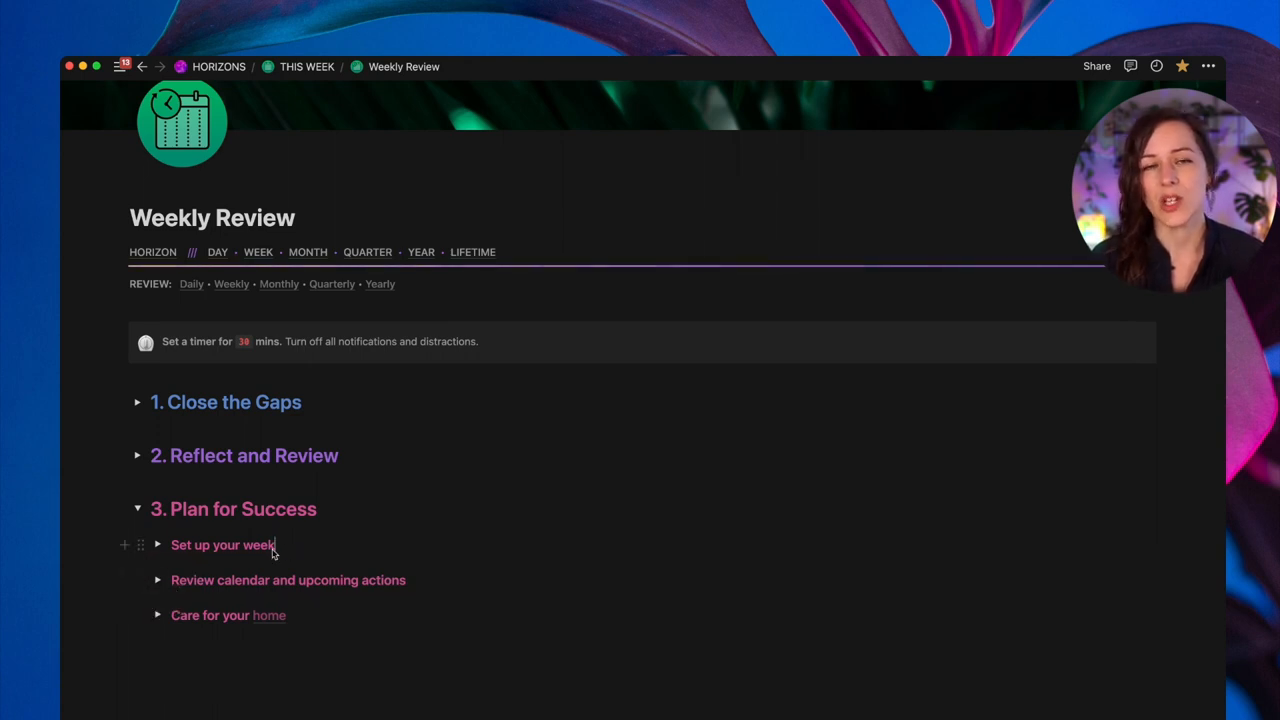
mouse_move(168, 544)
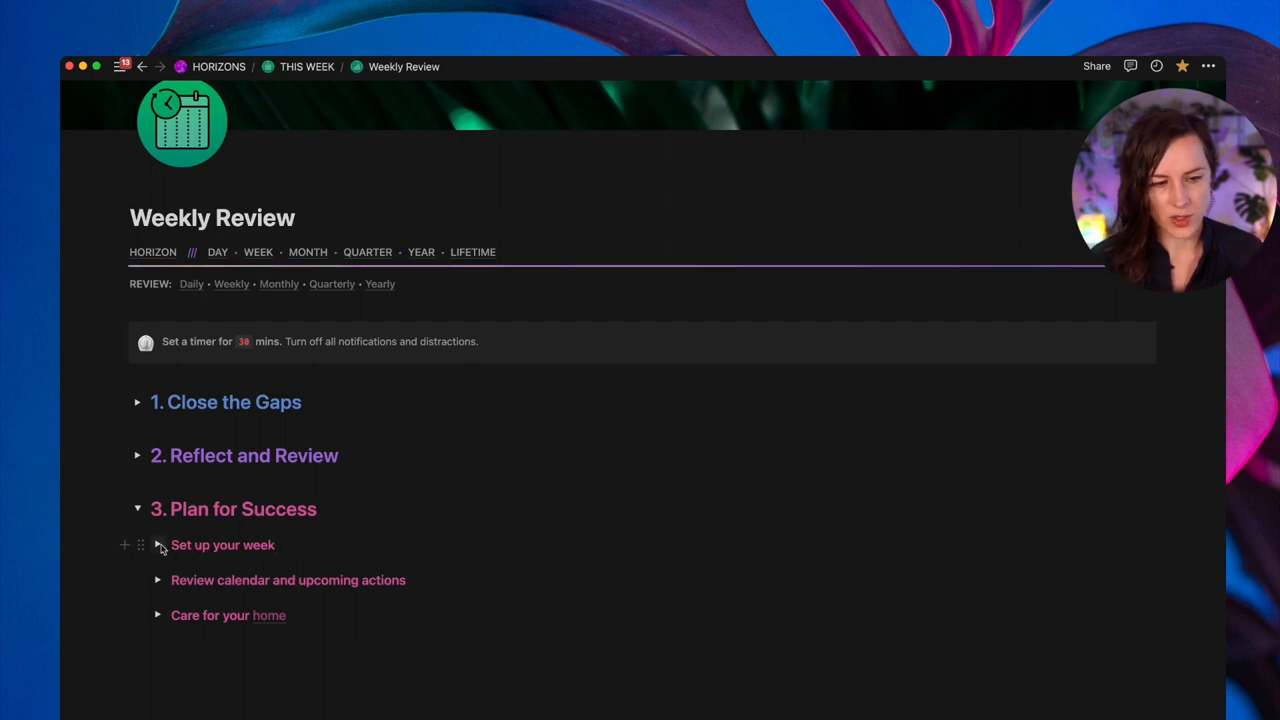
click(158, 544)
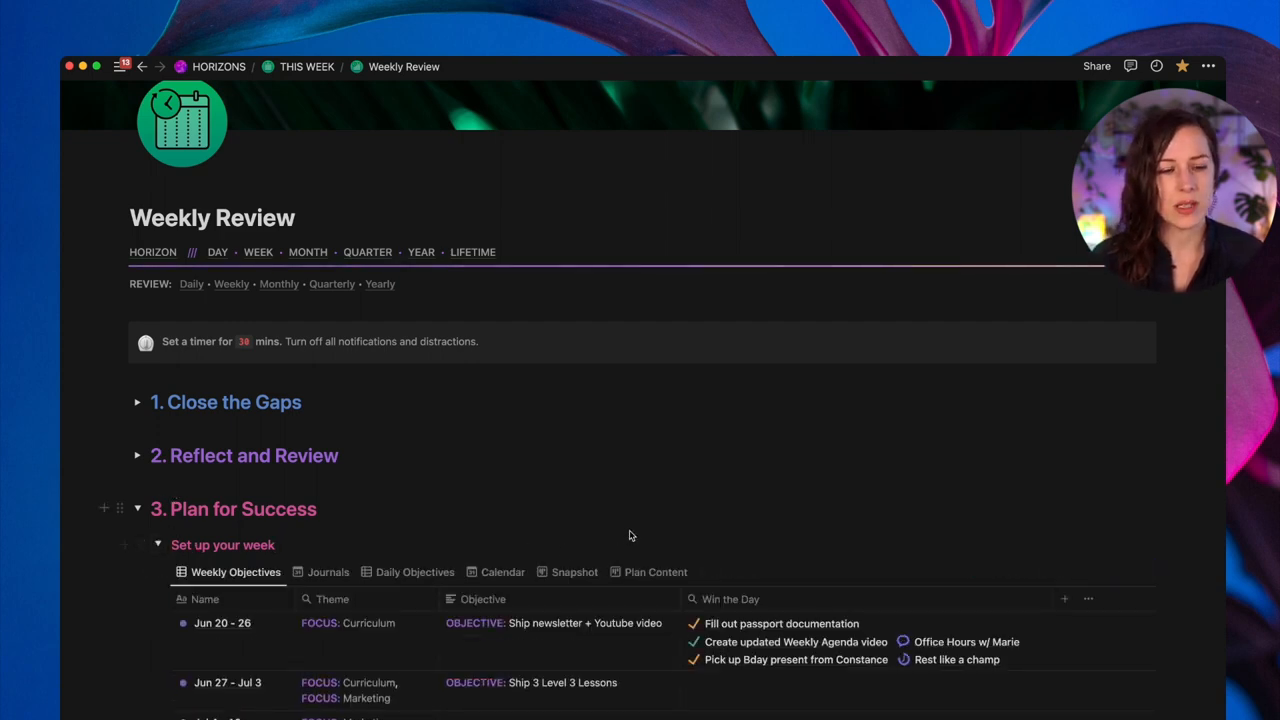
scroll(down, 3)
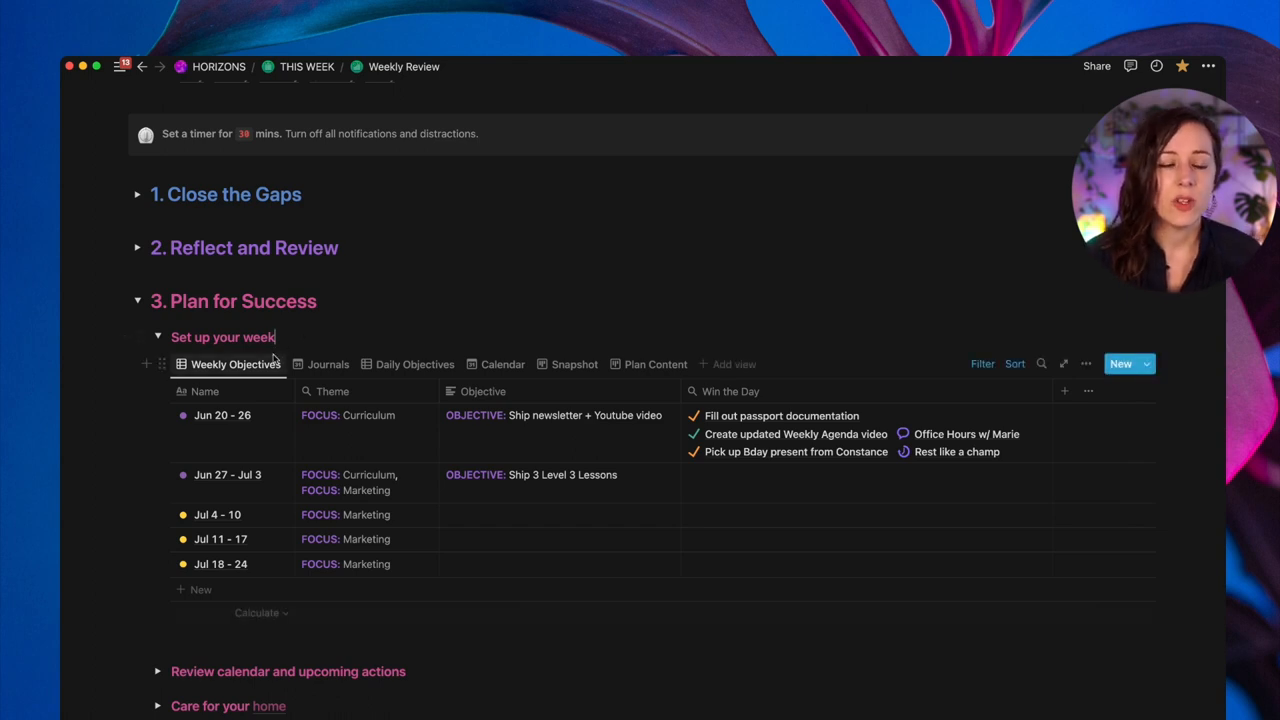
mouse_move(238, 420)
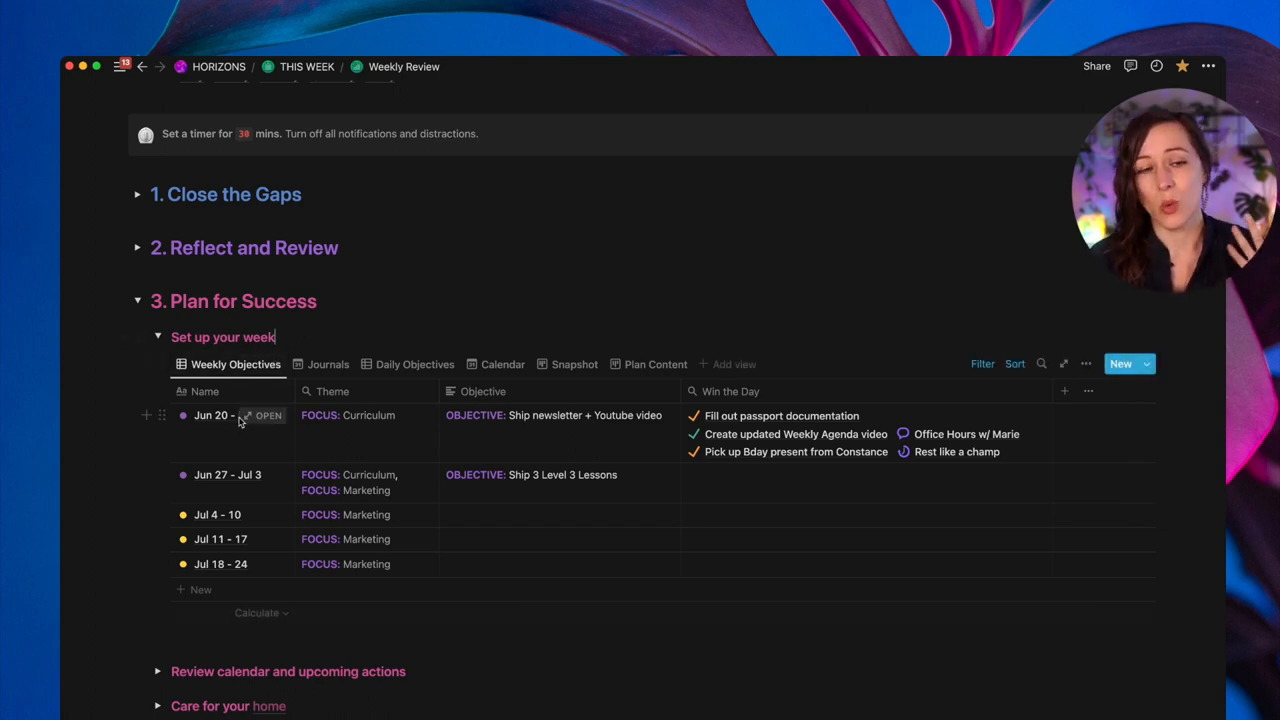
mouse_move(248, 452)
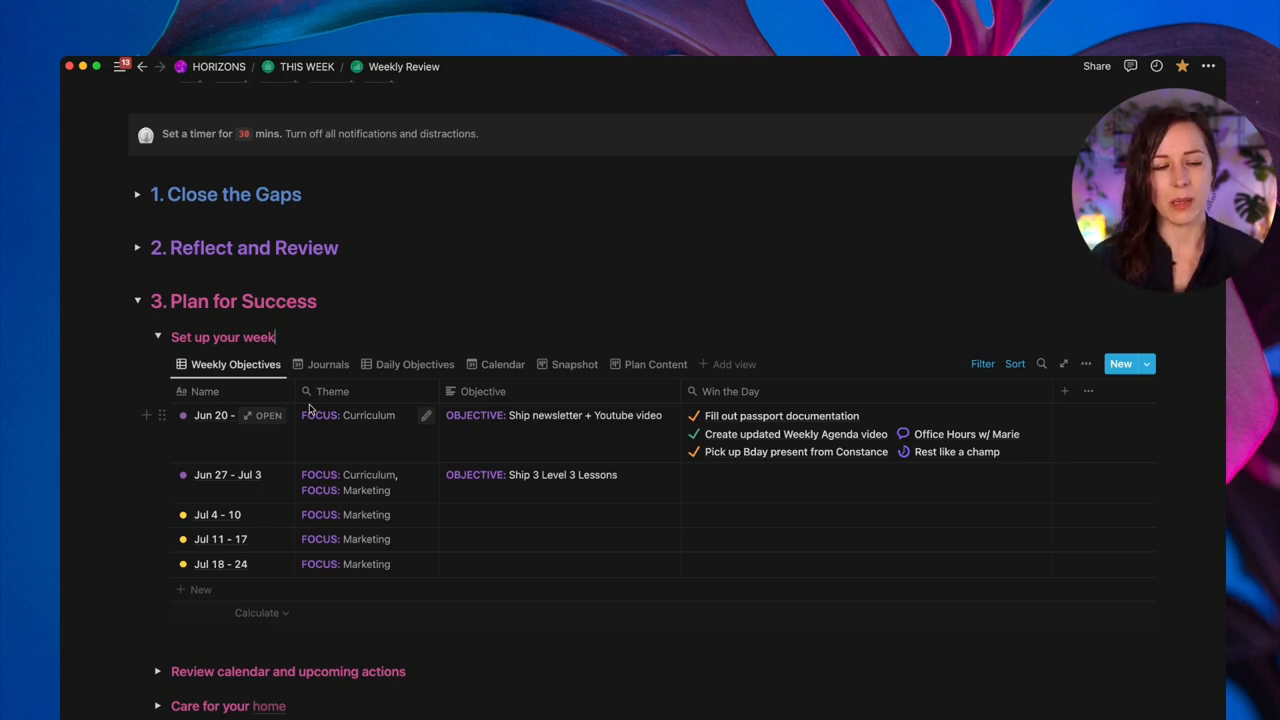
mouse_move(368, 444)
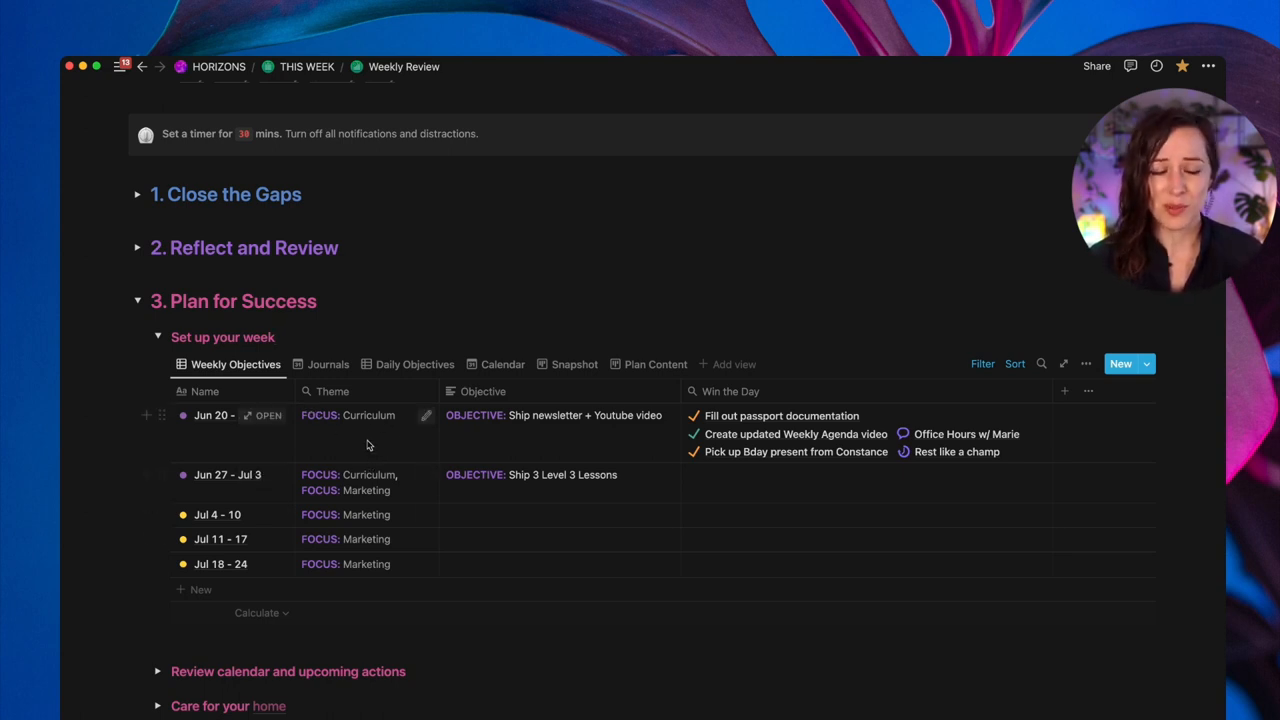
mouse_move(270, 414)
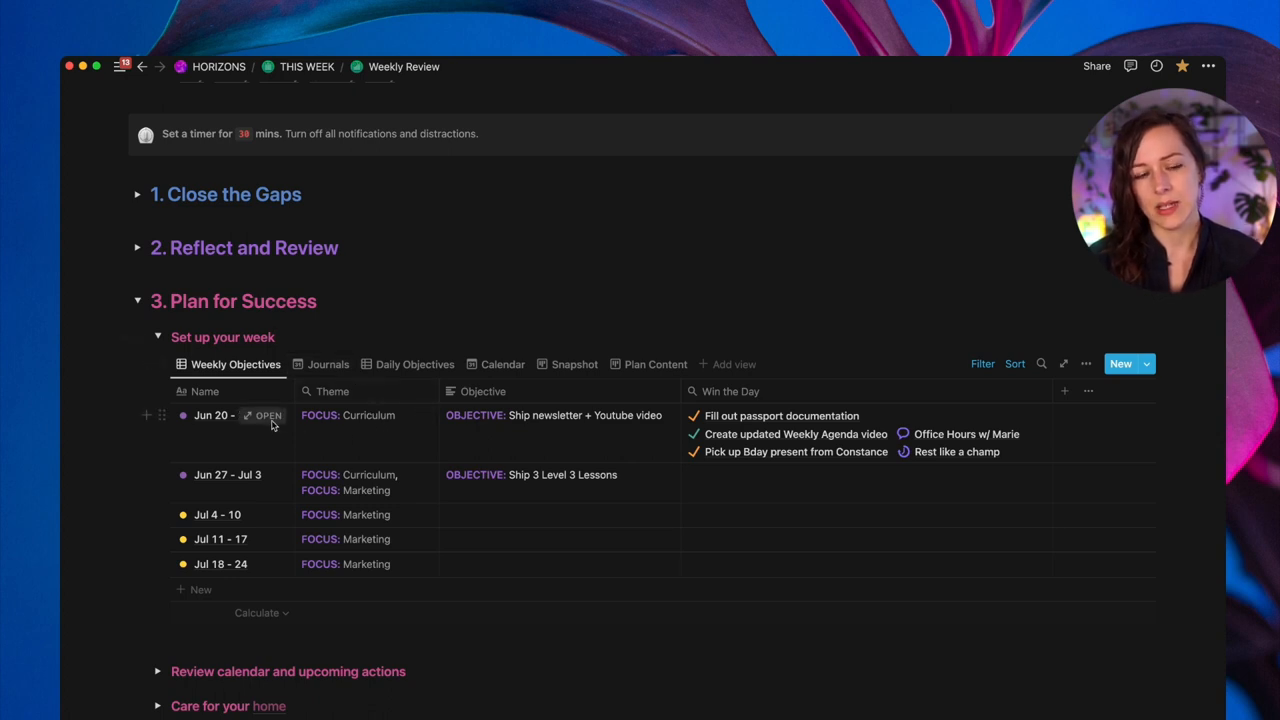
mouse_move(264, 414)
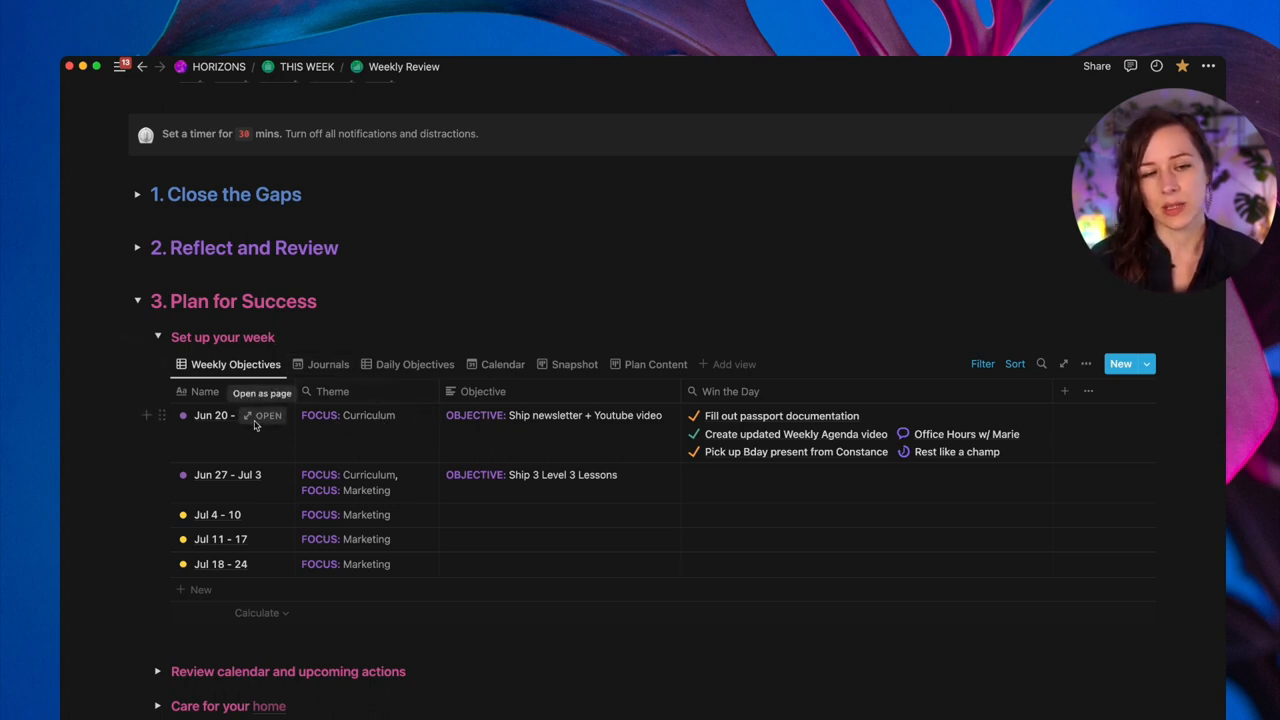
mouse_move(360, 422)
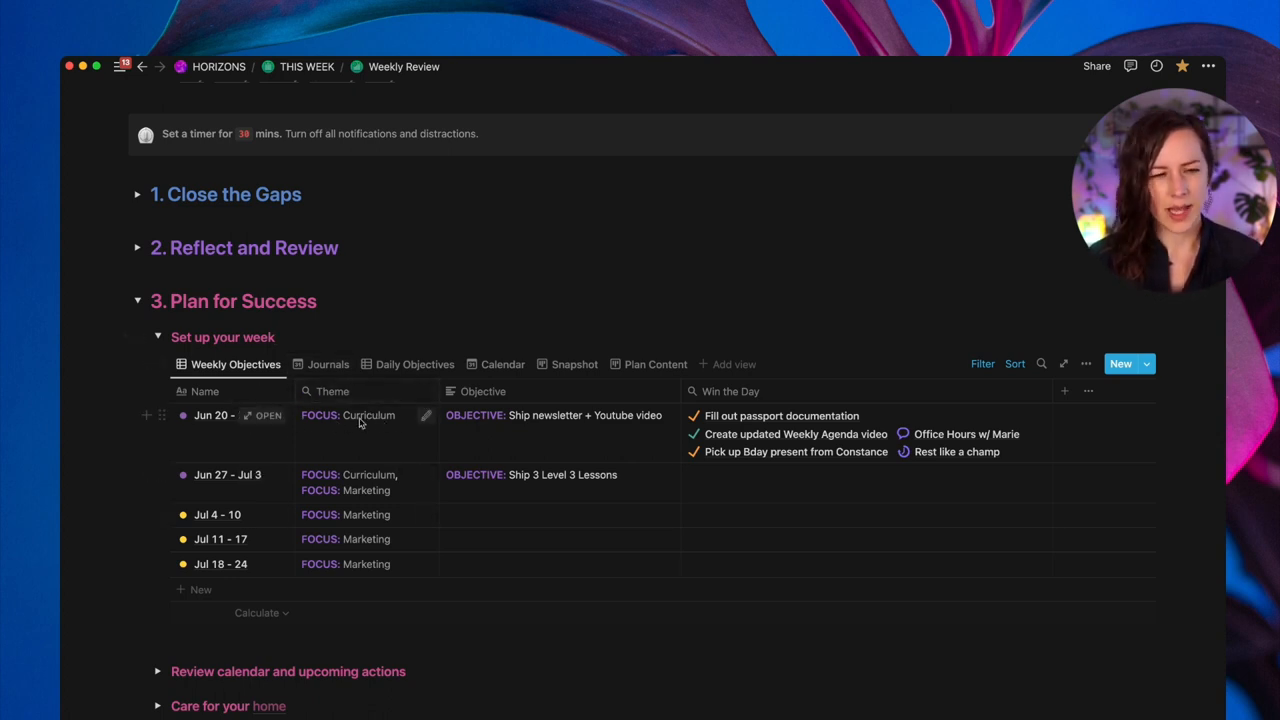
mouse_move(432, 428)
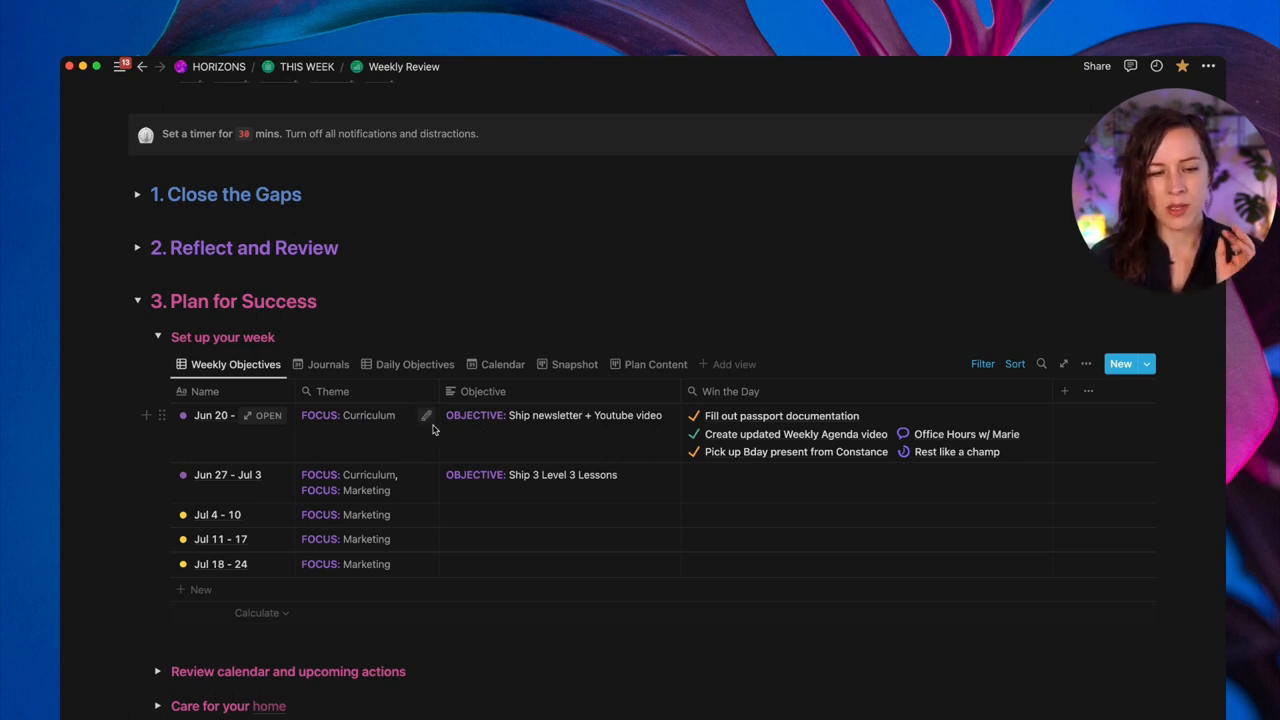
mouse_move(604, 436)
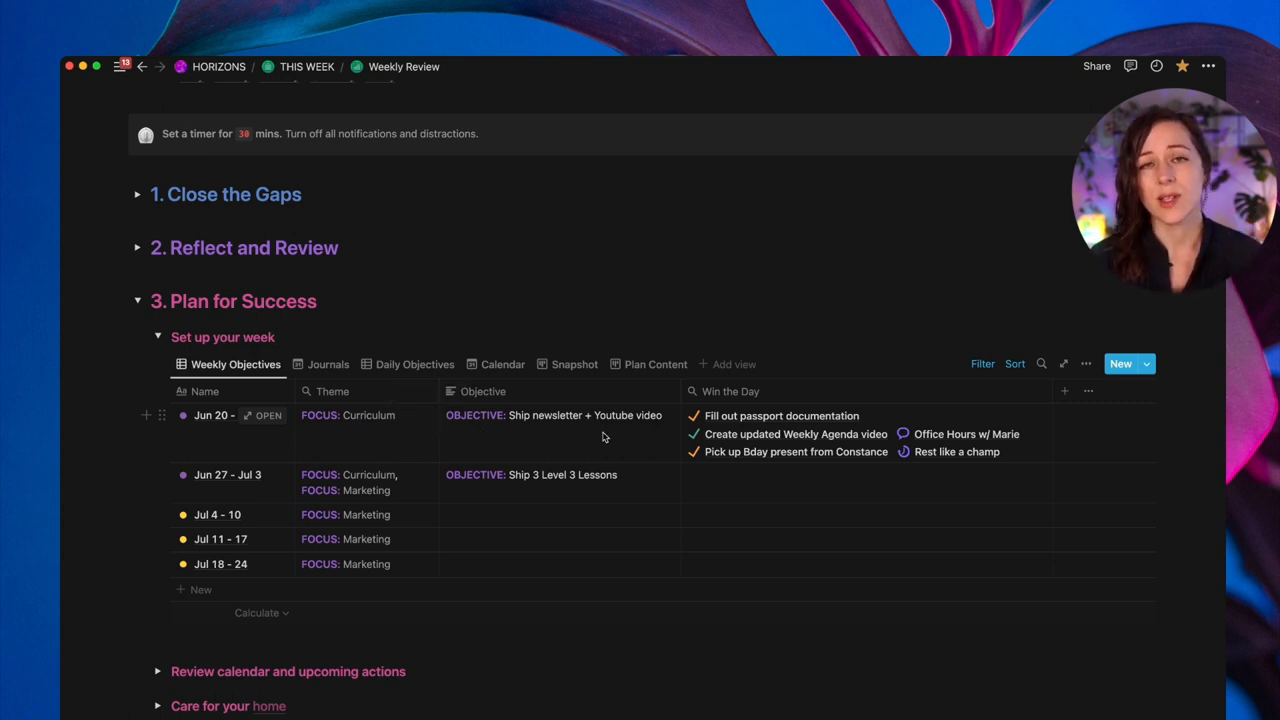
mouse_move(620, 440)
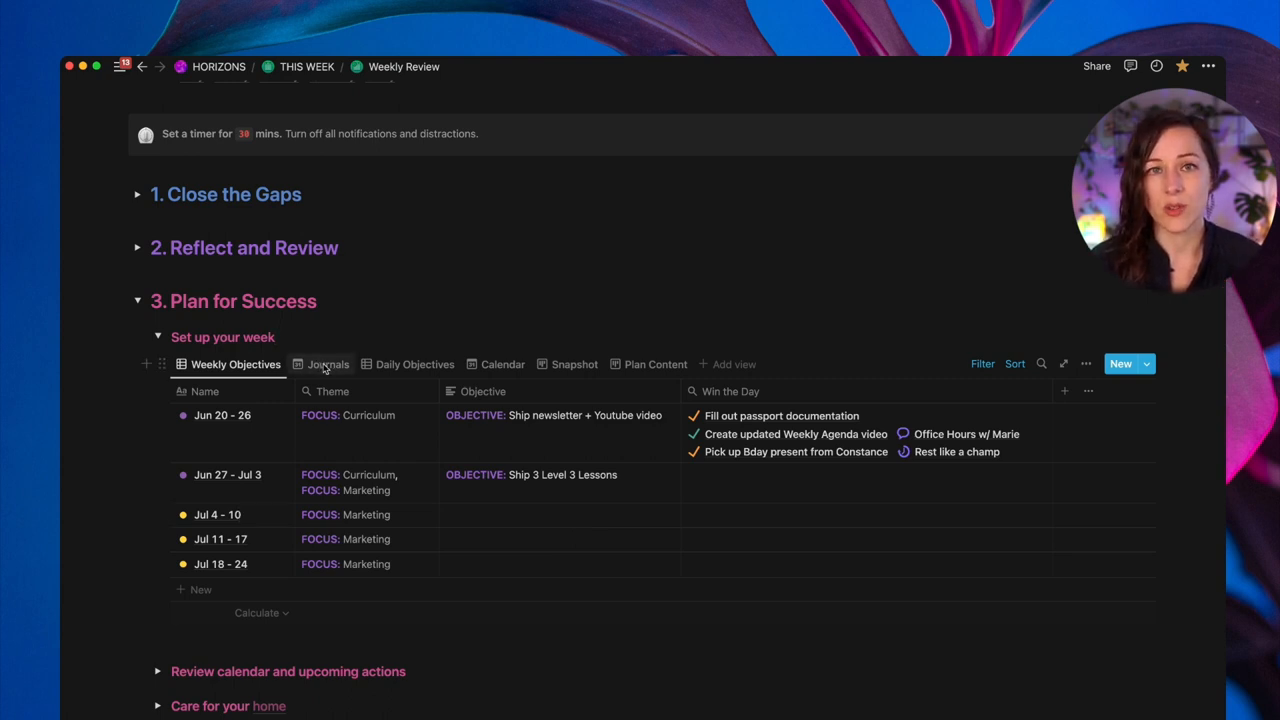
- Show the Journals calendar view filtered to week Jun 27 – Jul 3
click(328, 364)
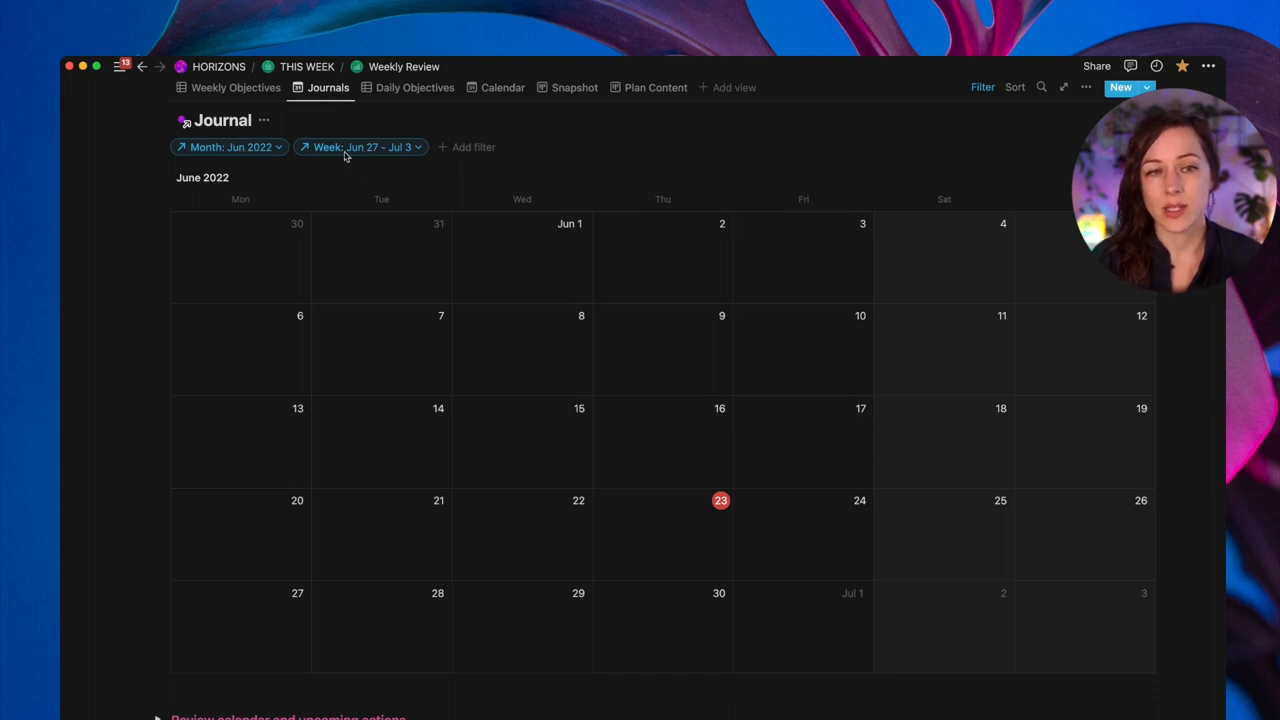
mouse_move(216, 544)
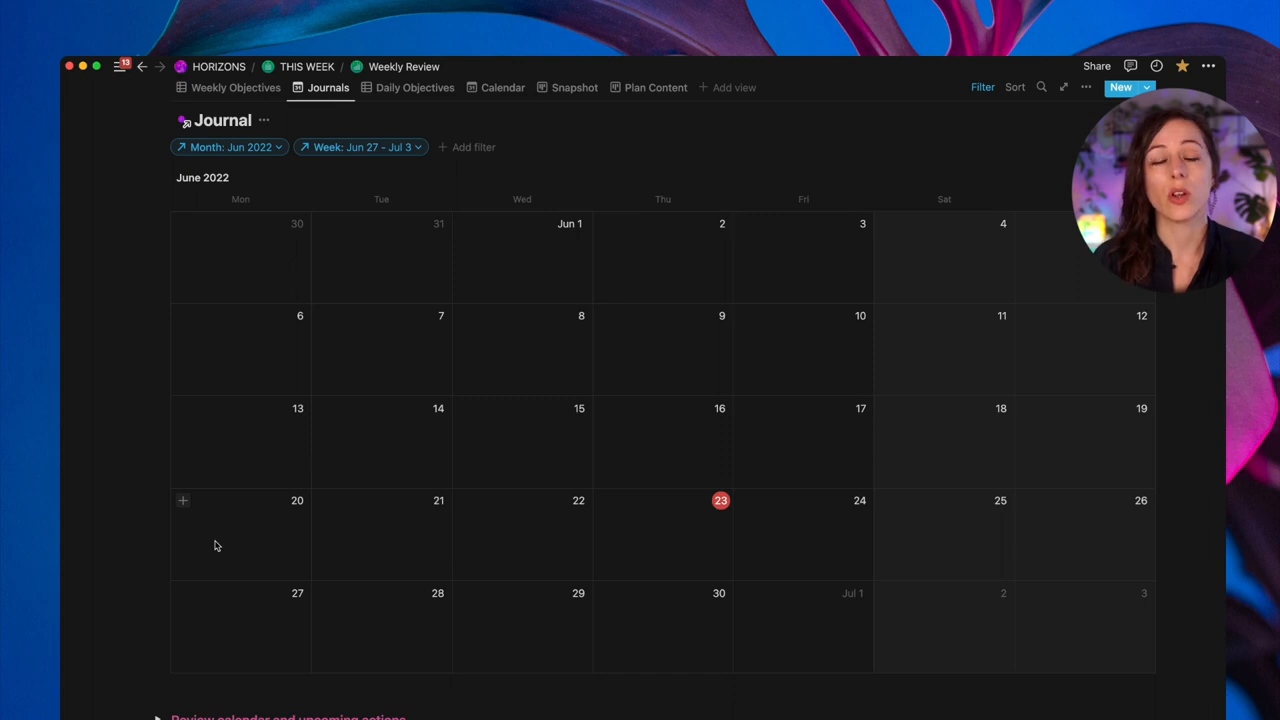
mouse_move(188, 596)
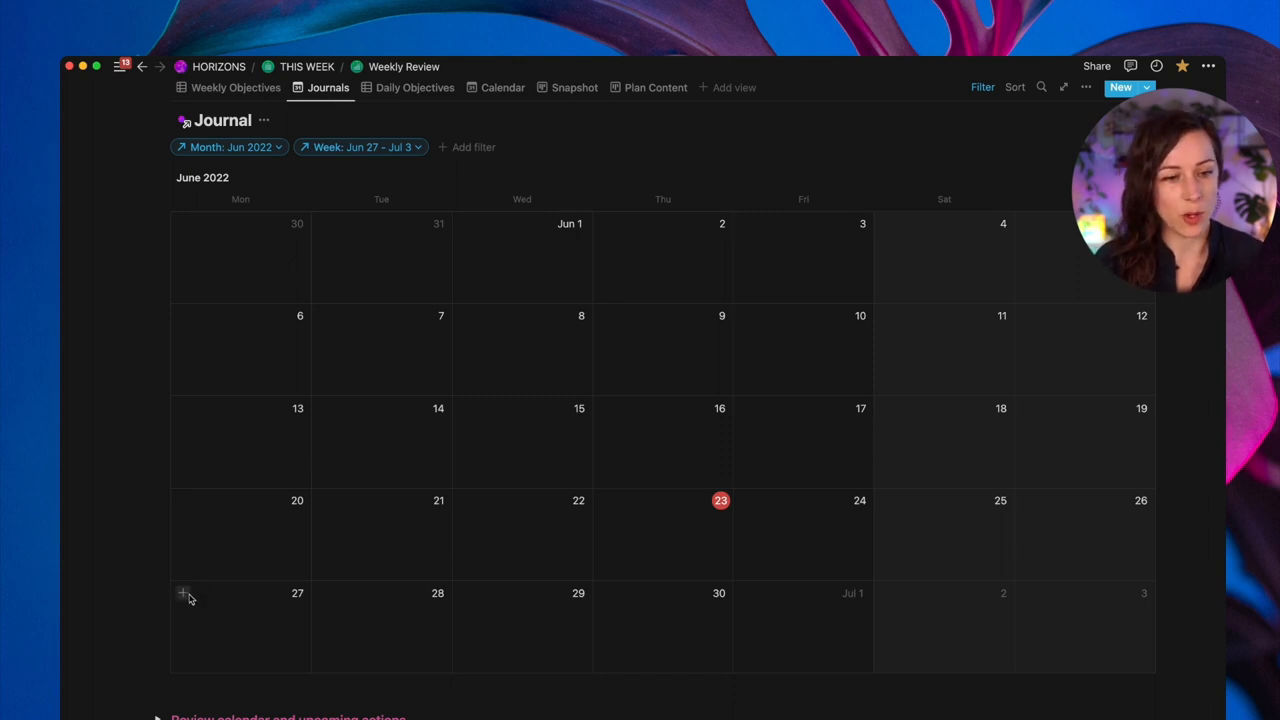
- Create a new journal entry on June 27 titled 'Jun 27'
click(182, 592)
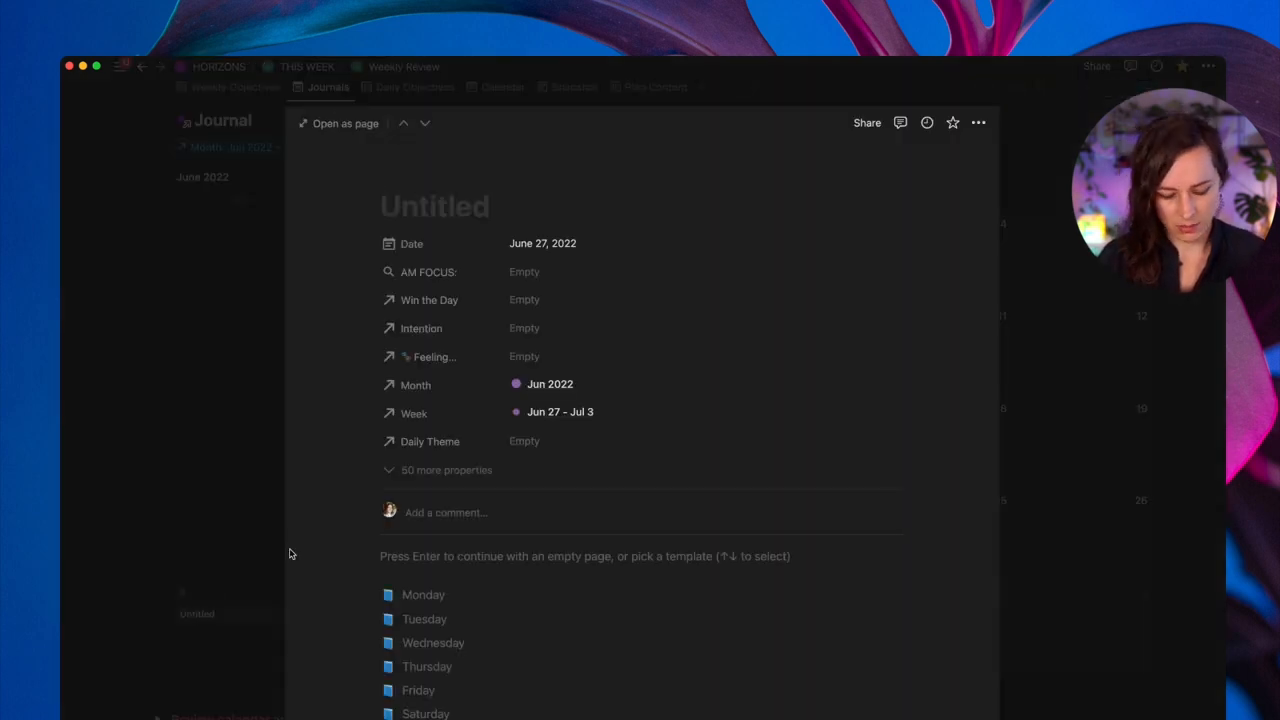
text(Jun 27)
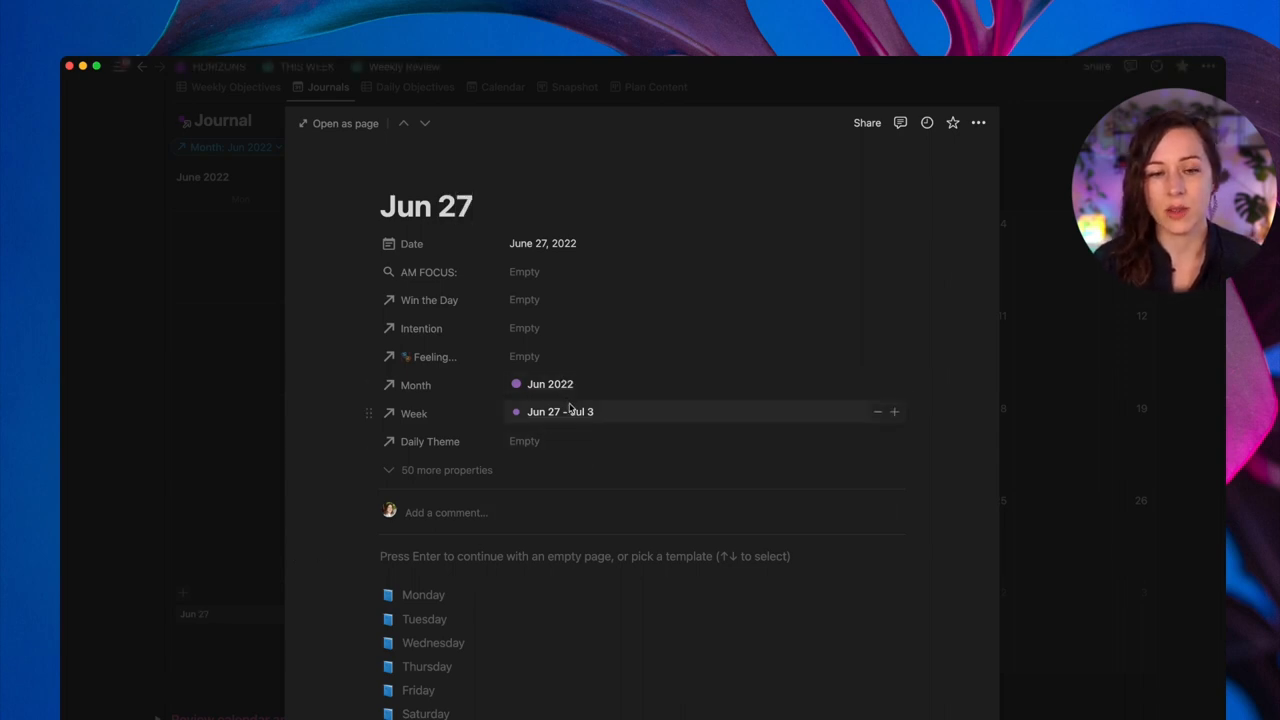
mouse_move(480, 412)
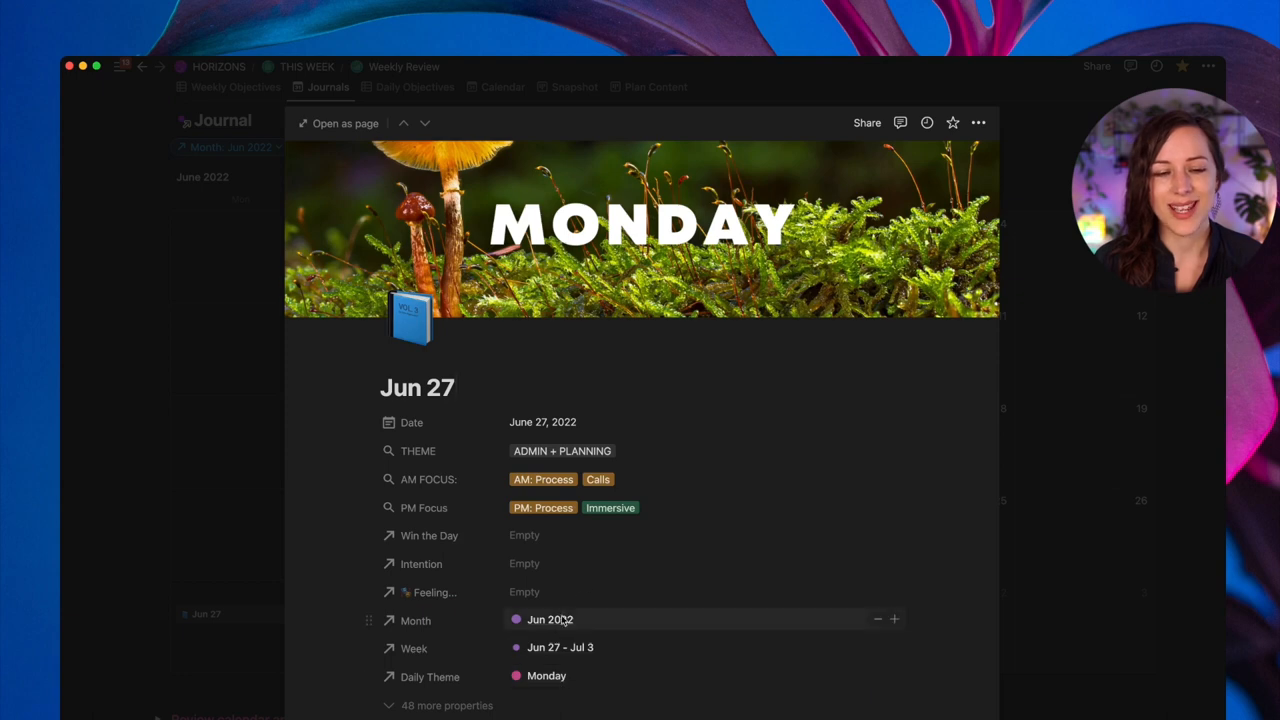
mouse_move(552, 482)
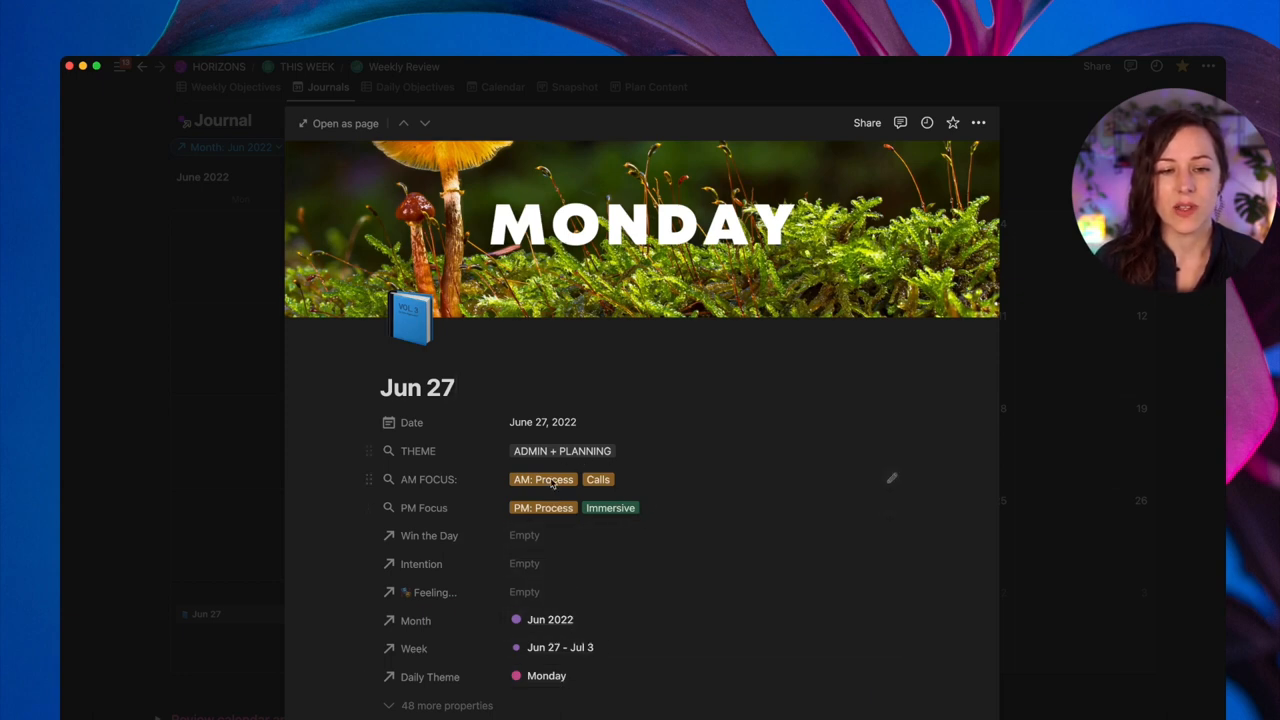
mouse_move(840, 464)
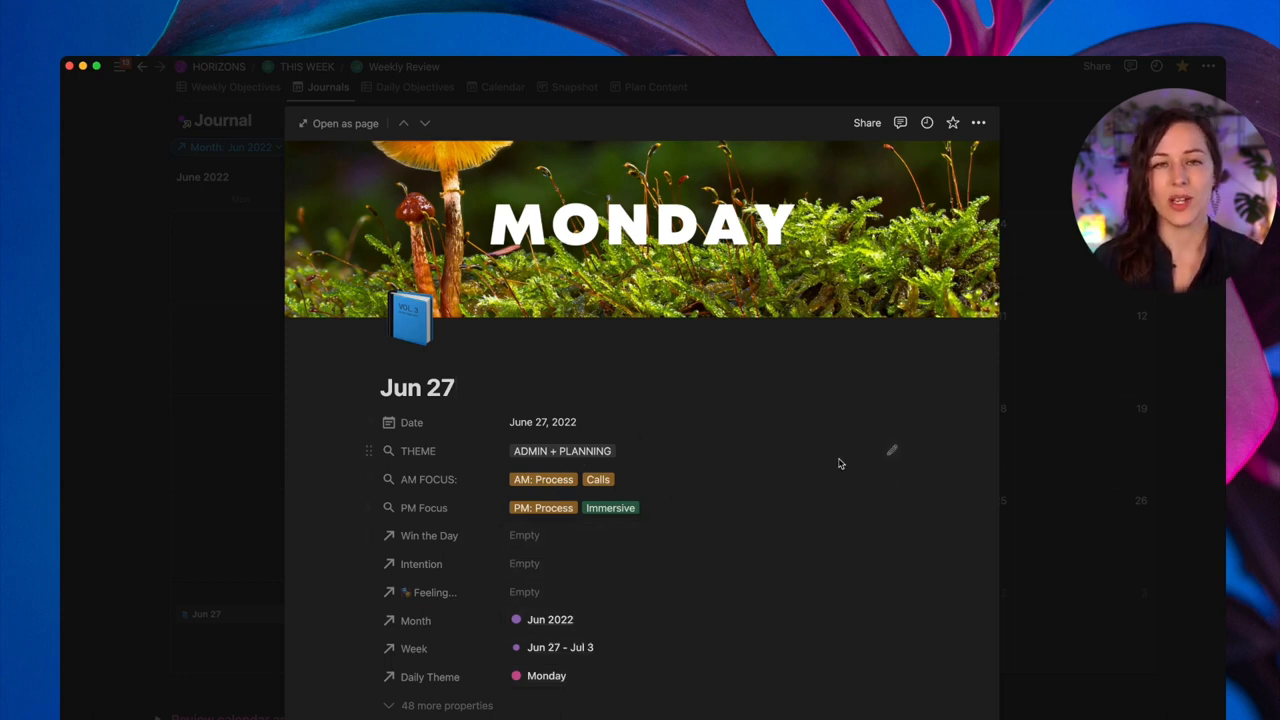
mouse_move(1052, 482)
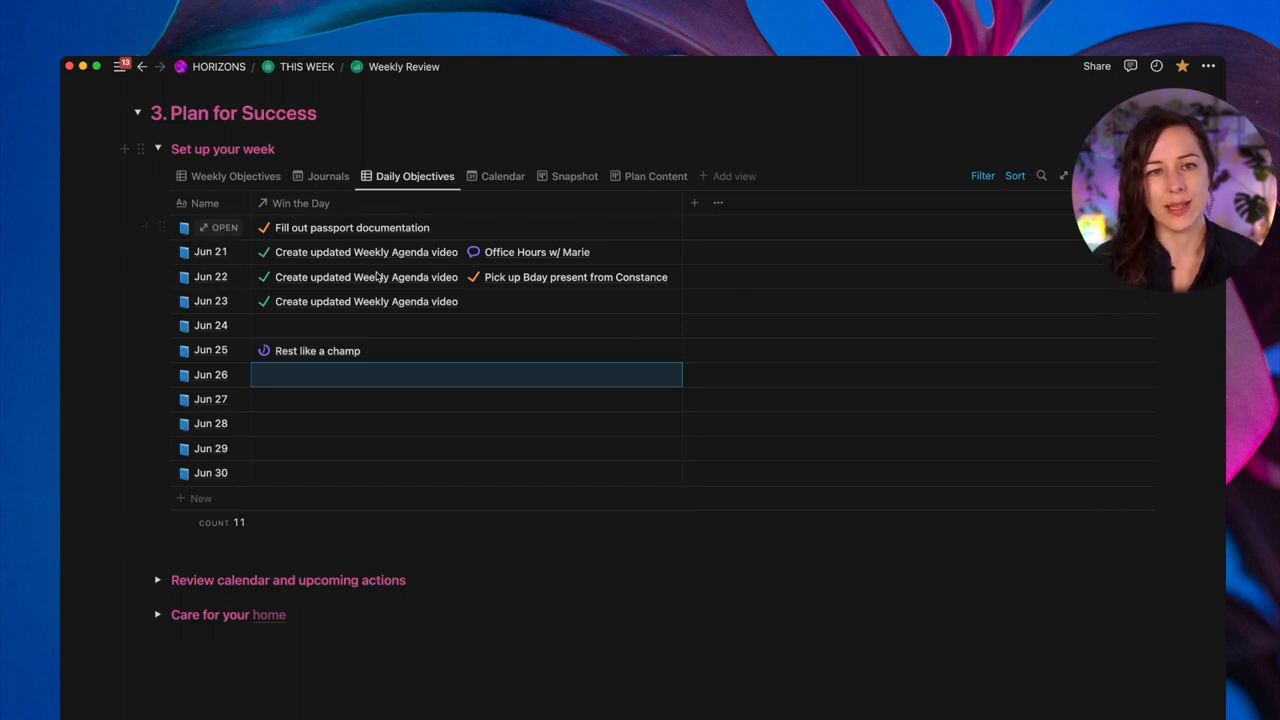
- View the June Calendar, then the Snapshot comparing Jun 20–26 with Jun 27–Jul 3
click(502, 176)
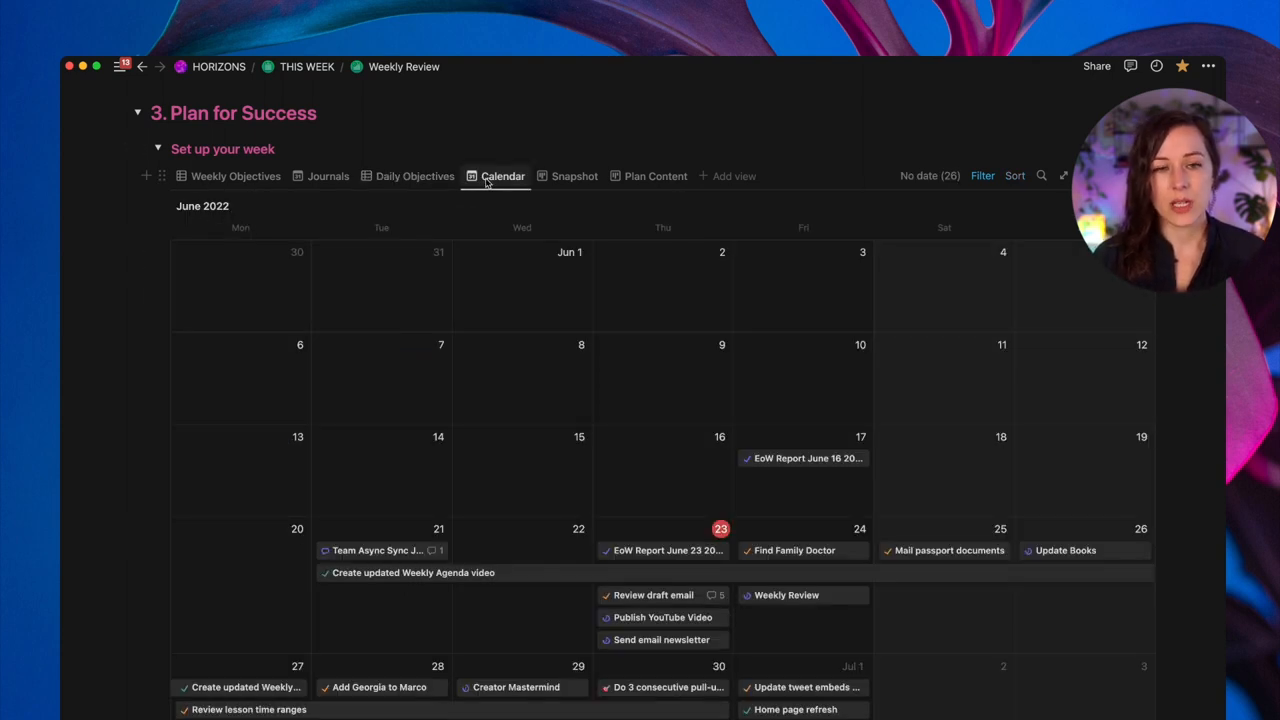
mouse_move(584, 184)
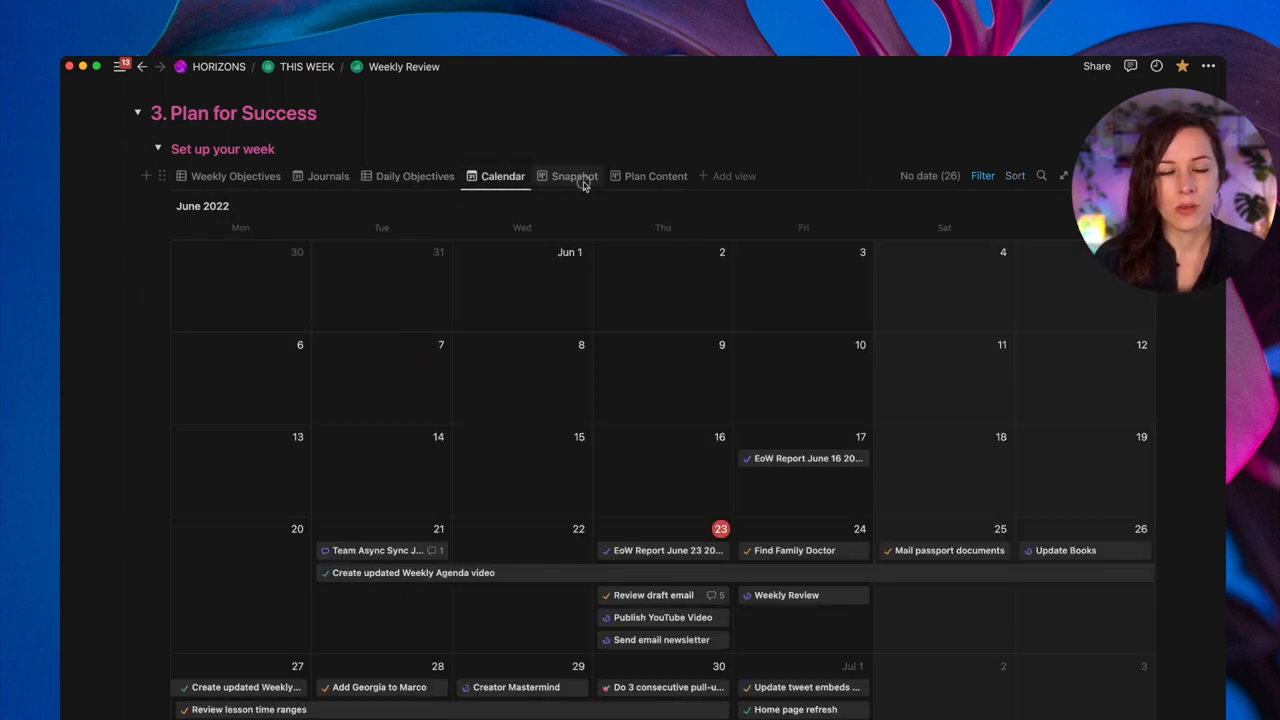
click(574, 176)
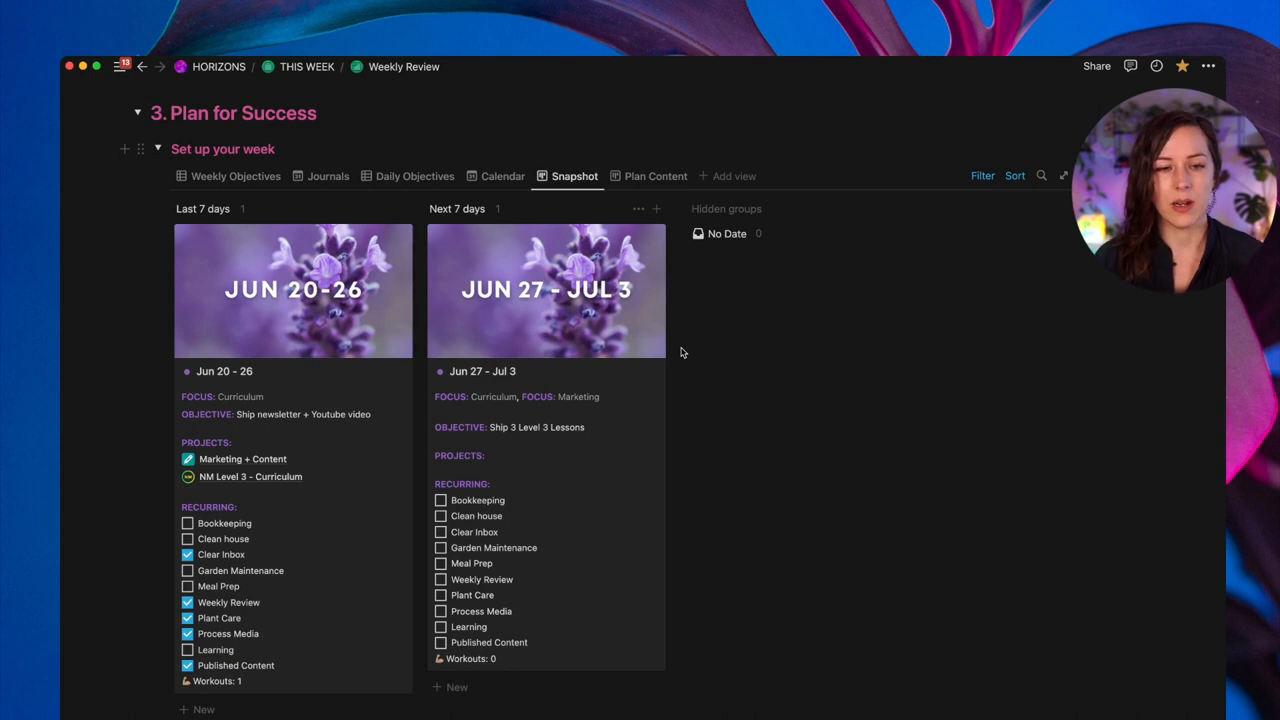
mouse_move(292, 290)
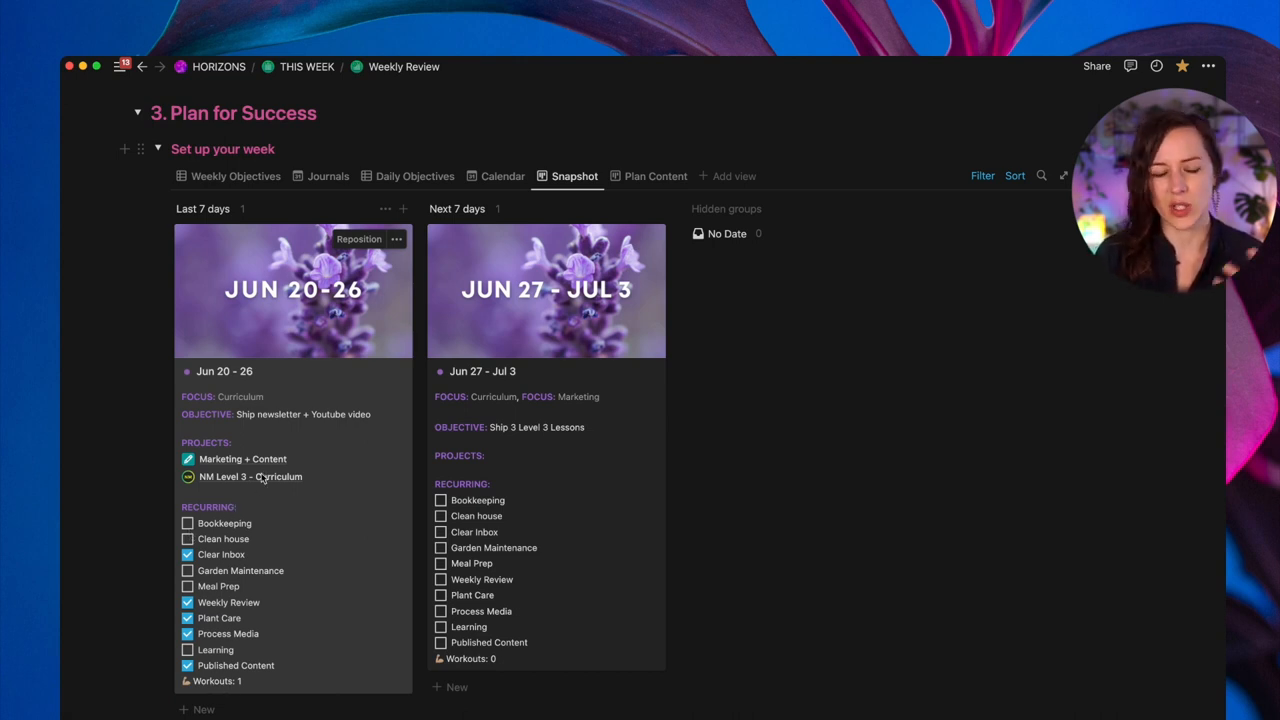
- Collapse 'Set up your week', revealing the Plan Content board with Idea, Draft, Editing and Remix stages
click(656, 176)
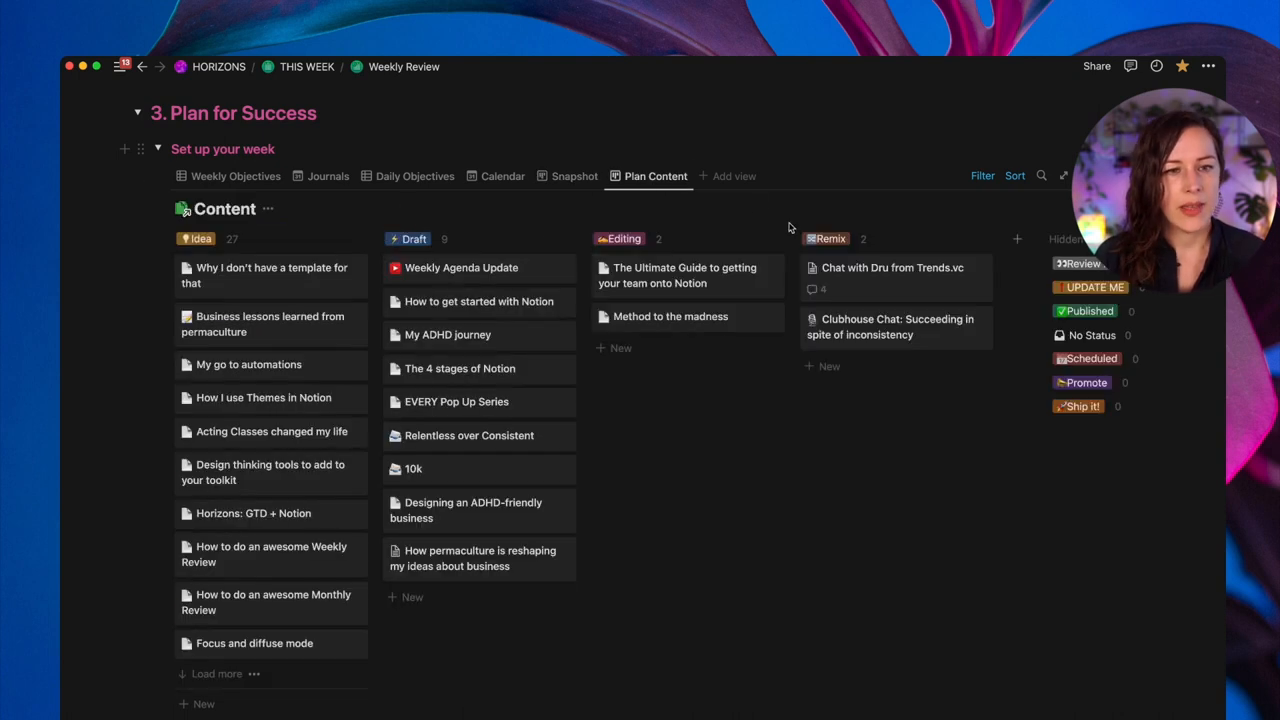
mouse_move(850, 464)
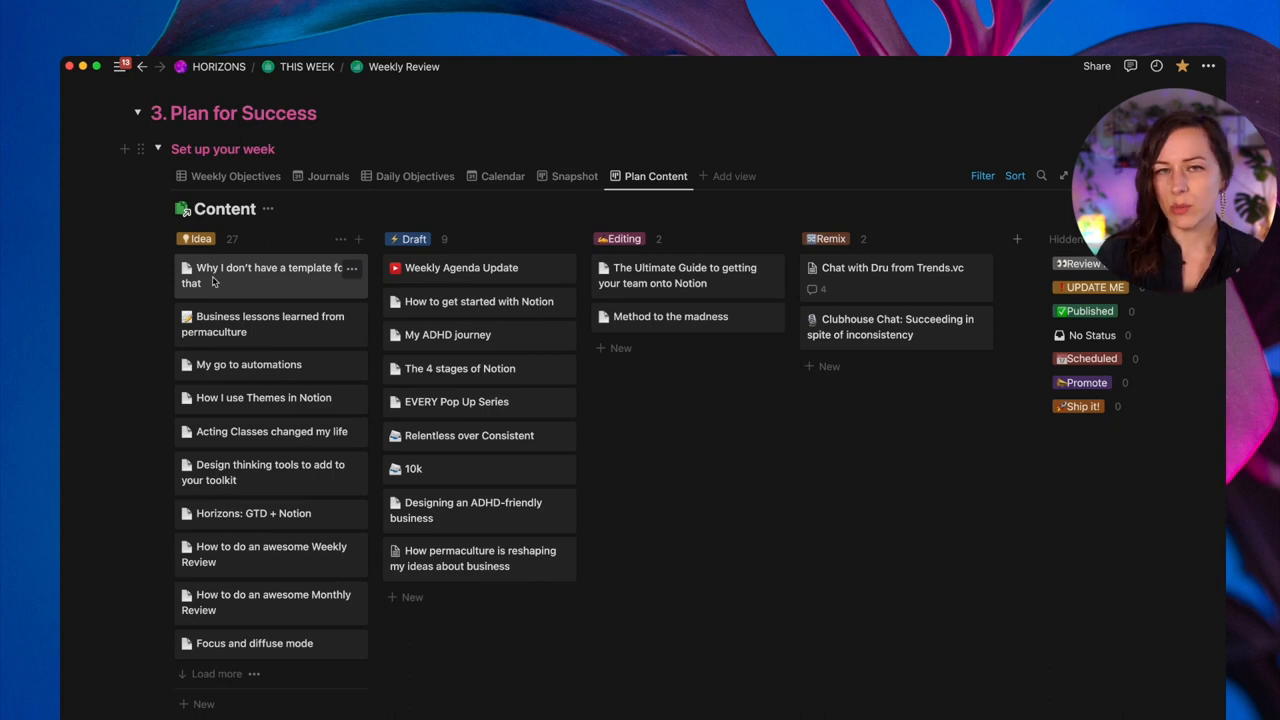
mouse_move(348, 340)
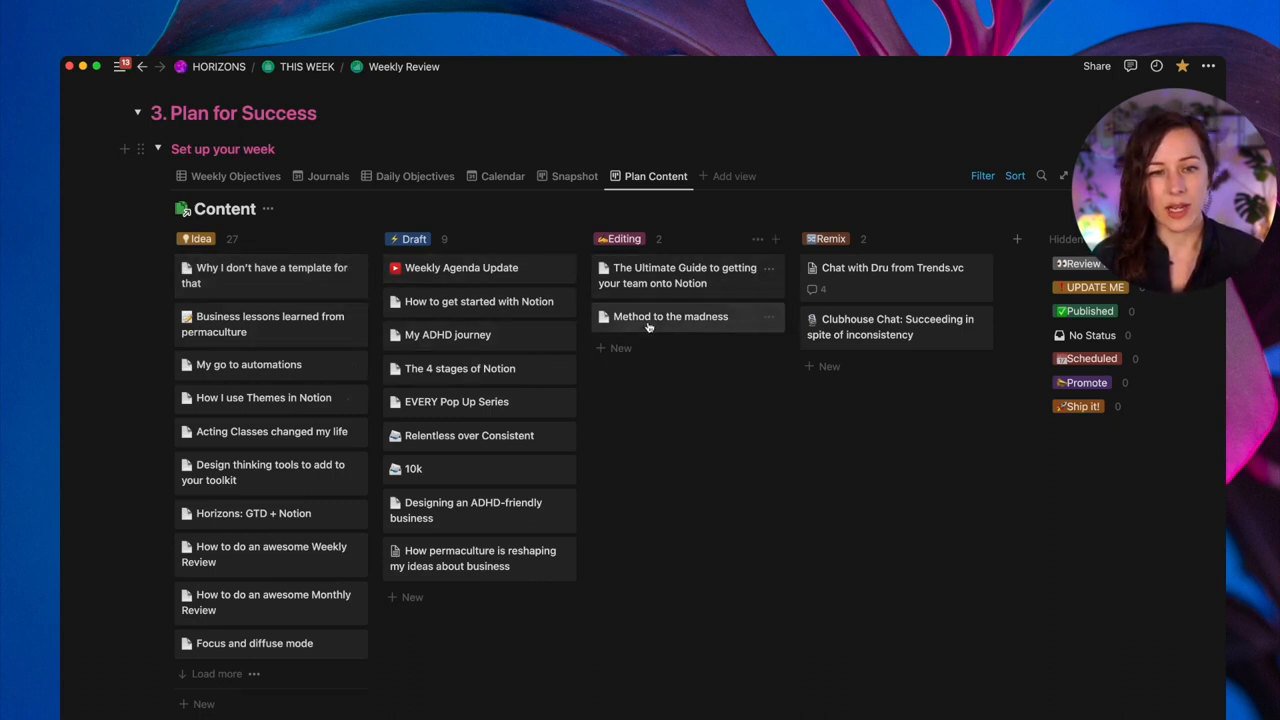
mouse_move(684, 276)
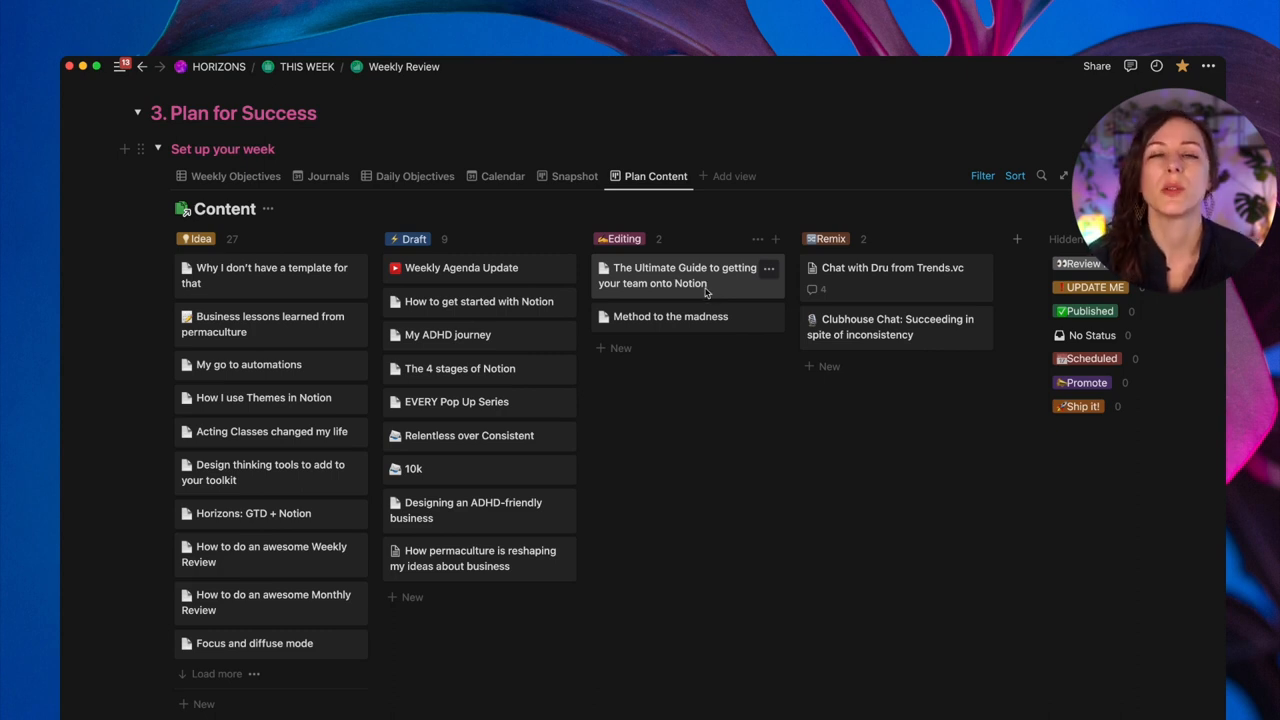
mouse_move(706, 230)
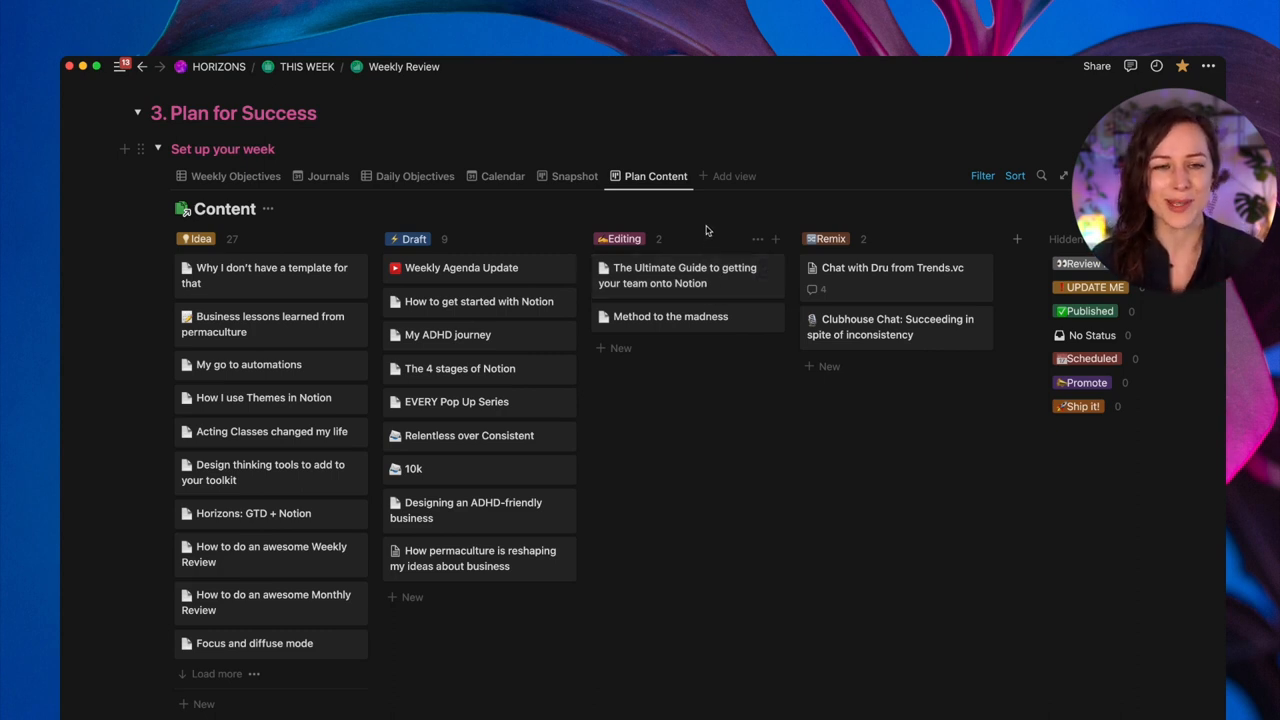
mouse_move(588, 216)
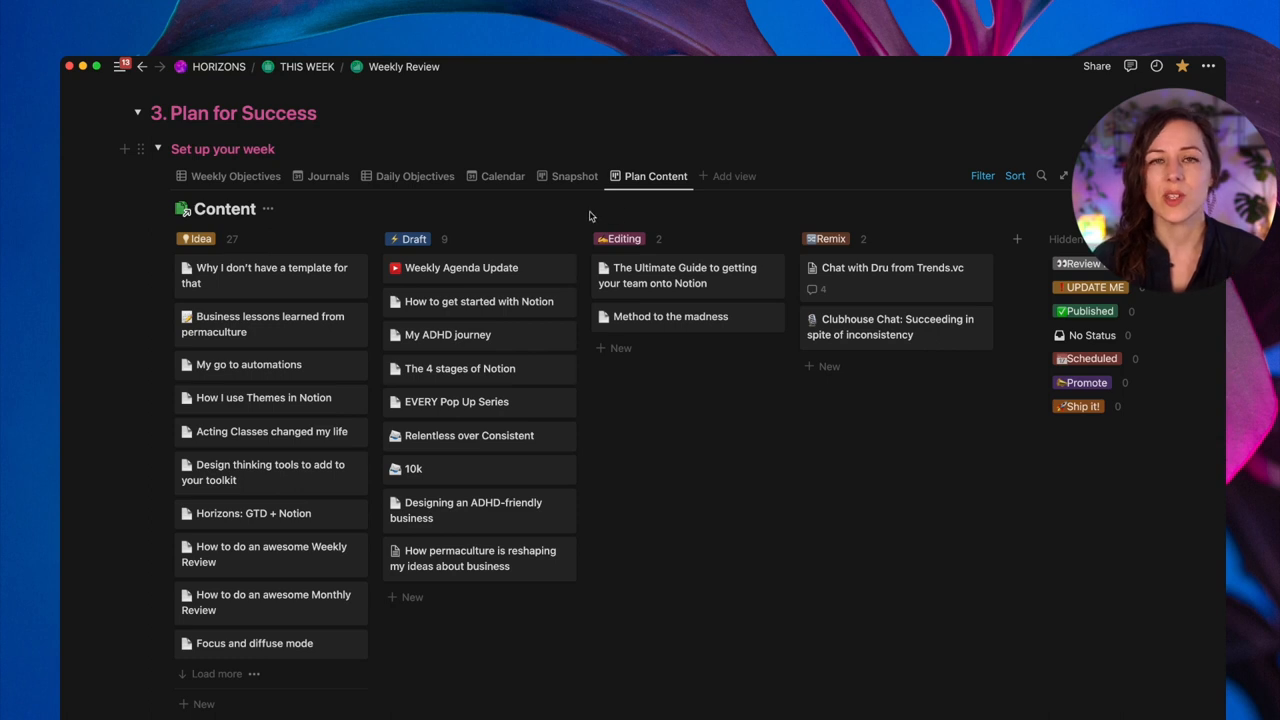
mouse_move(376, 218)
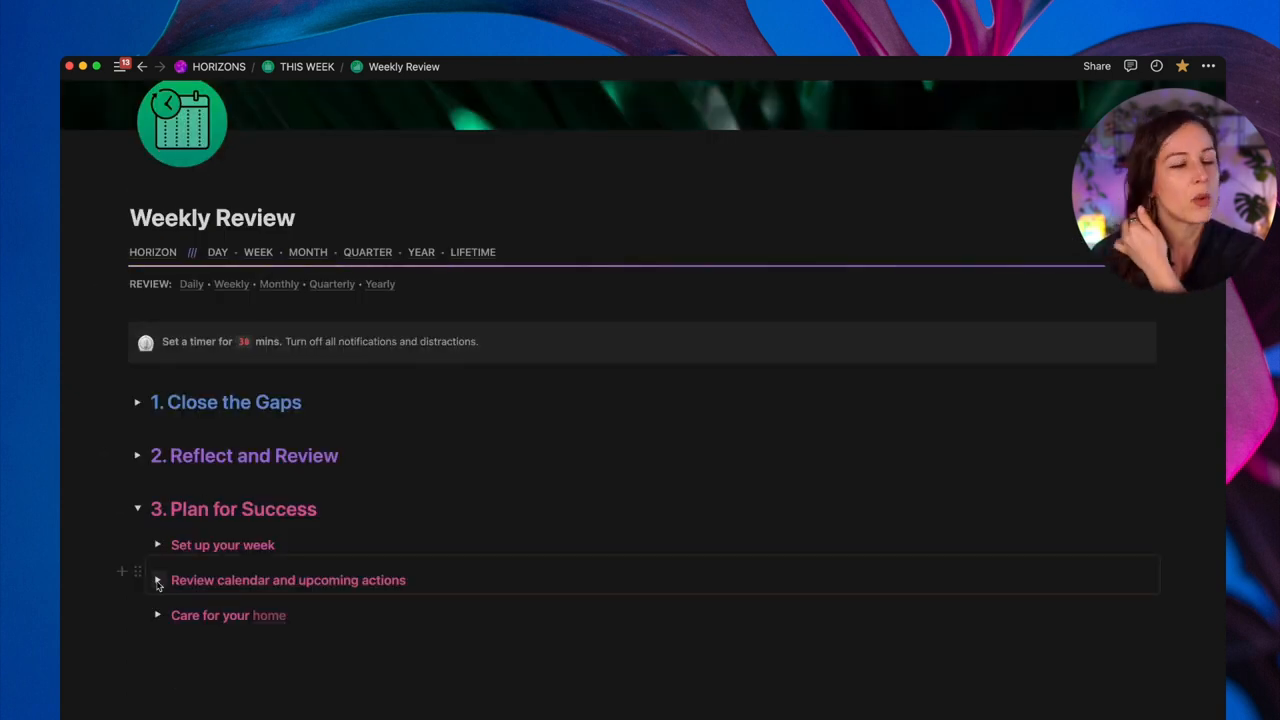
- Expand 'Review calendar and upcoming actions' and bring up the Backlog view's settings menu
click(158, 580)
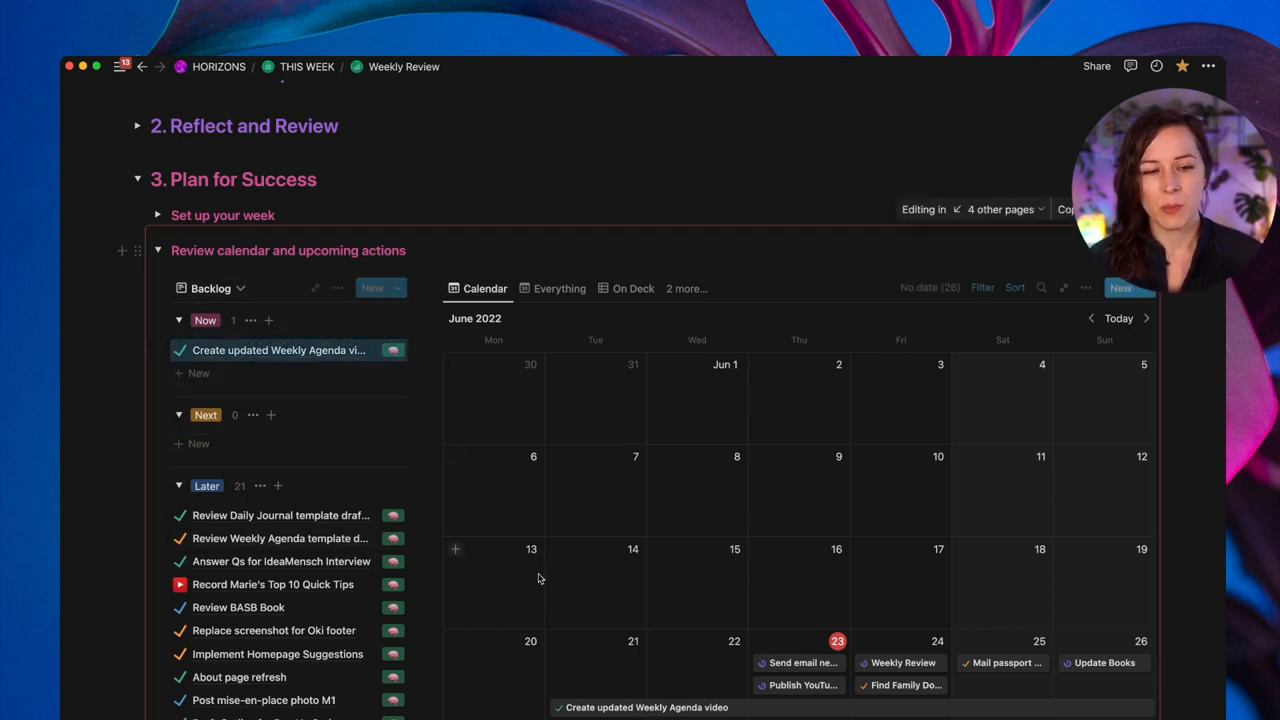
scroll(down, 3)
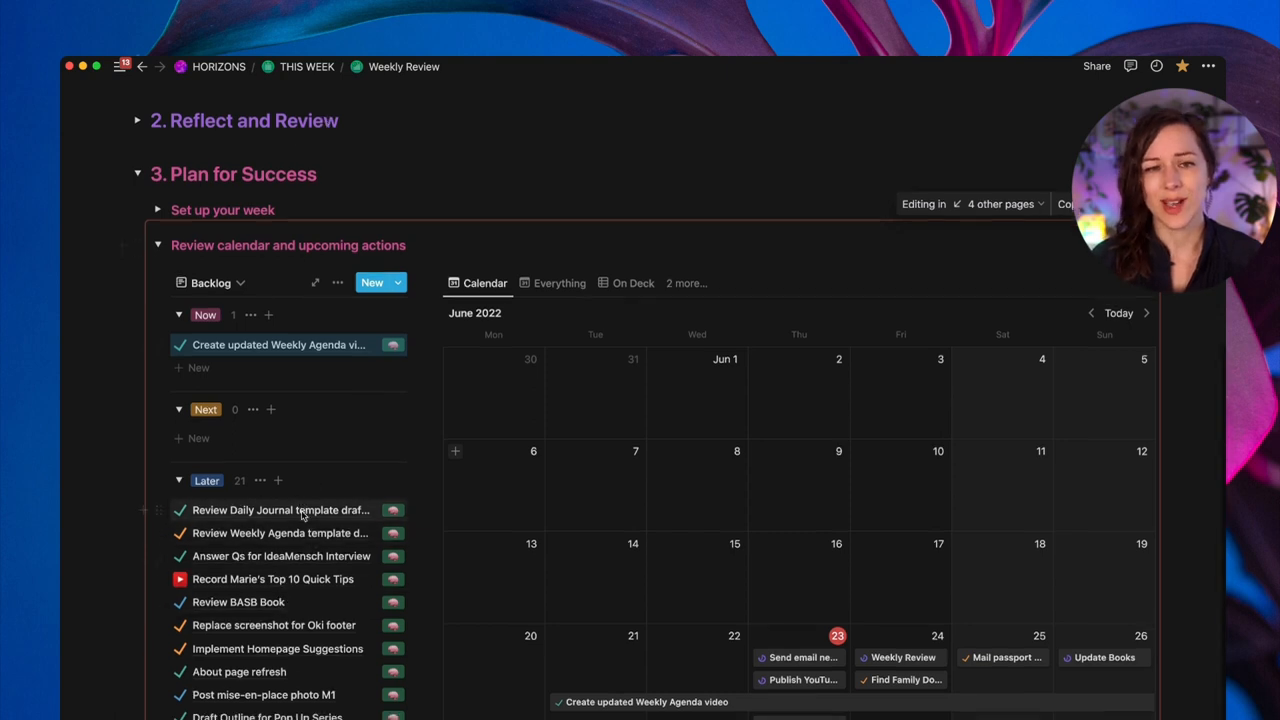
scroll(down, 3)
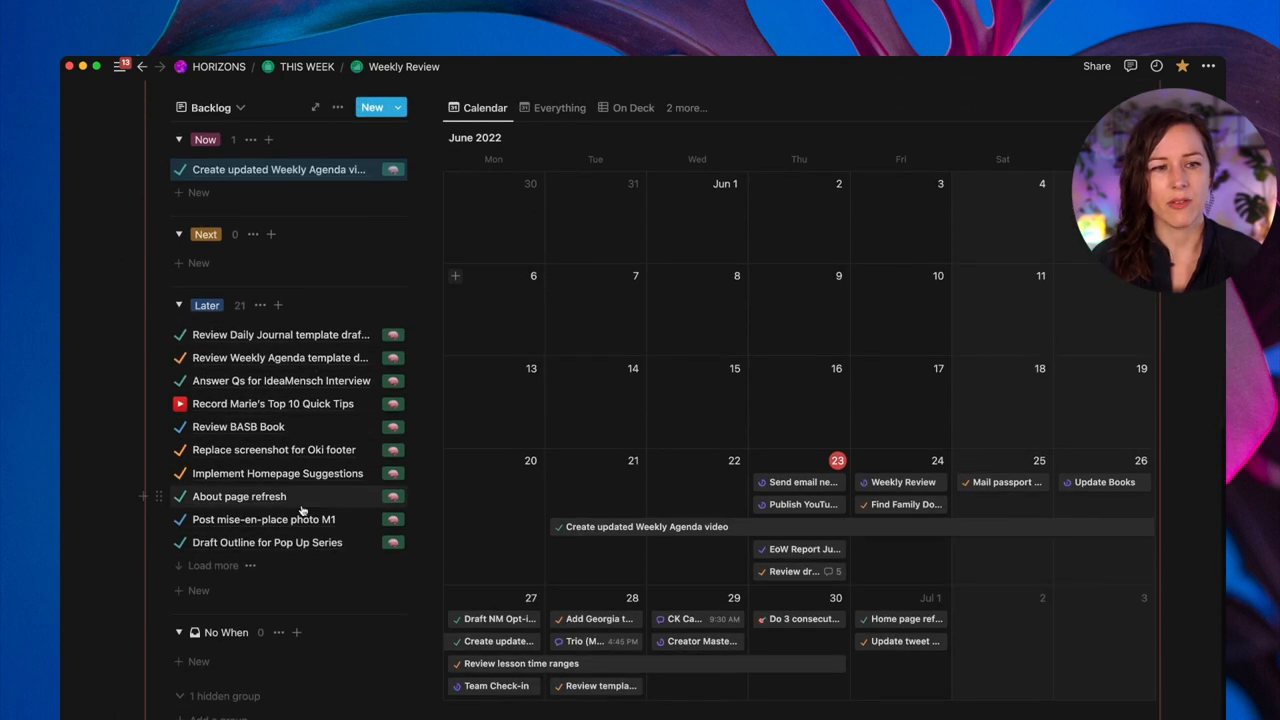
click(338, 164)
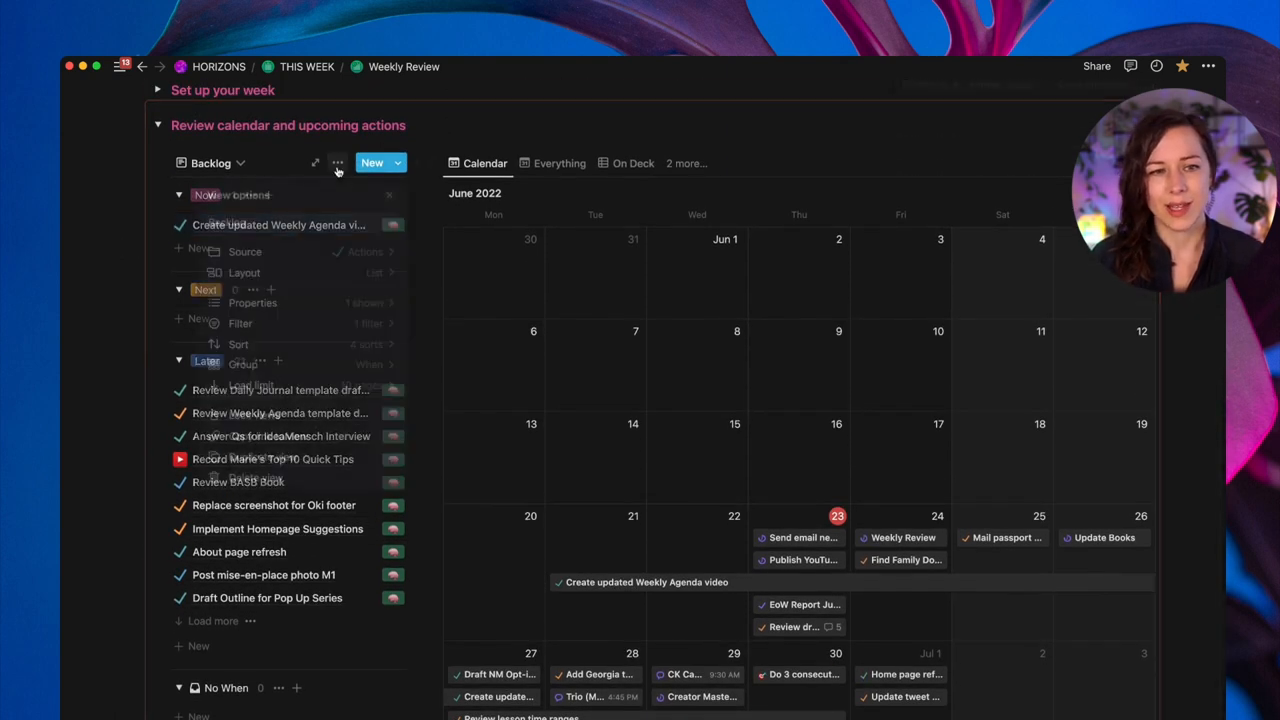
click(338, 162)
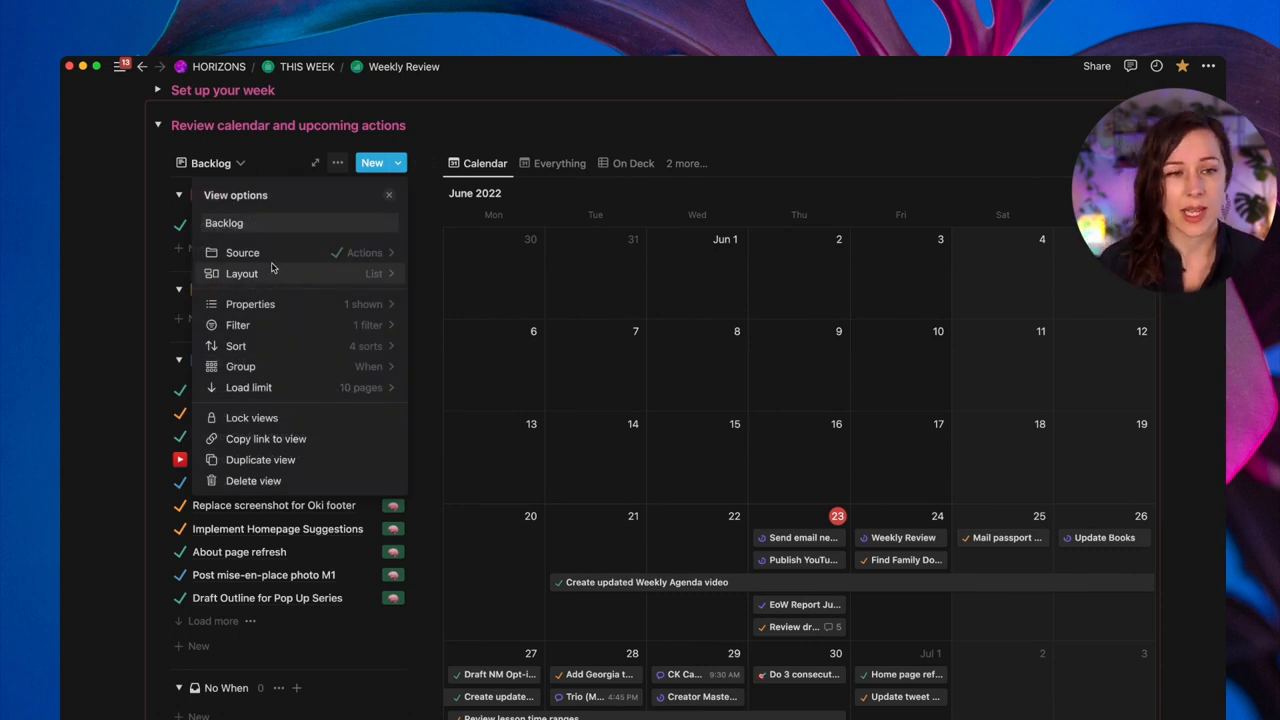
click(388, 194)
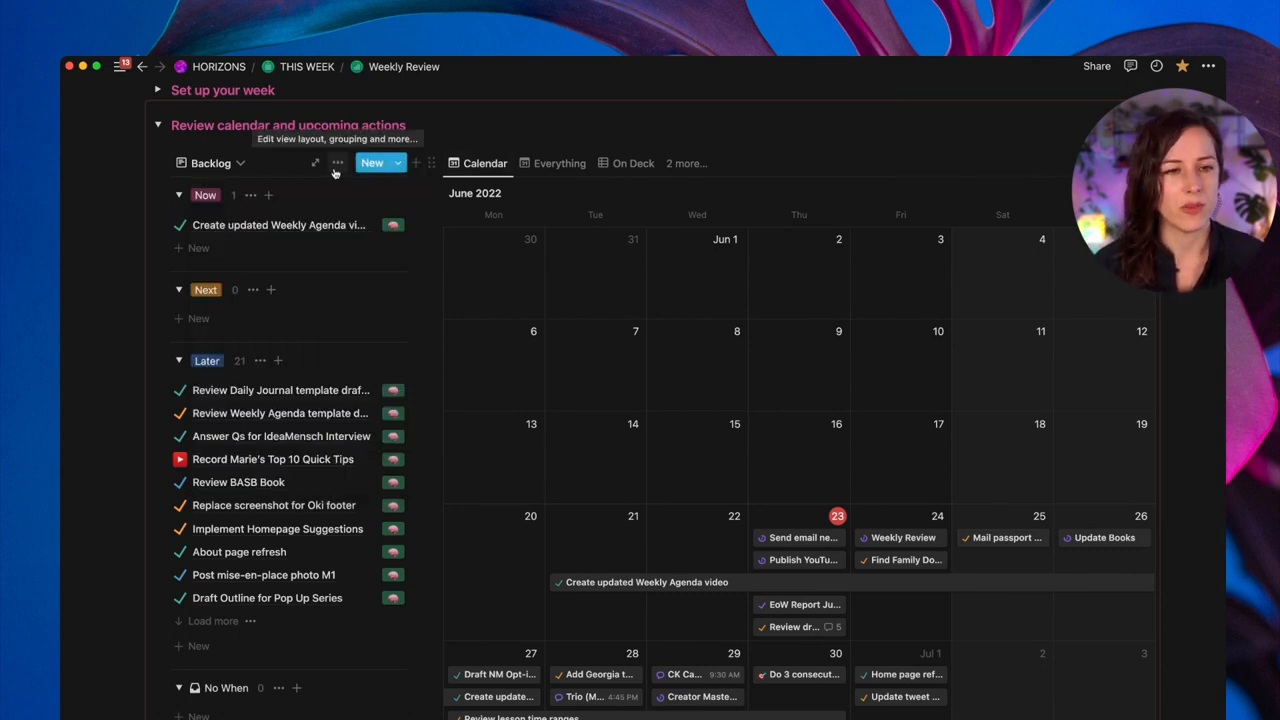
click(338, 164)
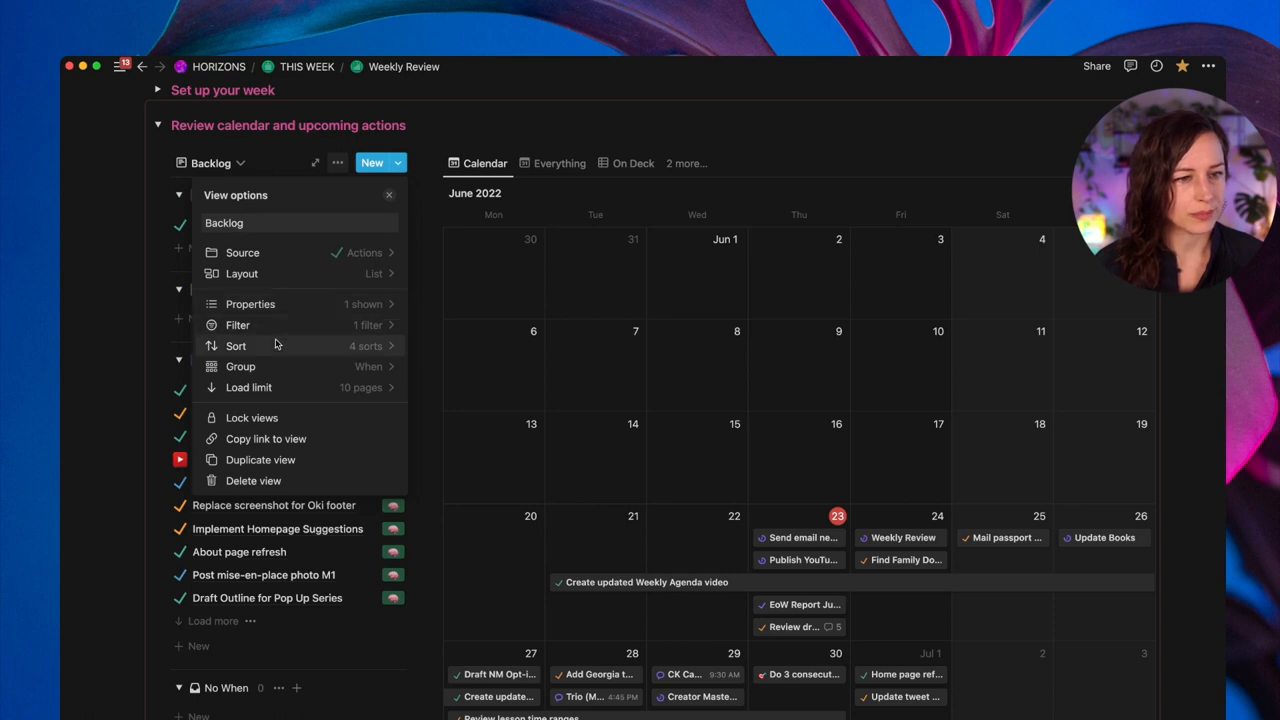
click(236, 324)
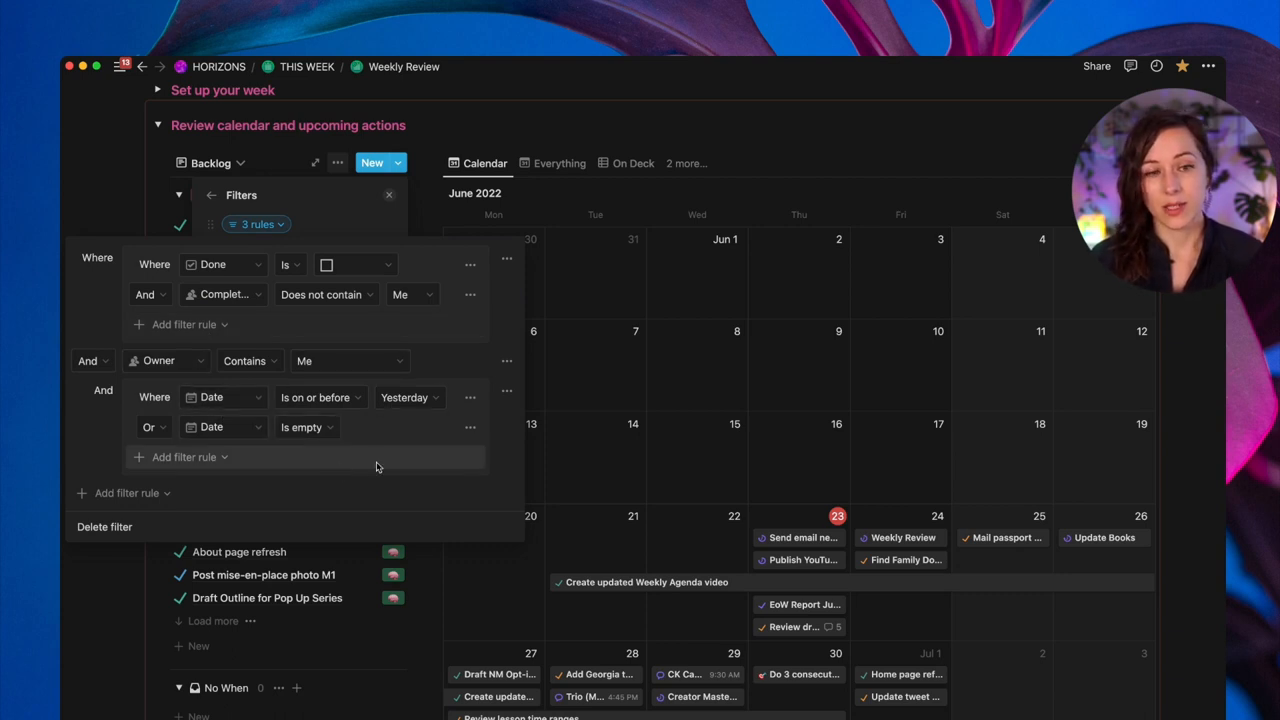
mouse_move(428, 174)
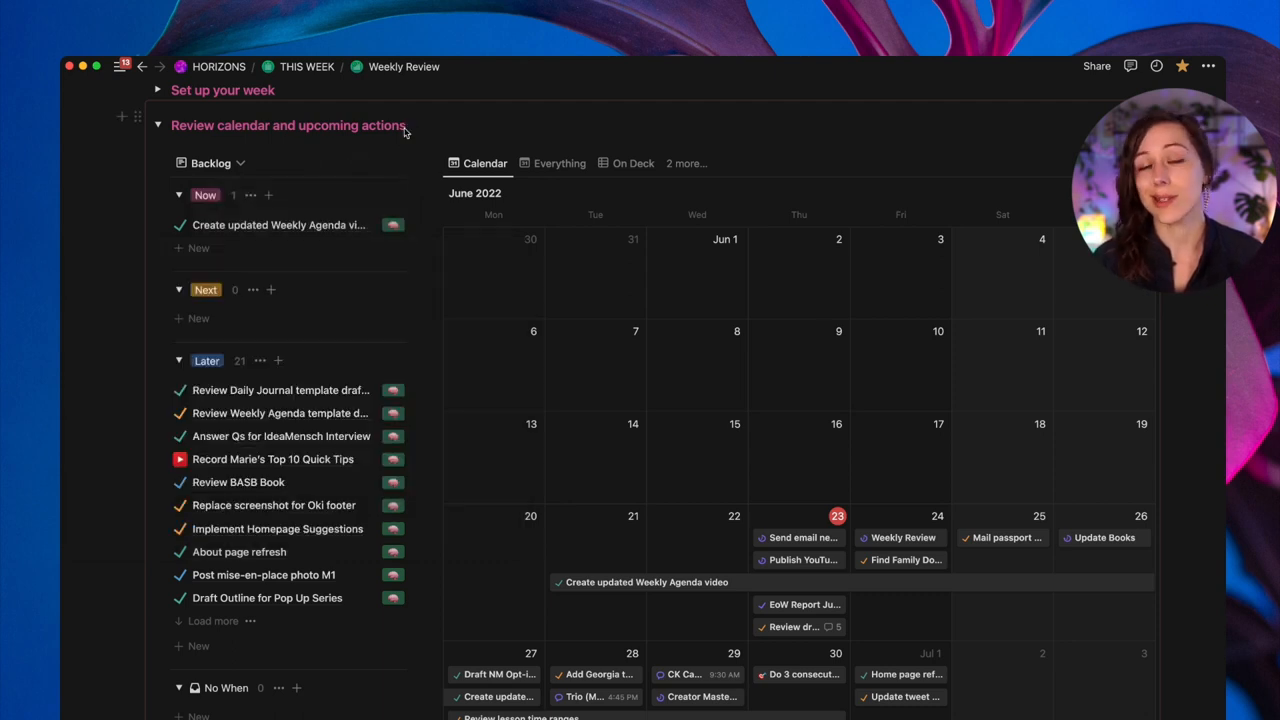
mouse_move(436, 296)
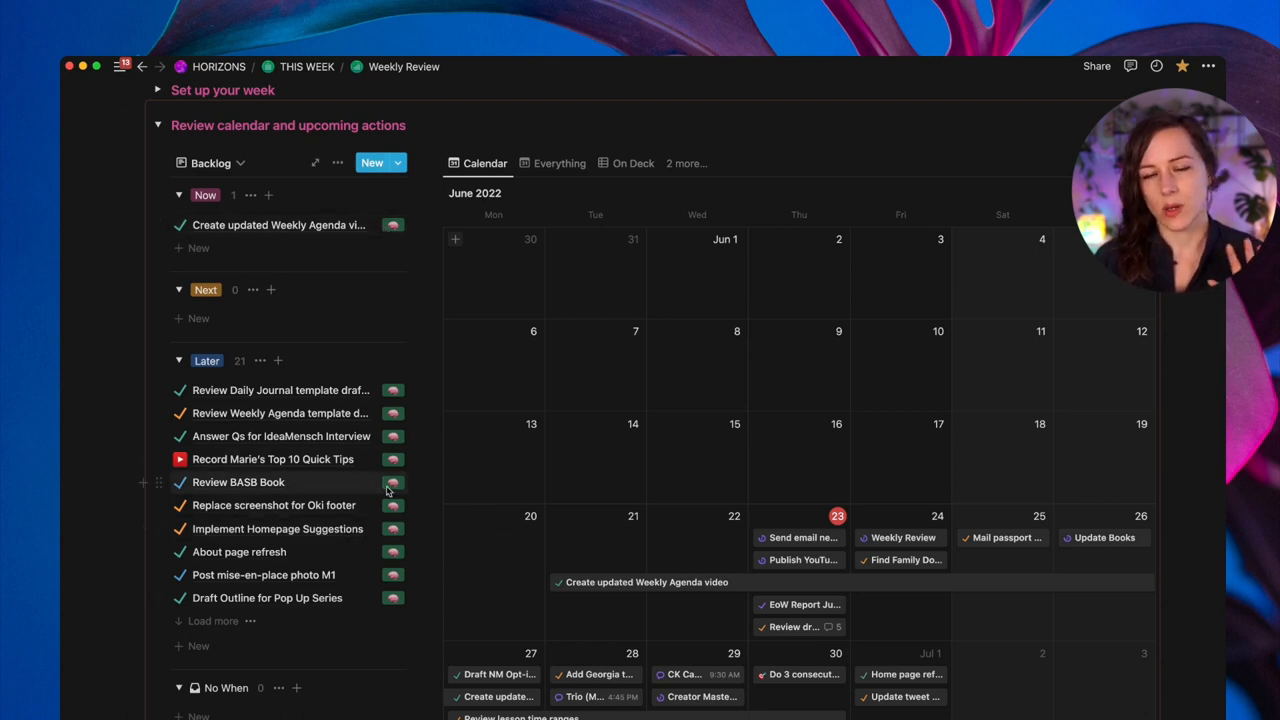
mouse_move(384, 562)
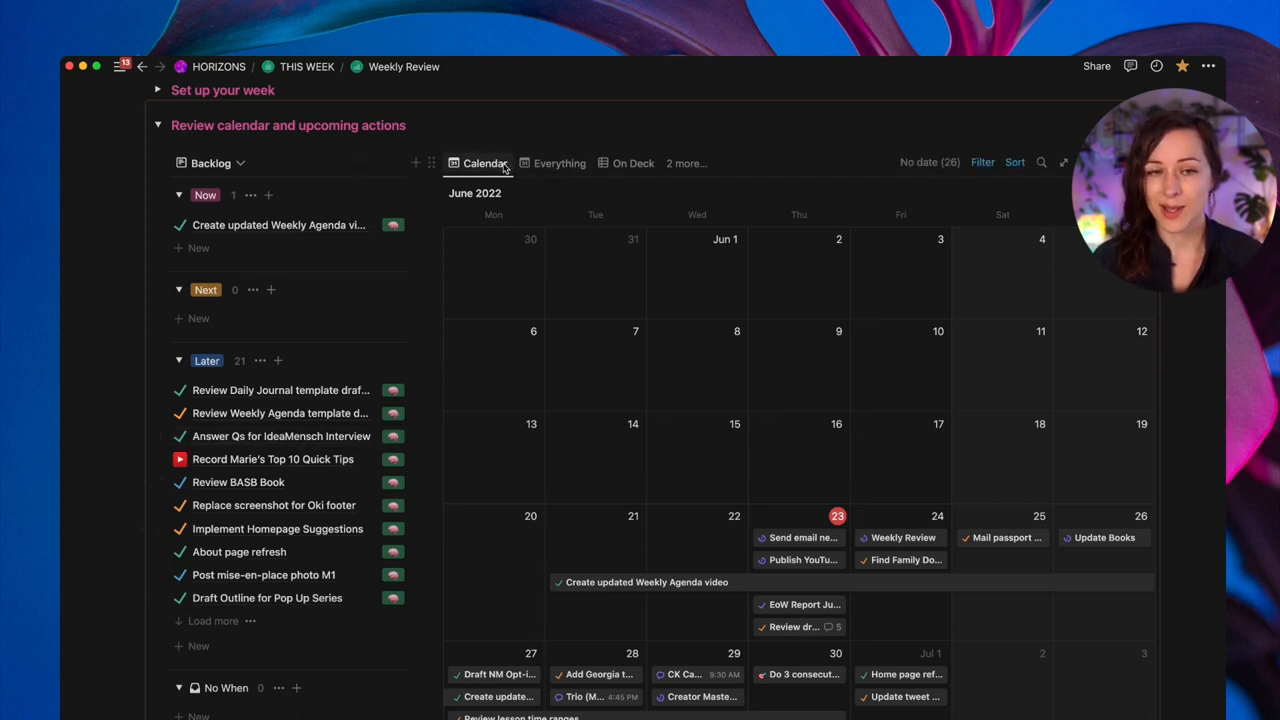
mouse_move(554, 164)
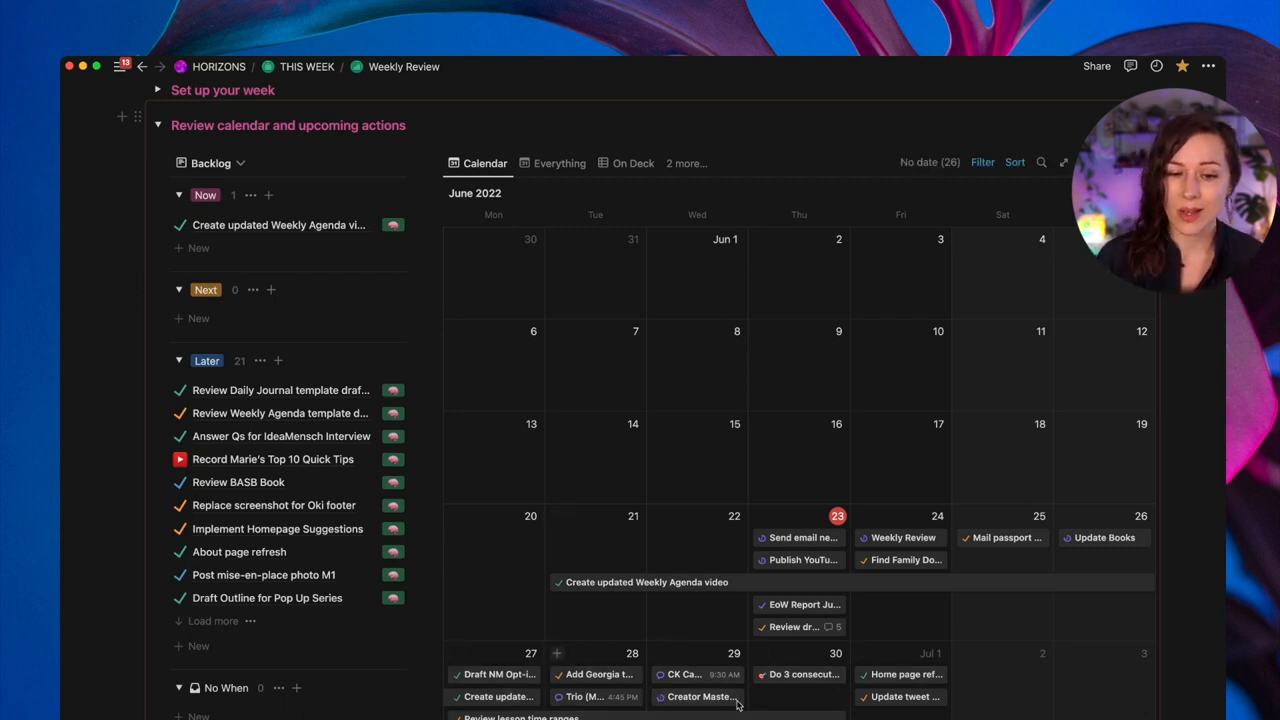
mouse_move(440, 114)
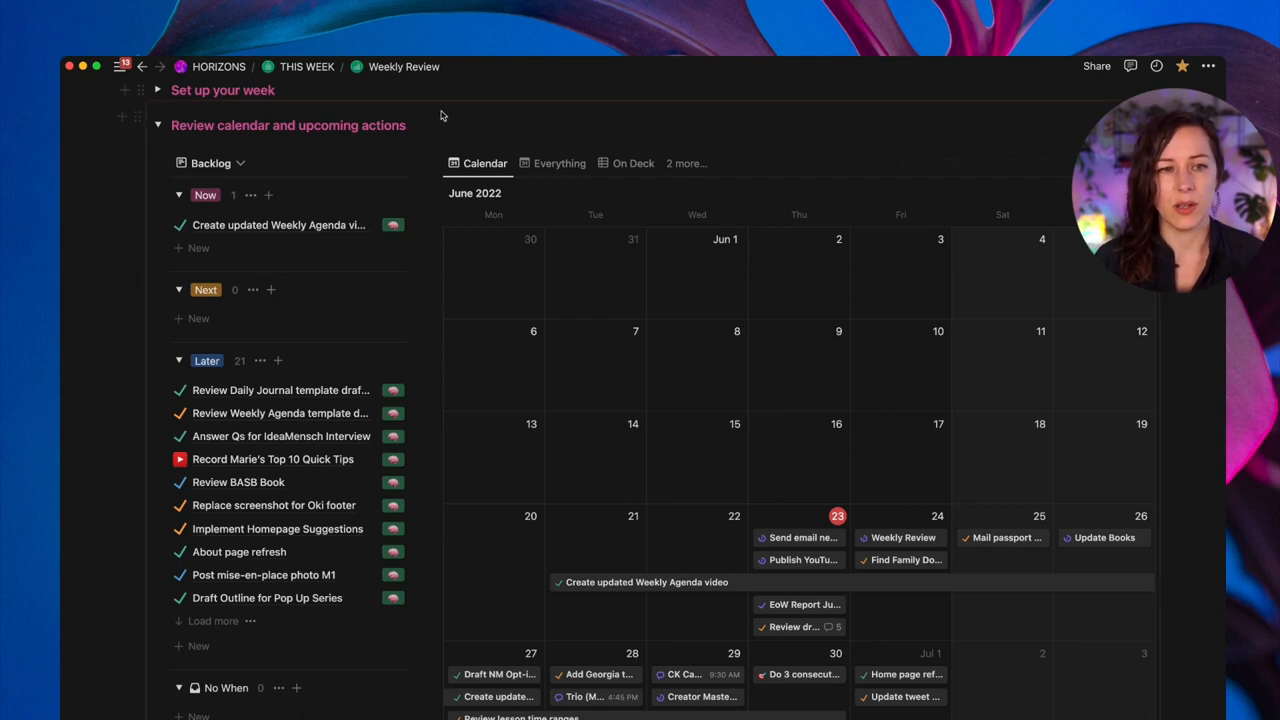
mouse_move(160, 126)
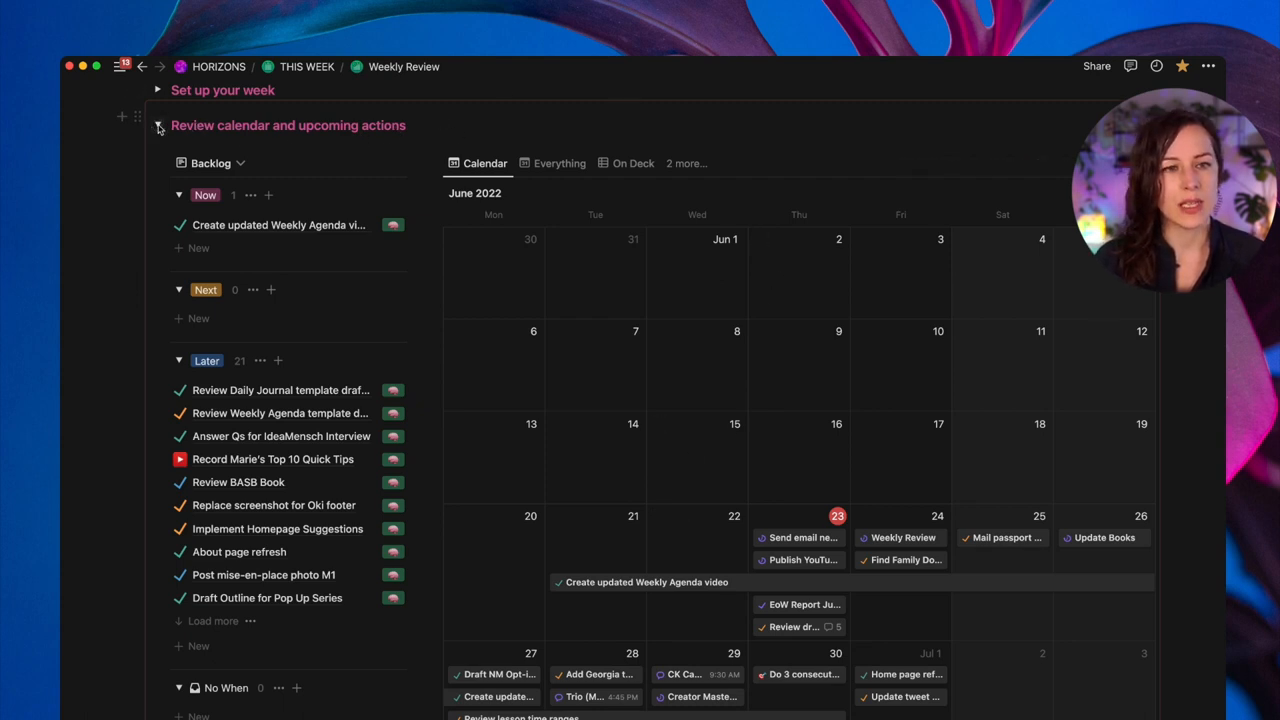
- Collapse the calendar review, then expand 'Care for your home' to browse the Domestic chore list
click(158, 124)
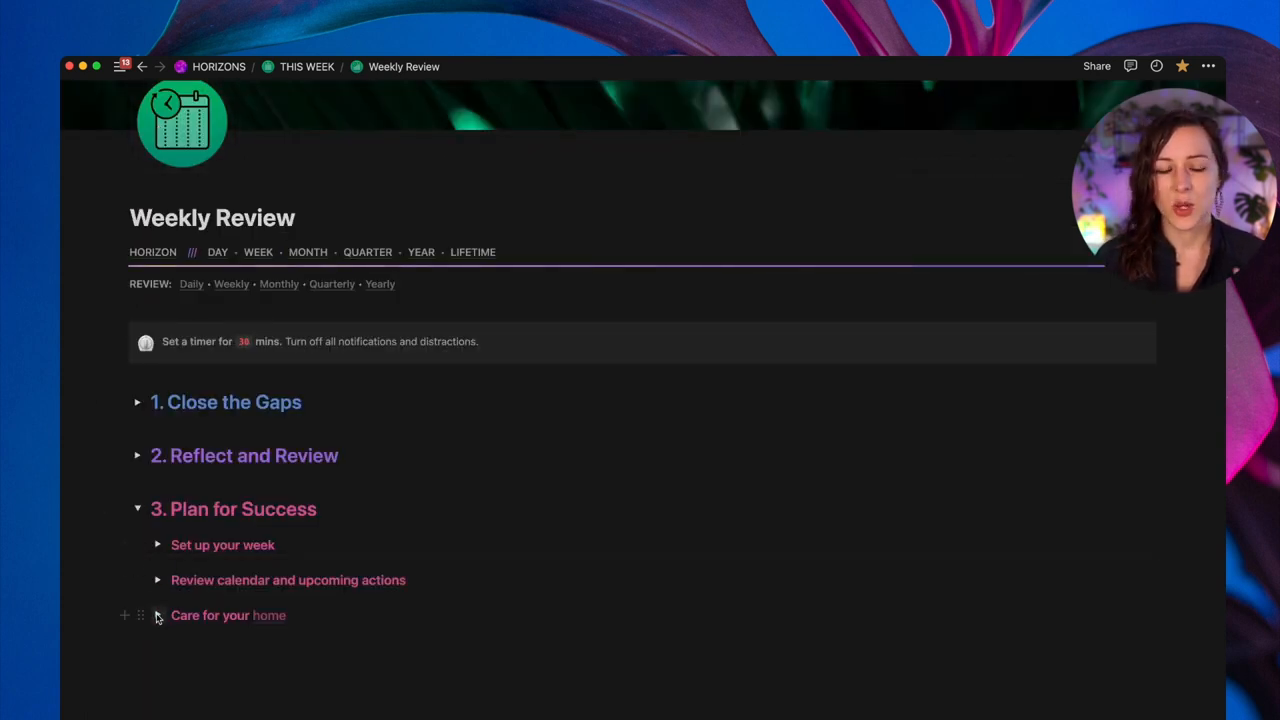
click(158, 616)
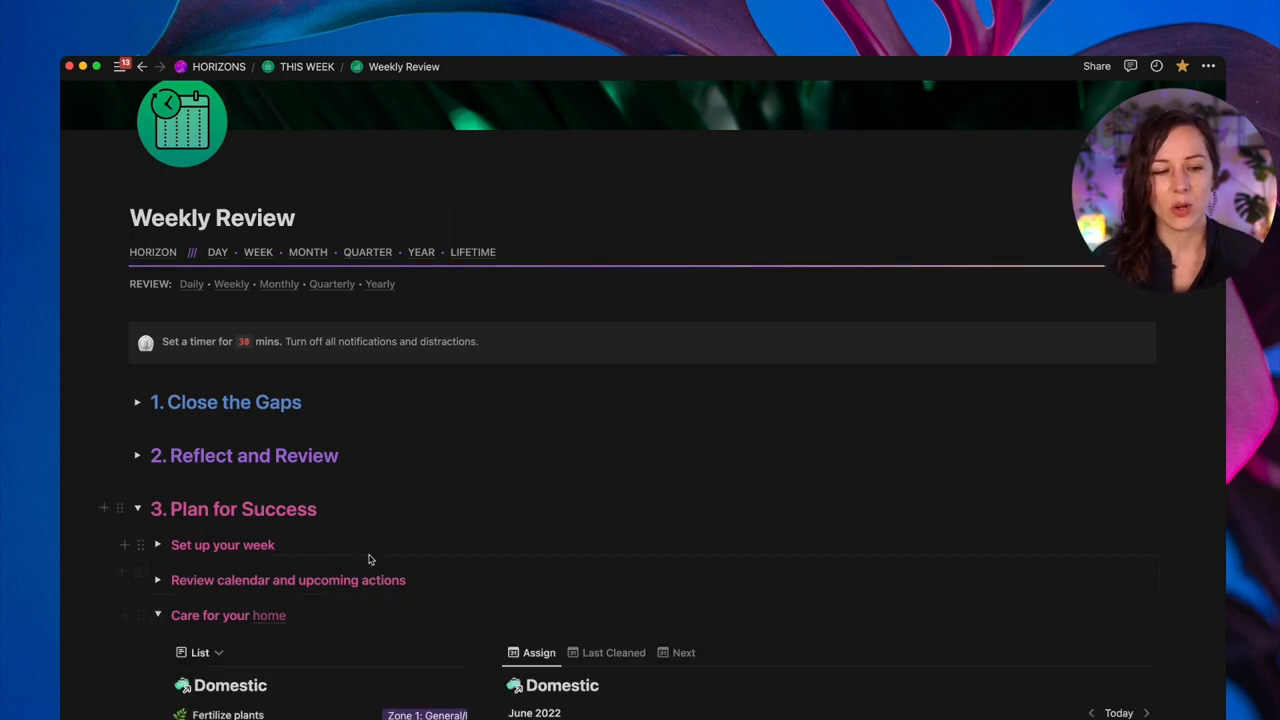
scroll(down, 3)
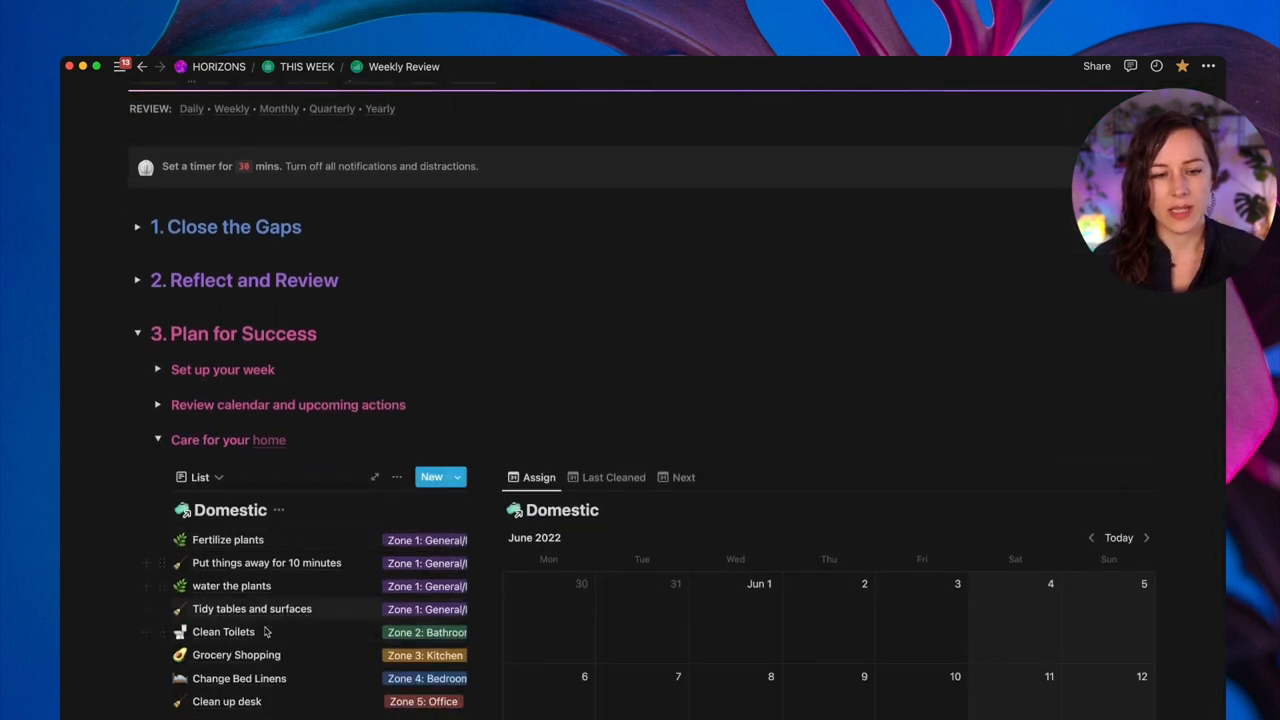
scroll(down, 3)
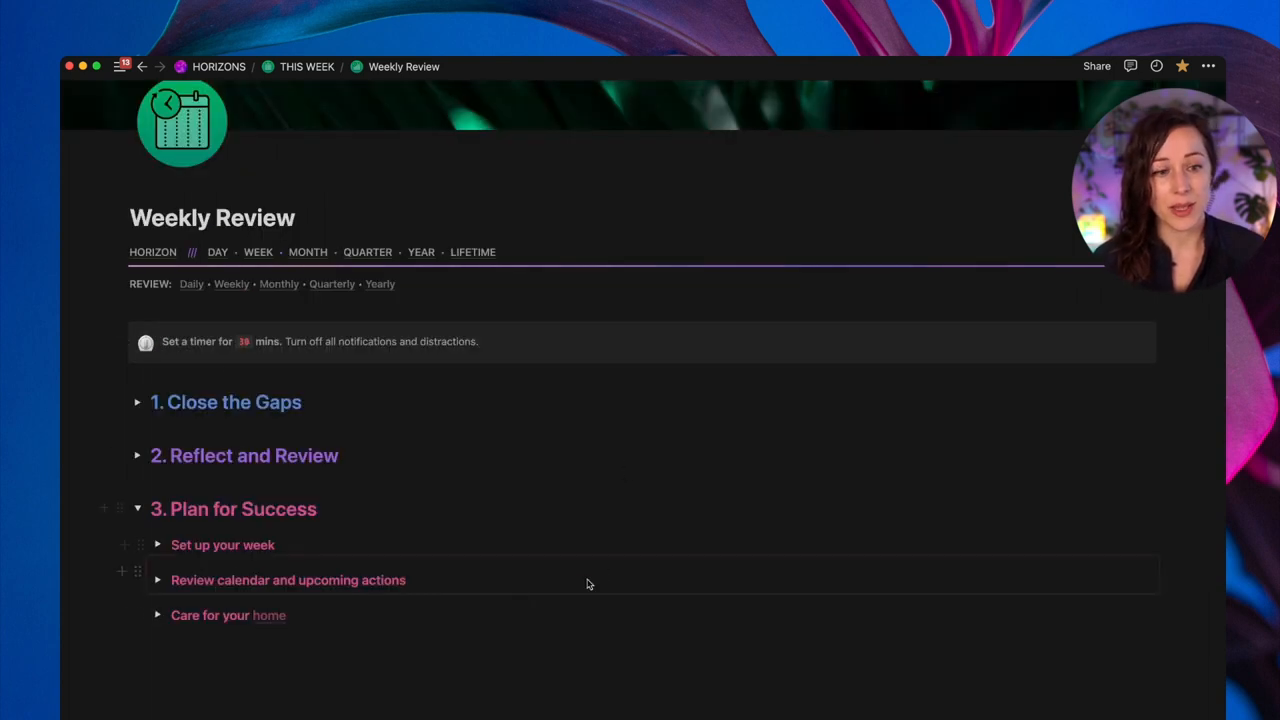
mouse_move(936, 536)
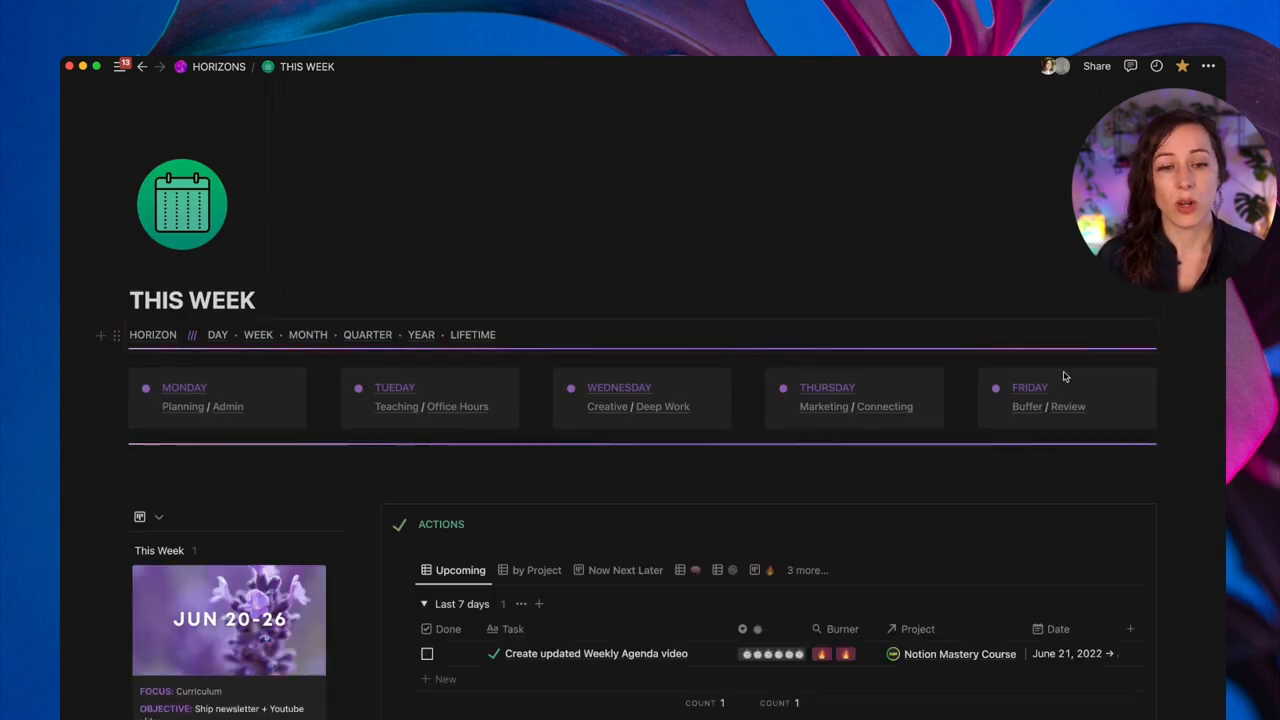
- Scroll through the THIS WEEK page's weekday themes, Jun 20–26 card and Upcoming Actions list
scroll(down, 3)
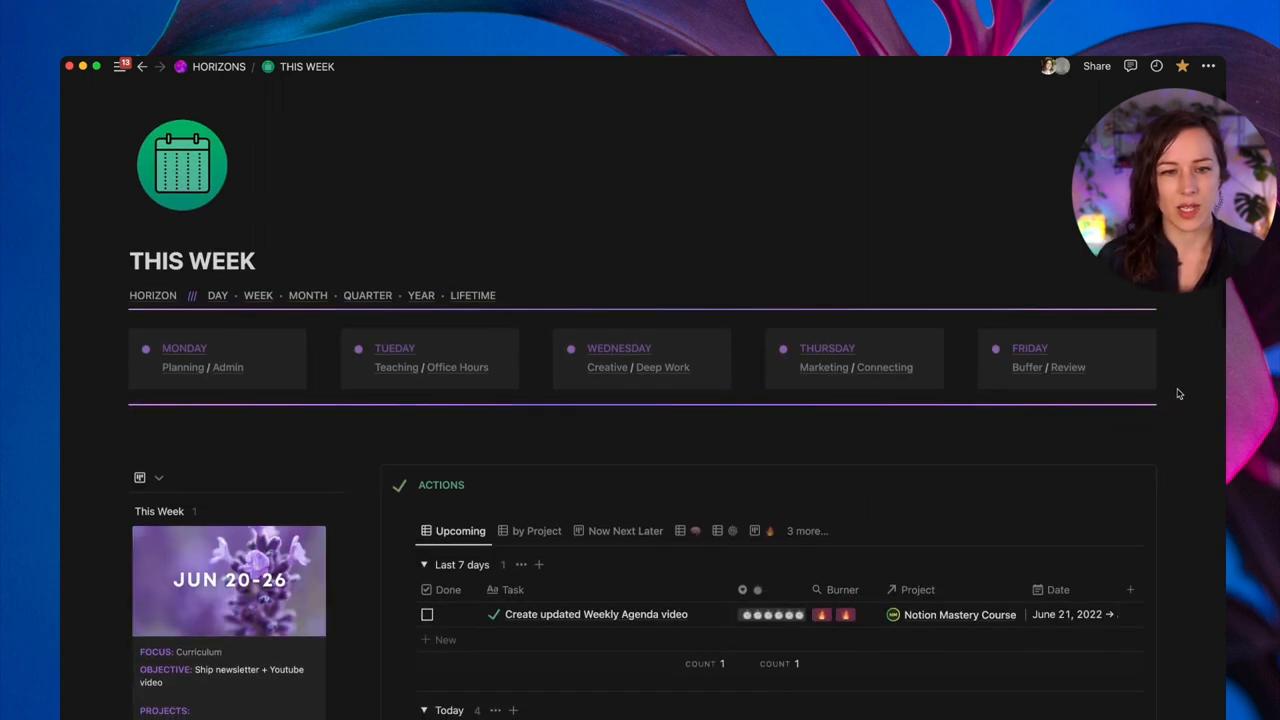
scroll(down, 3)
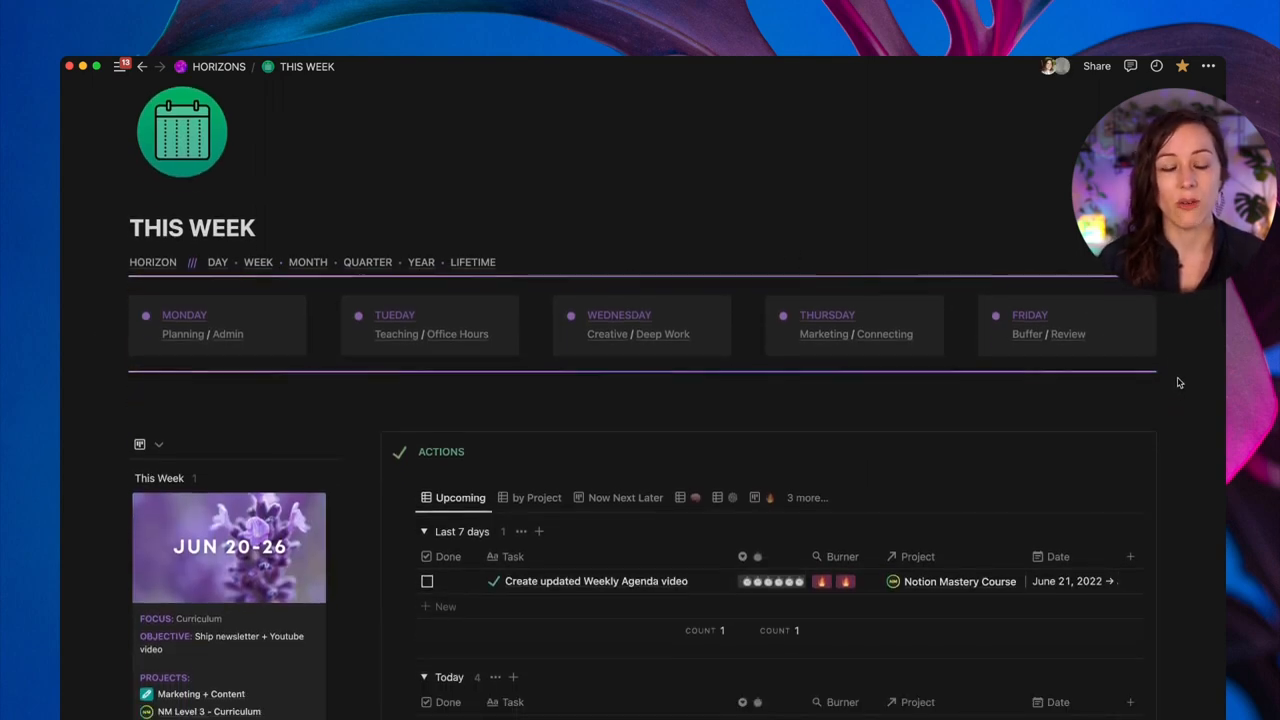
scroll(down, 3)
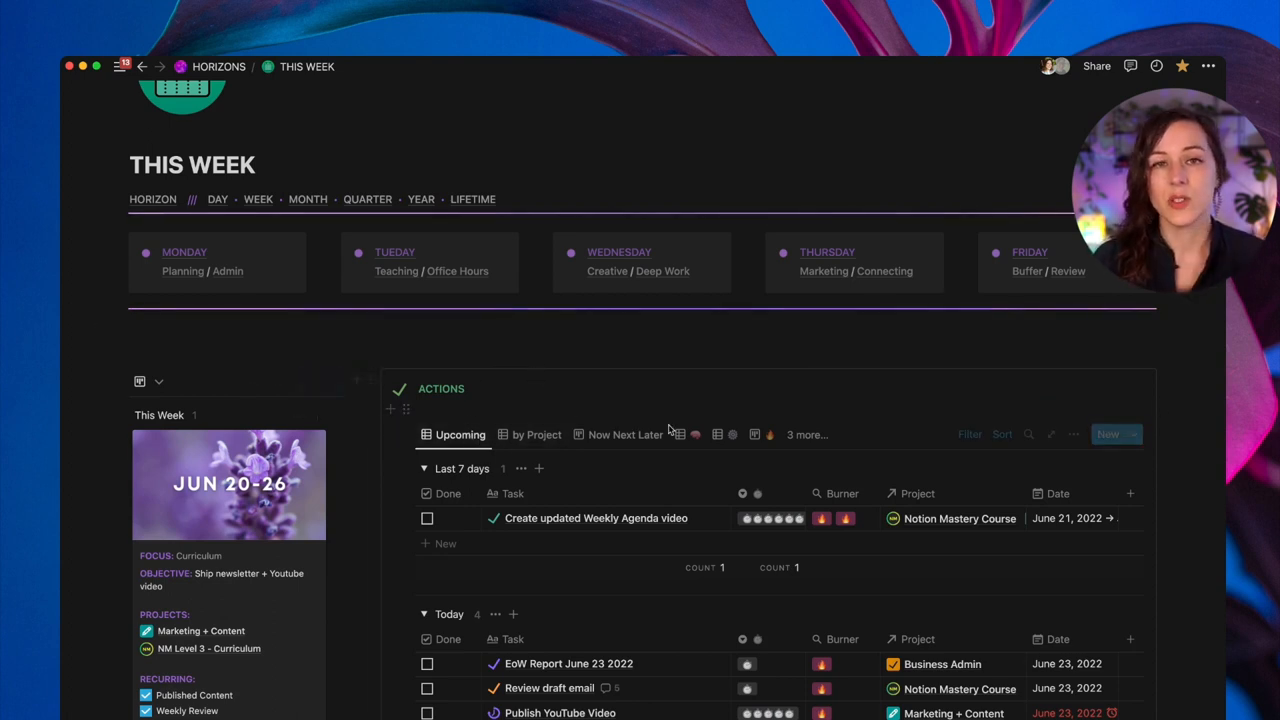
mouse_move(1200, 412)
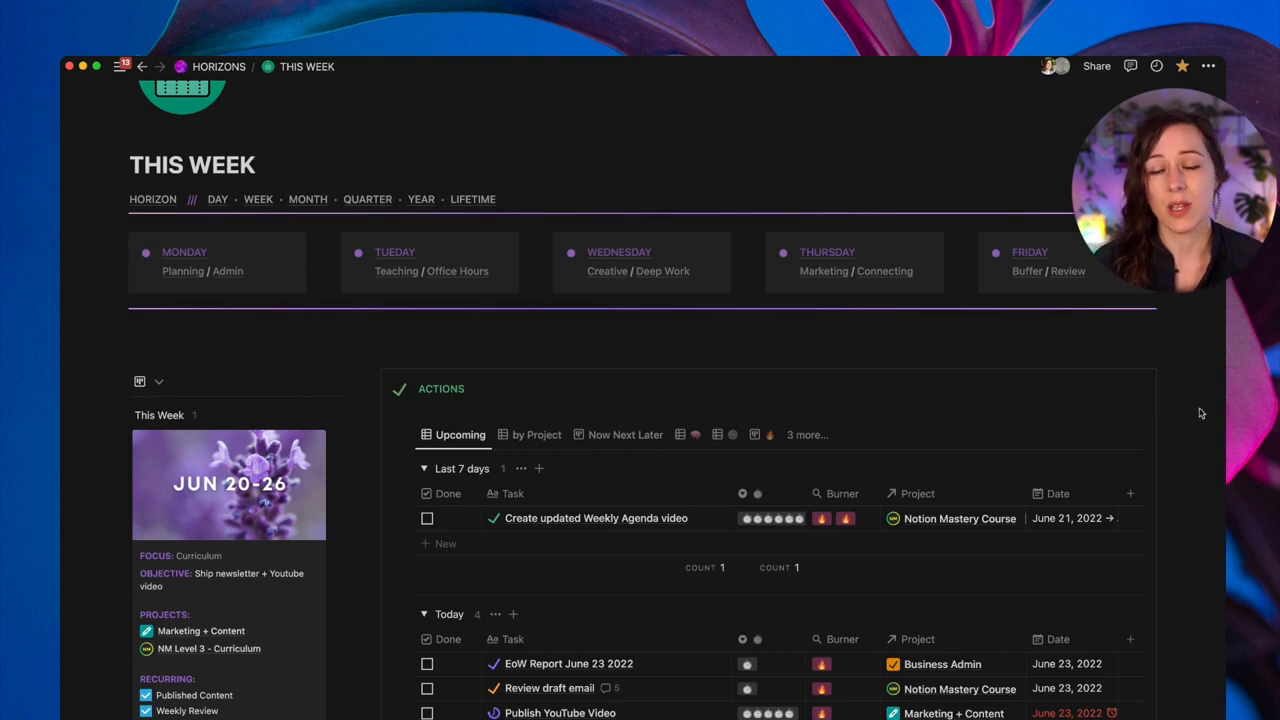
scroll(up, 3)
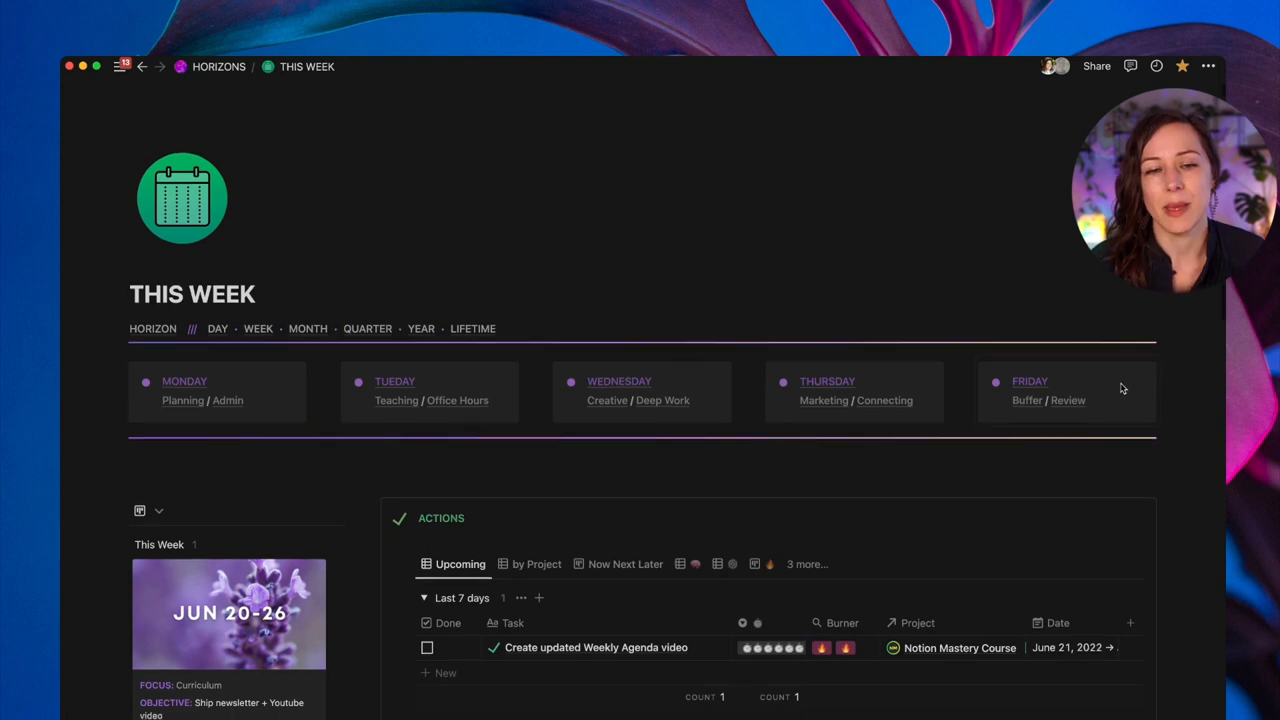
scroll(down, 3)
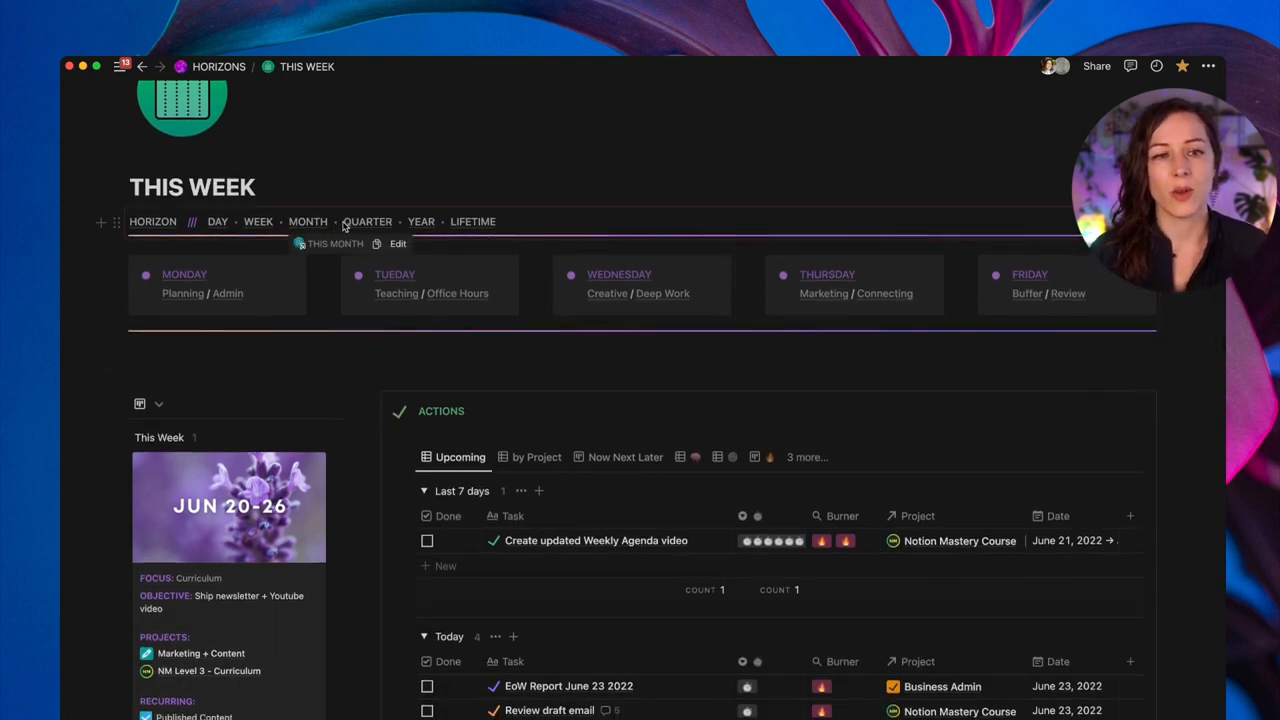
mouse_move(444, 392)
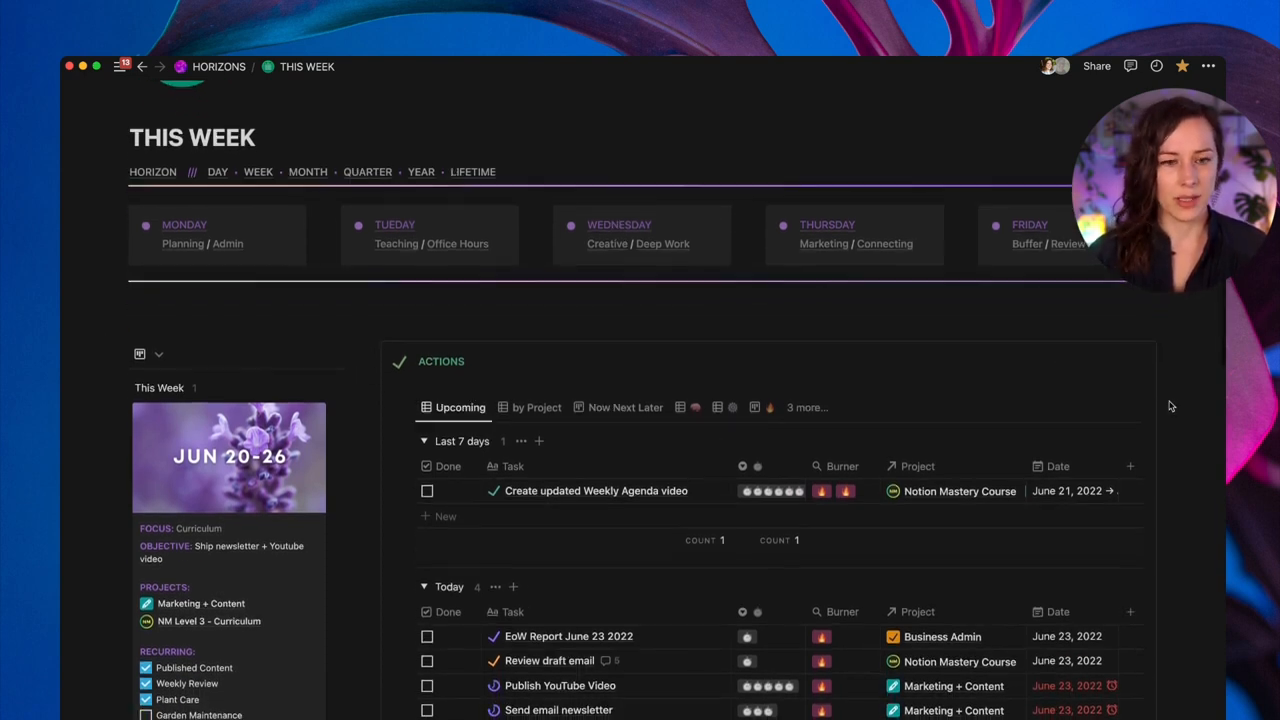
mouse_move(1160, 404)
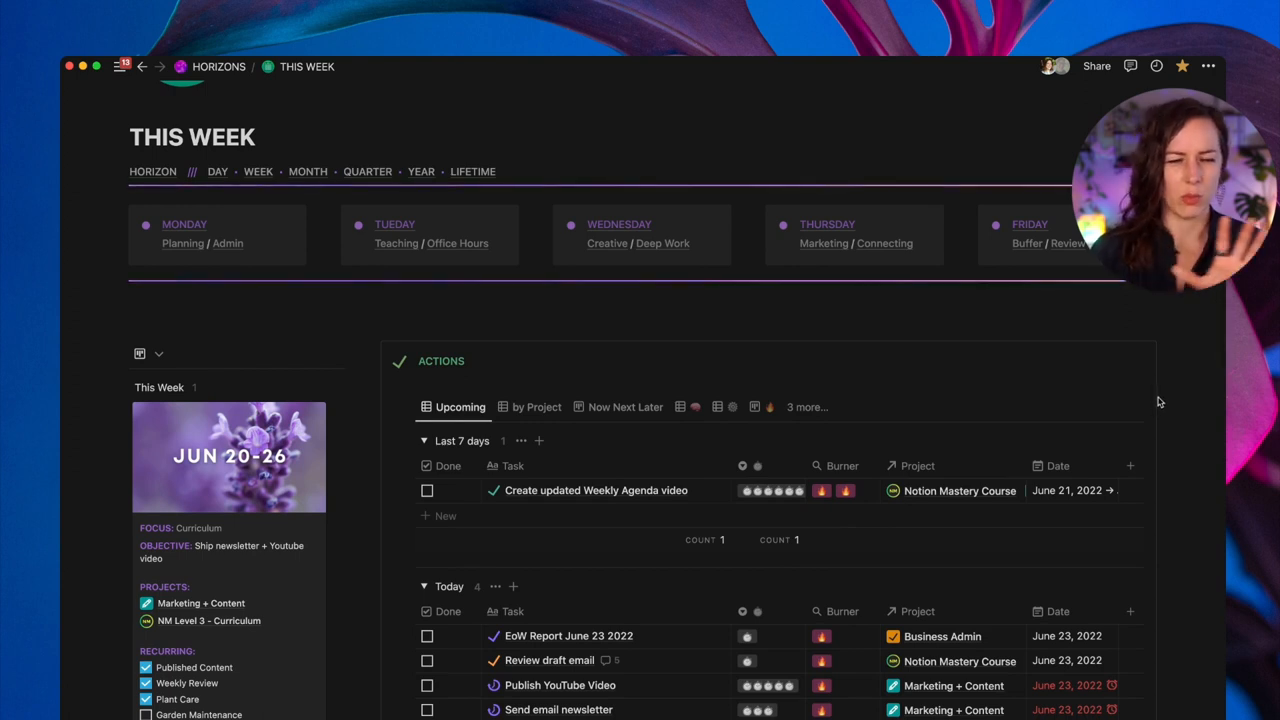